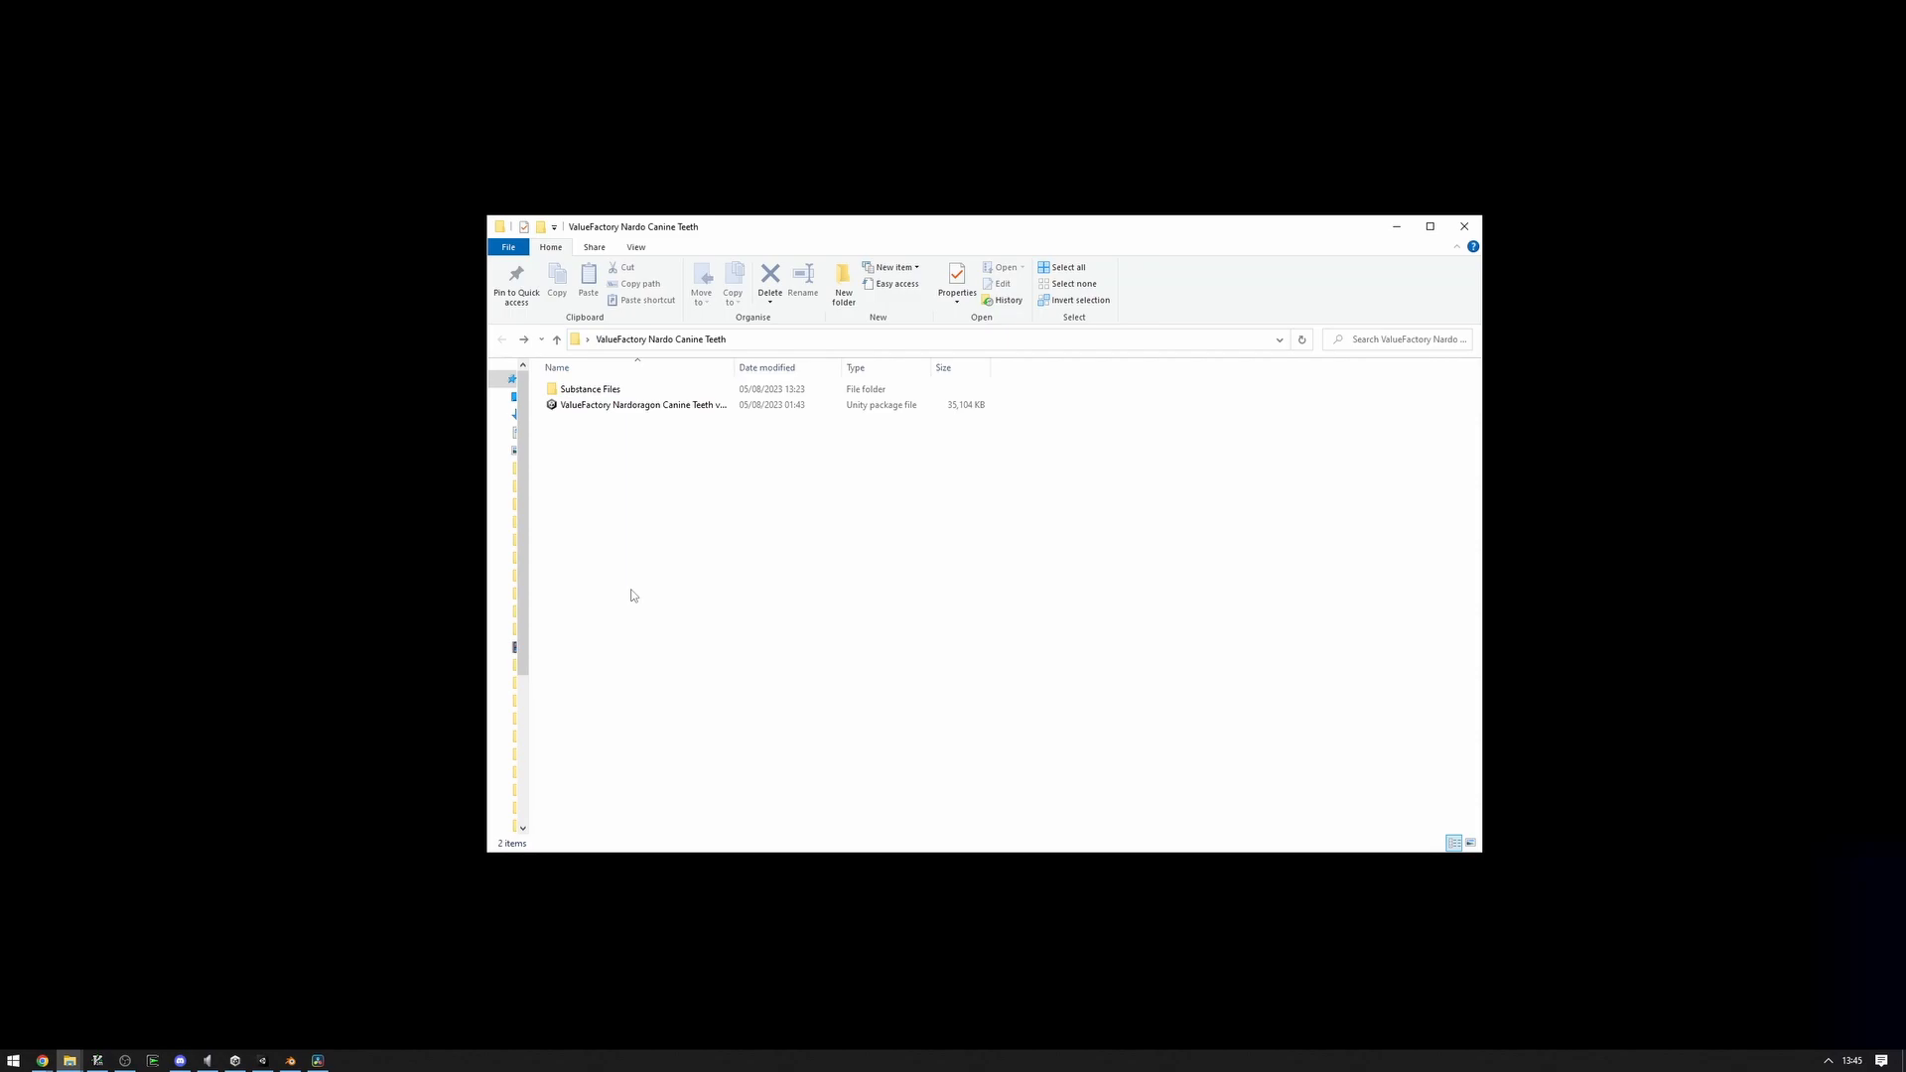
Browse to the ValueFactory Nardoragon Canine Teeth 1 folder and select Canine Teeth.fbx.
{"action": "left_click", "coordinate": [642, 404]}
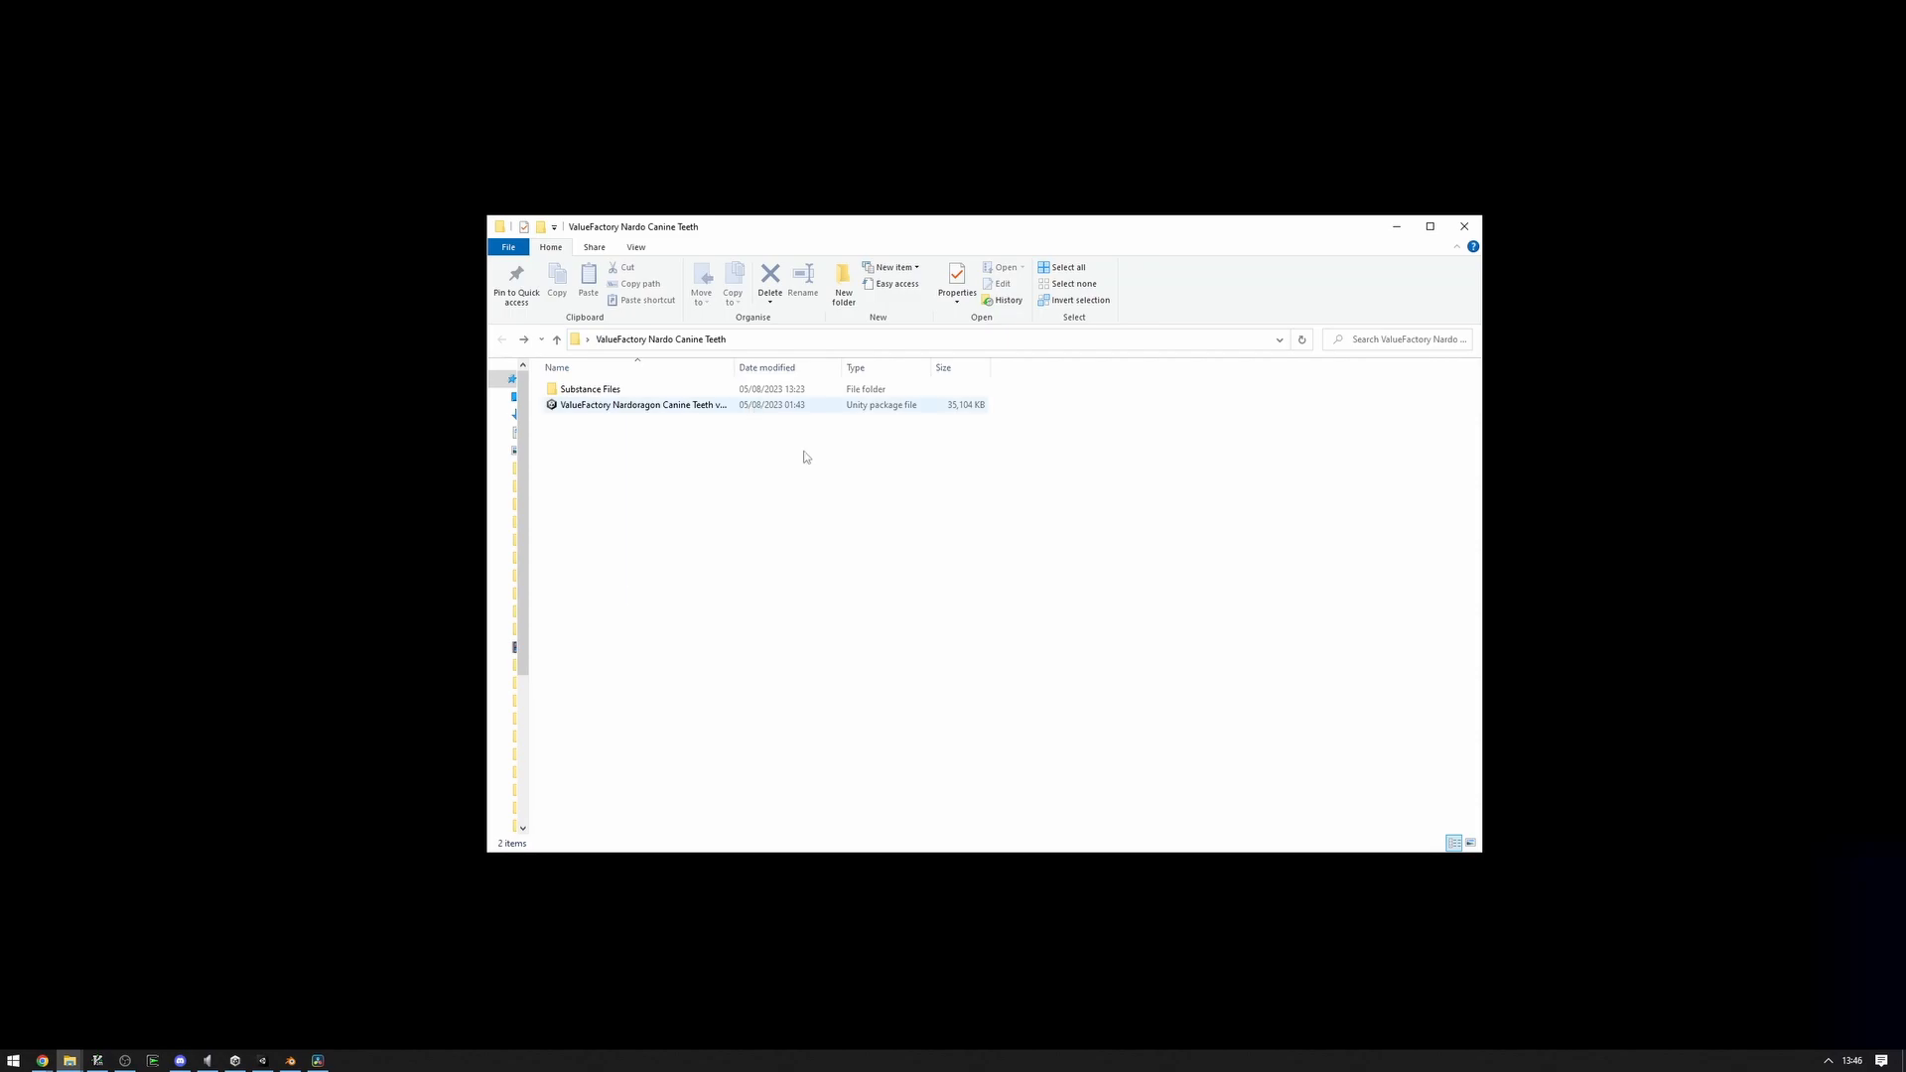
{"action": "left_click", "coordinate": [577, 443]}
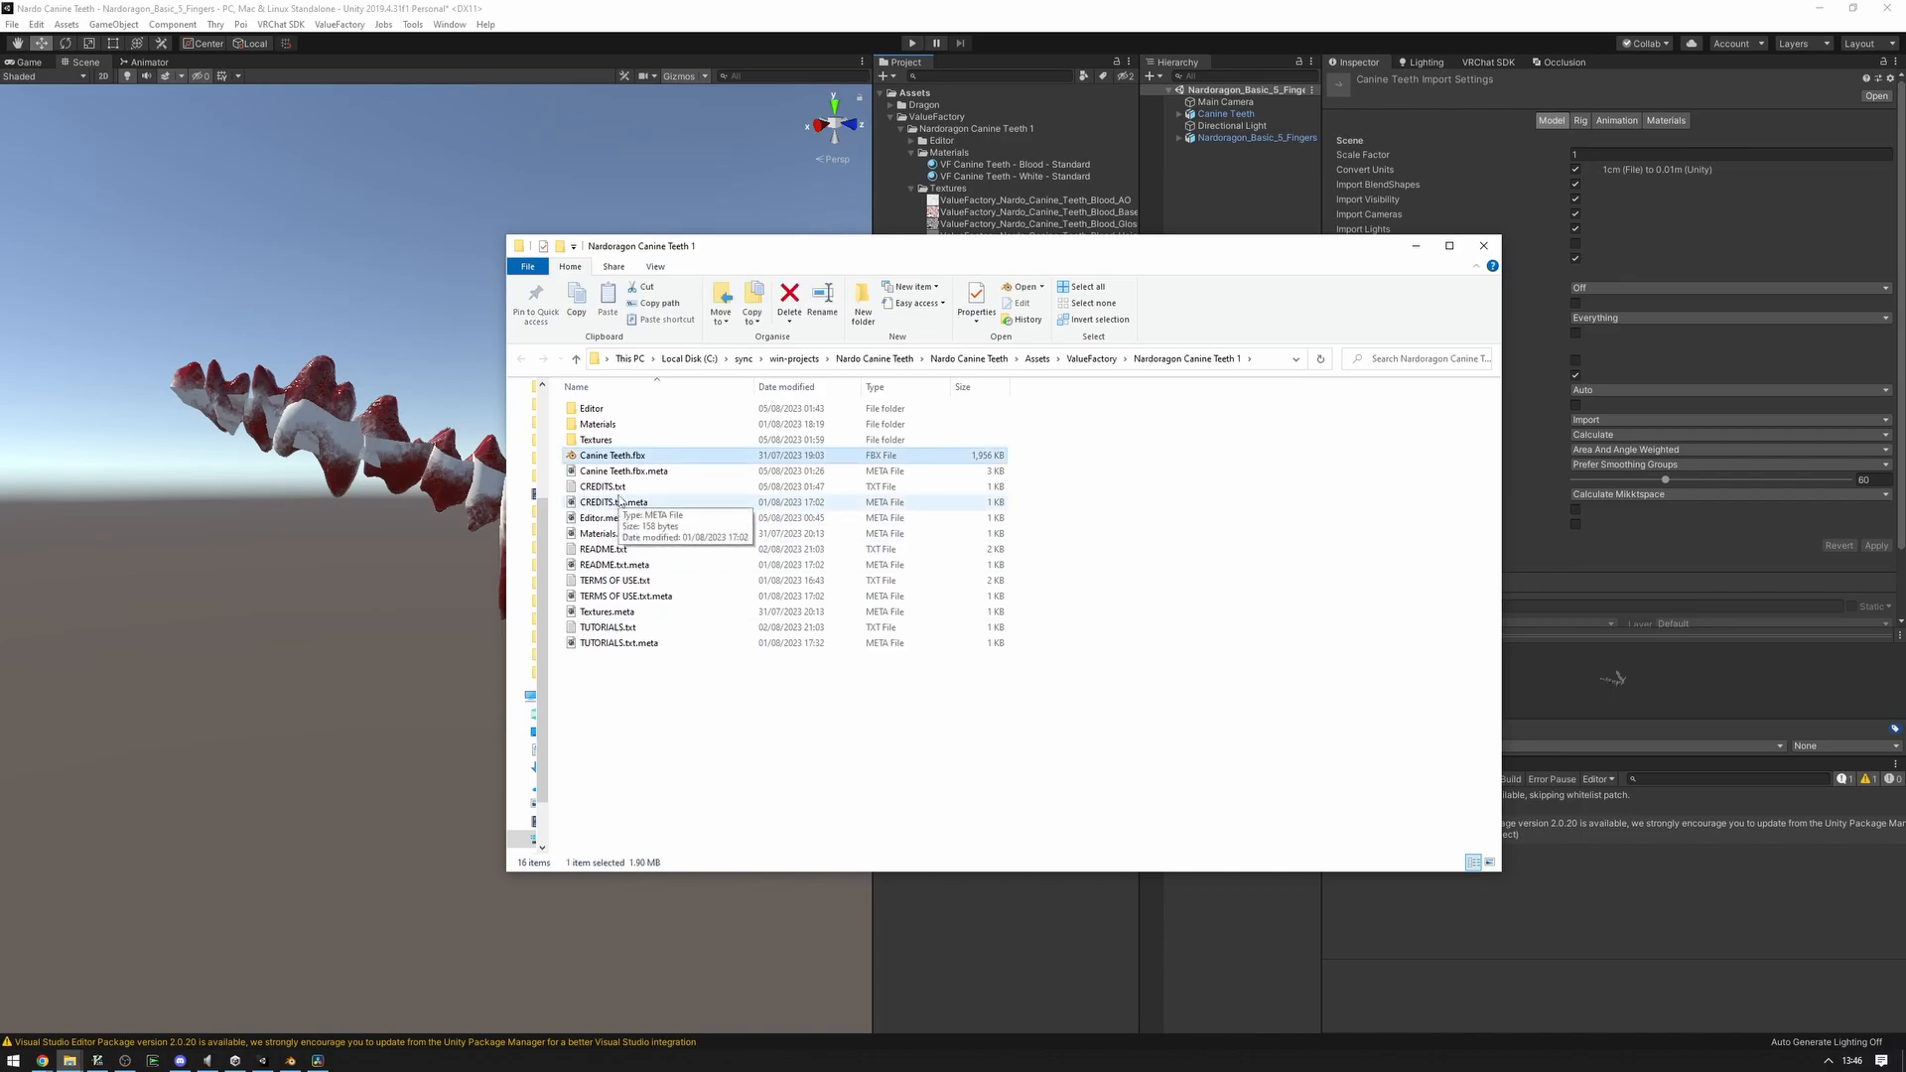
{"action": "left_click", "coordinate": [613, 455]}
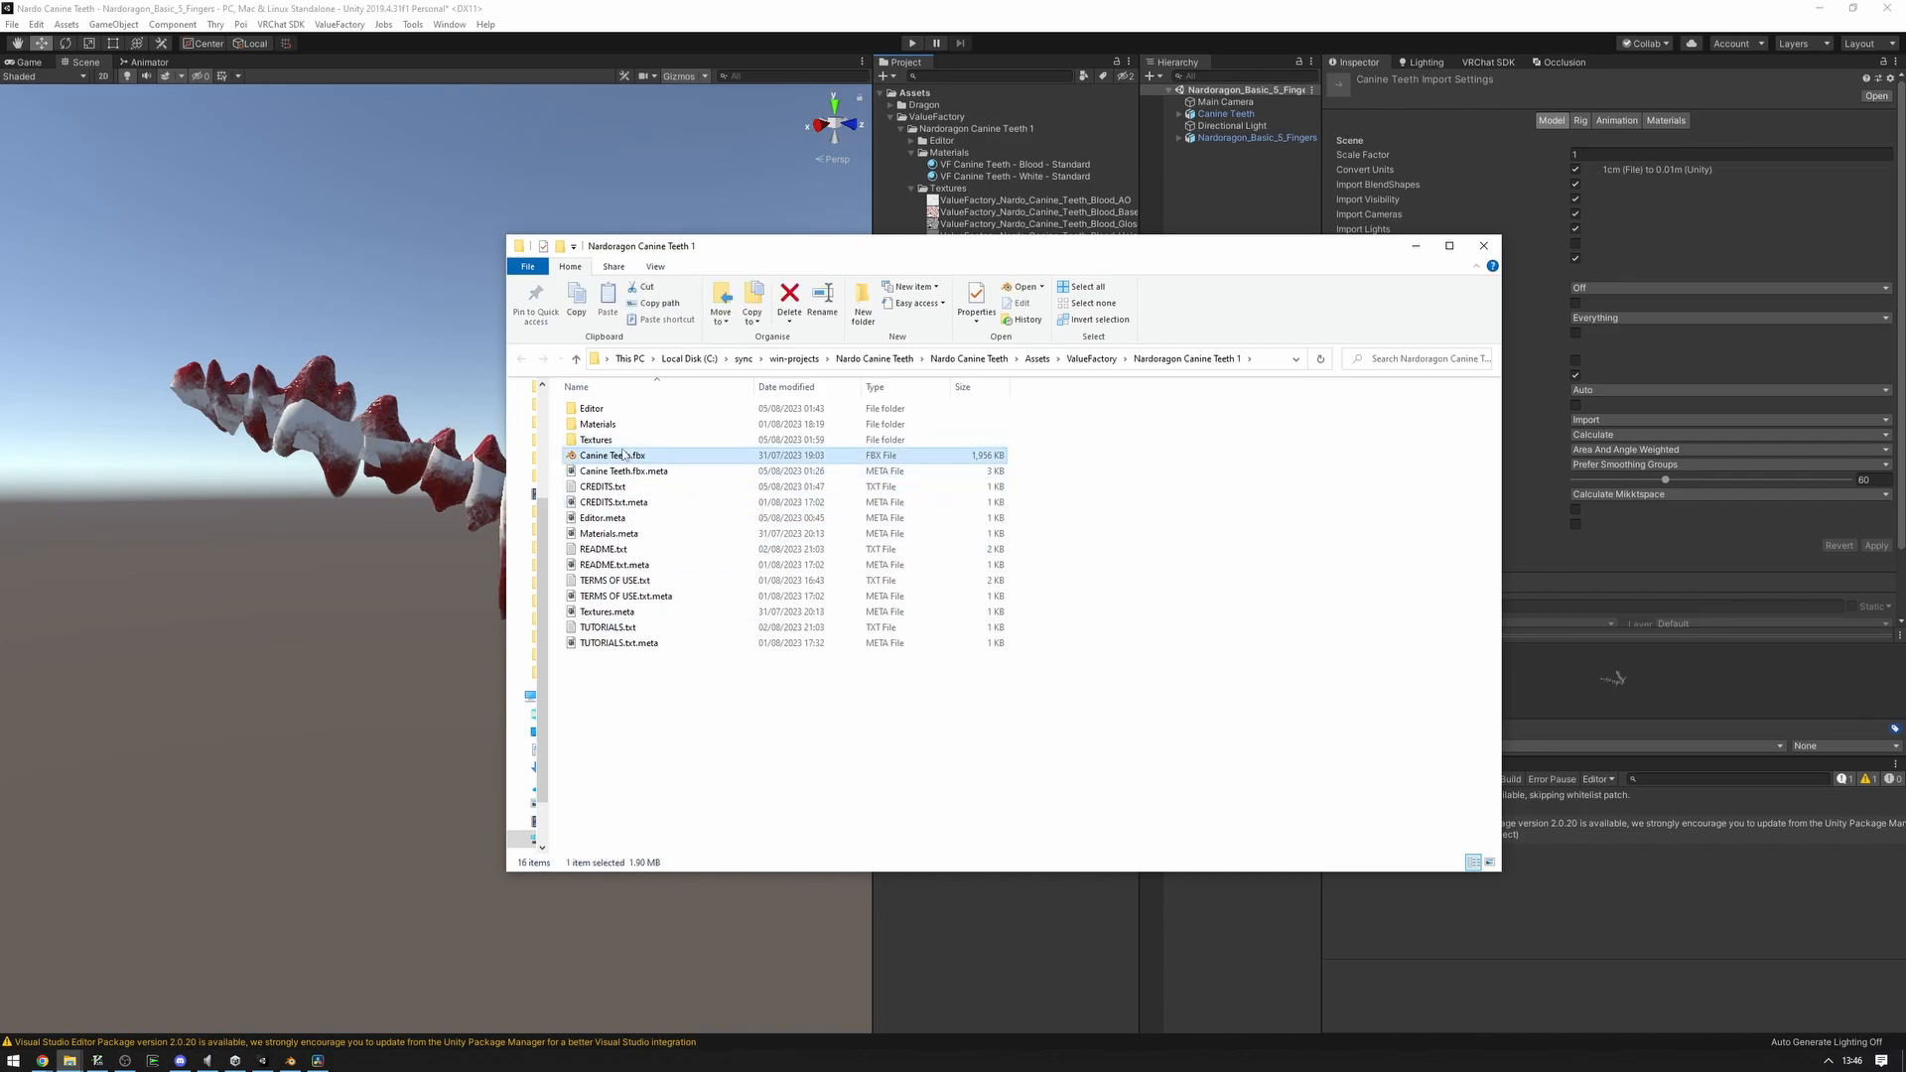
{"action": "mouse_move", "coordinate": [612, 455]}
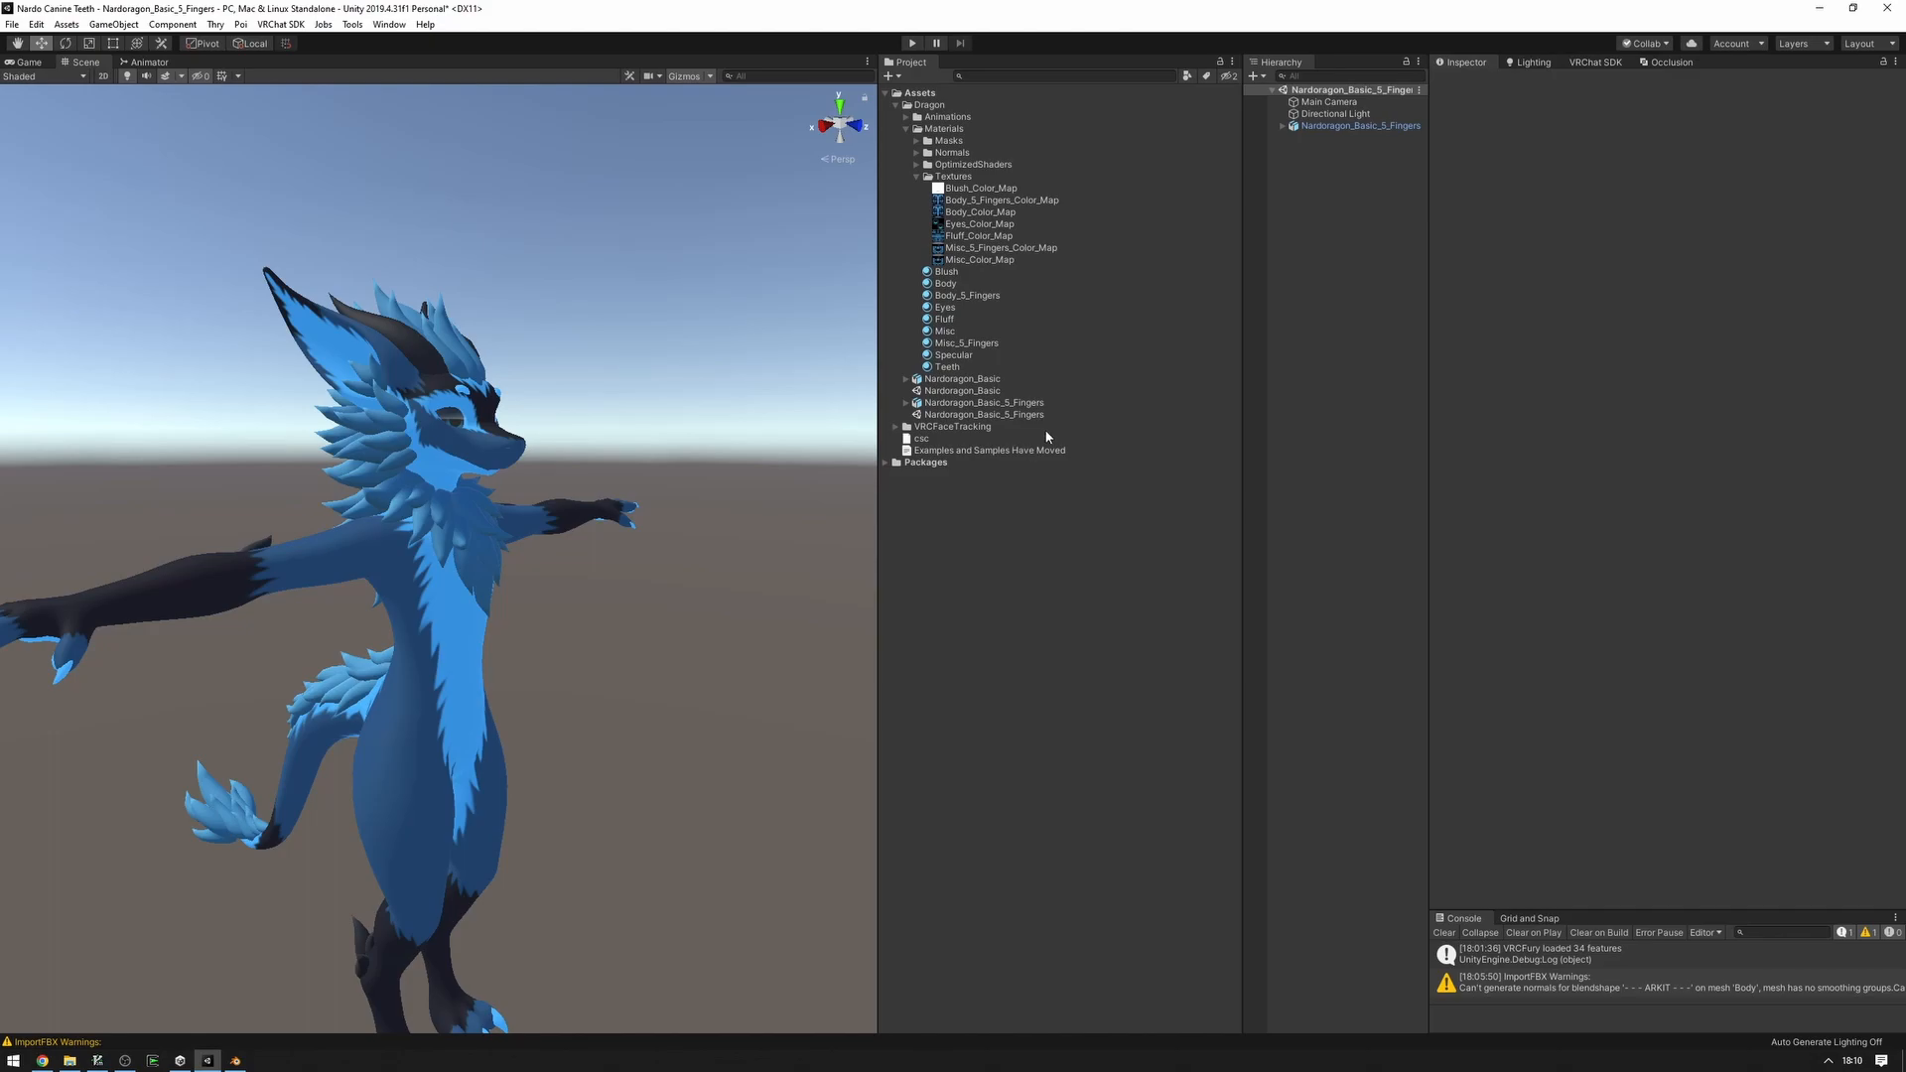
{"action": "left_click", "coordinate": [985, 402]}
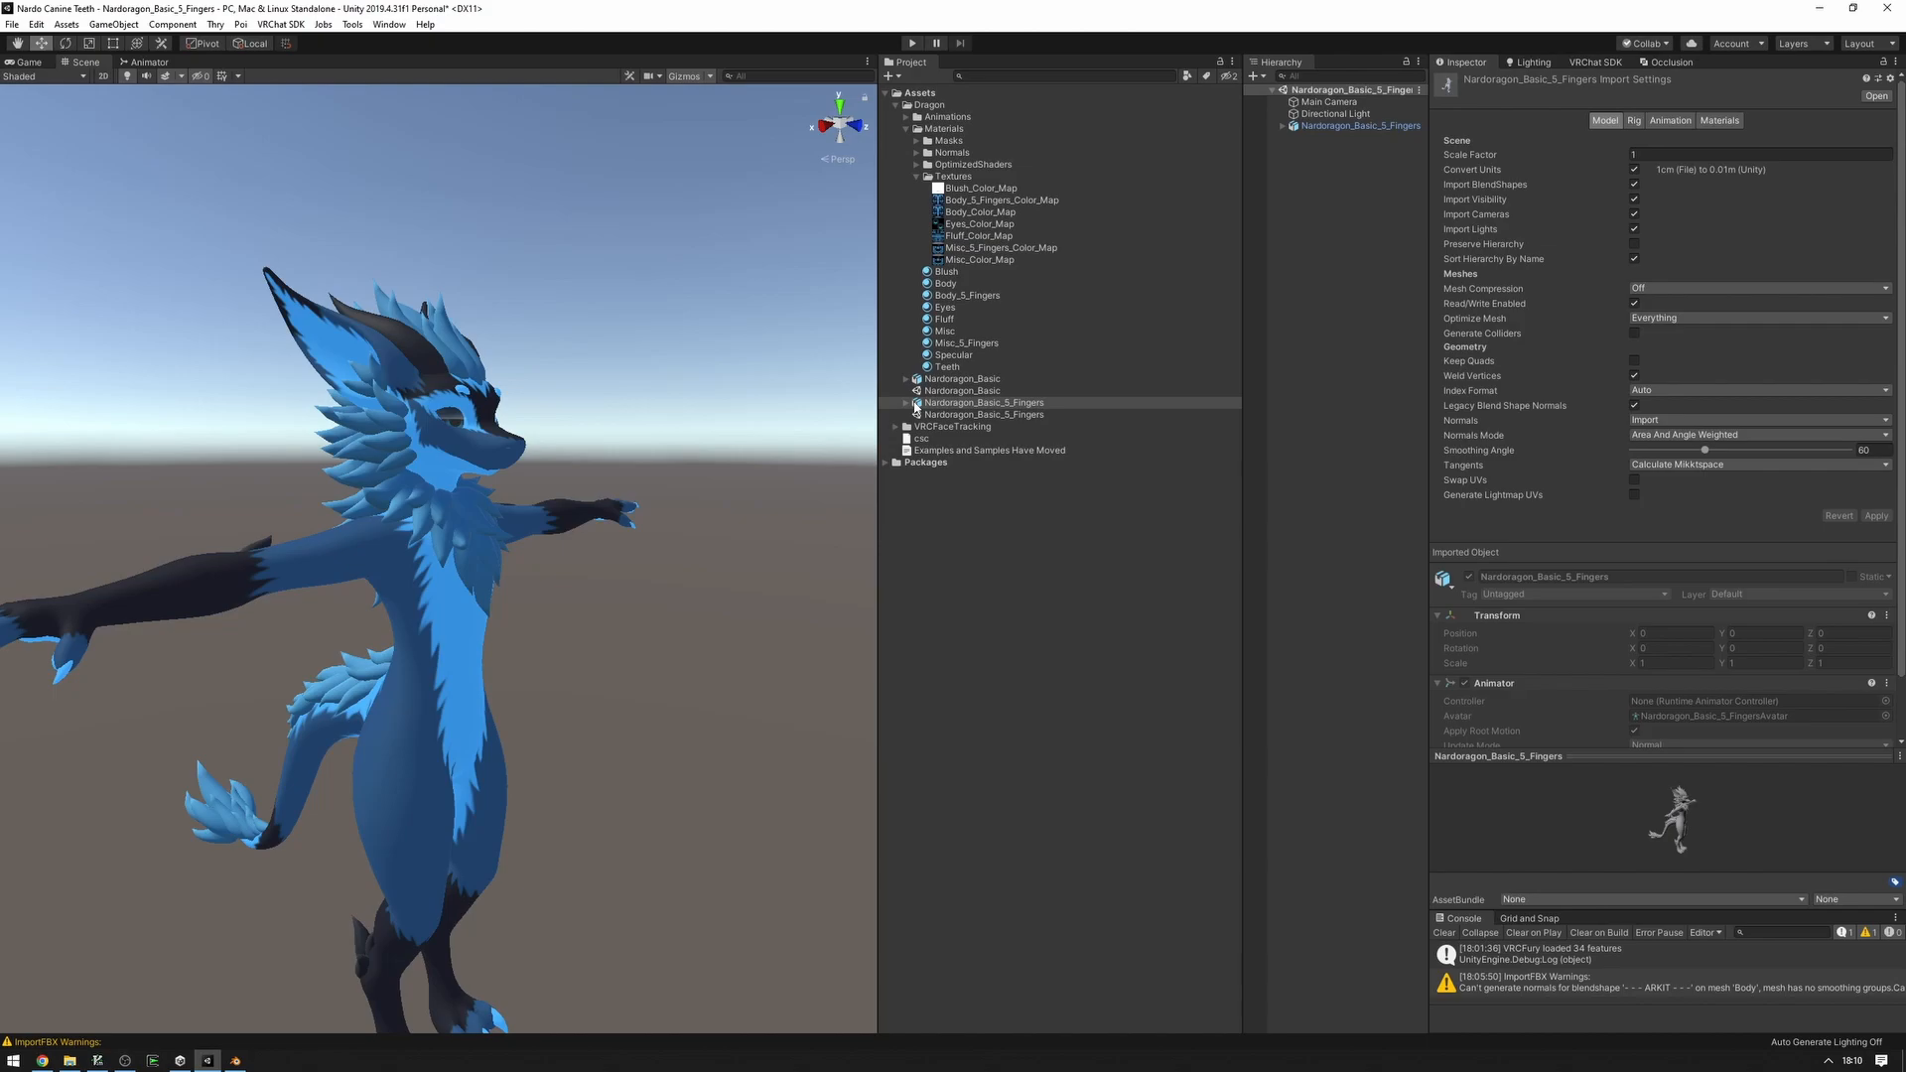
{"action": "mouse_move", "coordinate": [358, 556]}
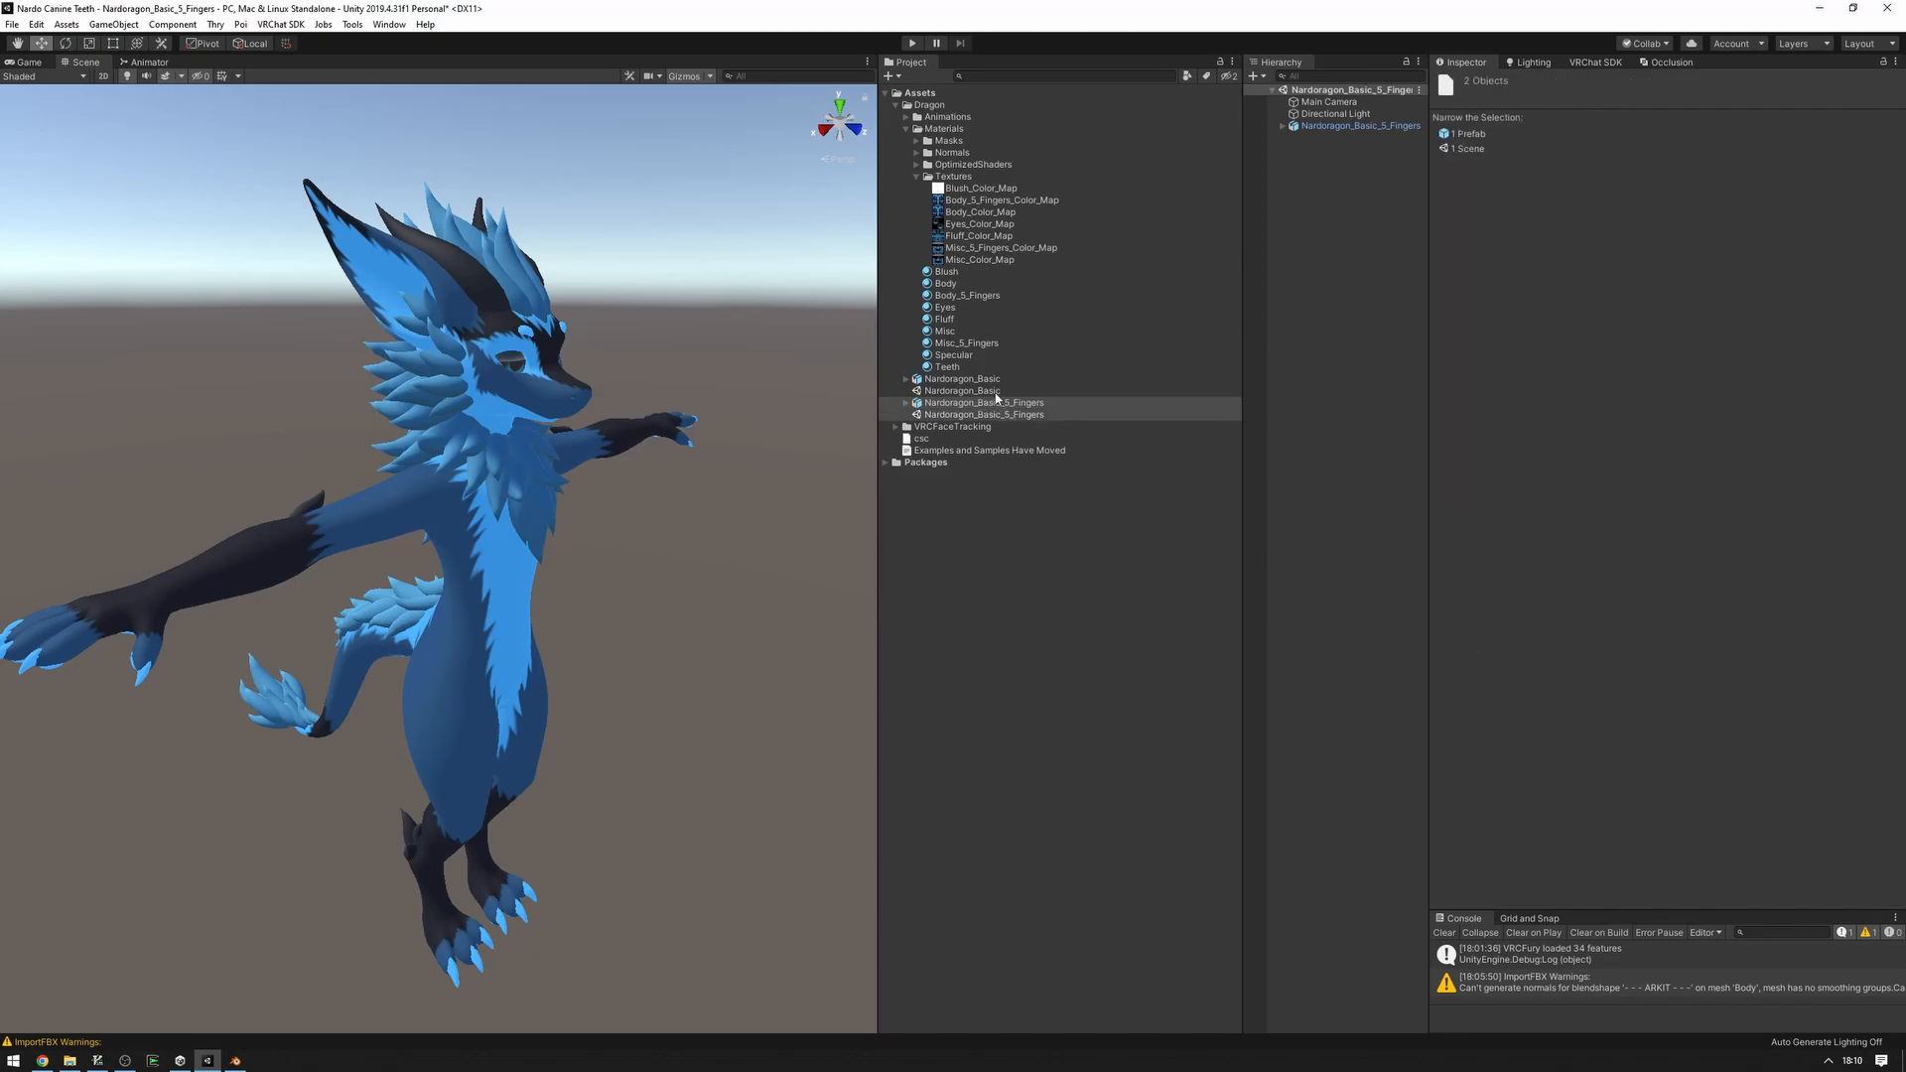
{"action": "right_click", "coordinate": [985, 402]}
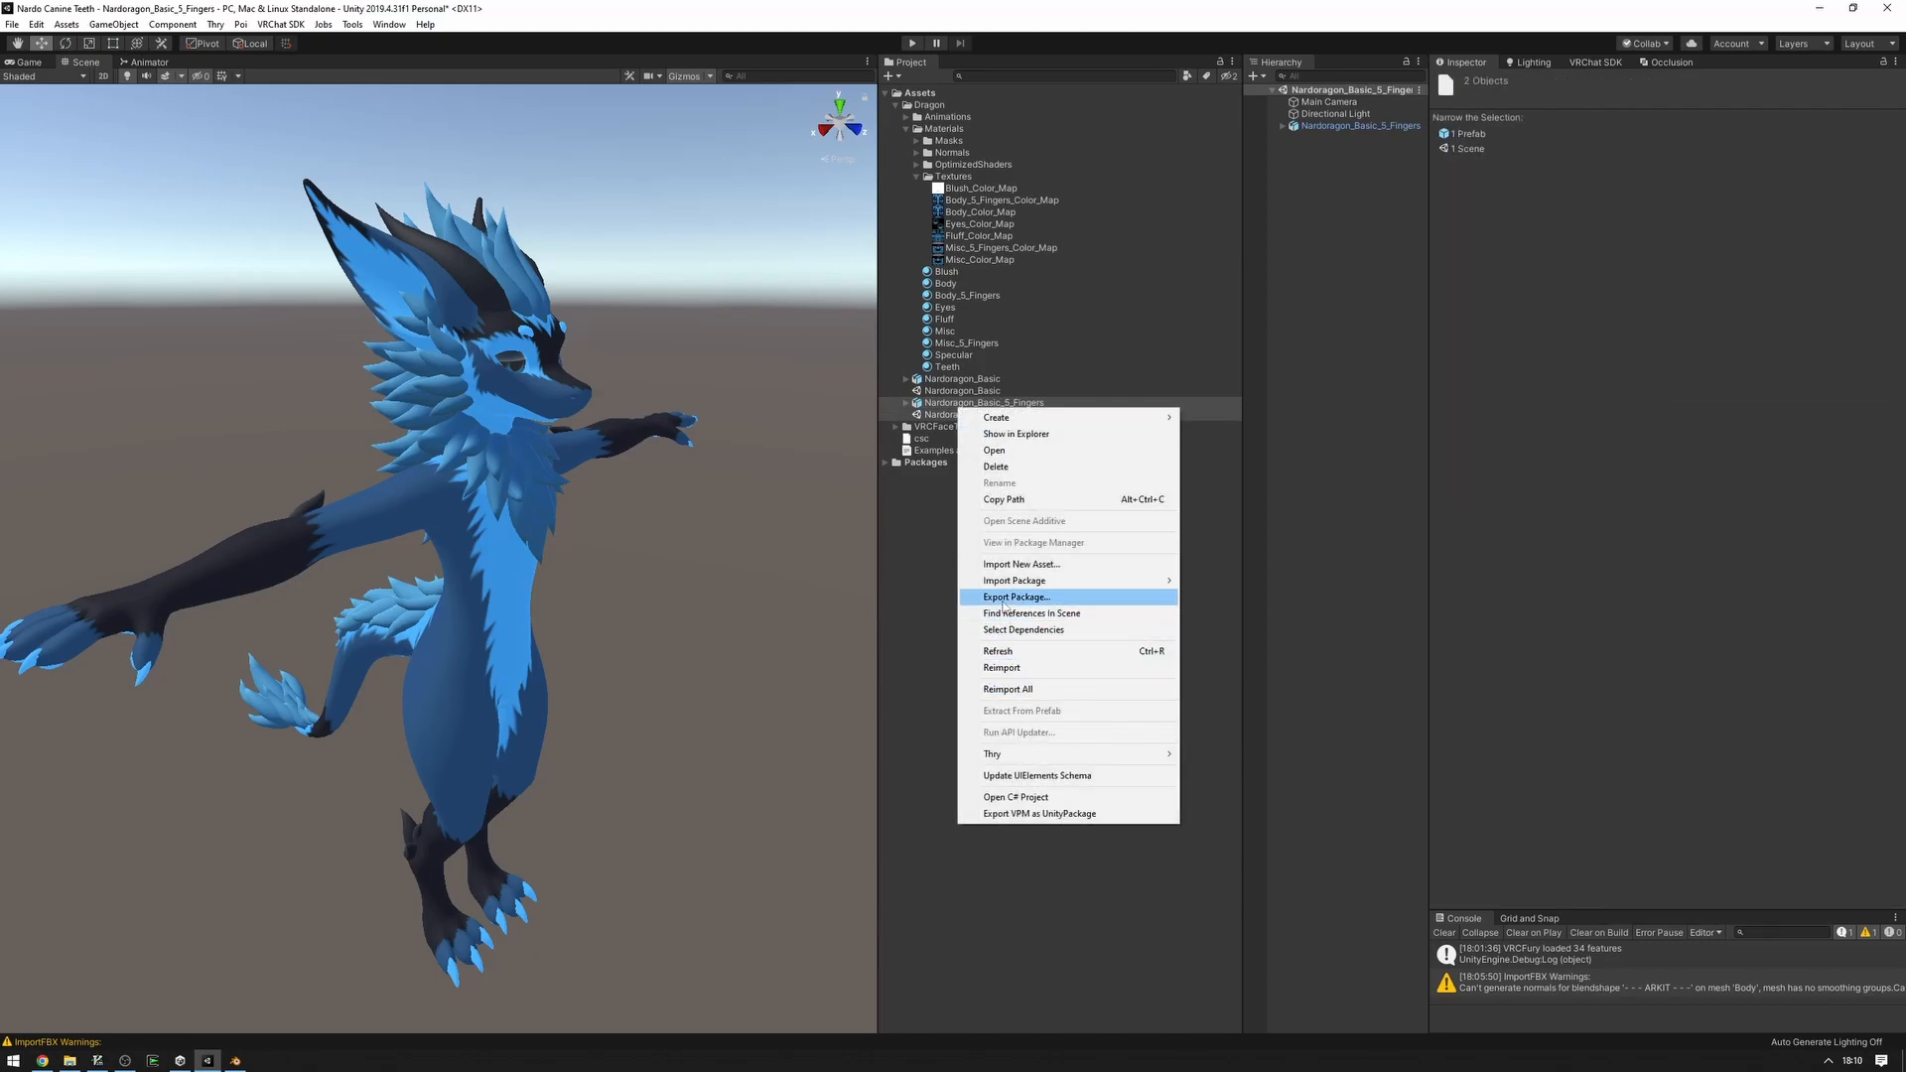
{"action": "left_click", "coordinate": [1015, 597]}
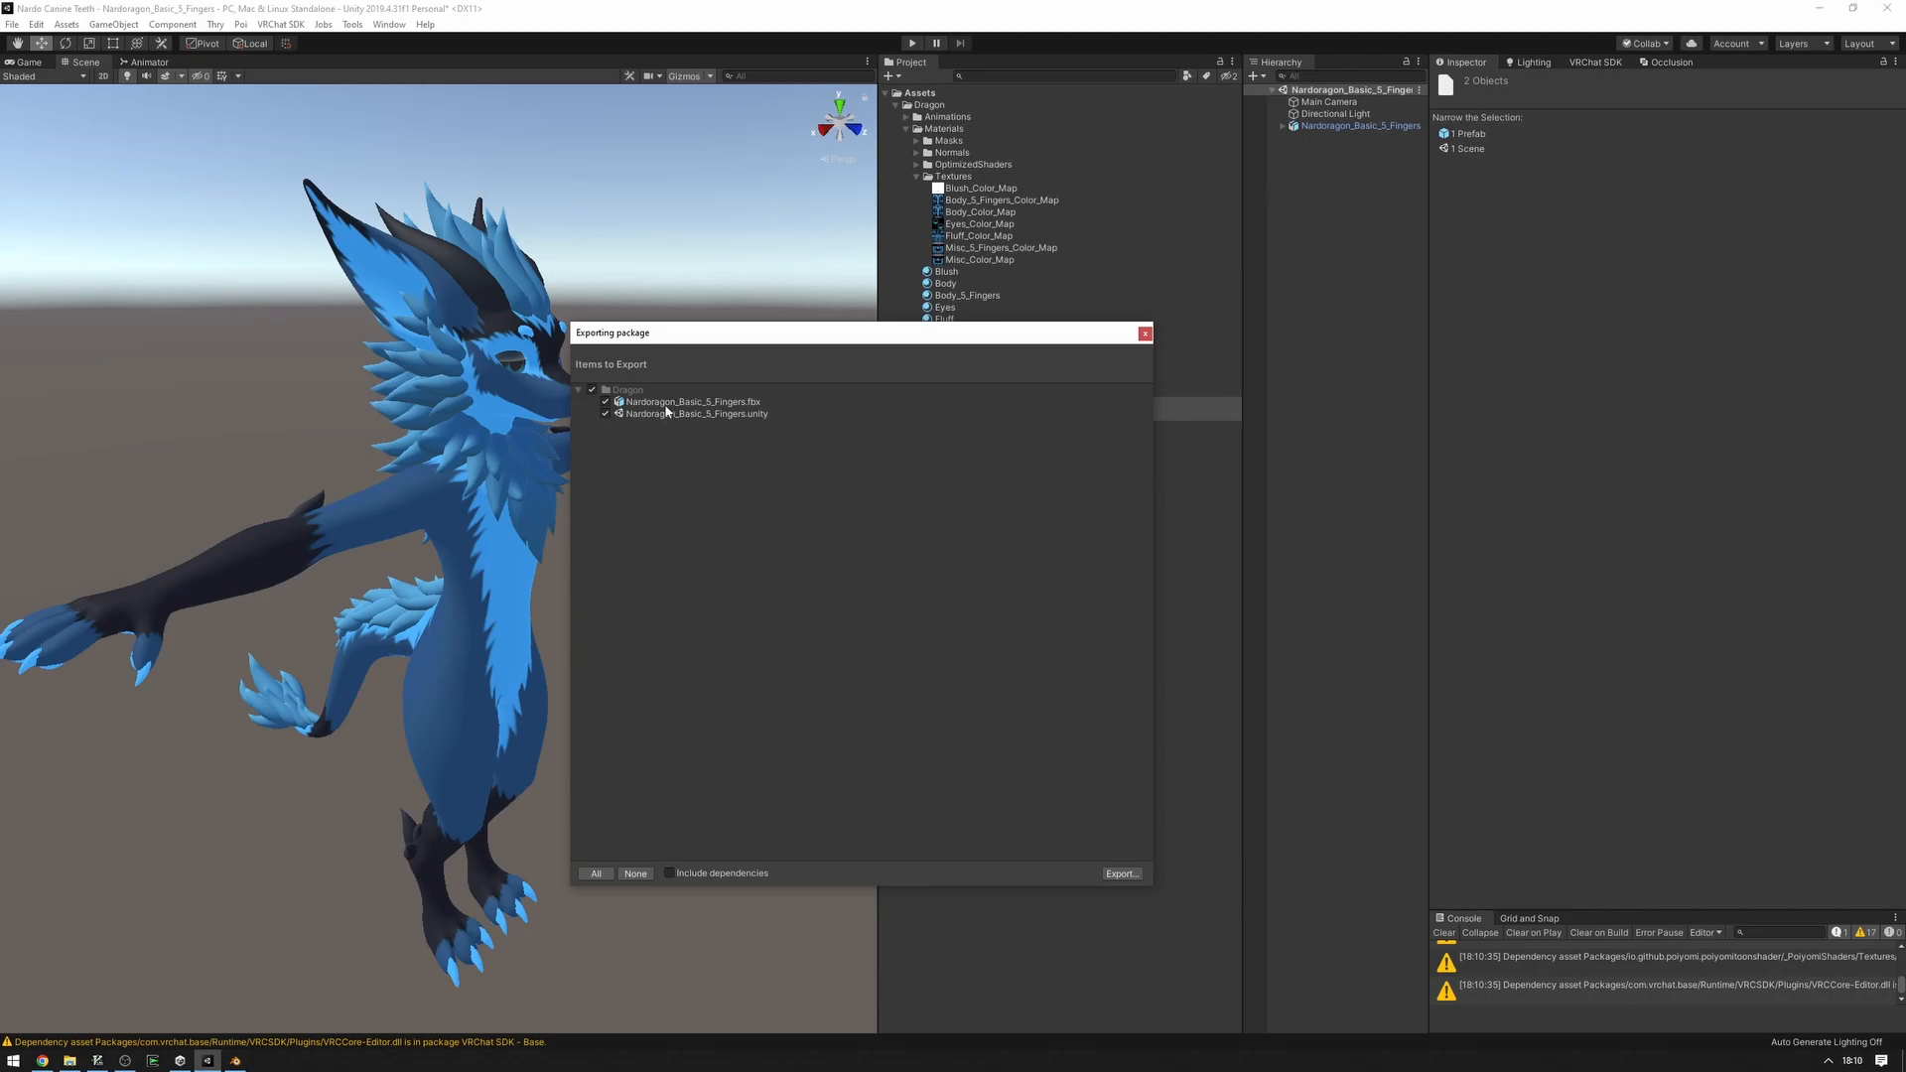
{"action": "left_click", "coordinate": [695, 413]}
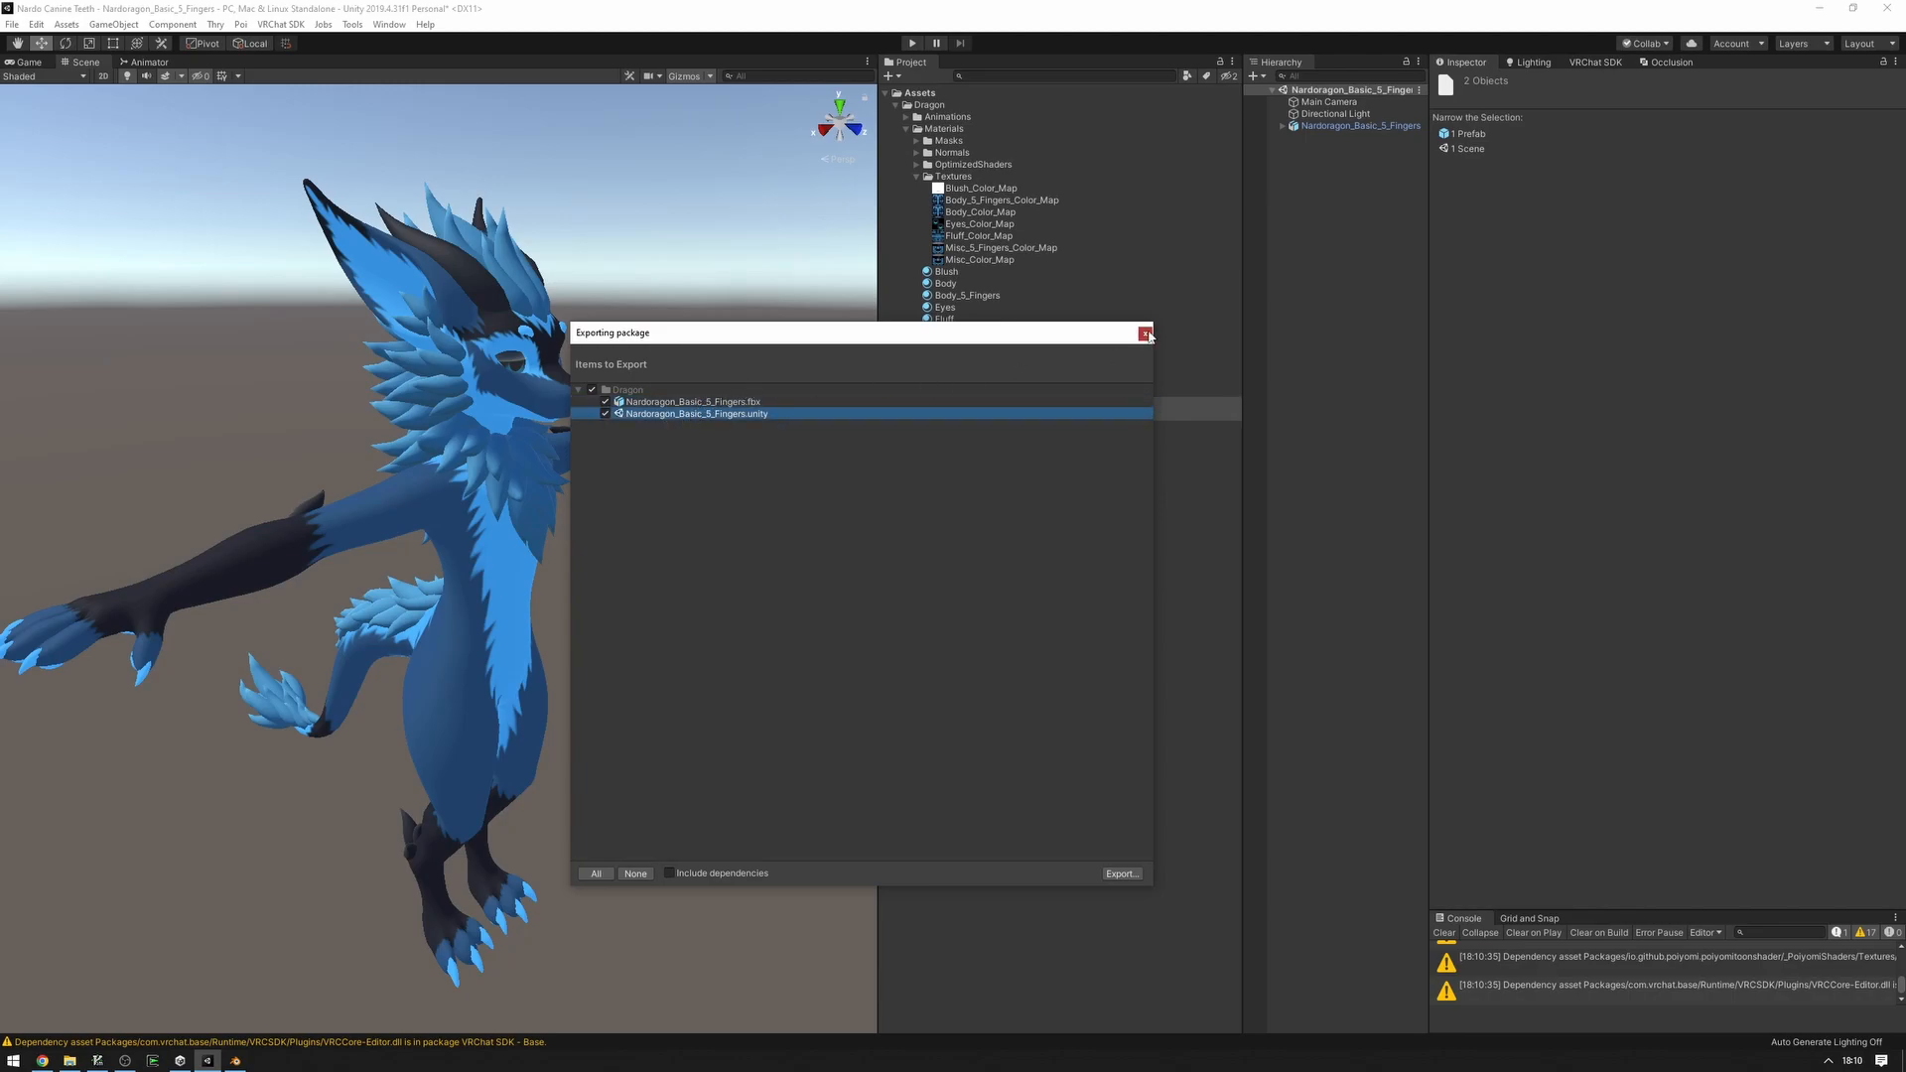
{"action": "left_click", "coordinate": [1144, 334]}
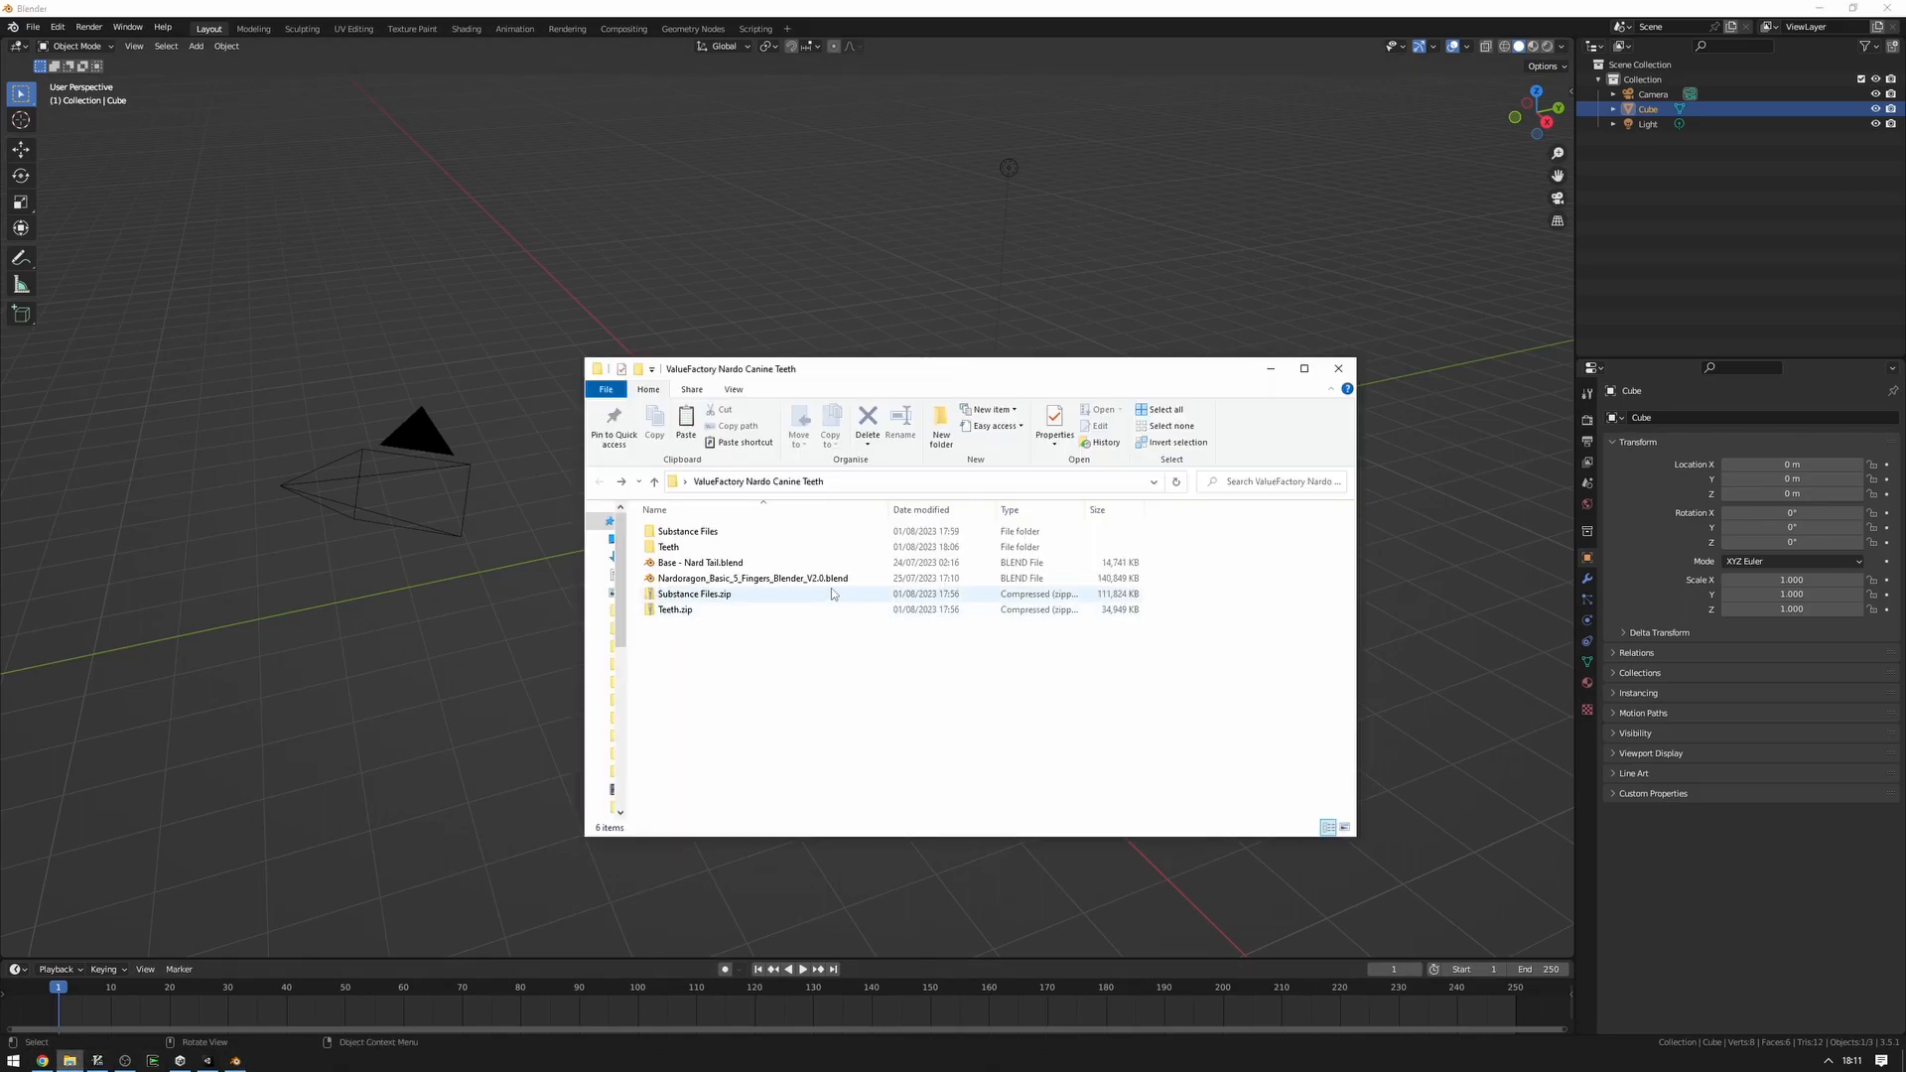
{"action": "mouse_move", "coordinate": [833, 594]}
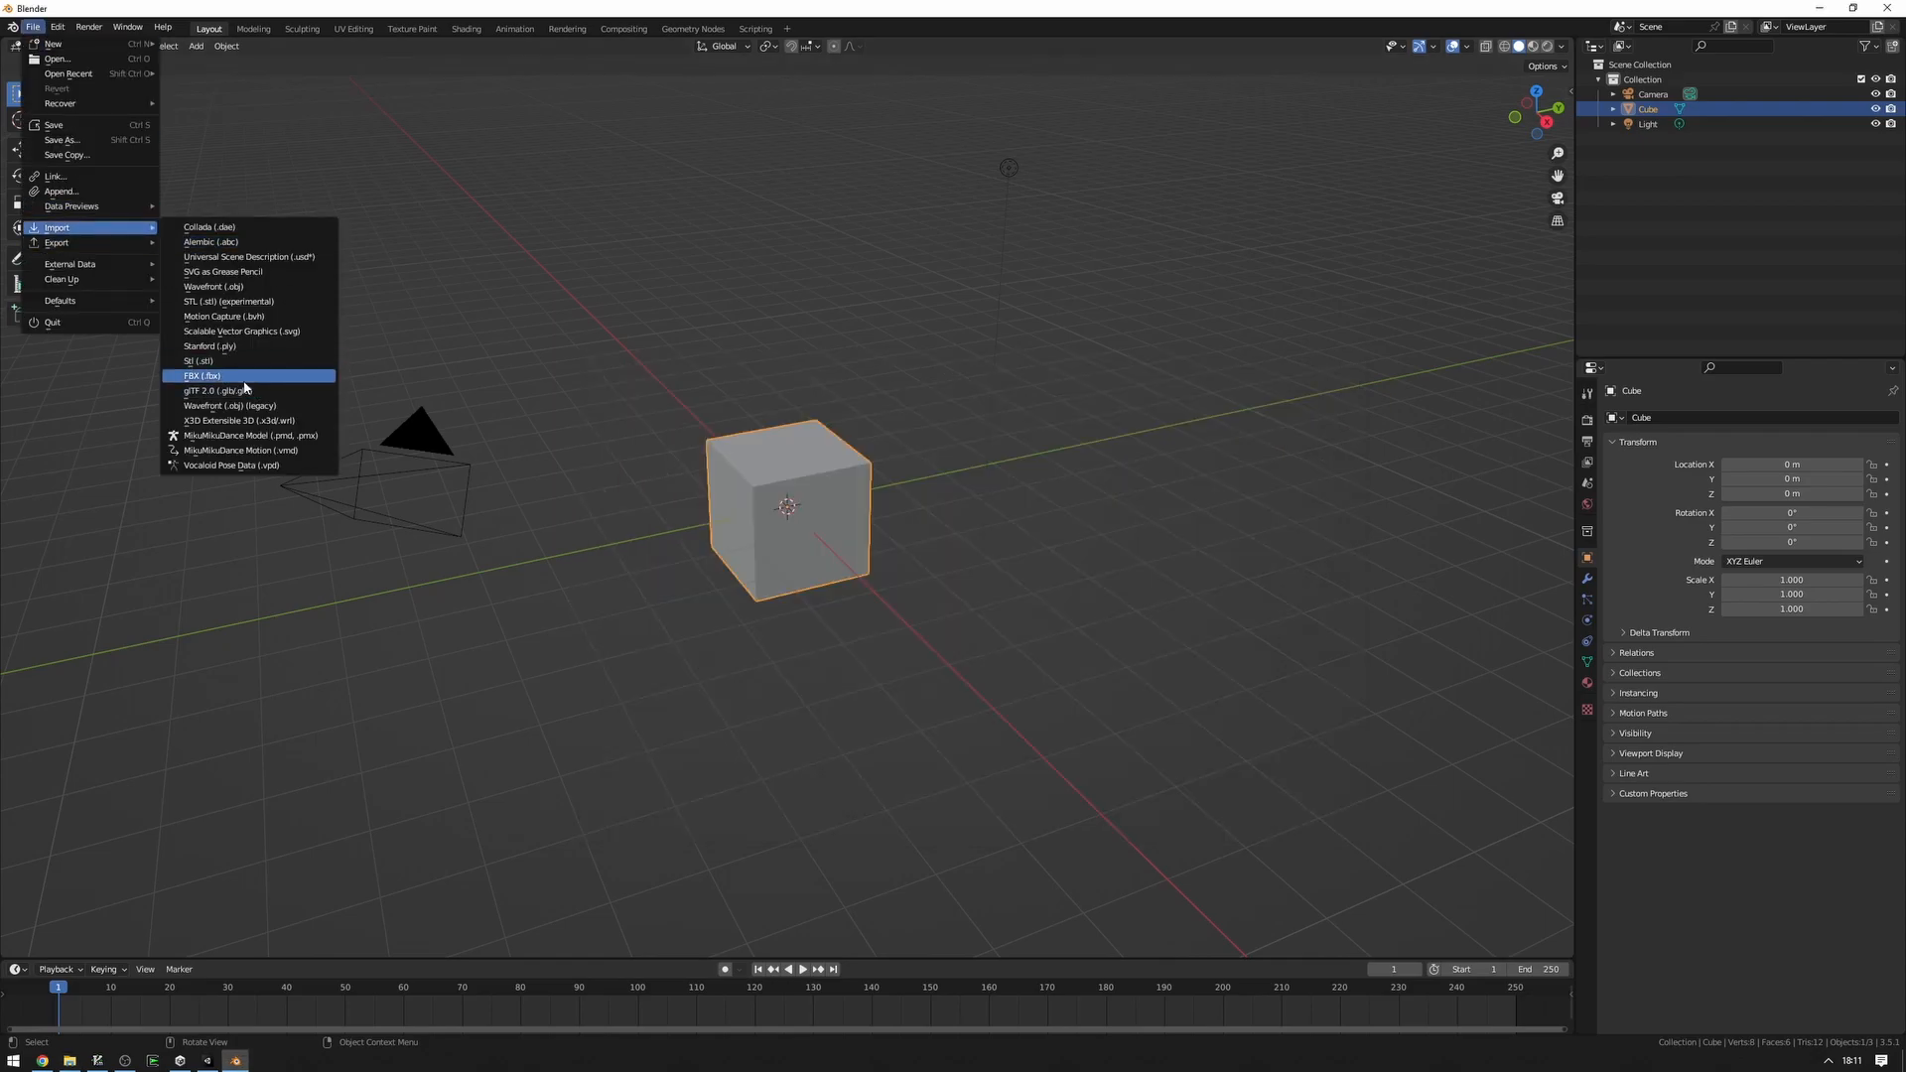
{"action": "mouse_move", "coordinate": [202, 374]}
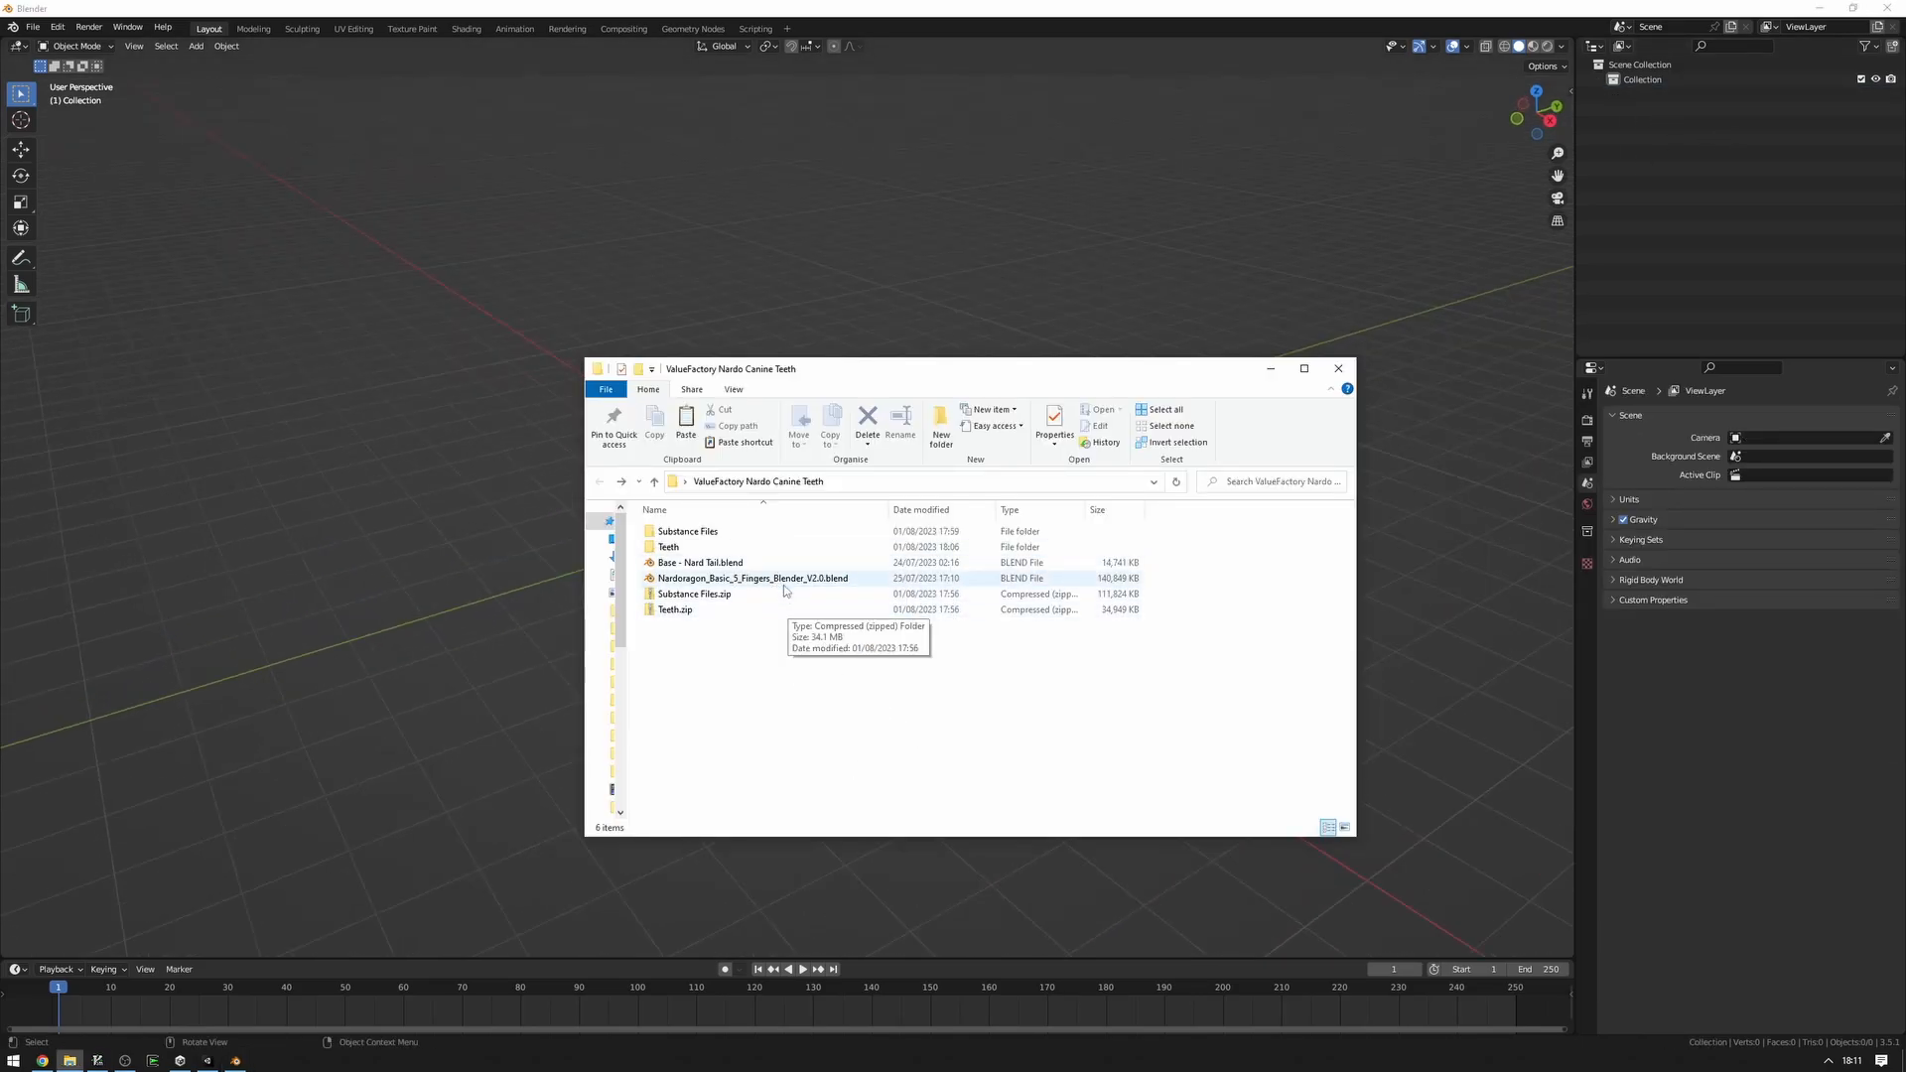
Open Nardoragon_Basic_5_Fingers_Blender_V2.0.blend from File Explorer.
{"action": "left_click", "coordinate": [752, 578]}
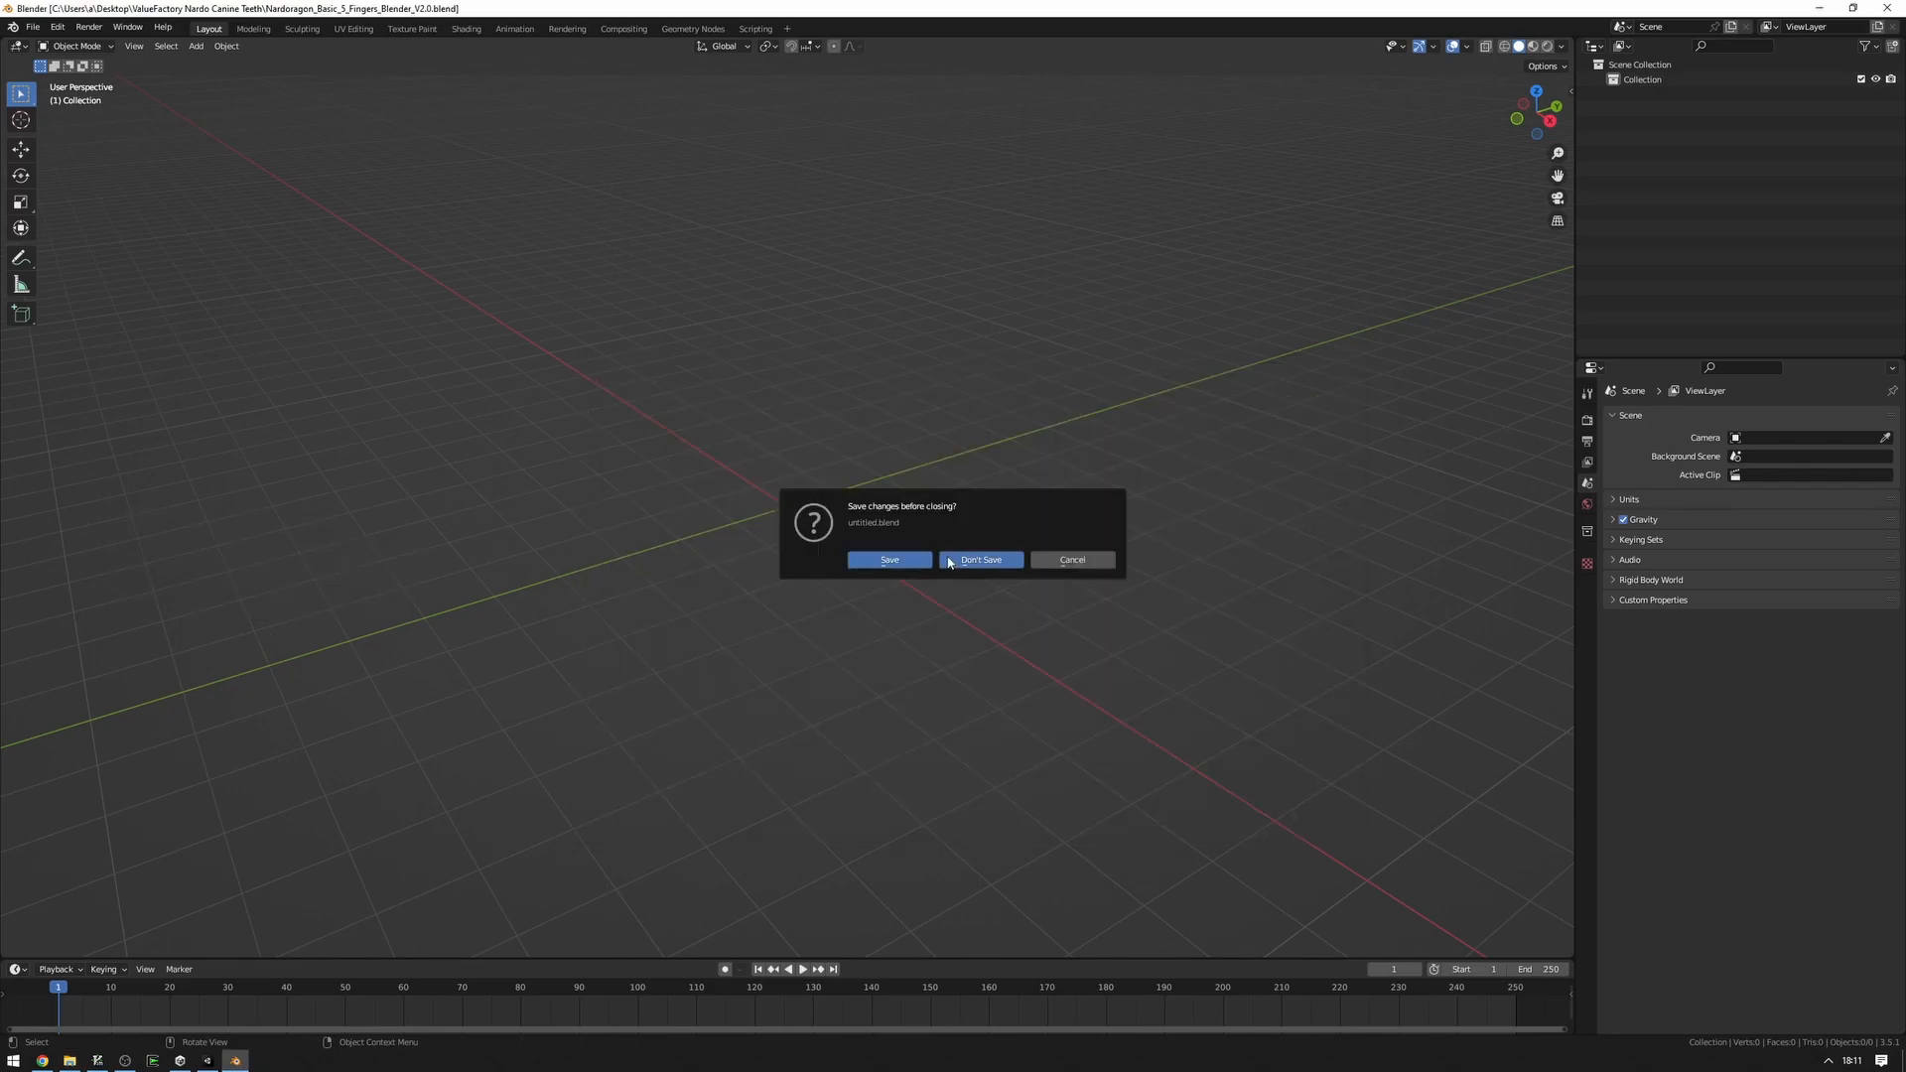
Discard the untitled scene, frame the avatar, and select the Body mesh in the Outliner.
{"action": "left_click", "coordinate": [980, 559]}
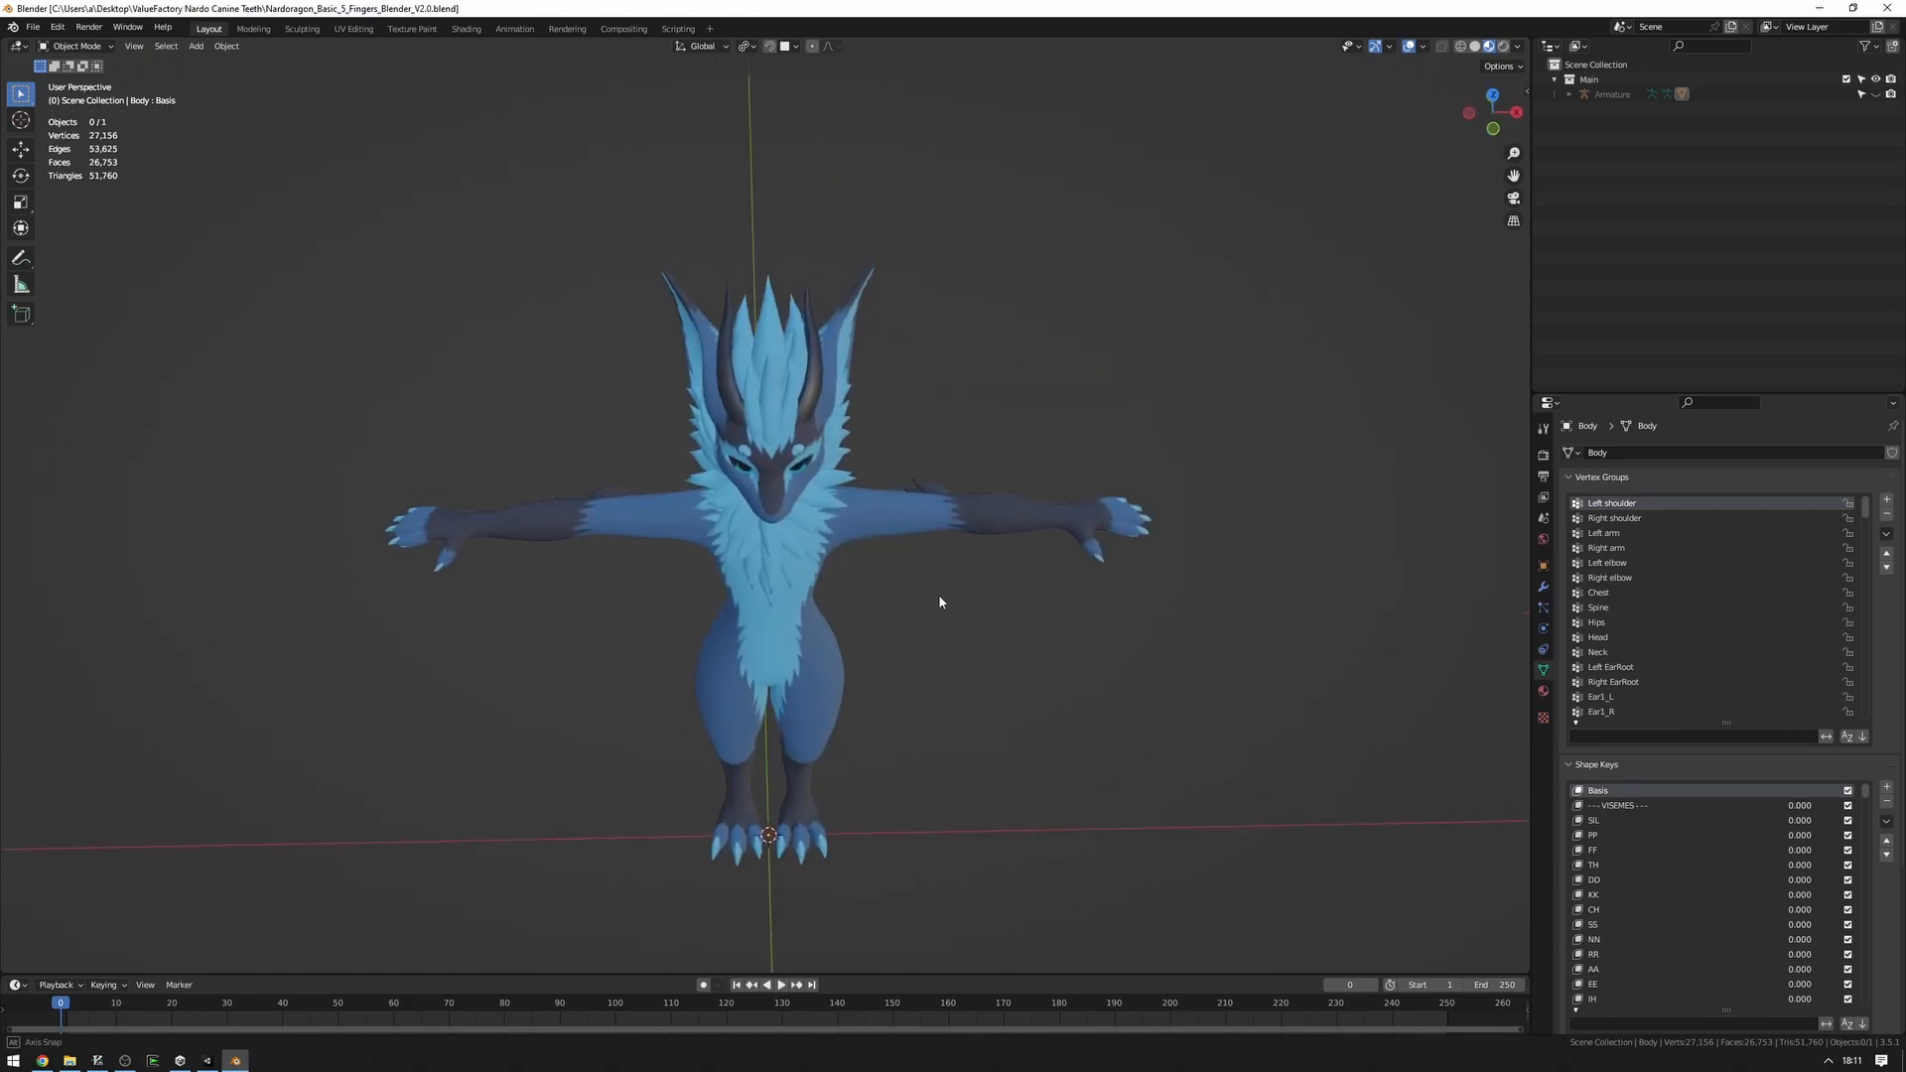
{"action": "left_click_drag", "start_coordinate": [940, 602], "coordinate": [948, 517]}
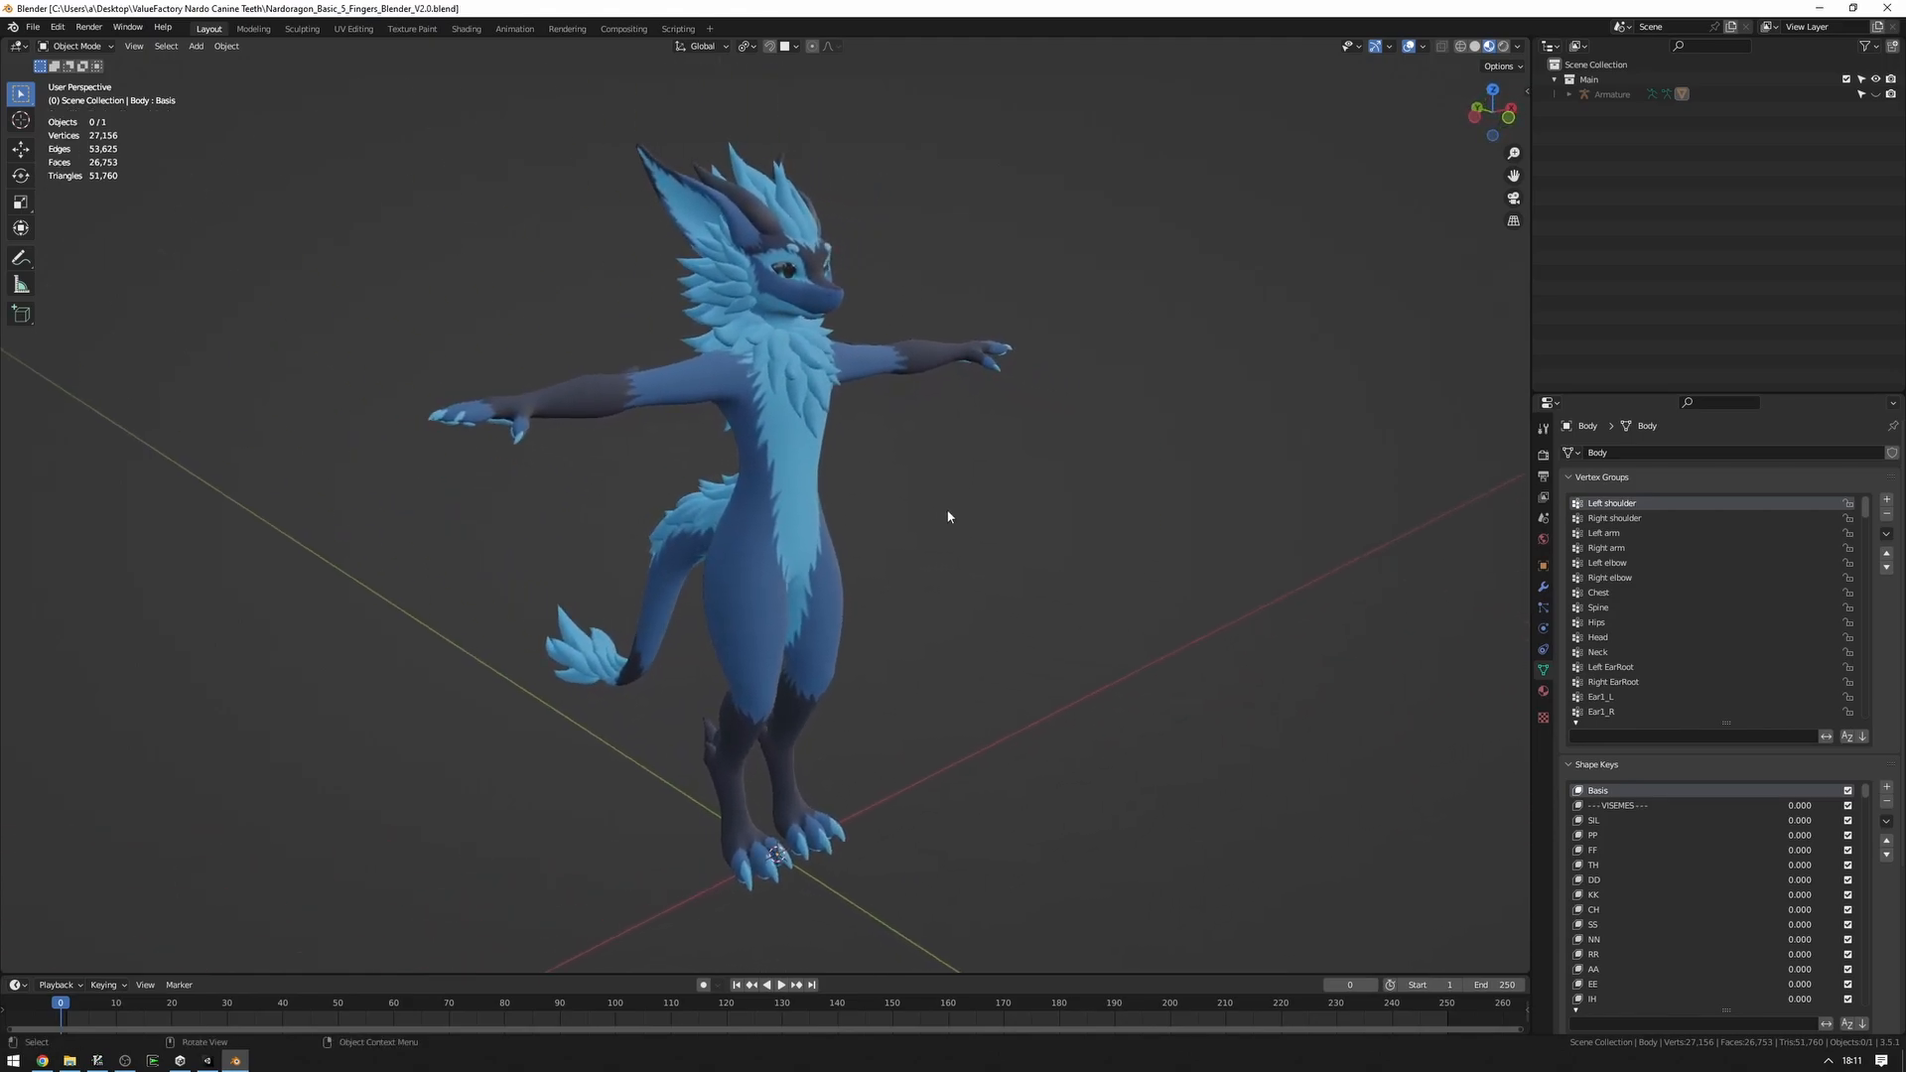
{"action": "scroll", "scroll_direction": "down", "scroll_amount": 3}
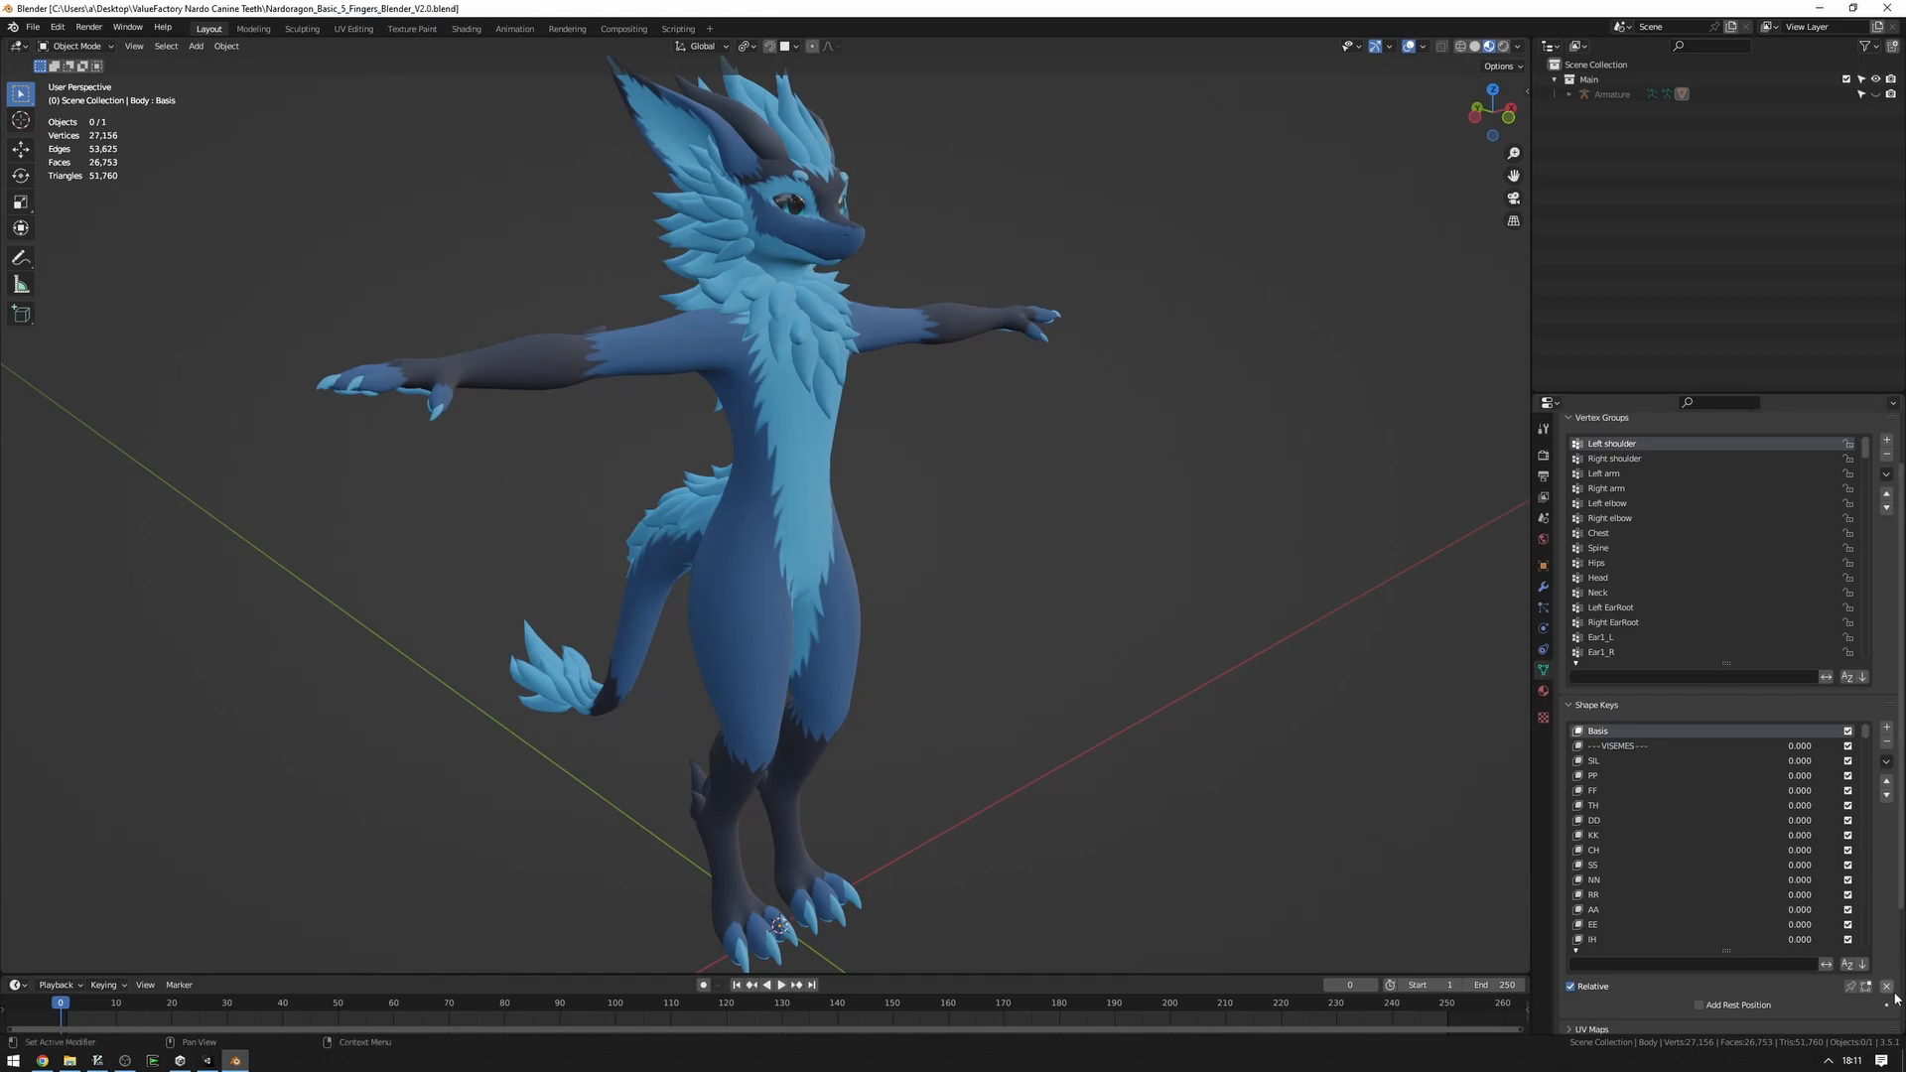
{"action": "left_click", "coordinate": [1571, 93]}
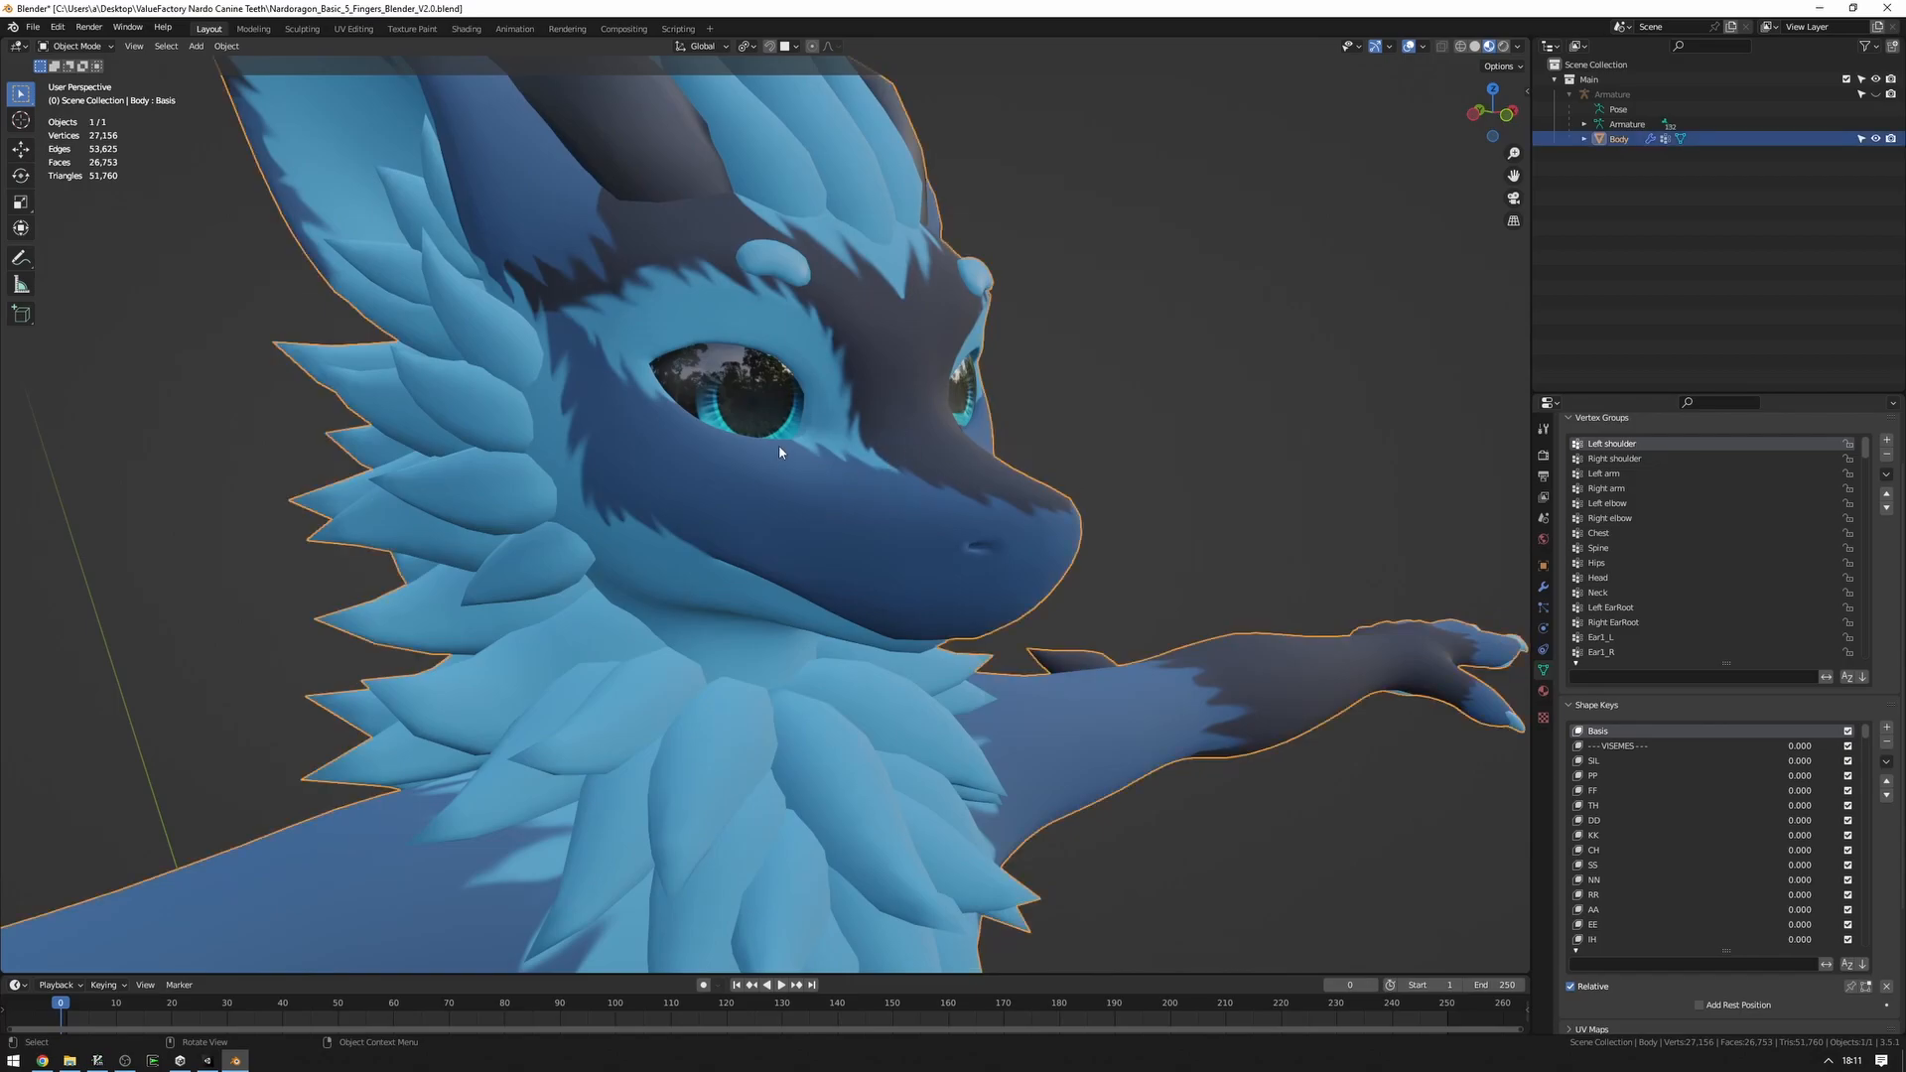
In Edit Mode, hide the outer body, gums and mouth roof to expose the teeth.
{"action": "key", "text": "Tab"}
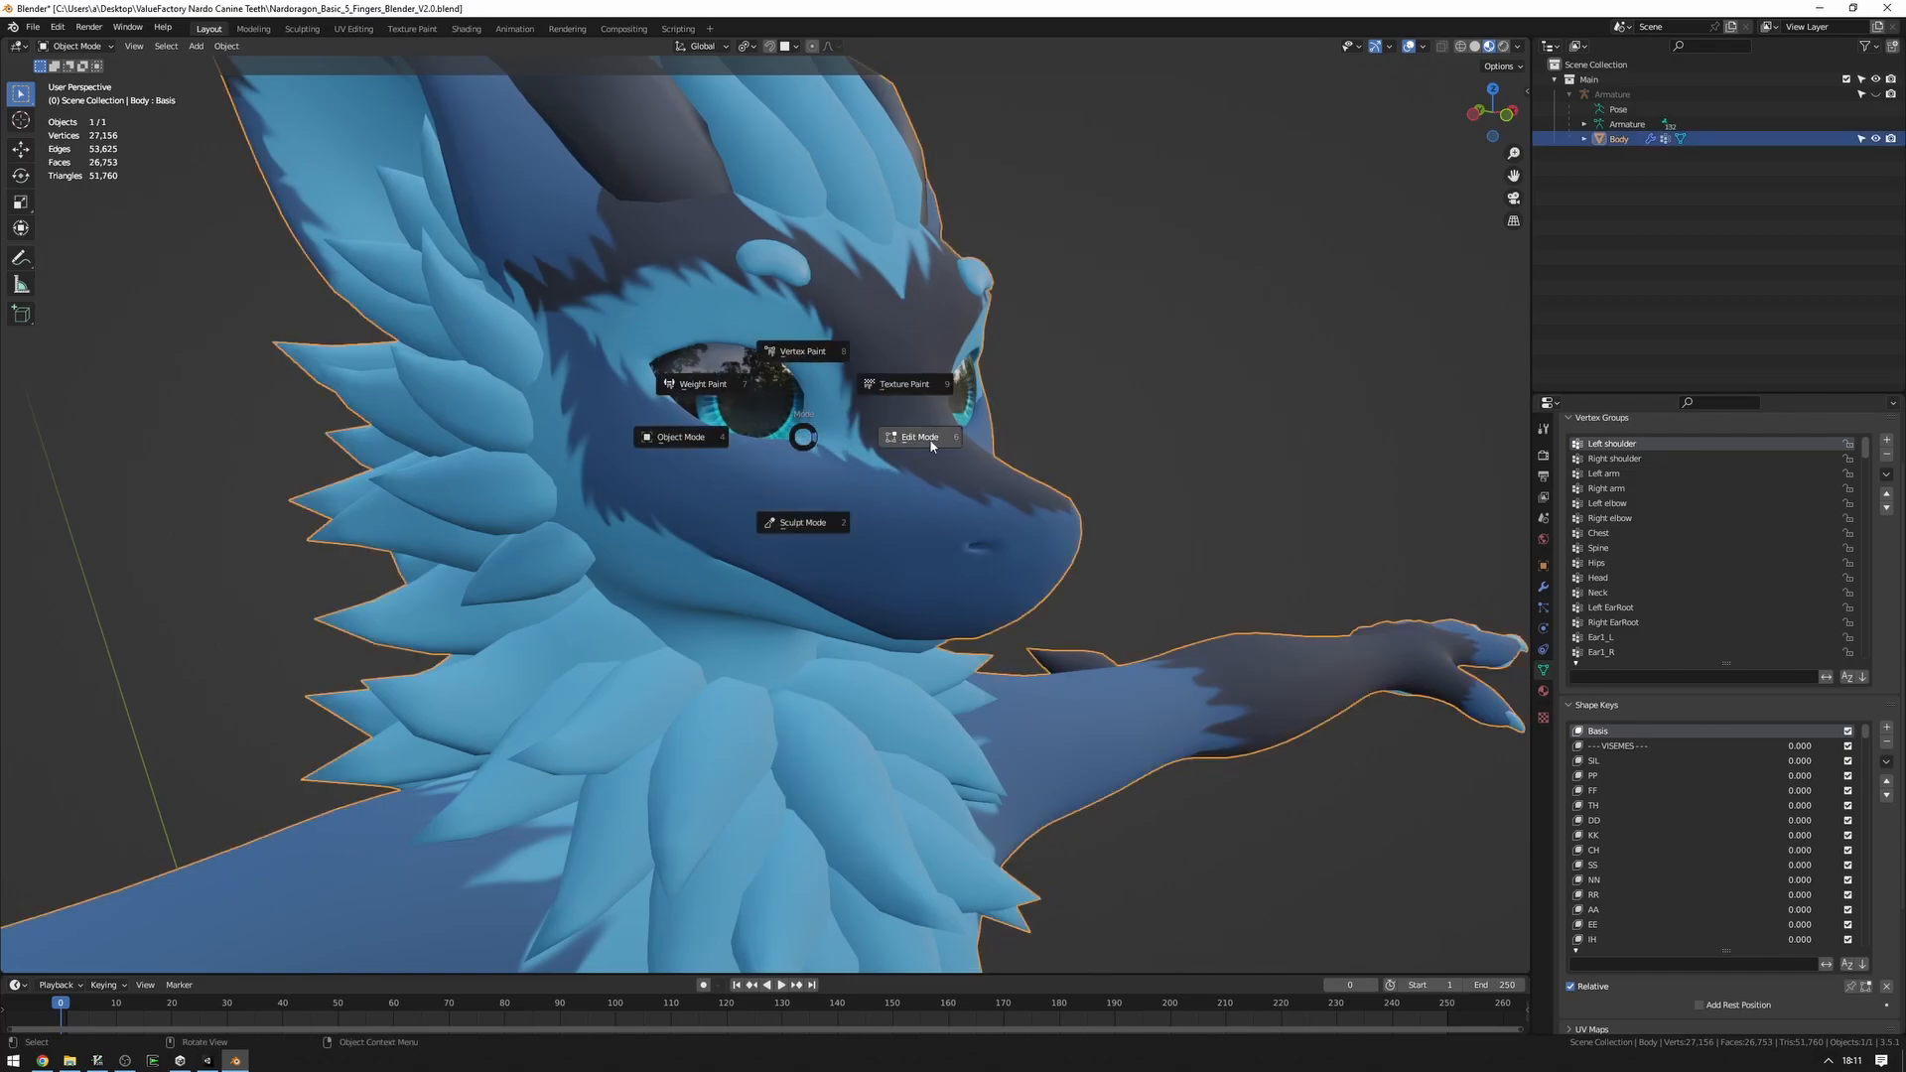
{"action": "left_click", "coordinate": [919, 437]}
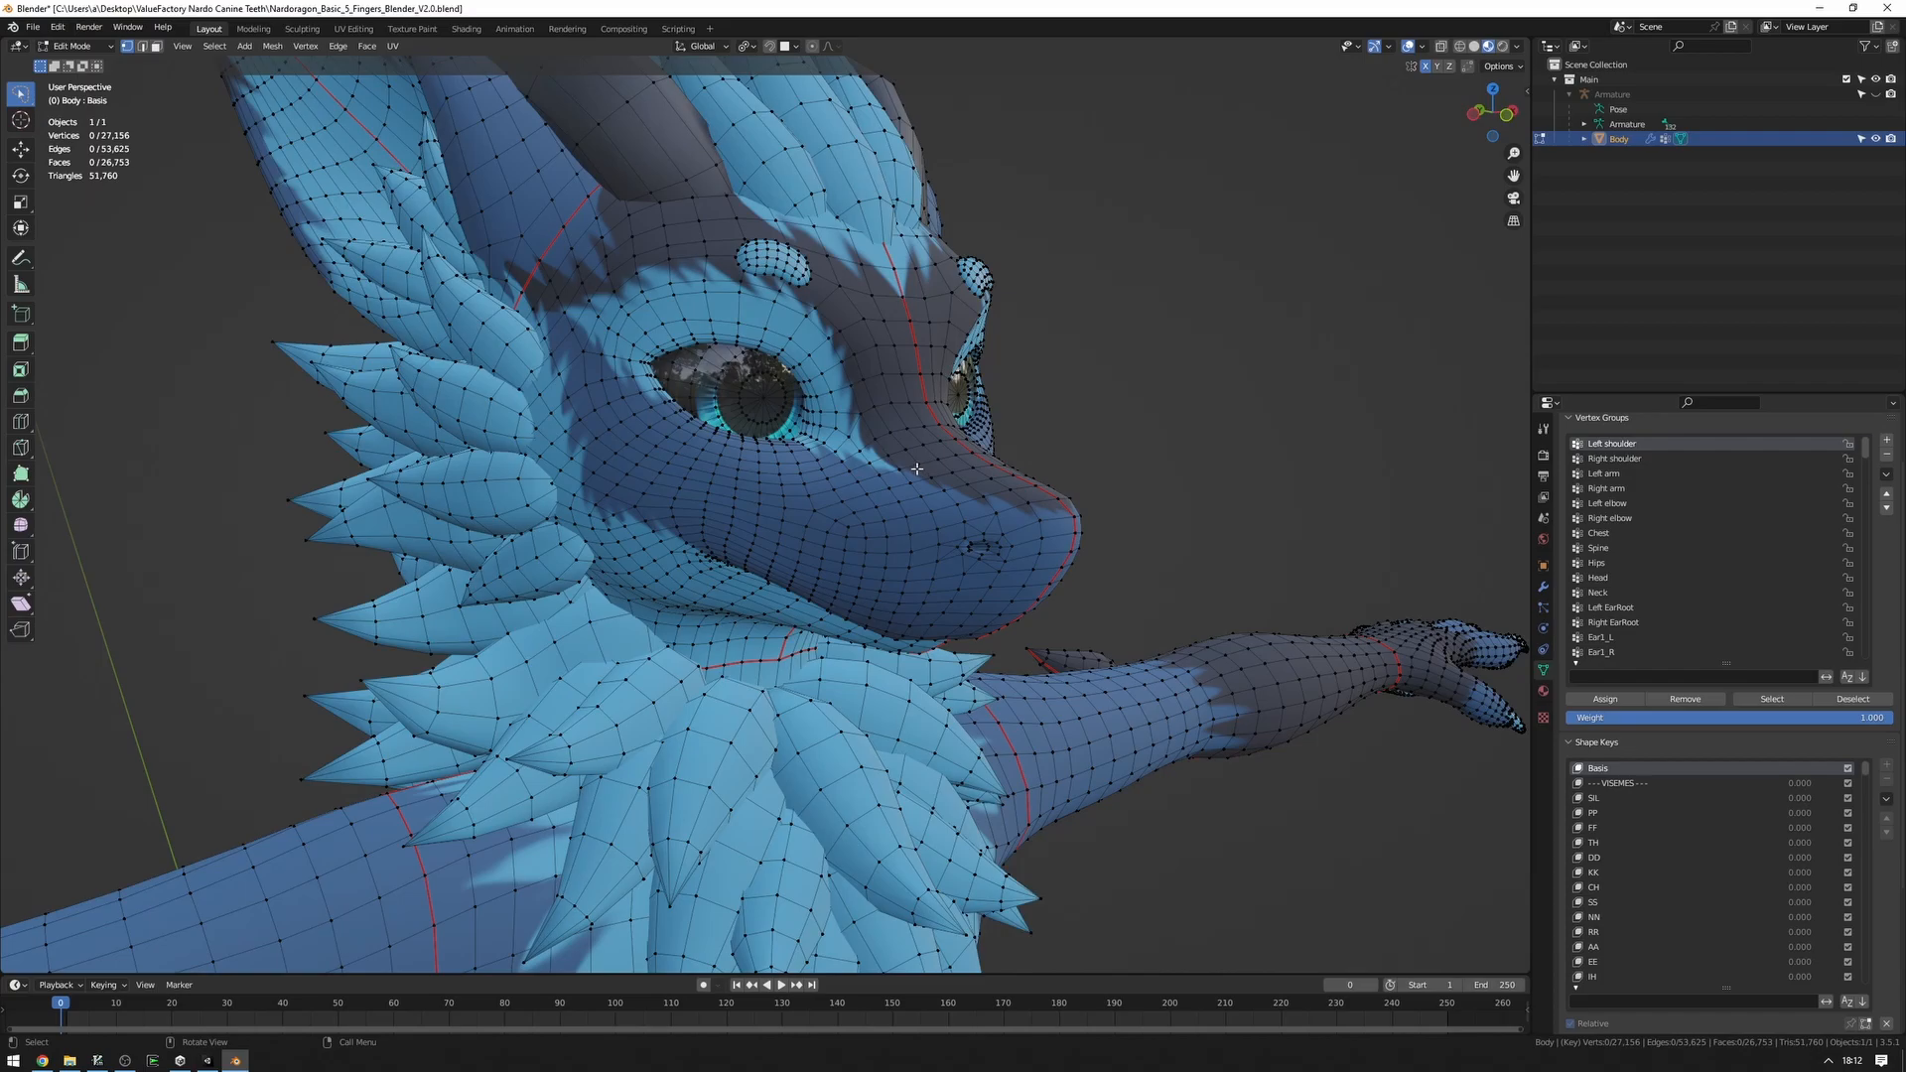
{"action": "left_click", "coordinate": [917, 468]}
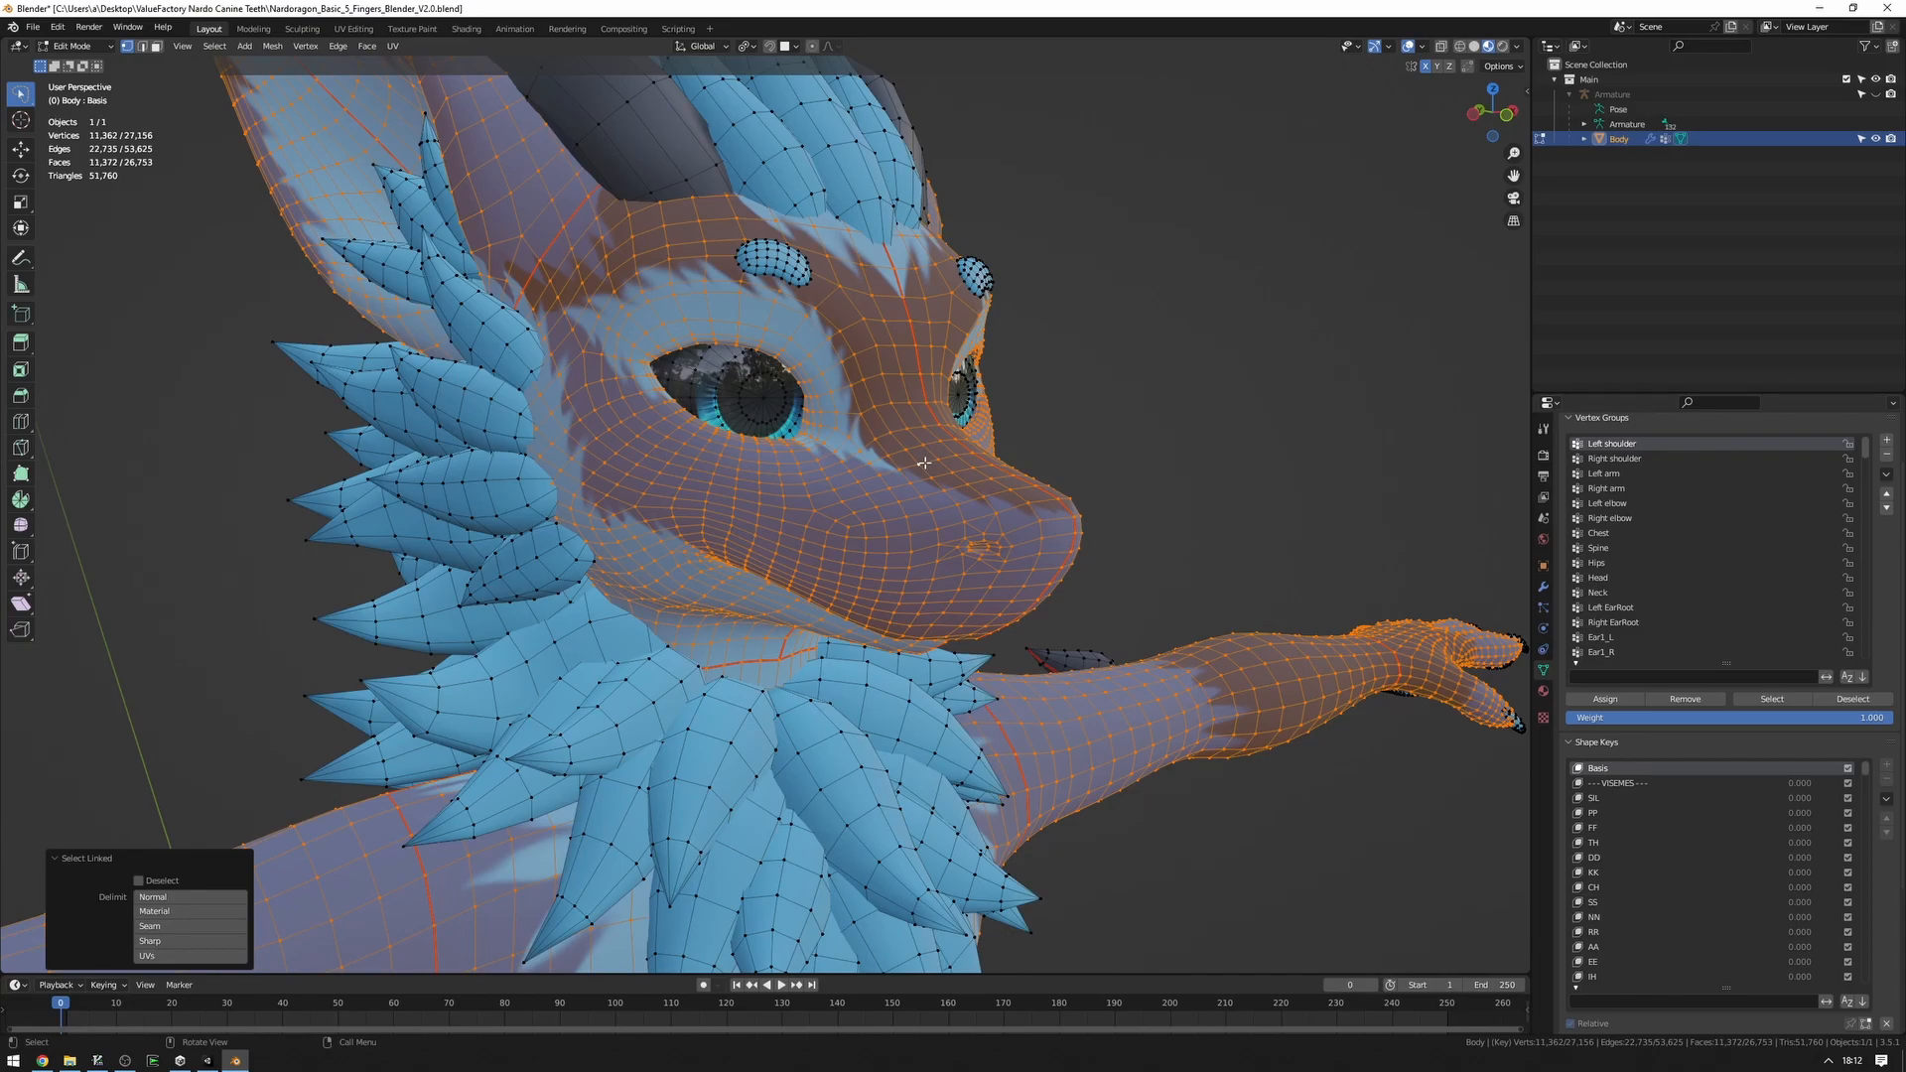
{"action": "key", "text": "h"}
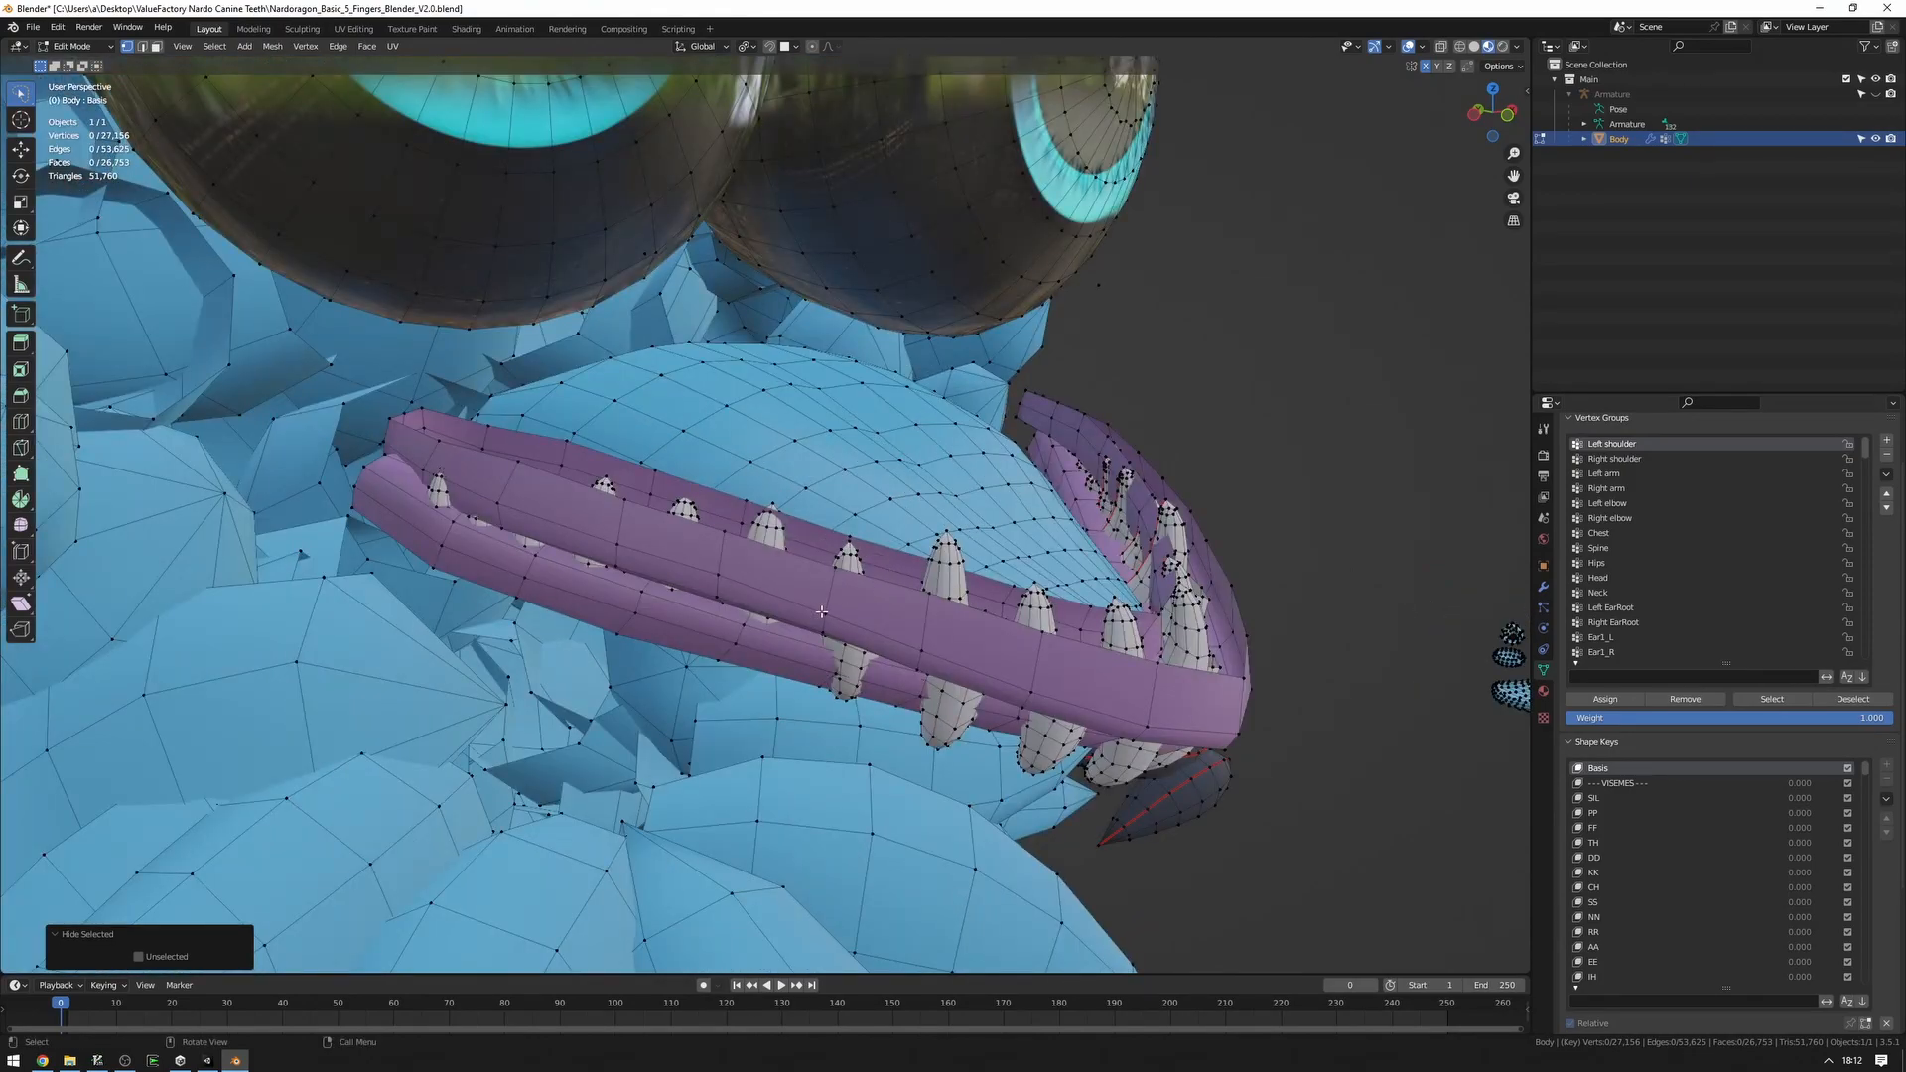
{"action": "key", "text": "L"}
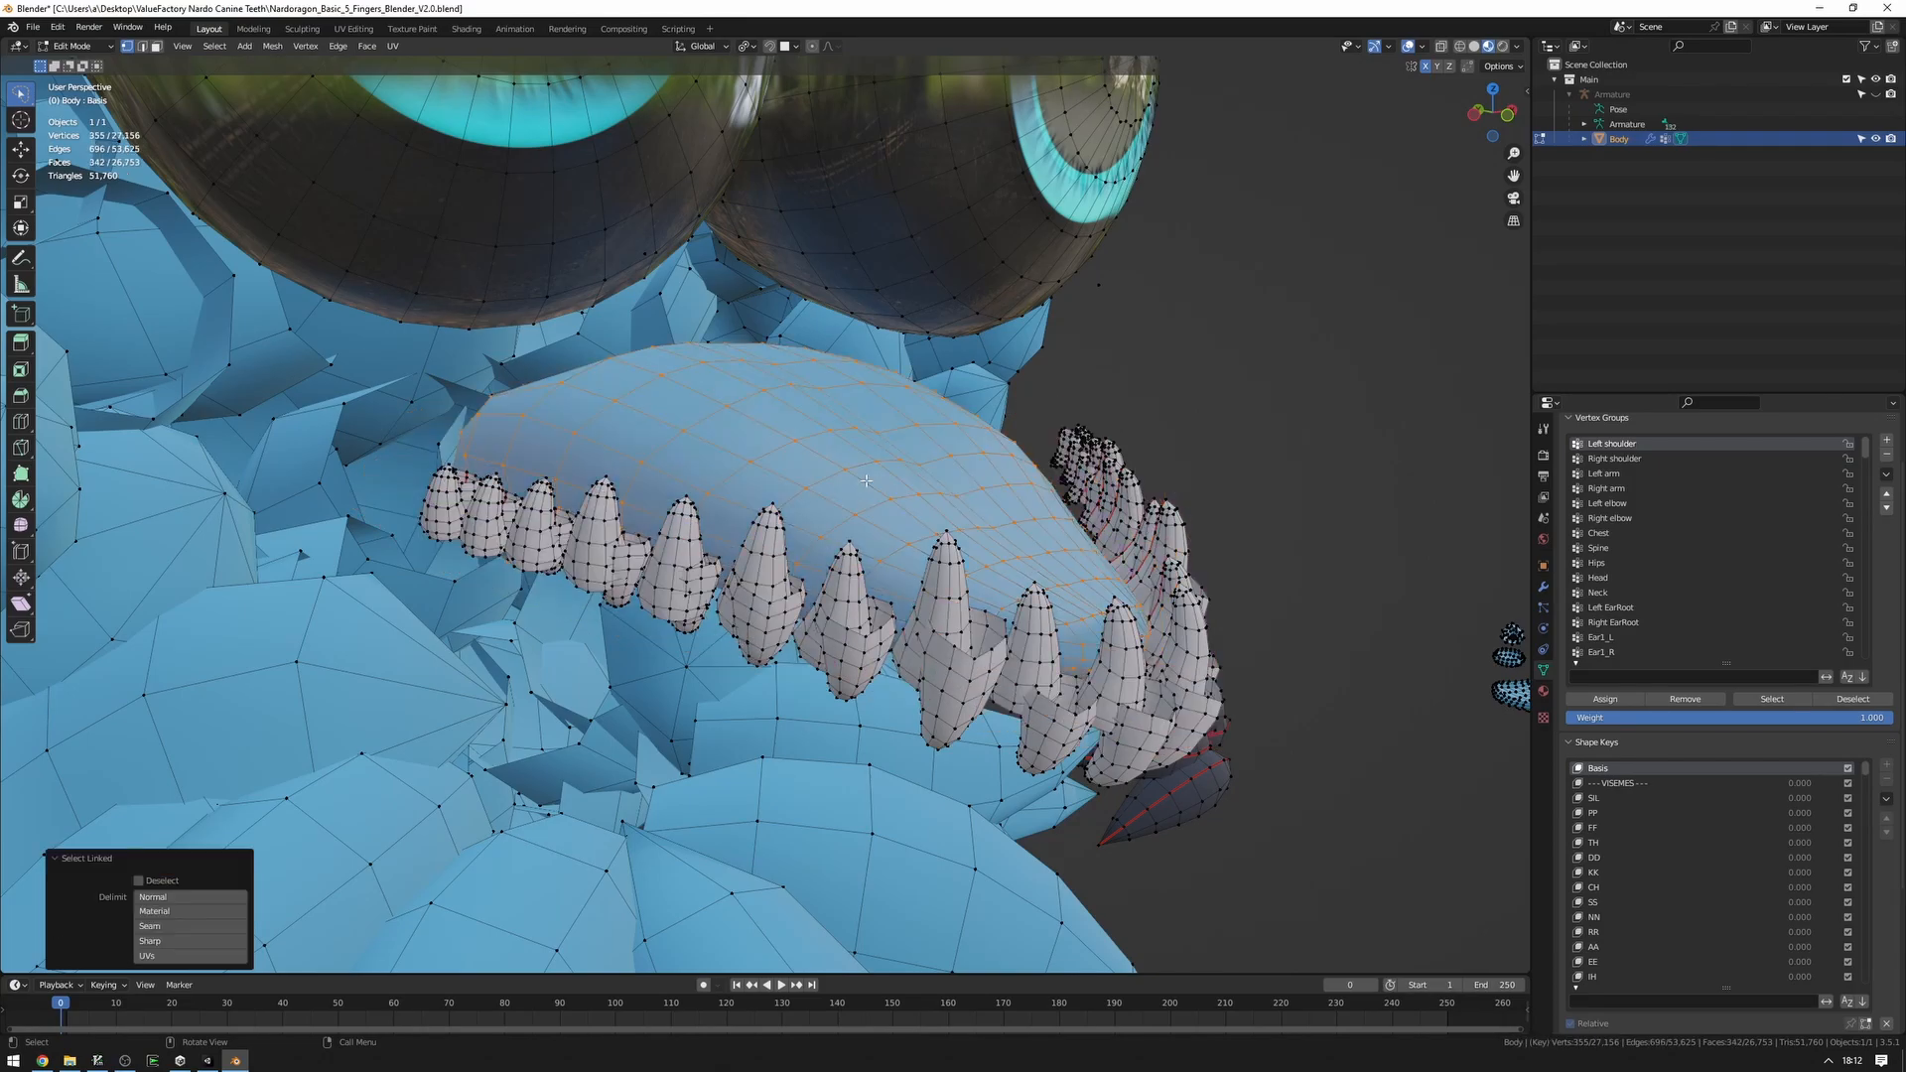
{"action": "key", "text": "h"}
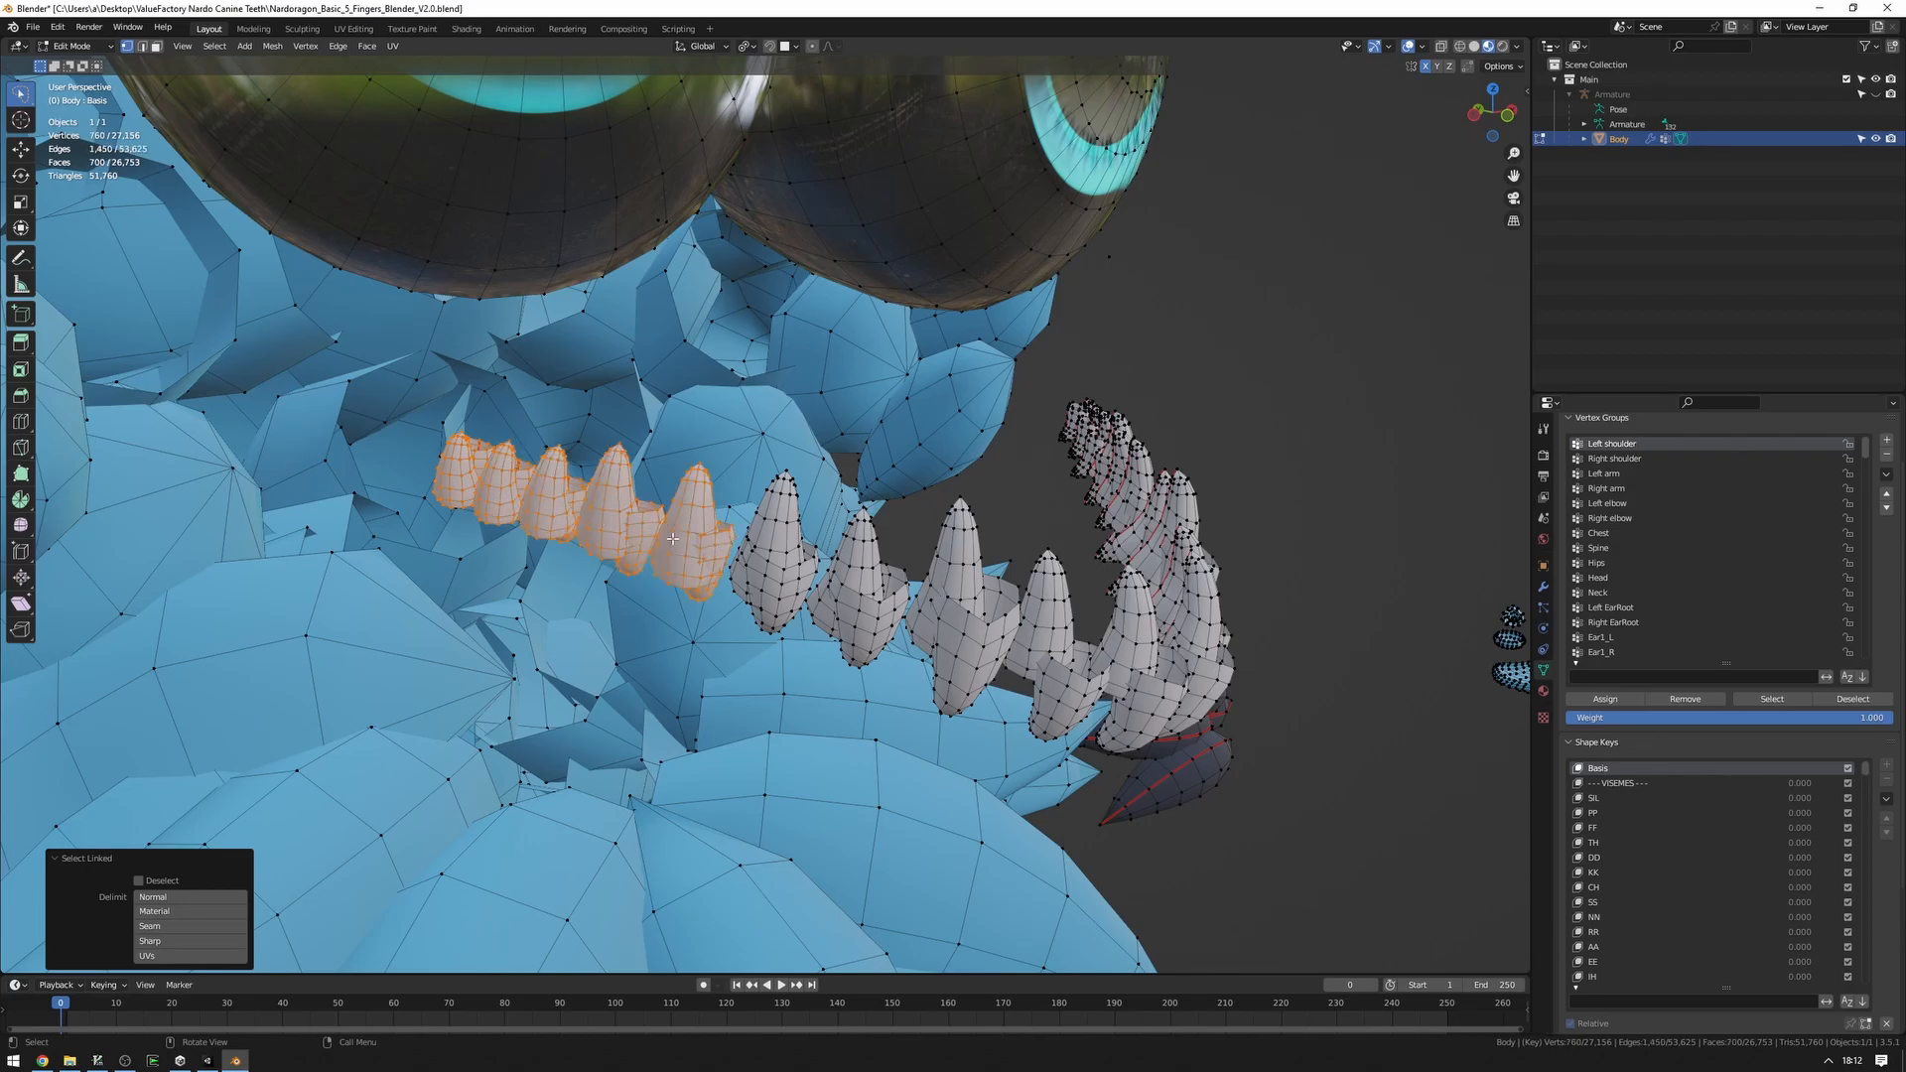
Select the original teeth and delete their vertices.
{"action": "left_click", "coordinate": [784, 547]}
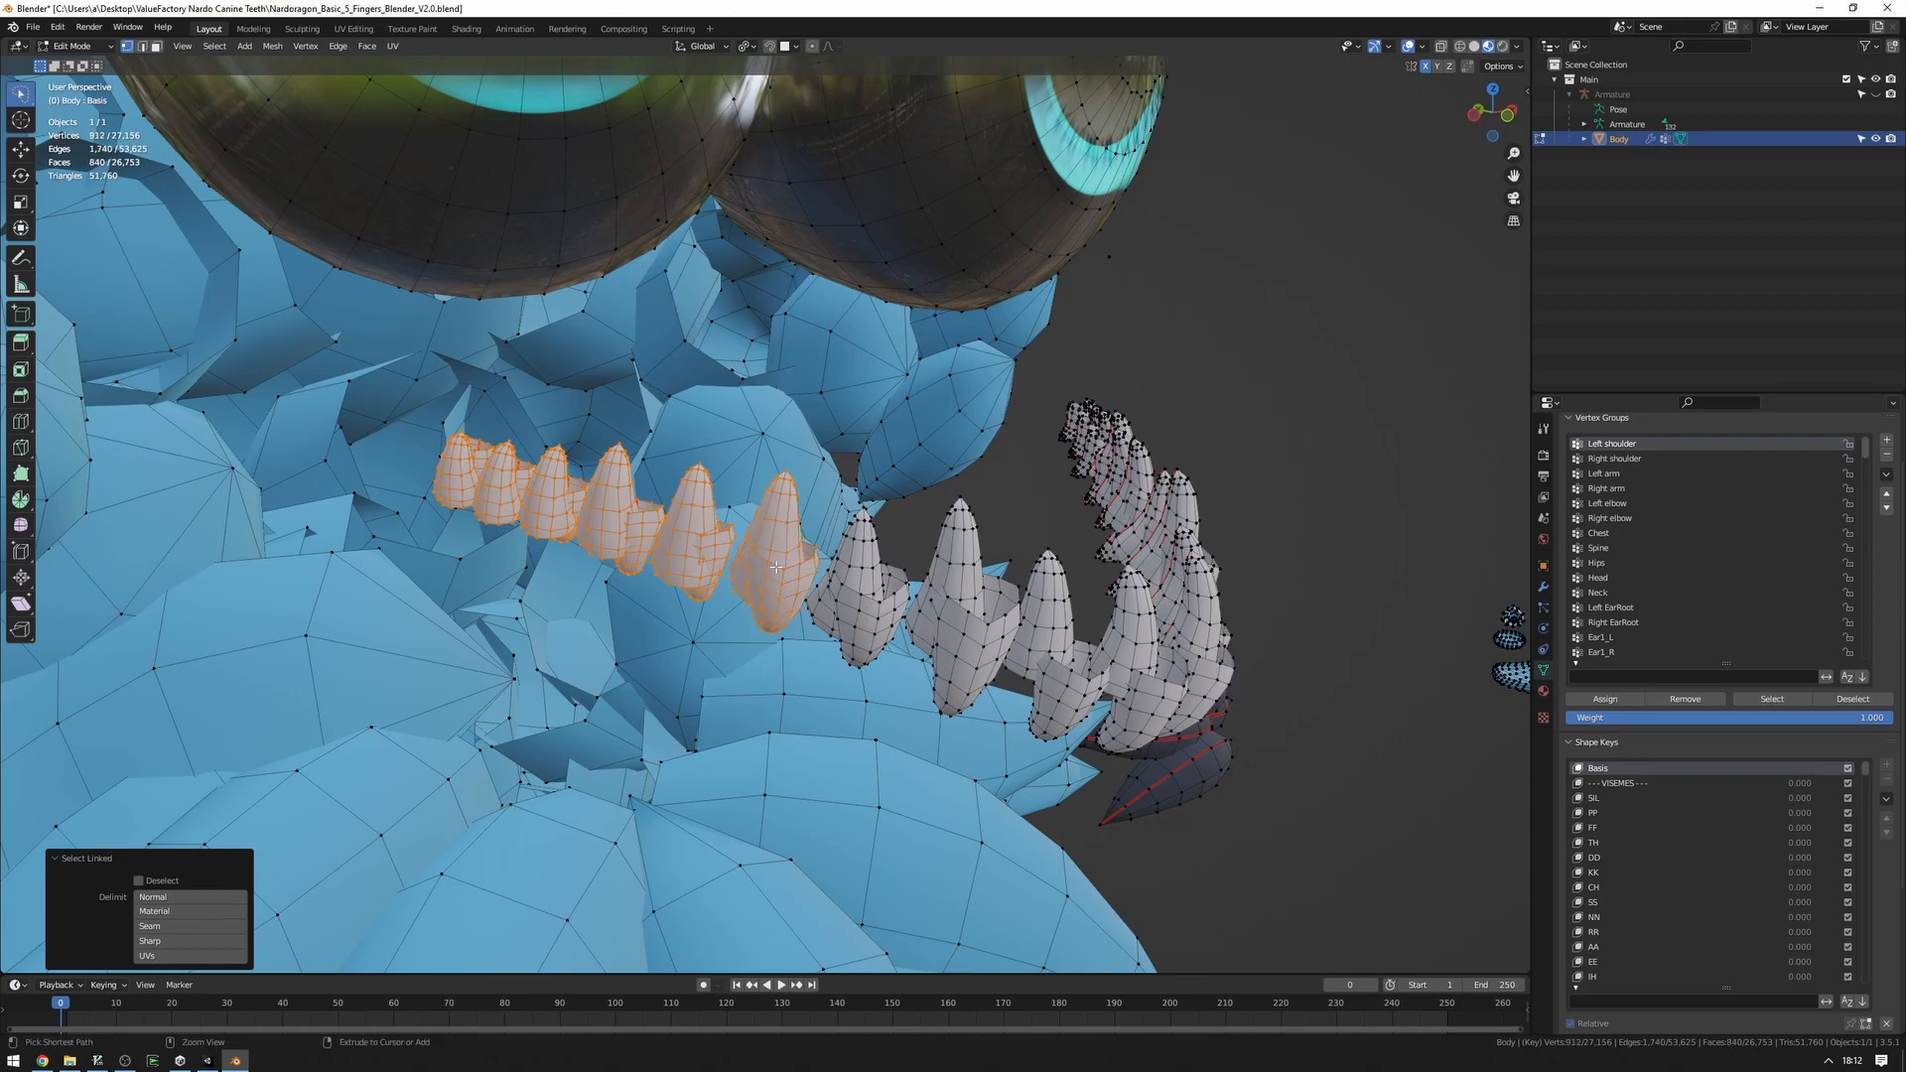
{"action": "left_click", "coordinate": [775, 541]}
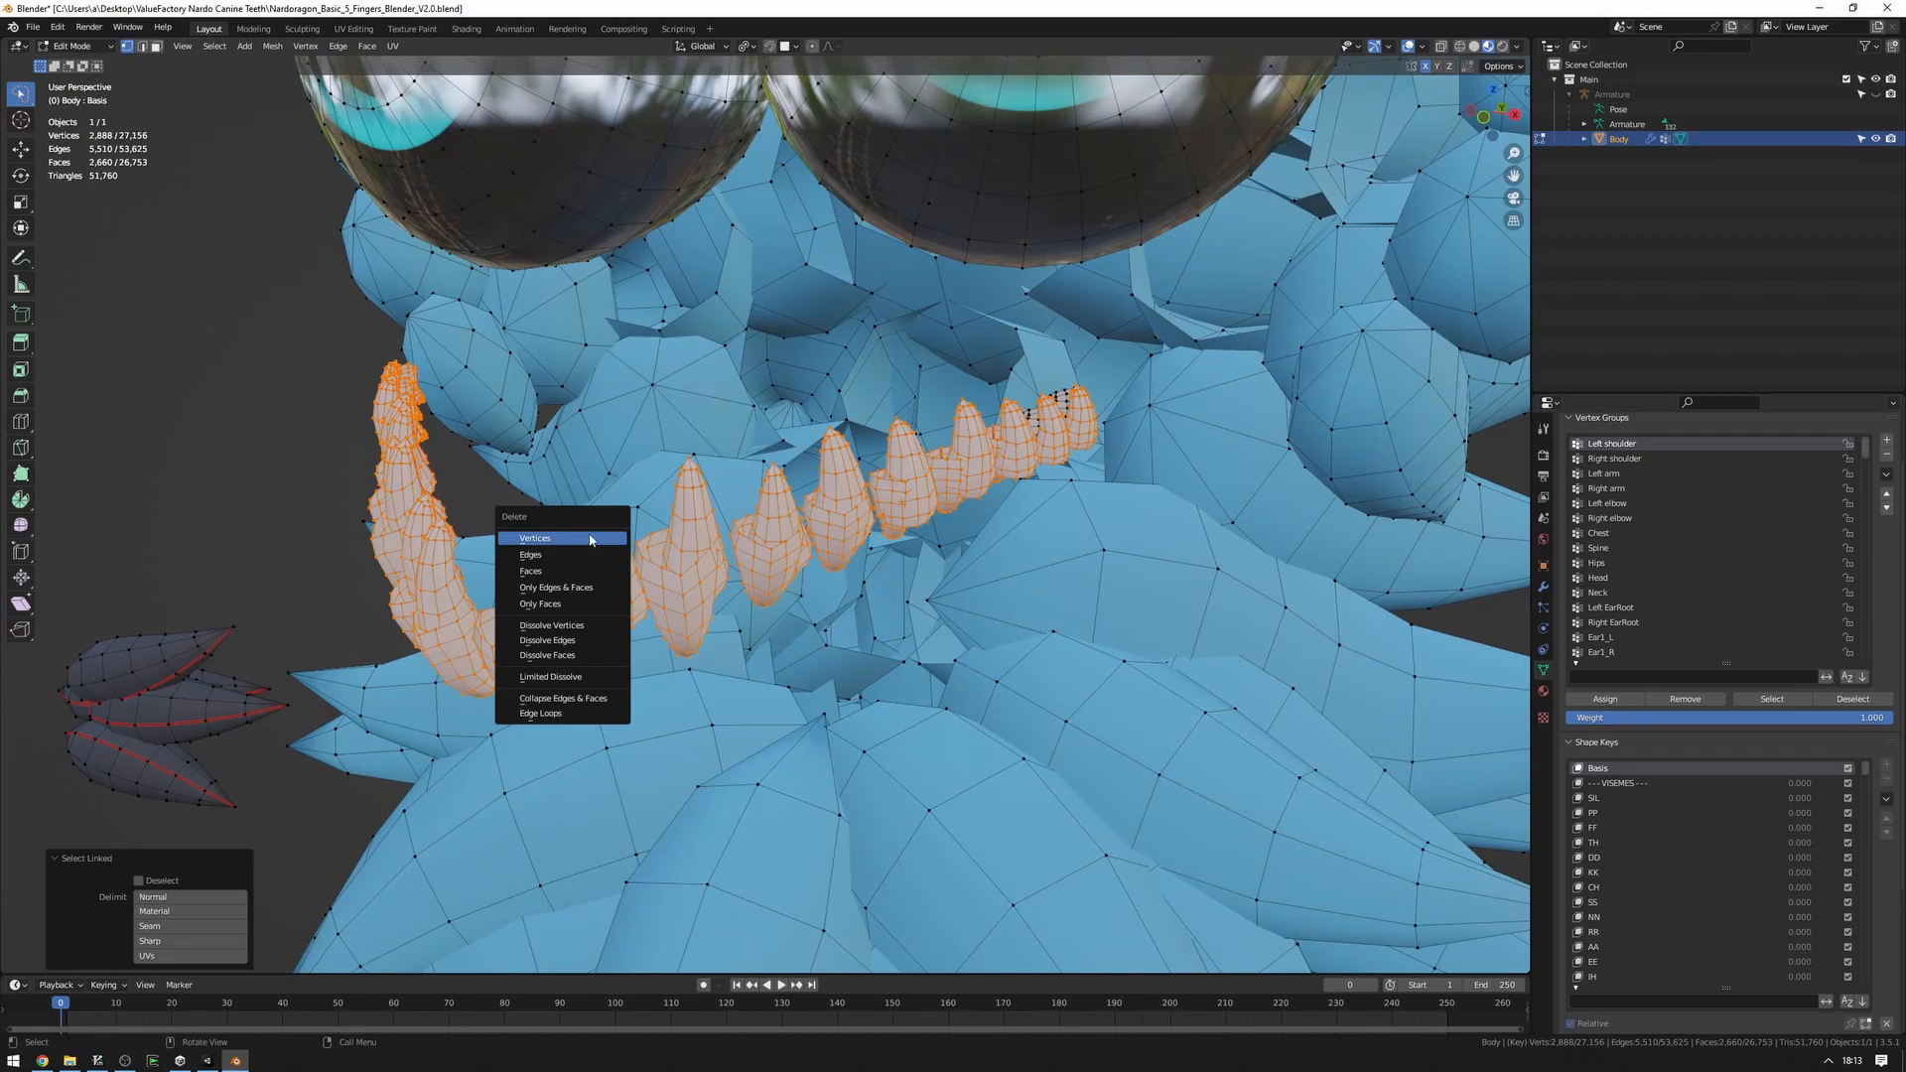
{"action": "left_click", "coordinate": [534, 538]}
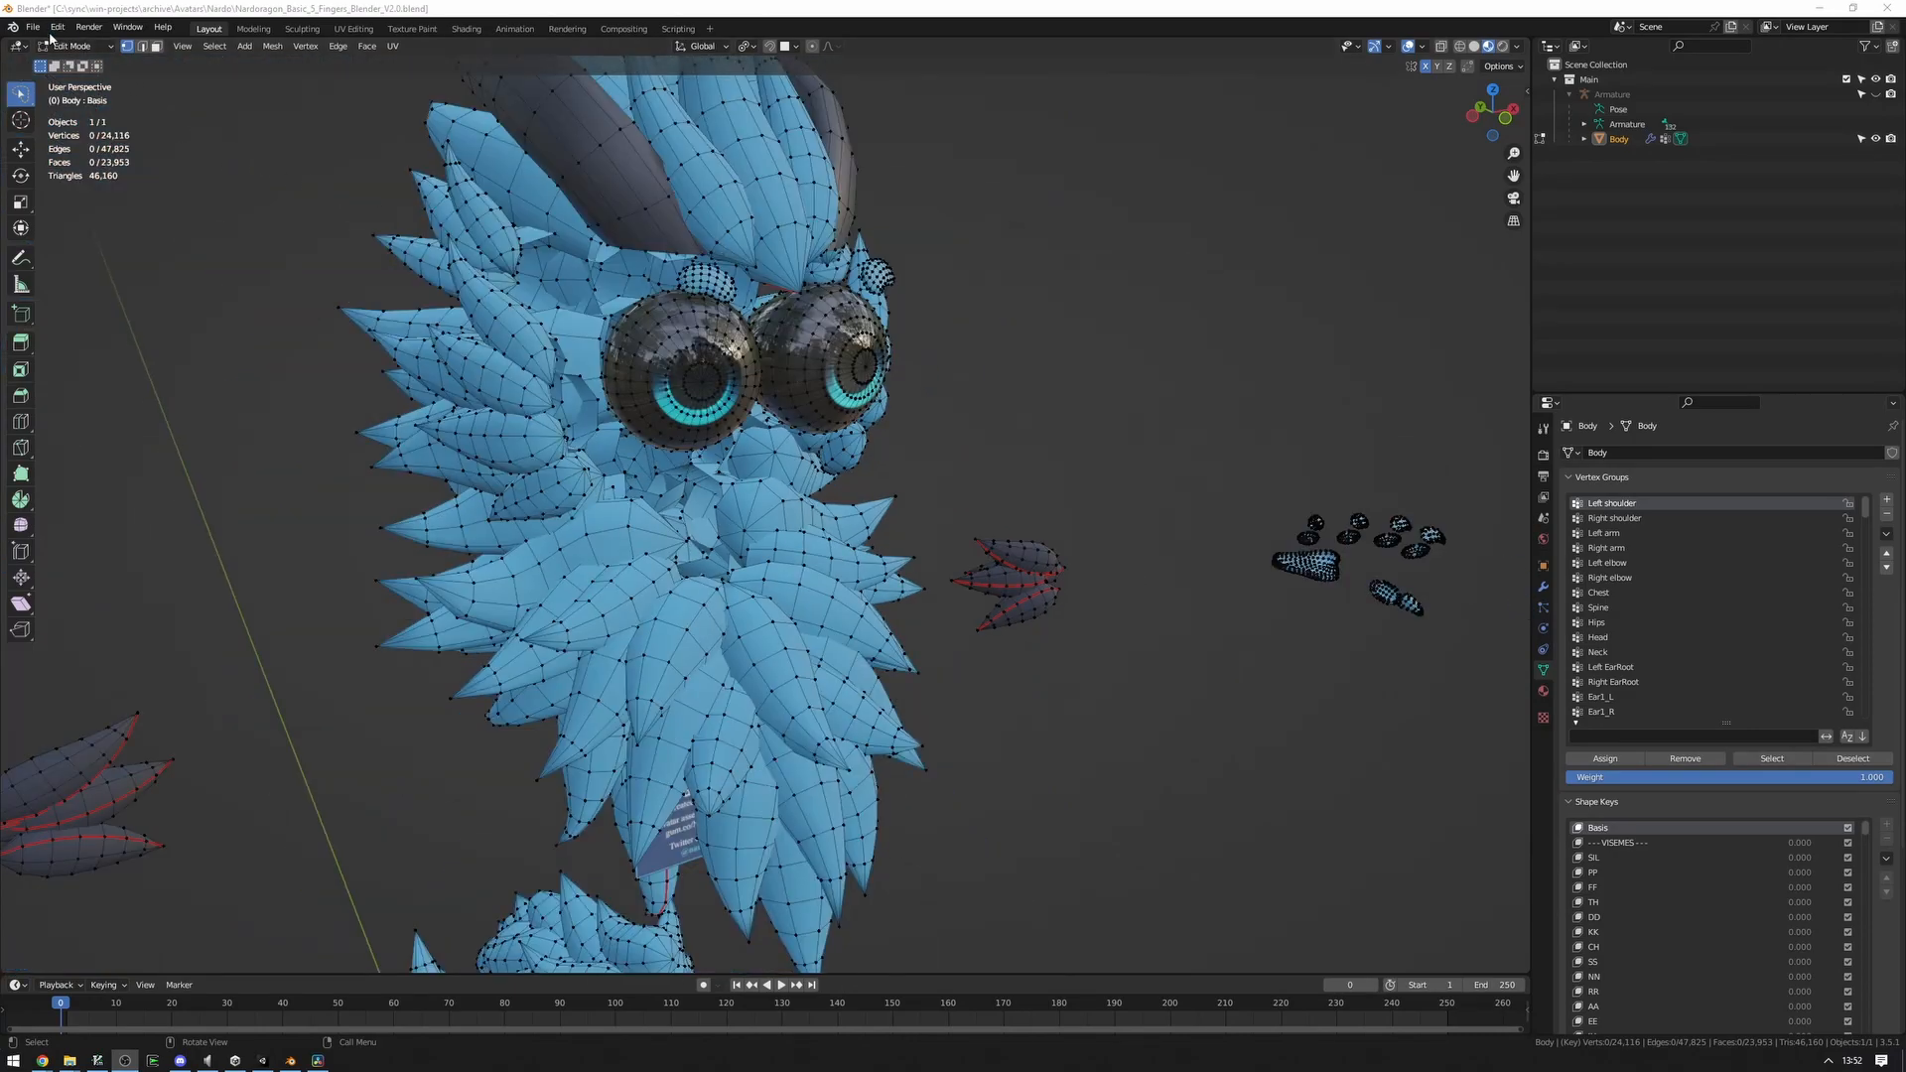
Import Canine Teeth.fbx into the avatar scene via File > Import > FBX.
{"action": "left_click", "coordinate": [32, 27]}
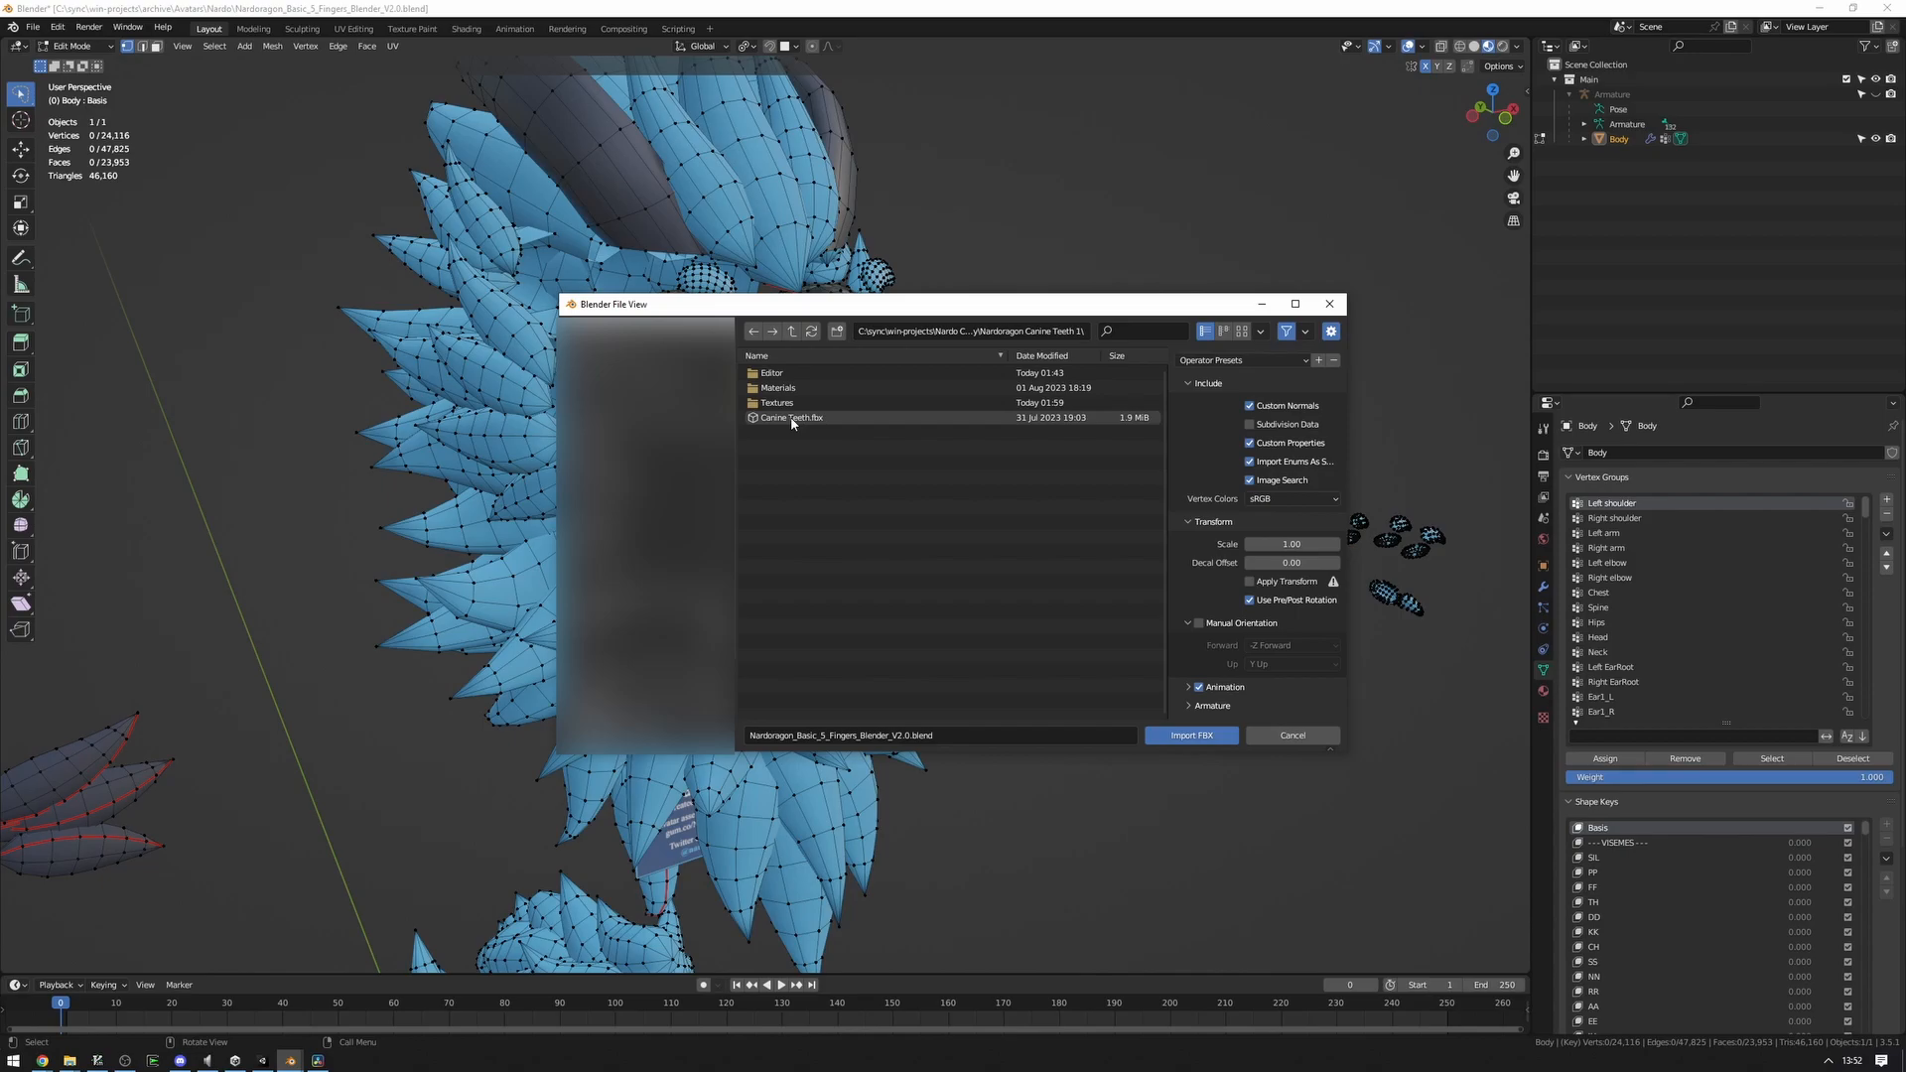
{"action": "left_click", "coordinate": [1190, 736]}
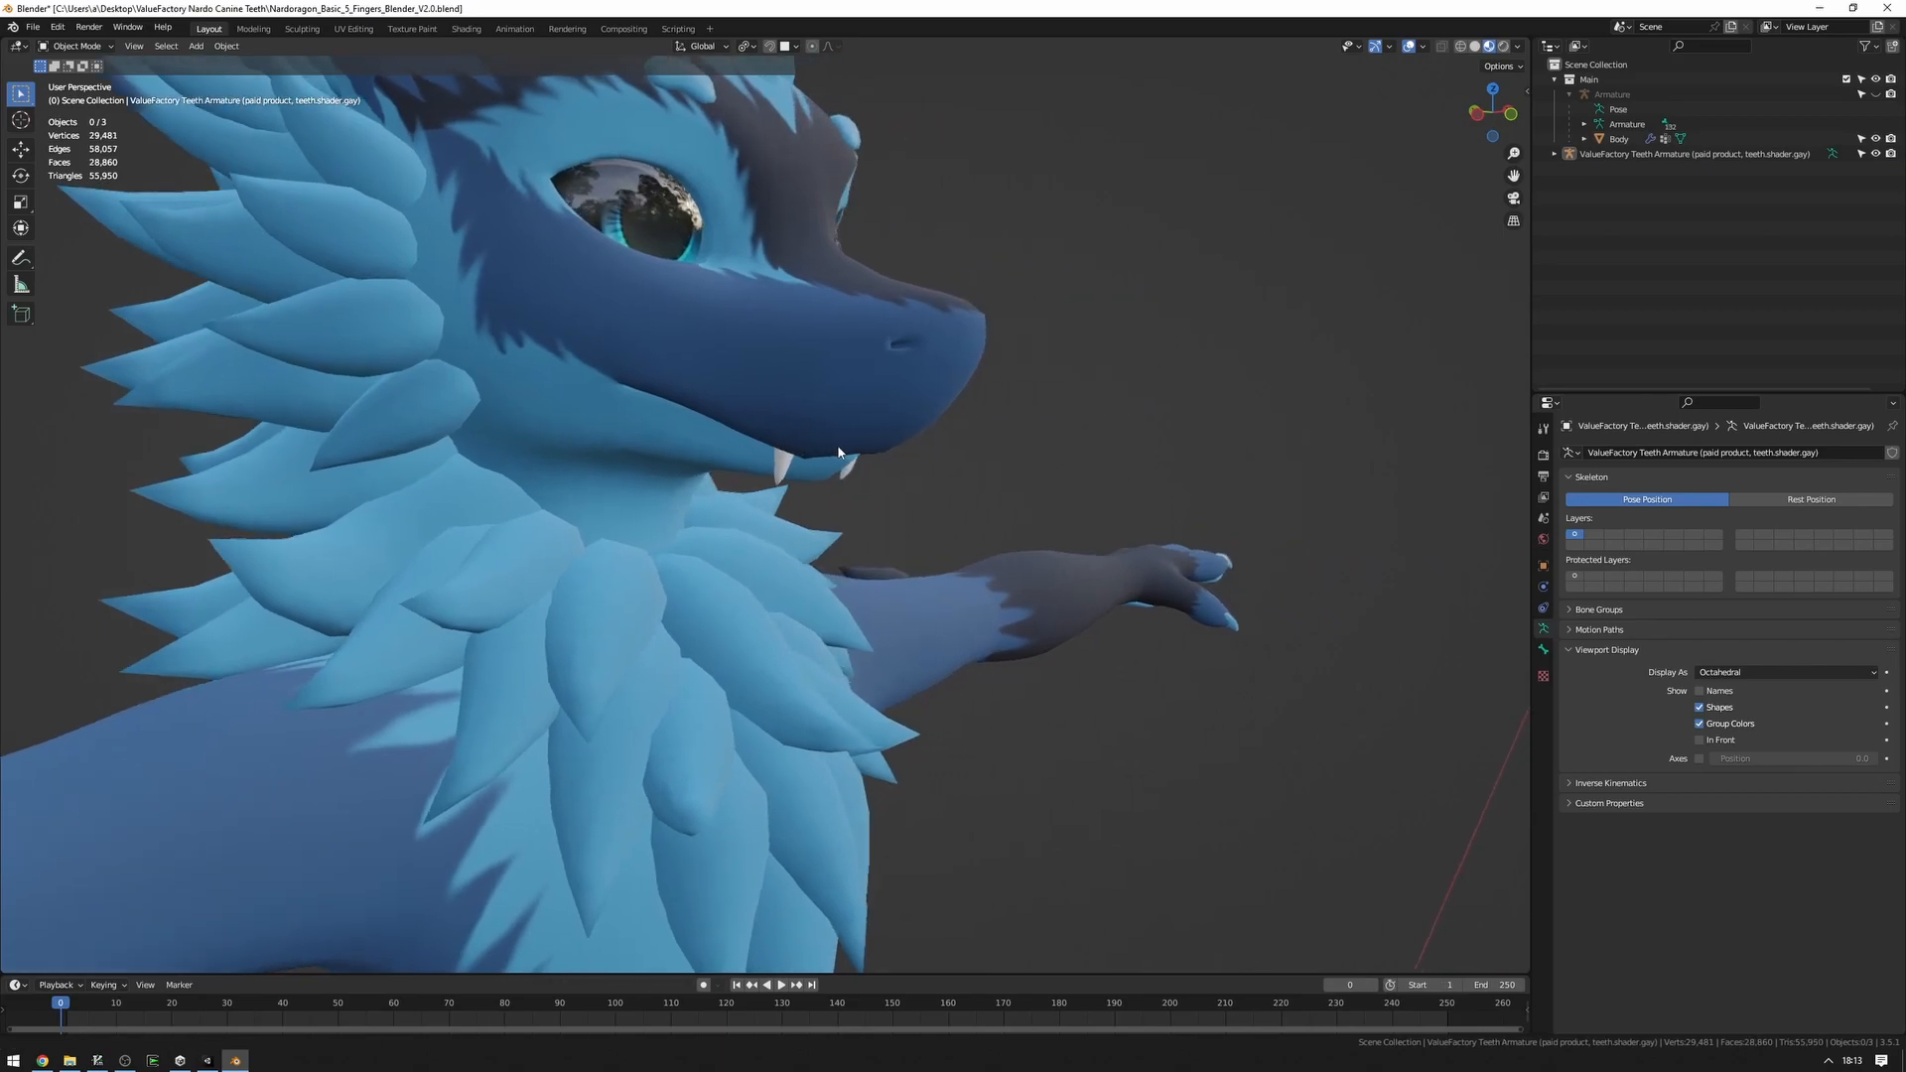
Orbit to a left orthographic view and zoom in on the snout's canines.
{"action": "left_click_drag", "start_coordinate": [839, 456], "coordinate": [833, 466]}
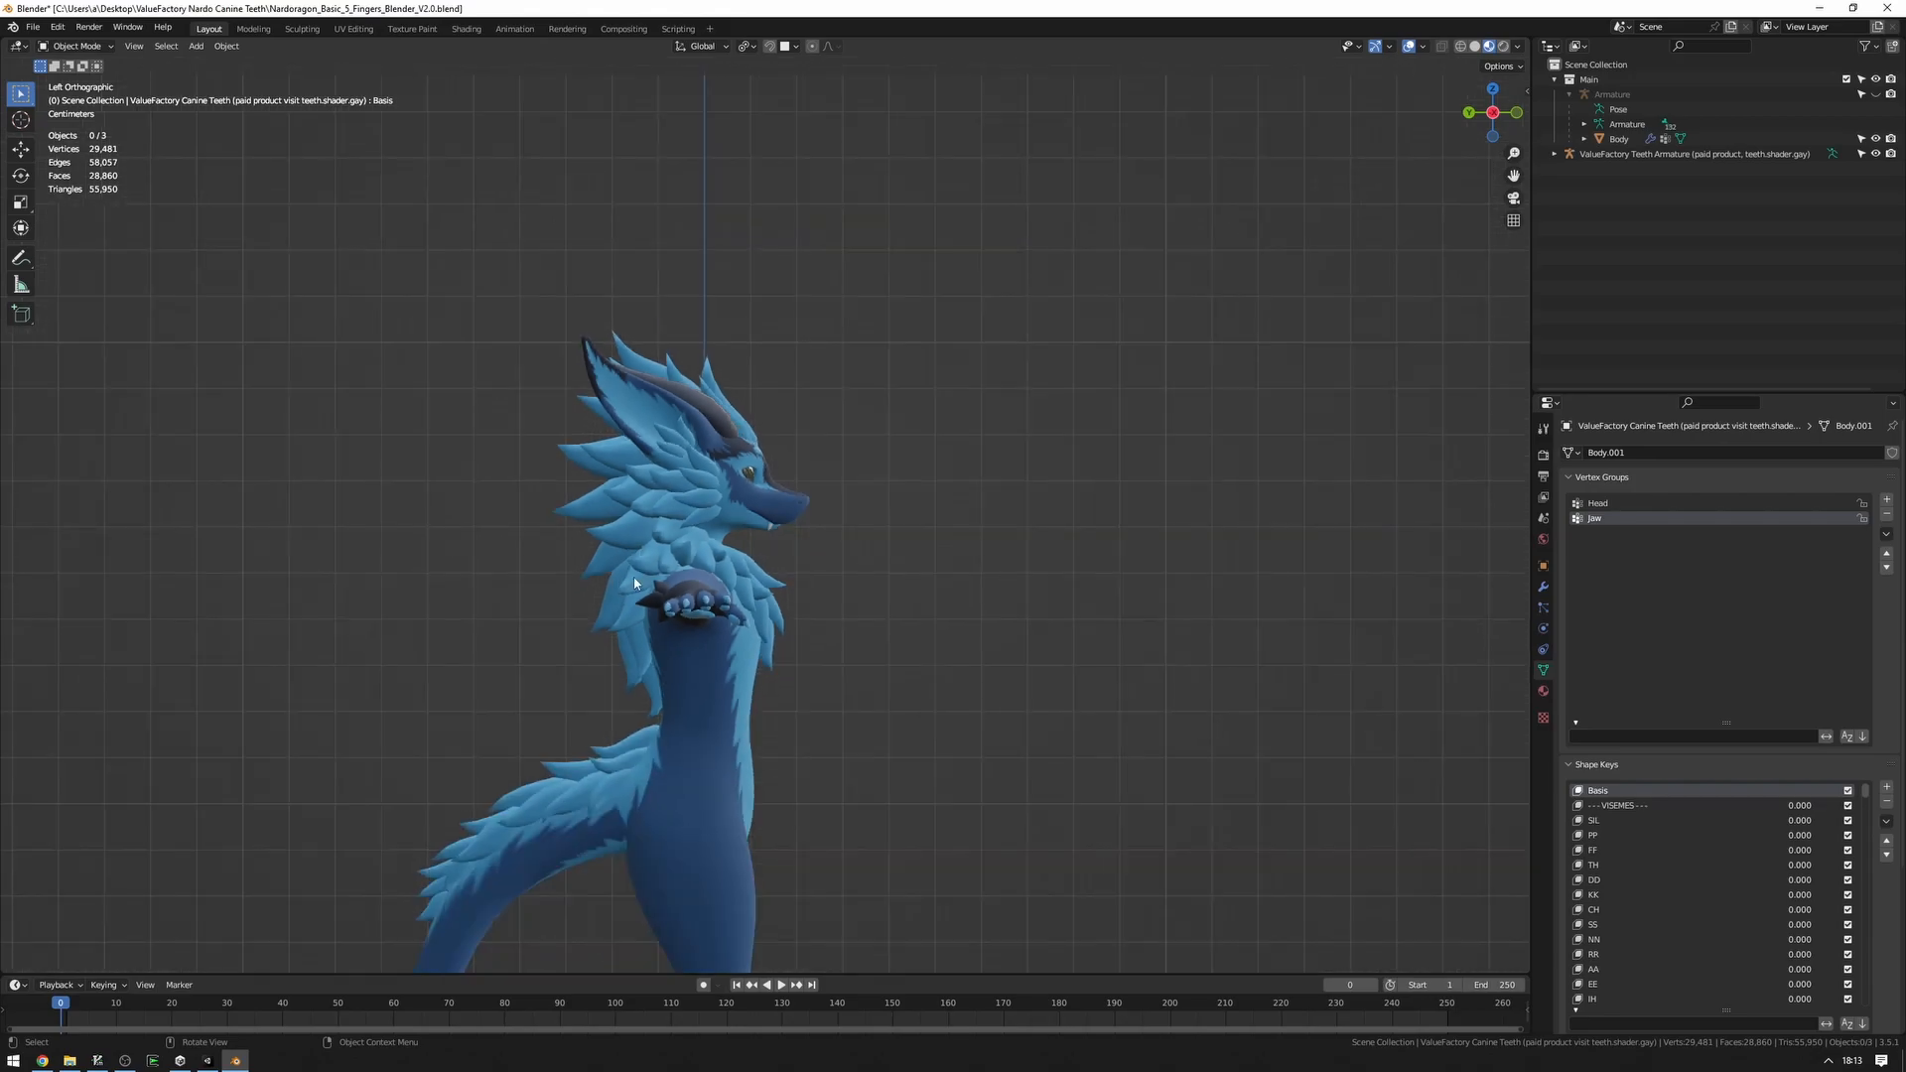
{"action": "scroll", "scroll_direction": "down", "scroll_amount": 3}
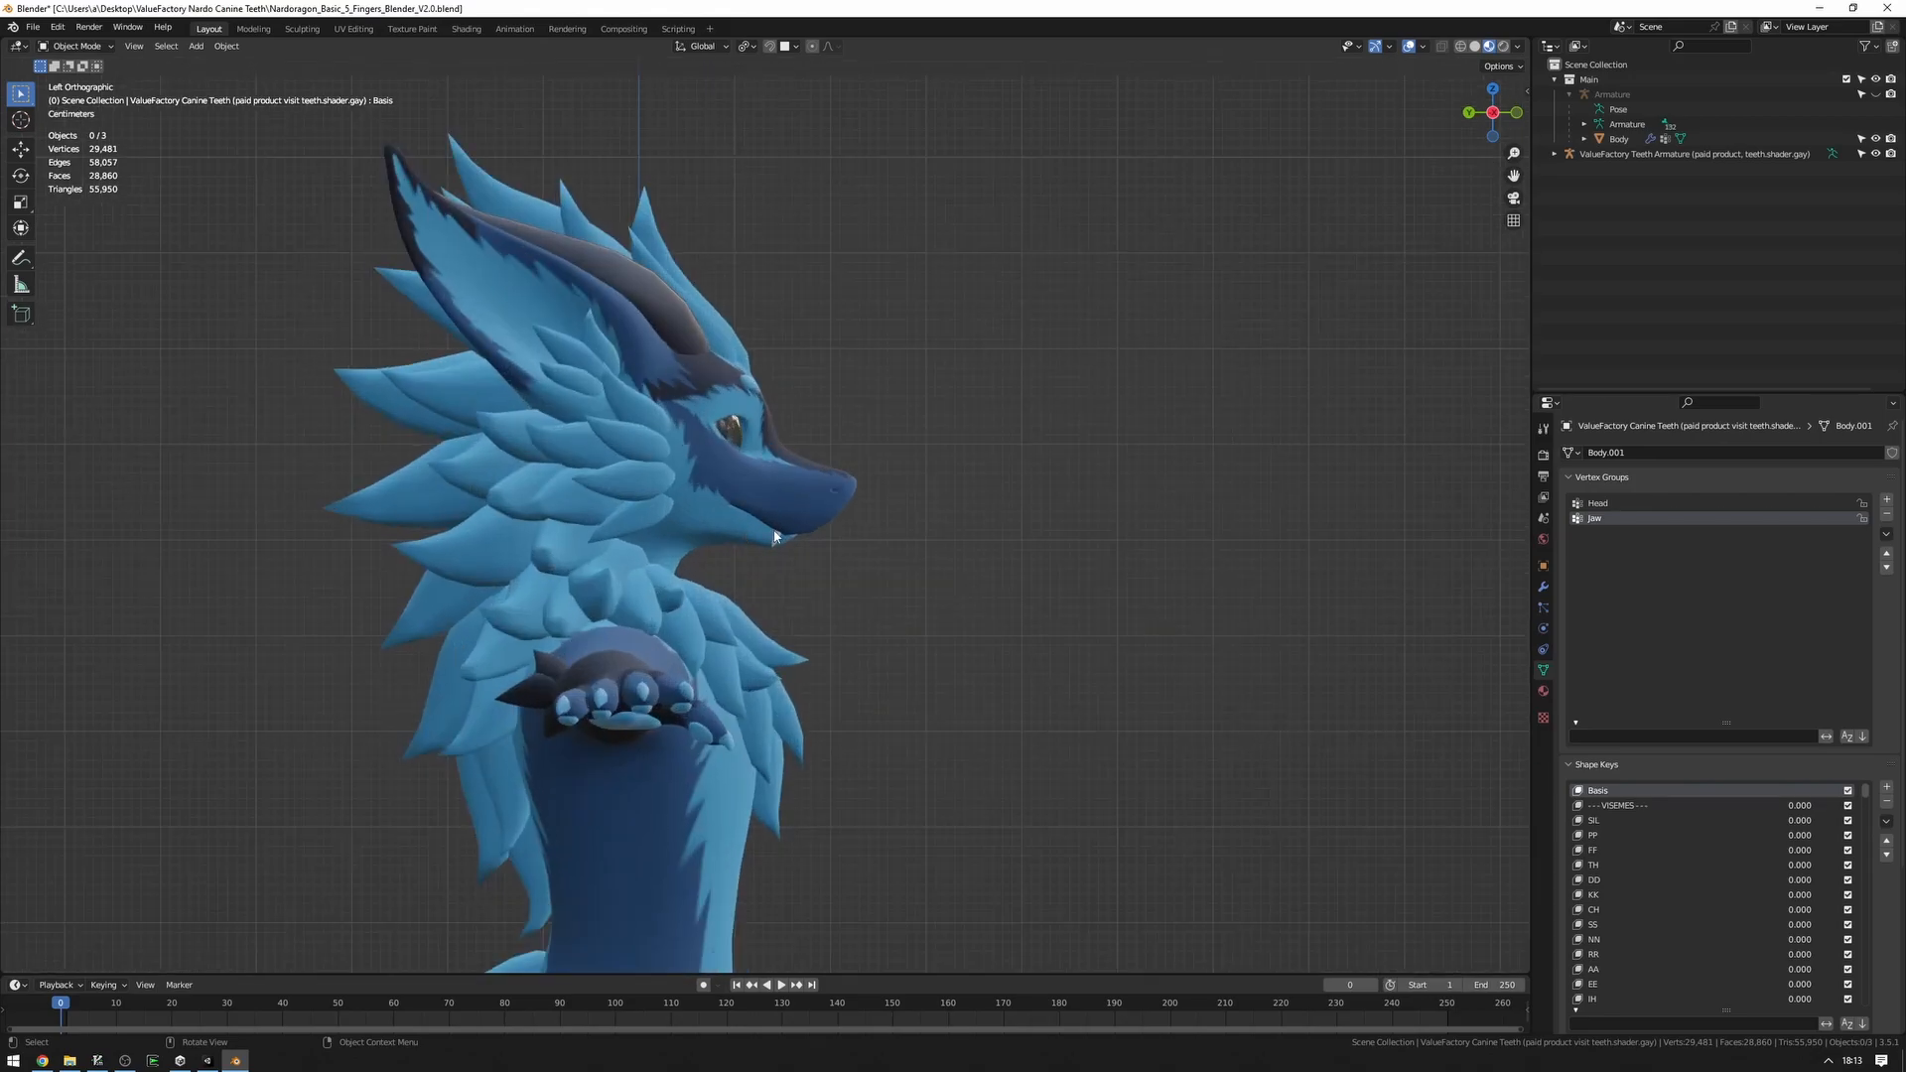
{"action": "scroll", "scroll_direction": "up", "scroll_amount": 3}
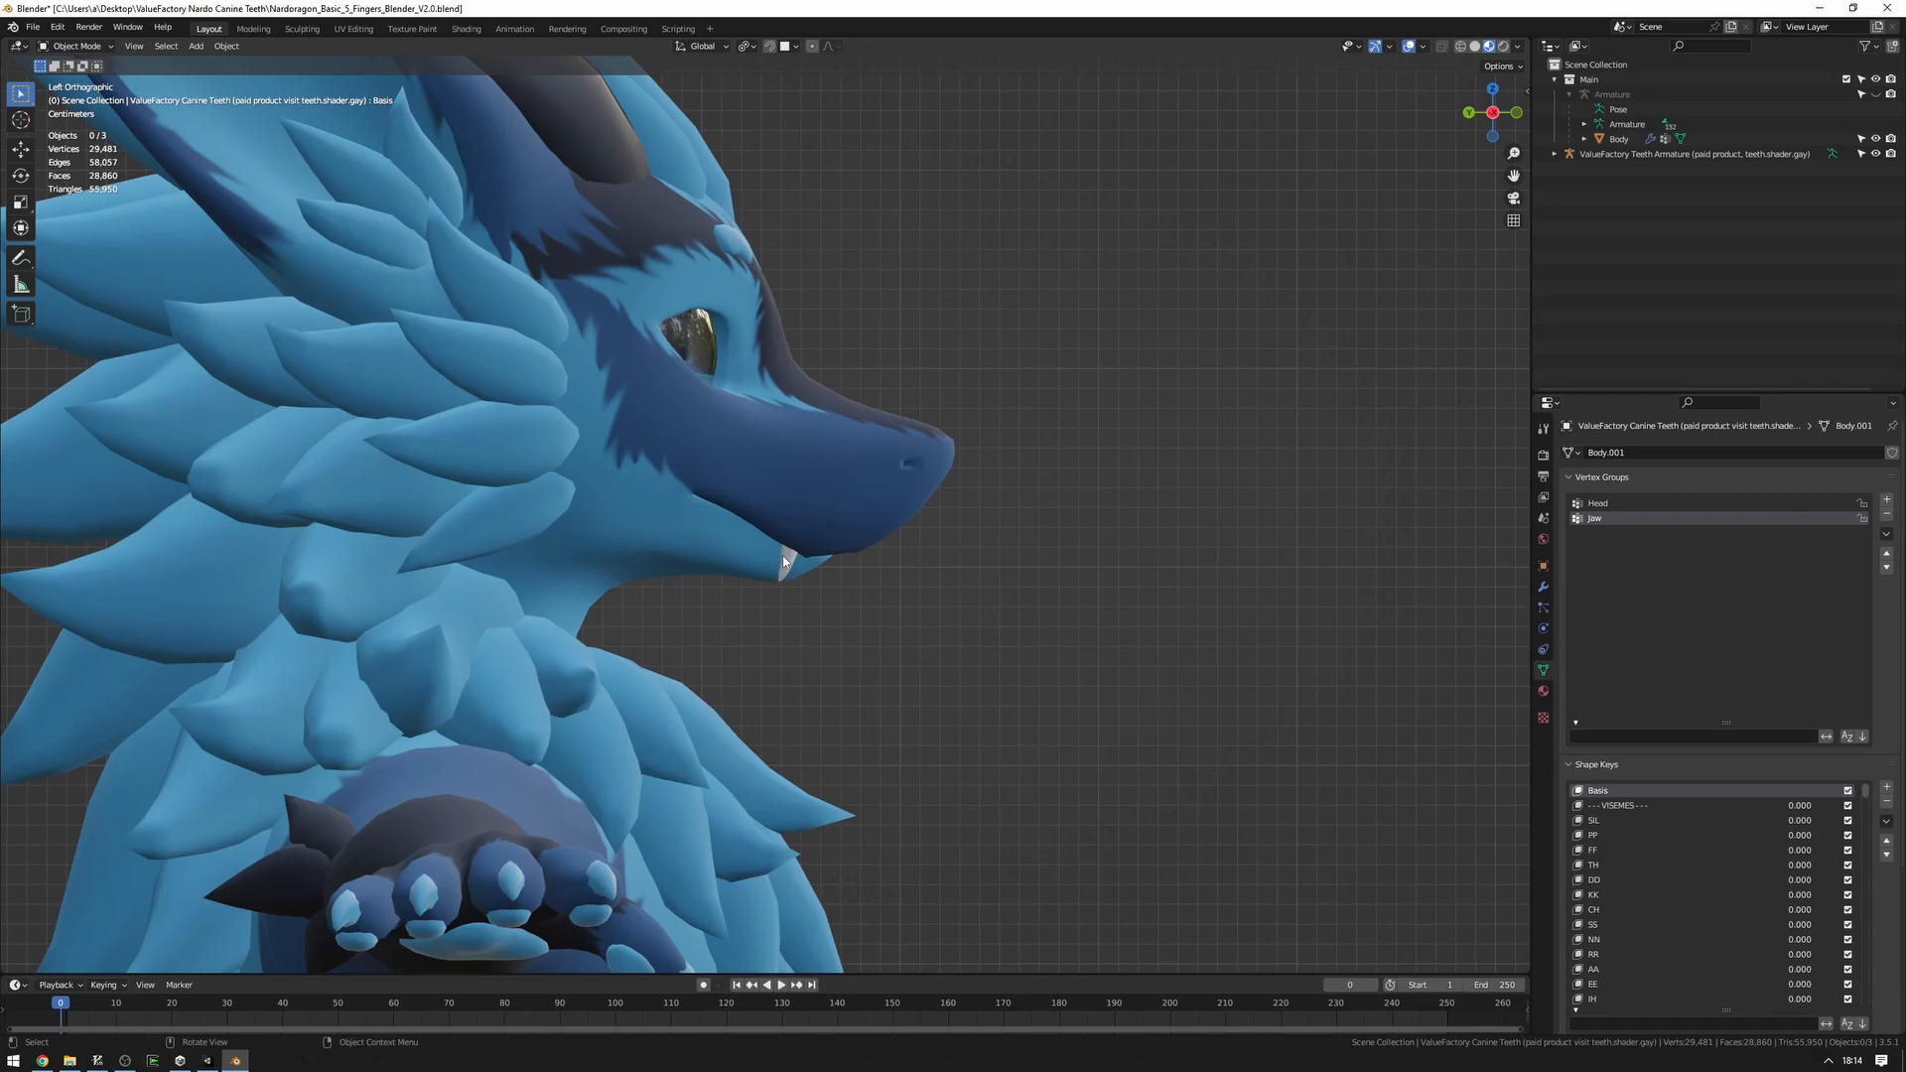
{"action": "mouse_move", "coordinate": [781, 560]}
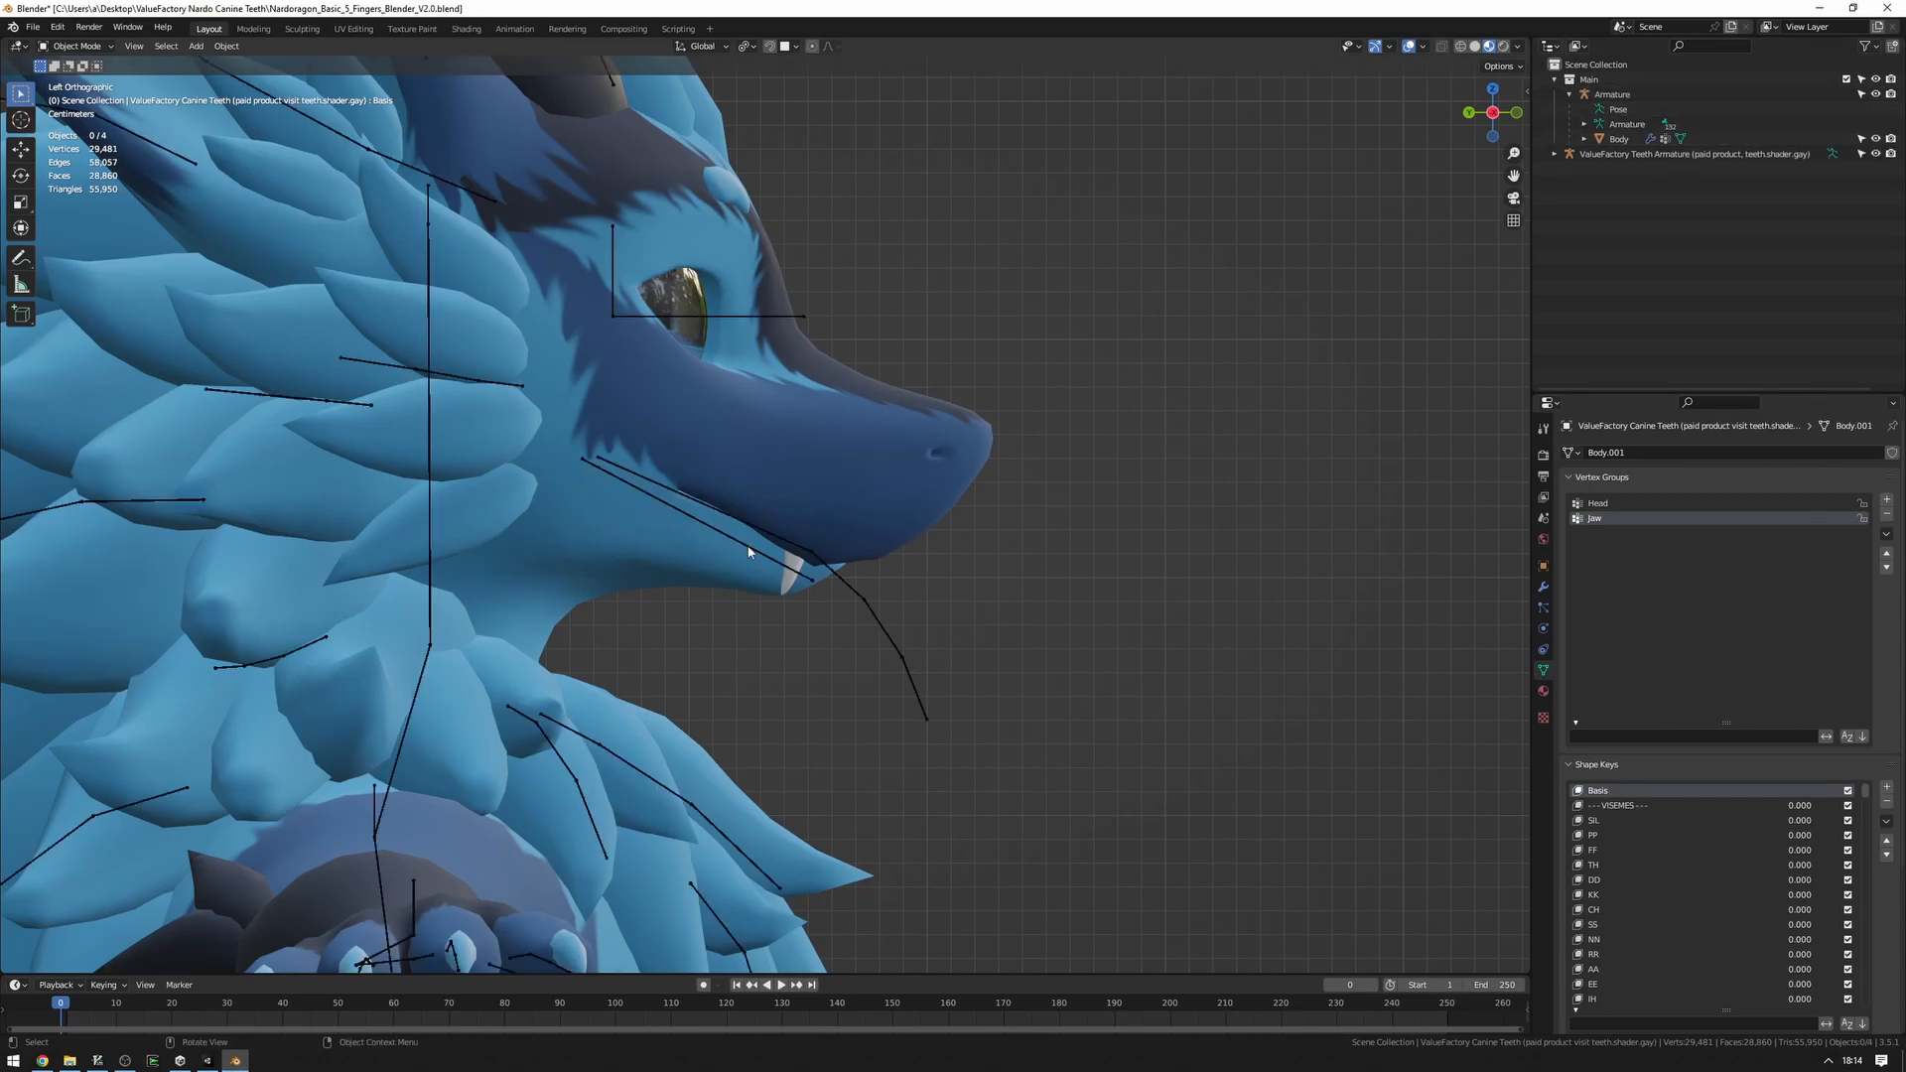
Delete the teeth armature and join the Canine Teeth mesh into Body with Ctrl+J.
{"action": "left_click", "coordinate": [1614, 94]}
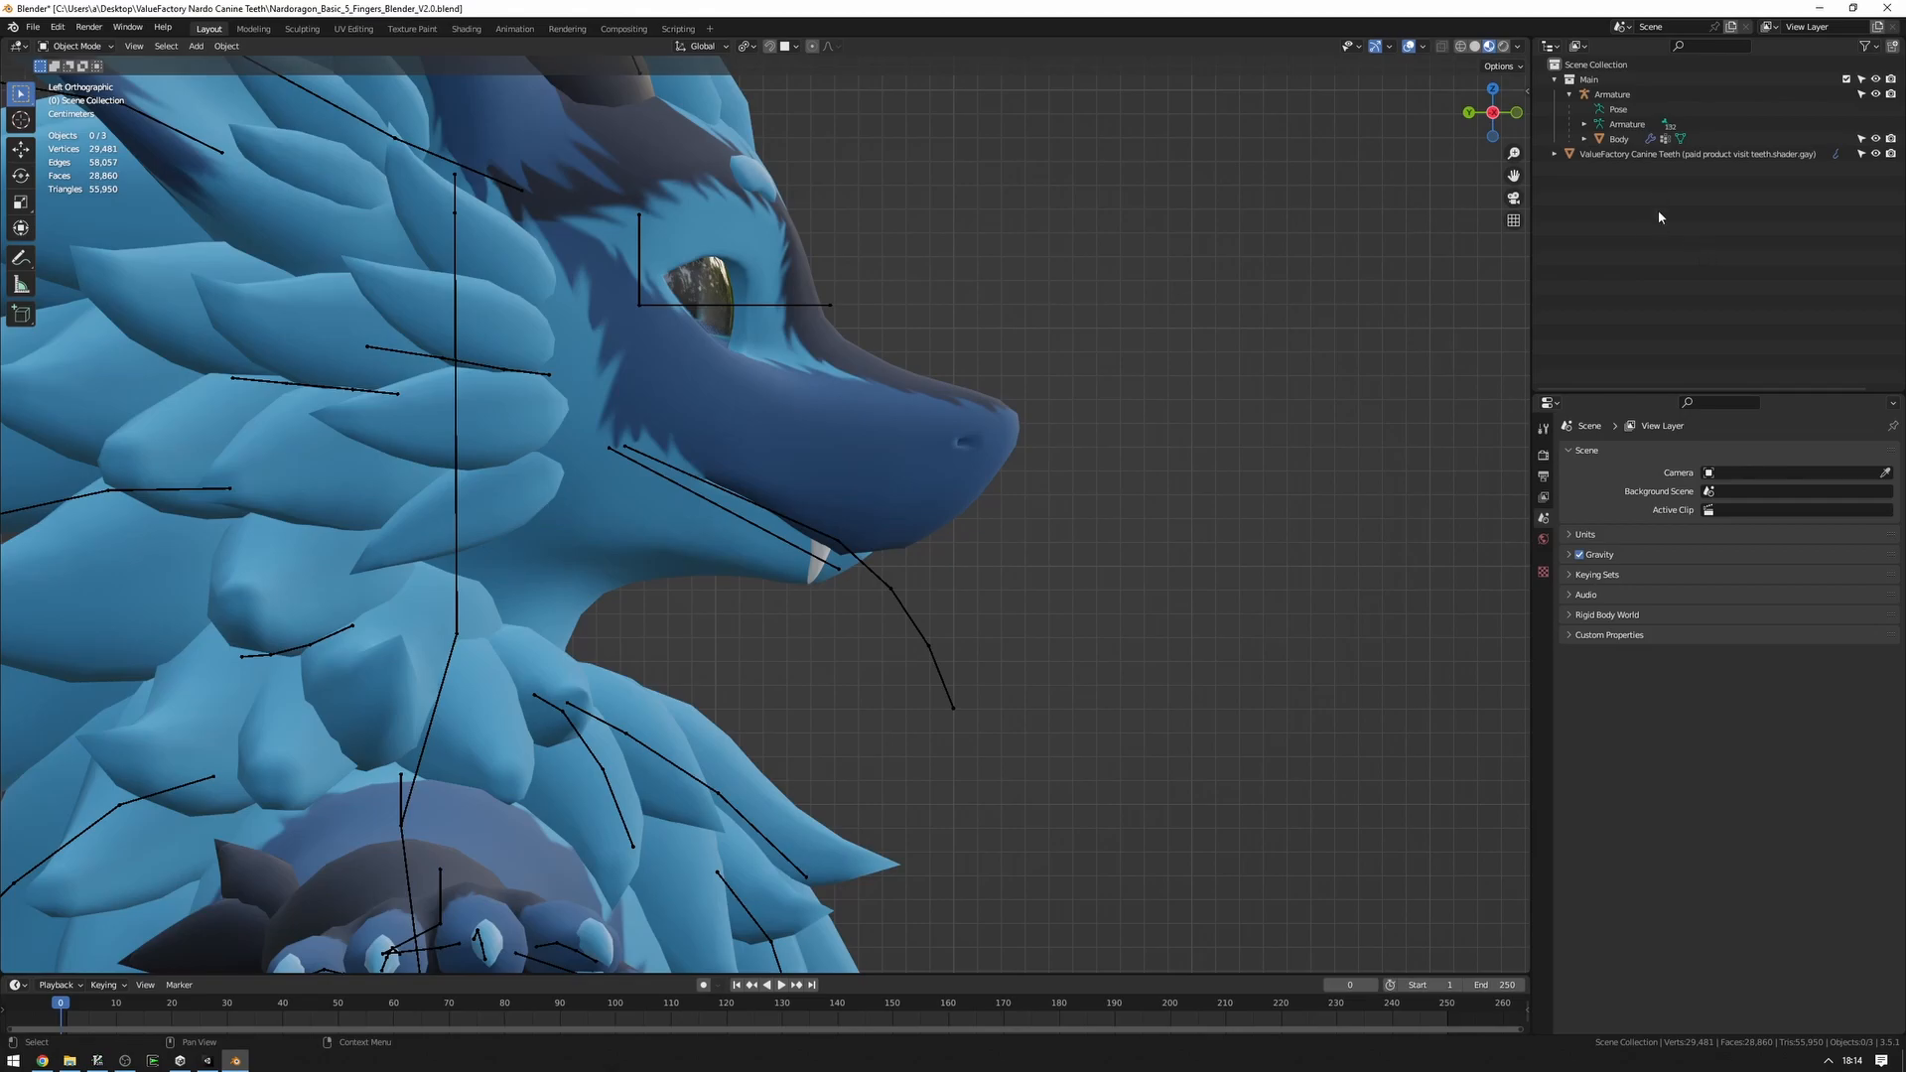
{"action": "left_click", "coordinate": [1696, 153]}
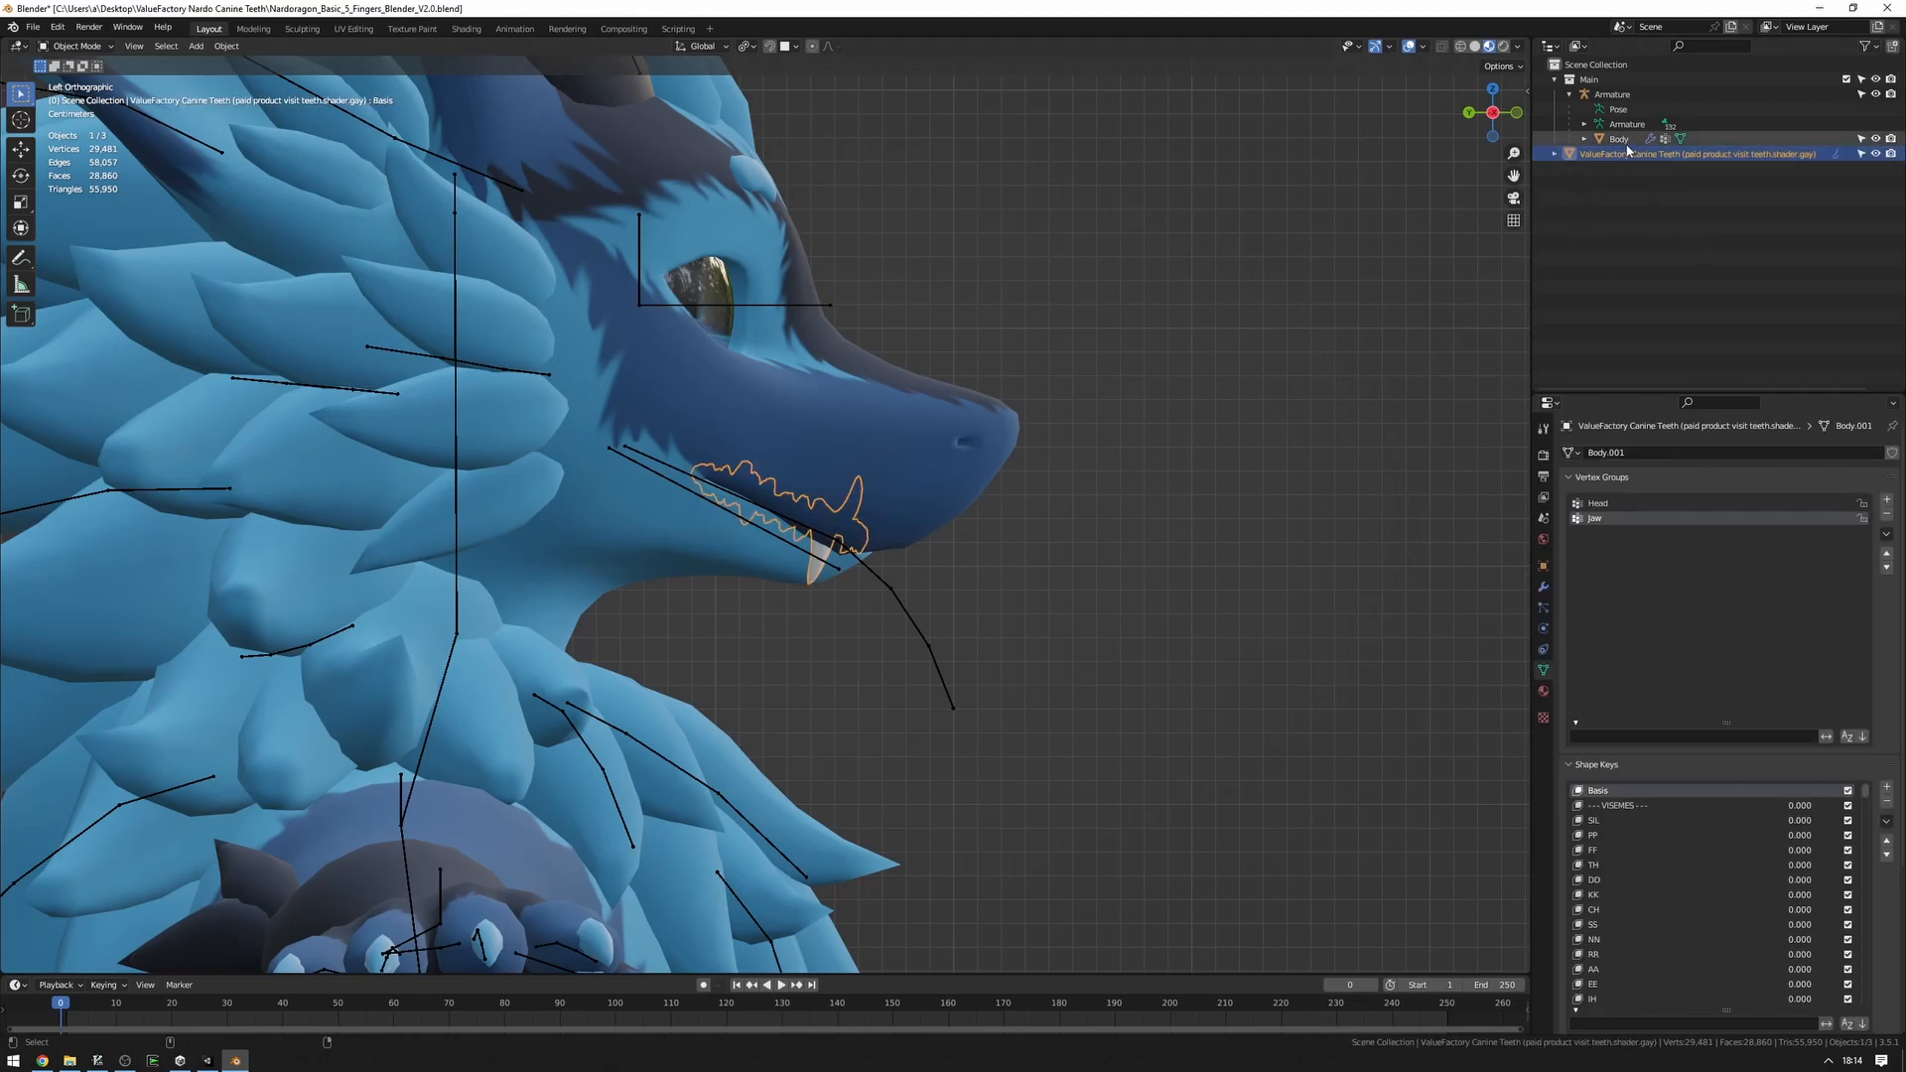
{"action": "left_click", "coordinate": [1619, 139]}
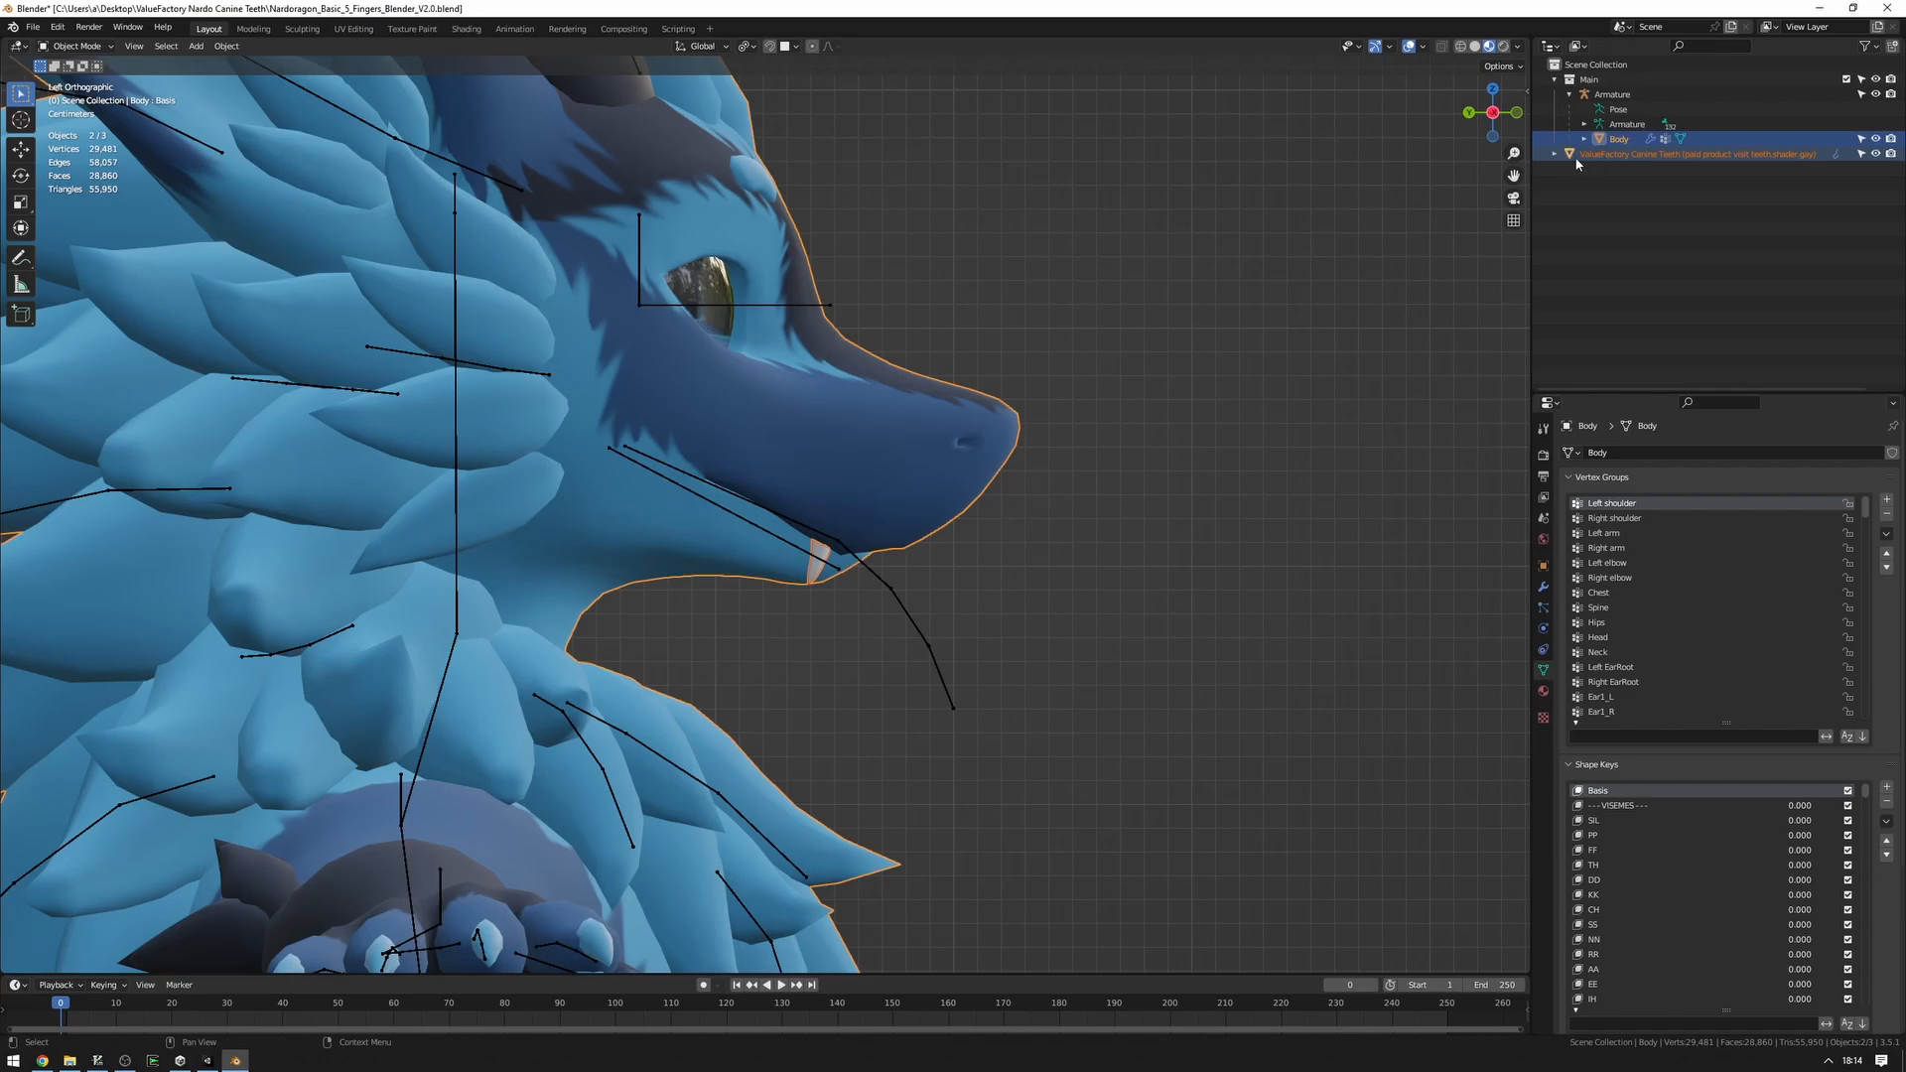
{"action": "mouse_move", "coordinate": [1608, 164]}
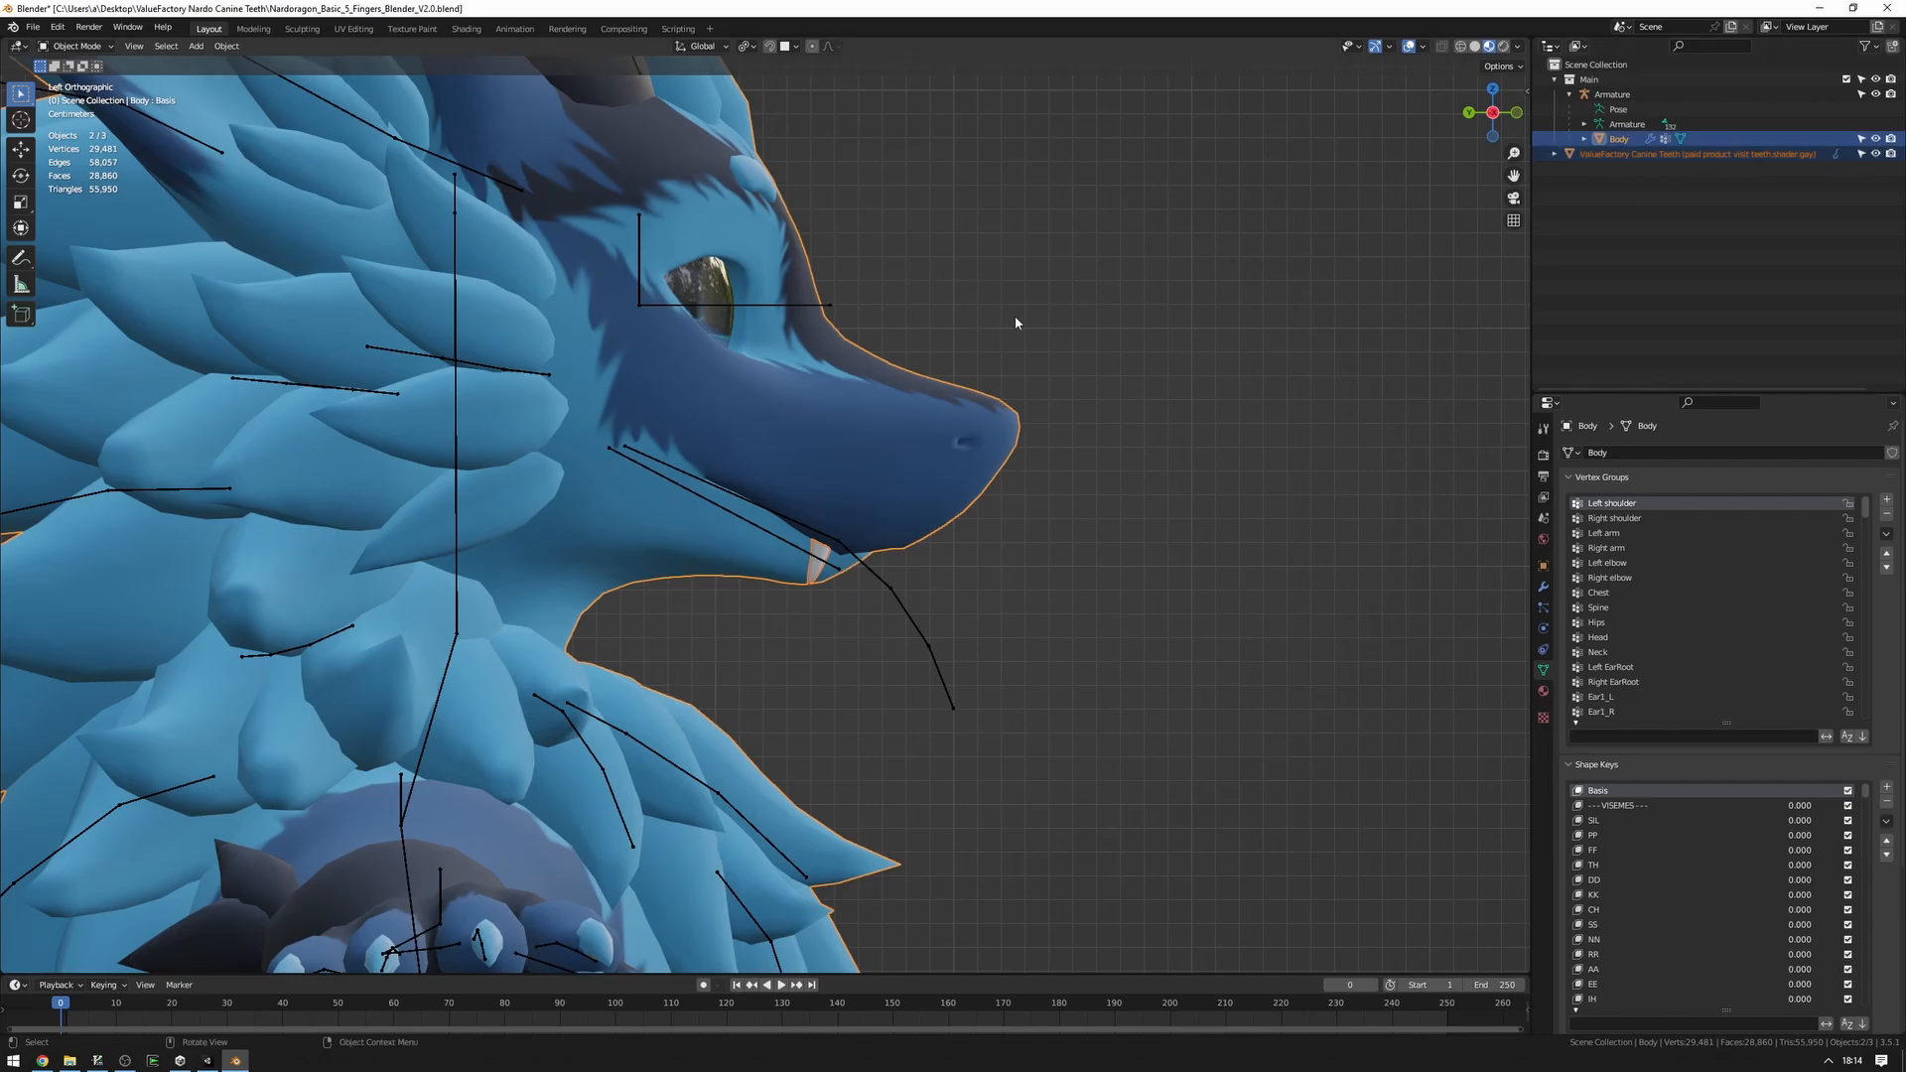
{"action": "mouse_move", "coordinate": [912, 378]}
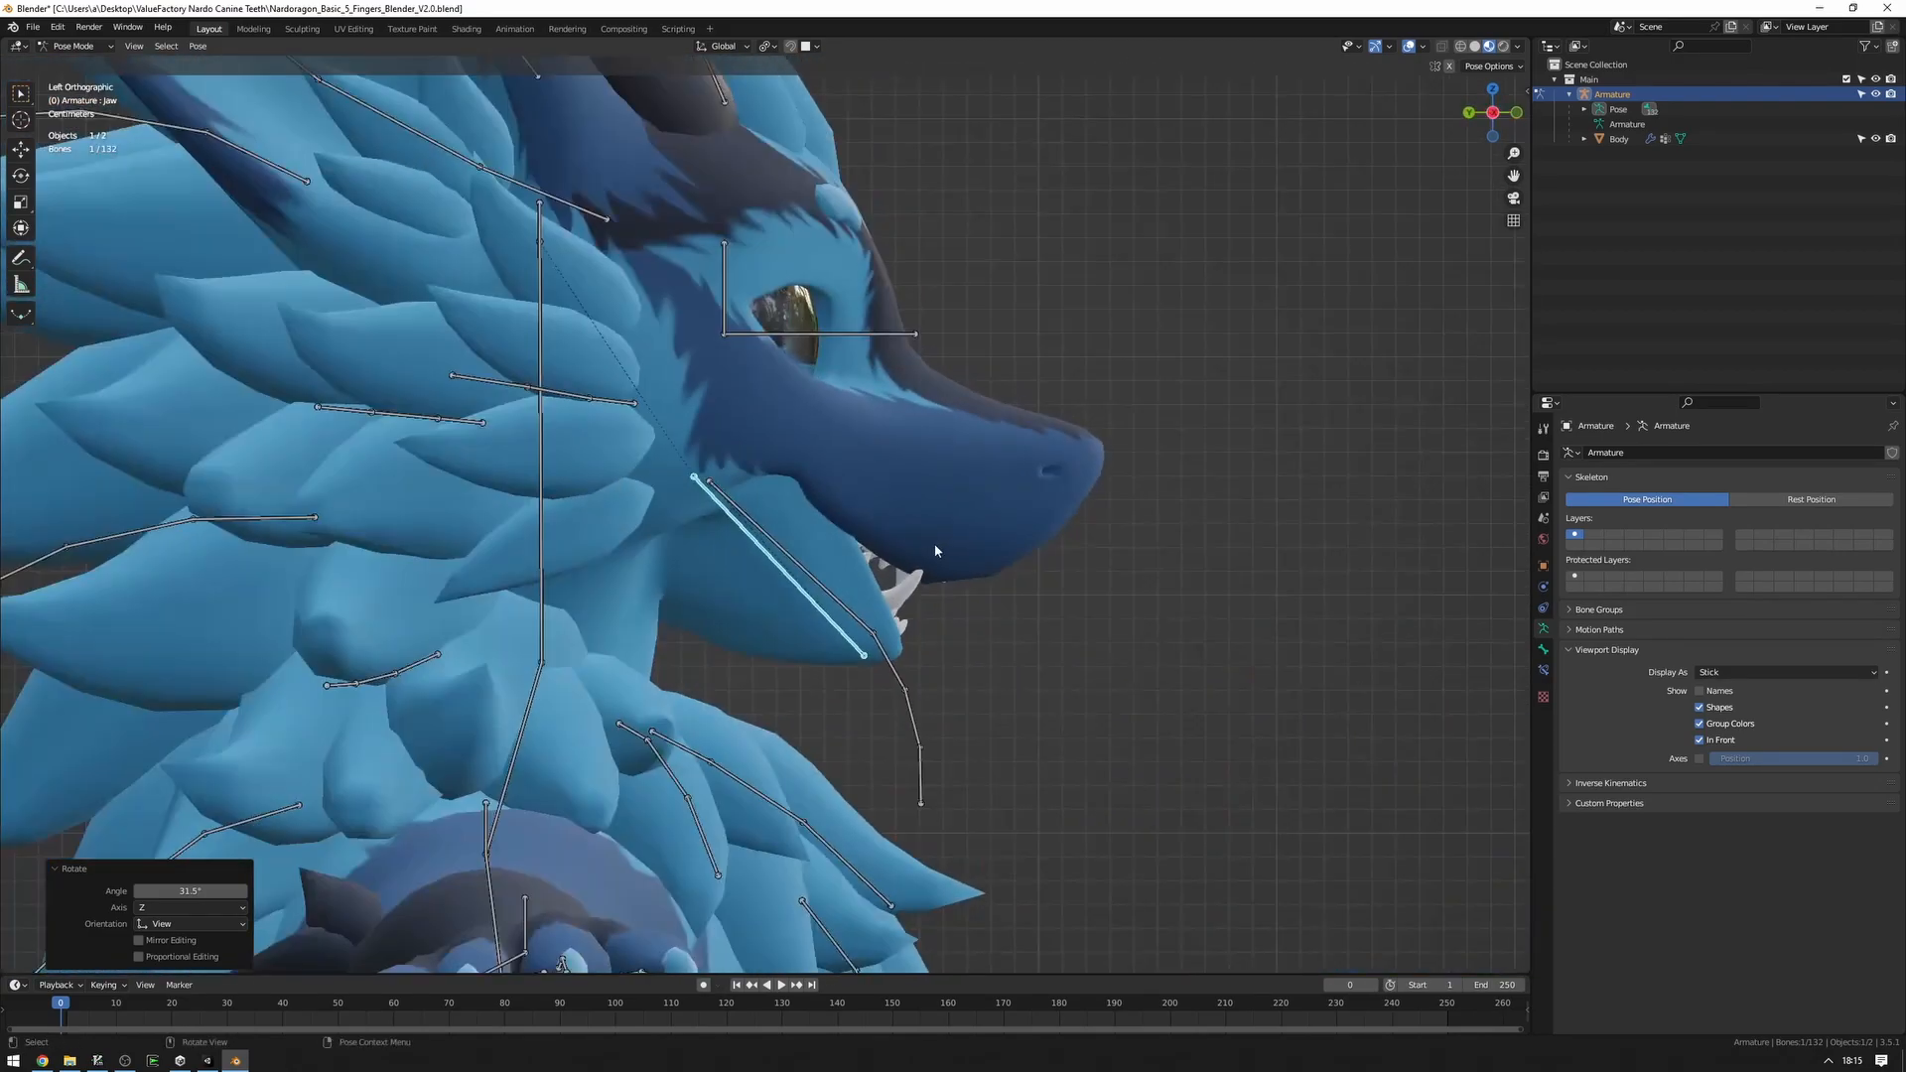
Clear the jaw bone rotation, deselect the armature, and orbit around the head.
{"action": "right_click", "coordinate": [935, 551]}
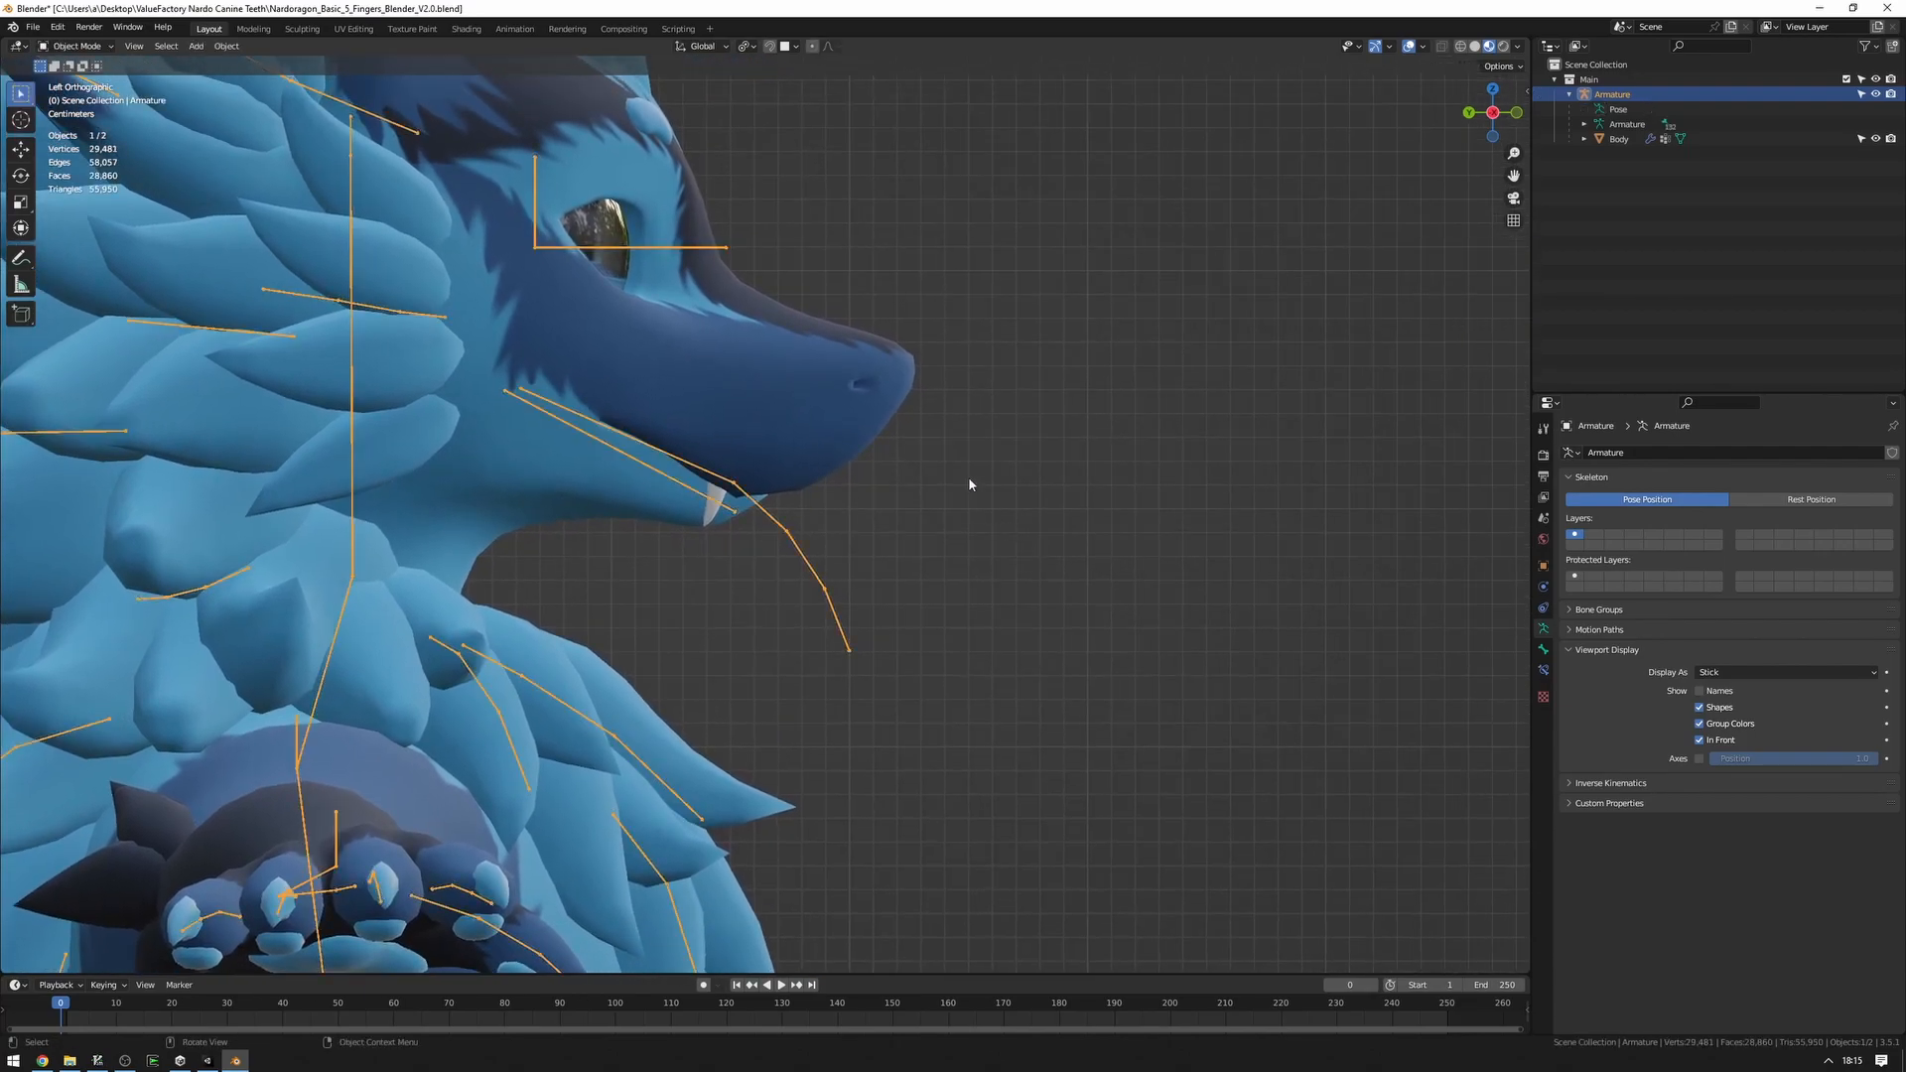
{"action": "left_click", "coordinate": [1618, 137]}
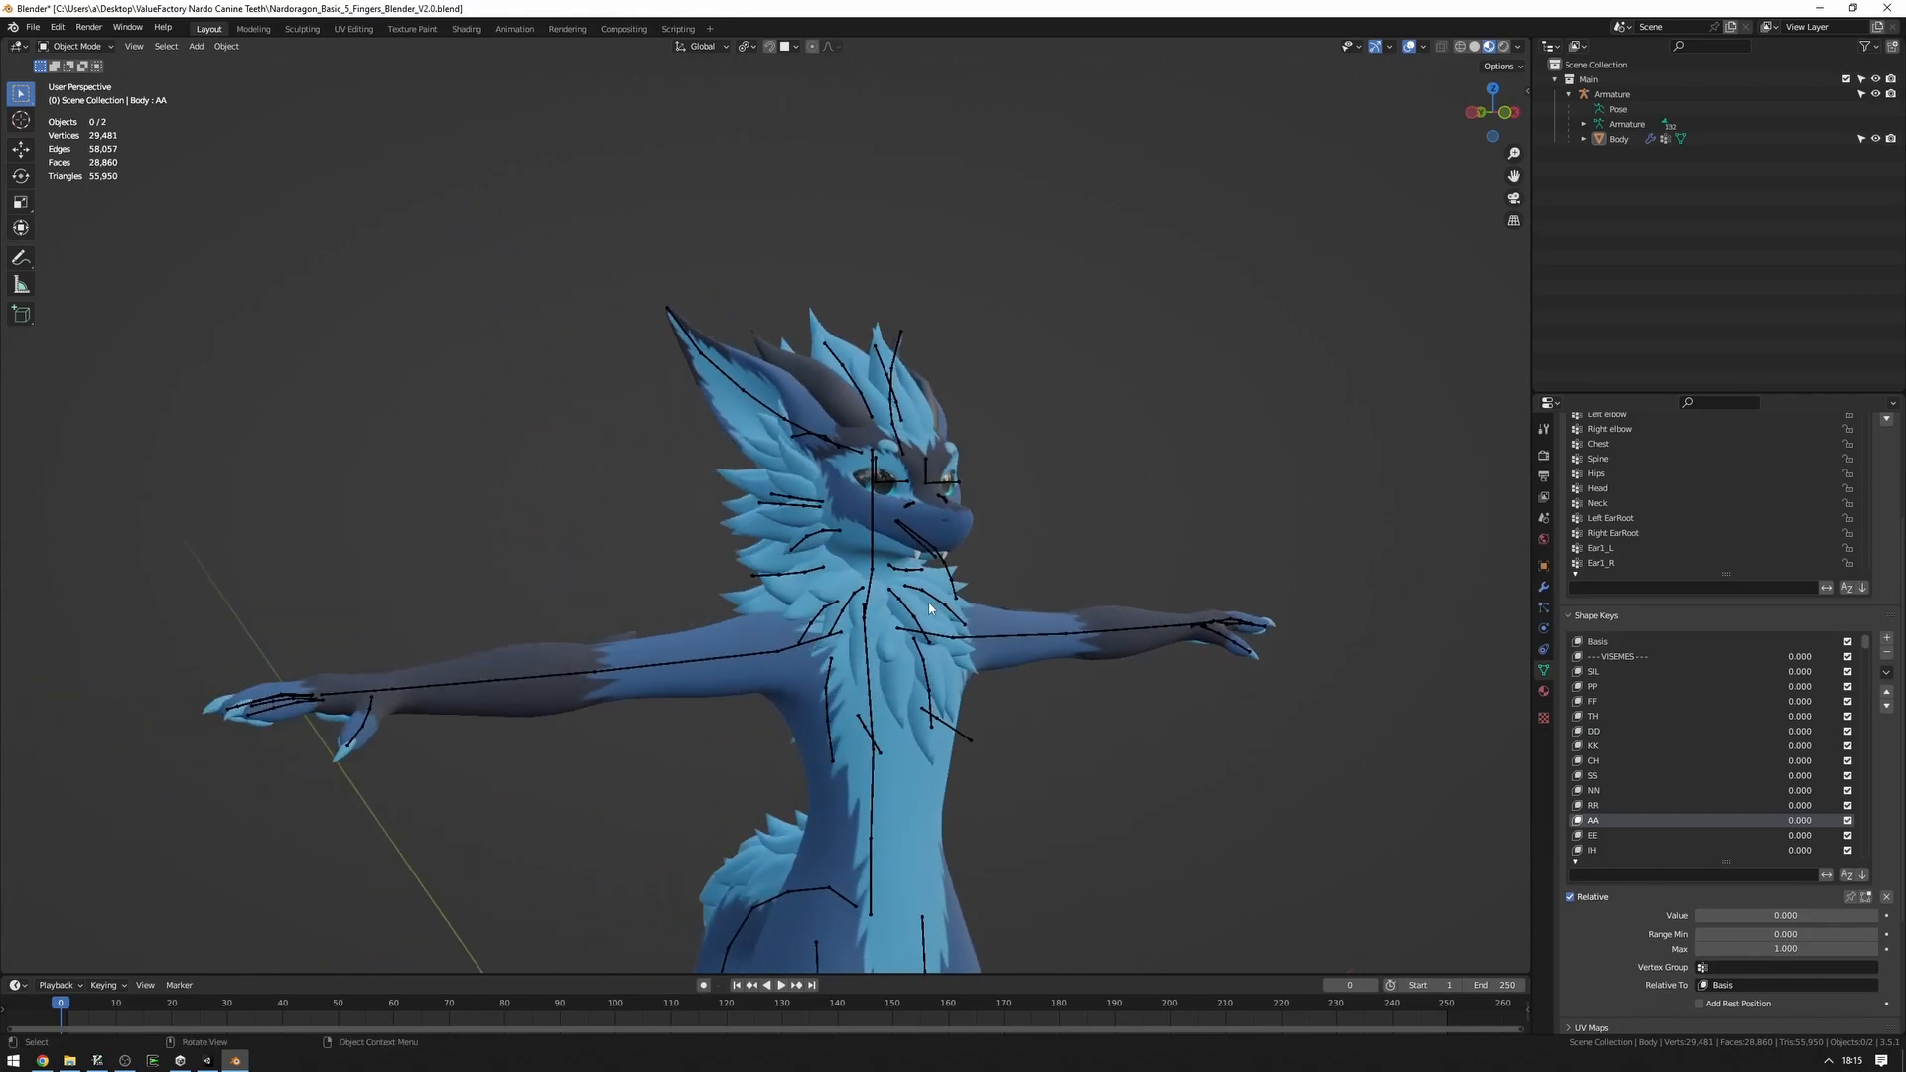
{"action": "left_click_drag", "start_coordinate": [931, 608], "coordinate": [997, 597]}
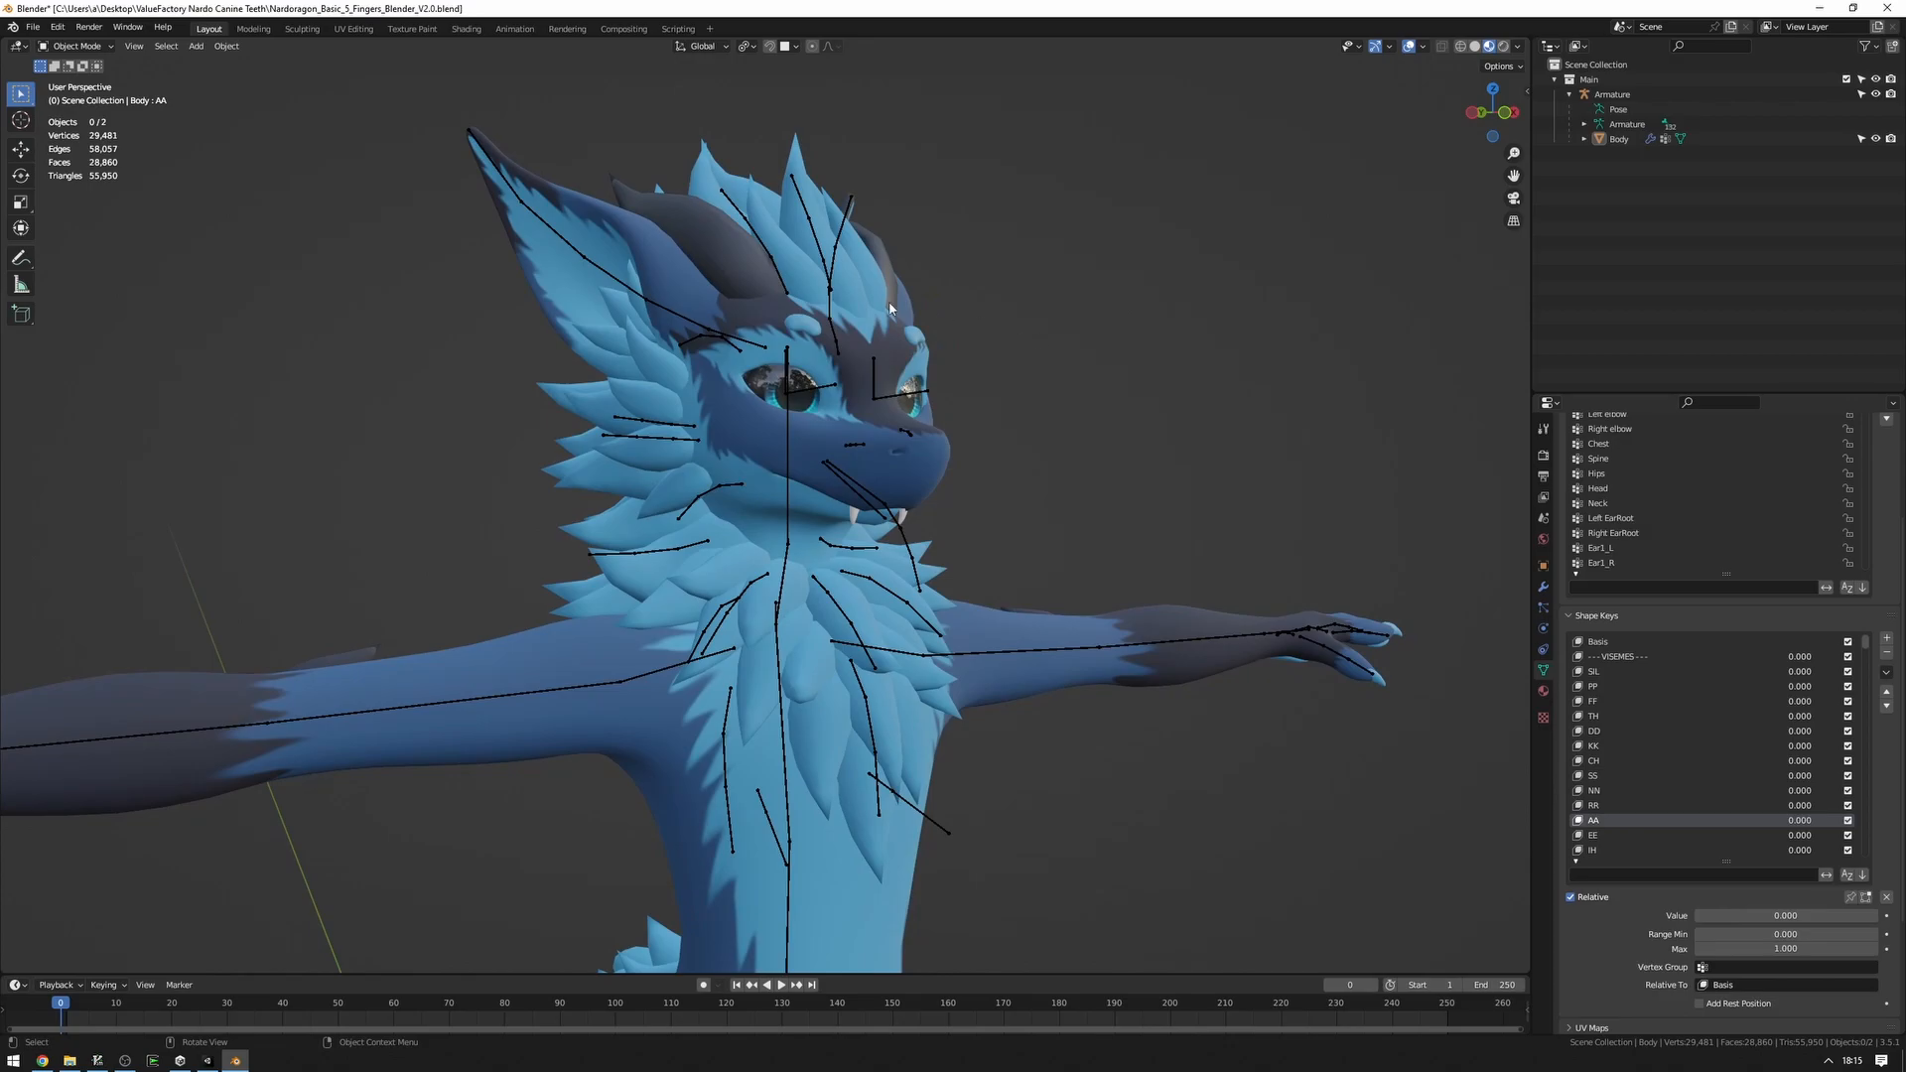
{"action": "mouse_move", "coordinate": [1142, 155]}
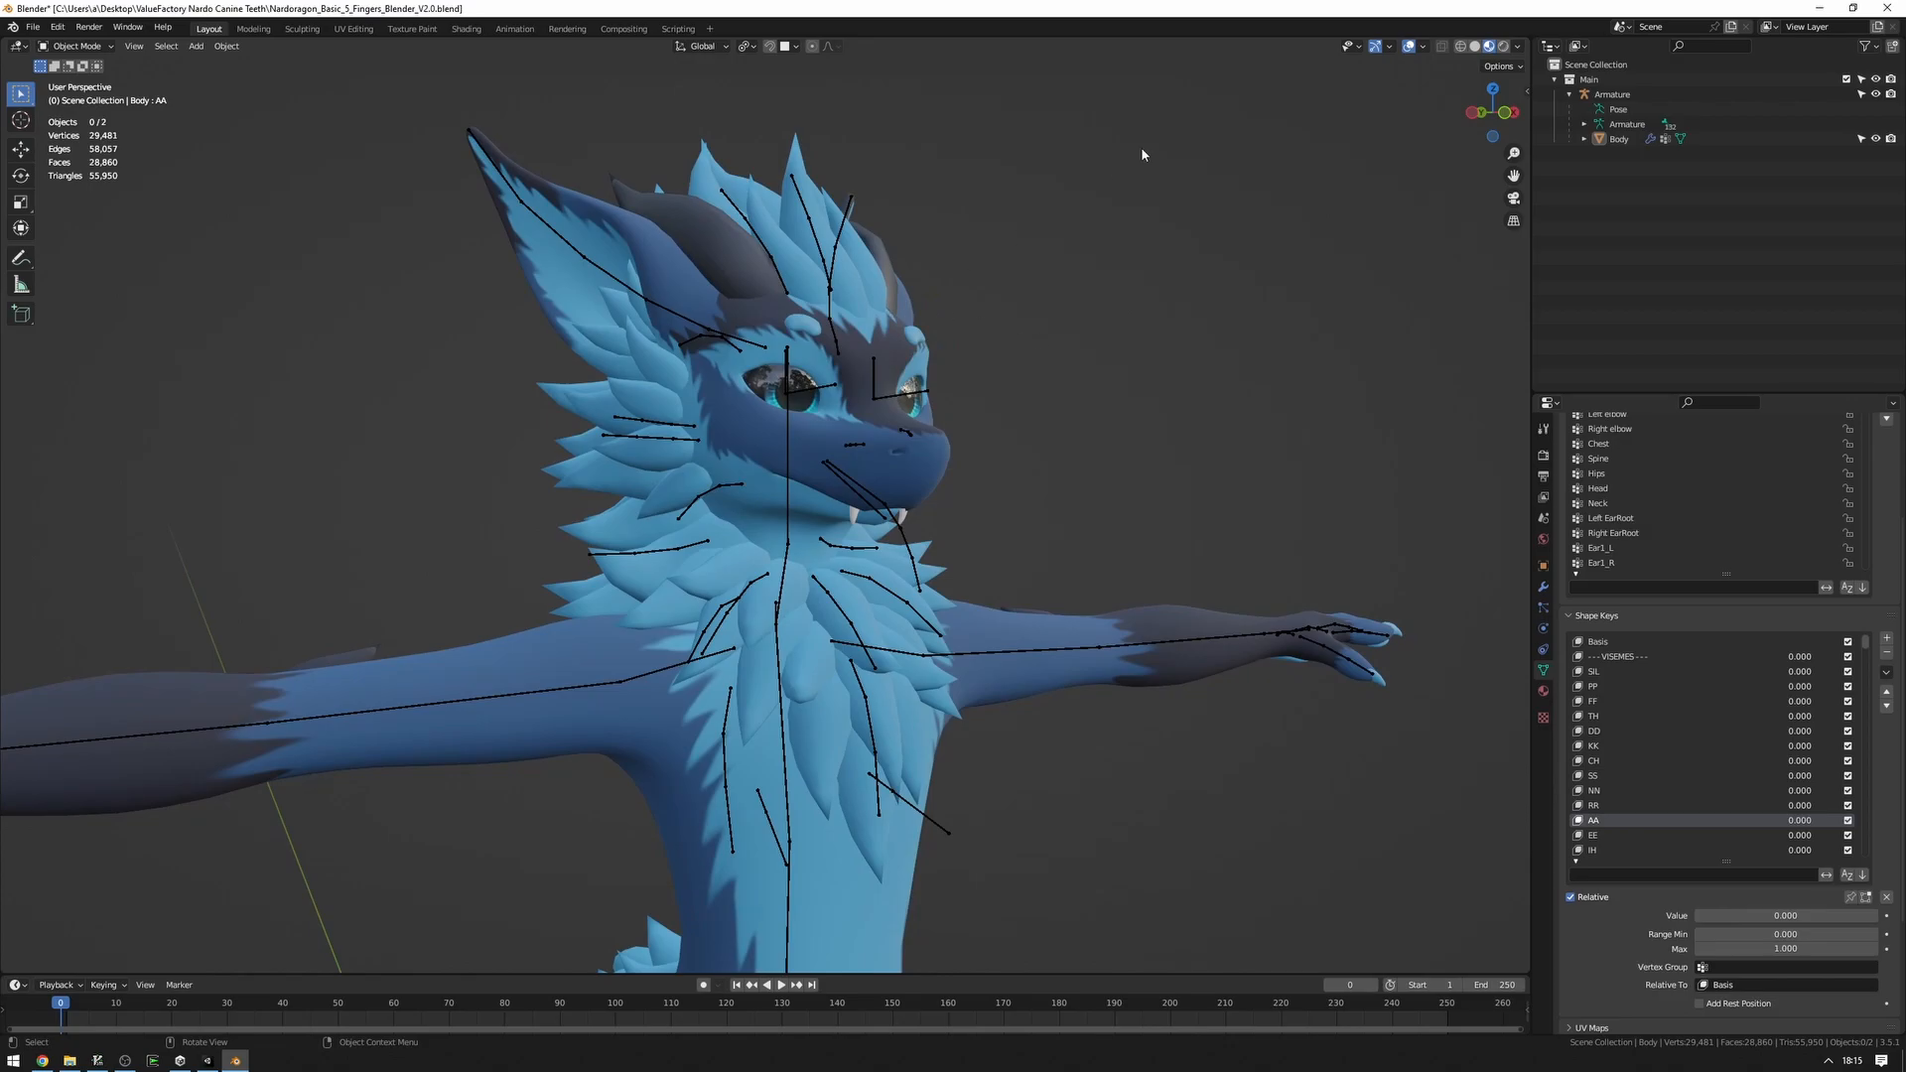
Select the Armature and merged Body objects together.
{"action": "left_click", "coordinate": [1615, 94]}
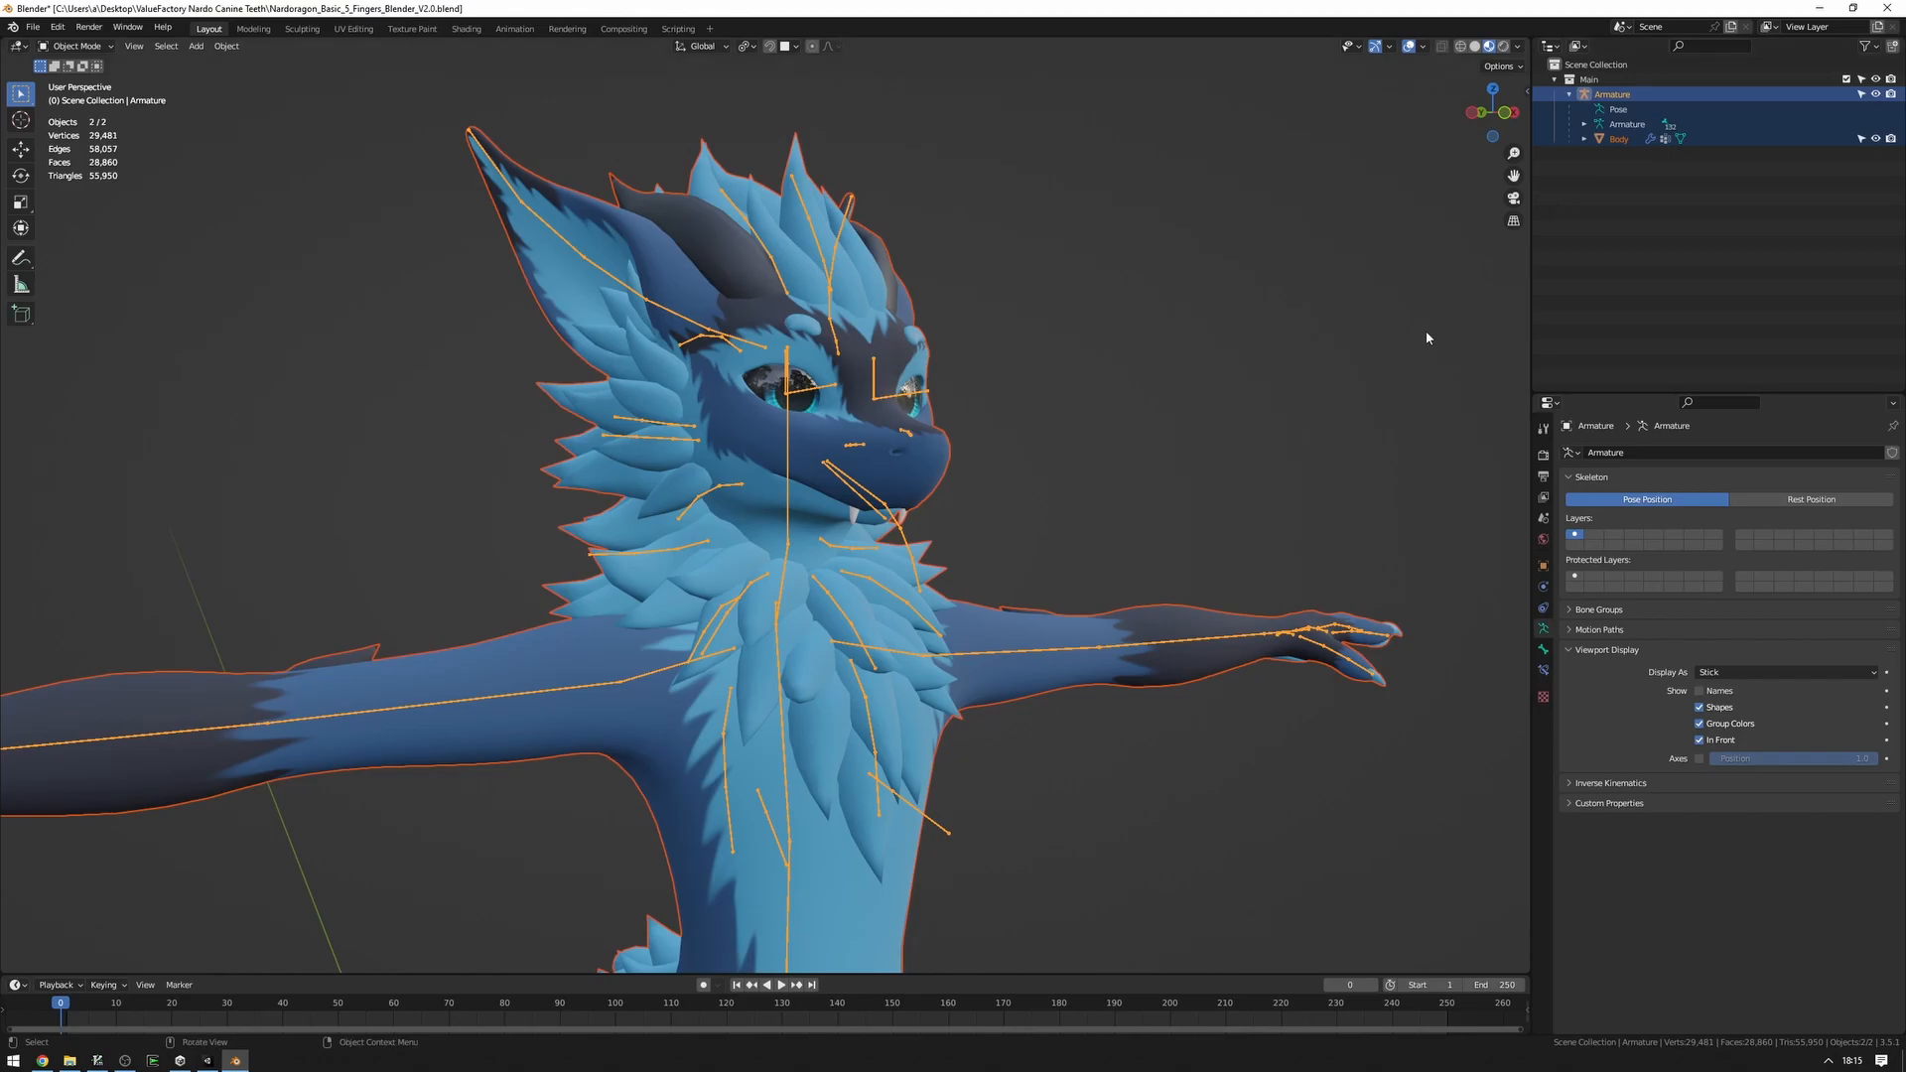
{"action": "mouse_move", "coordinate": [1106, 286]}
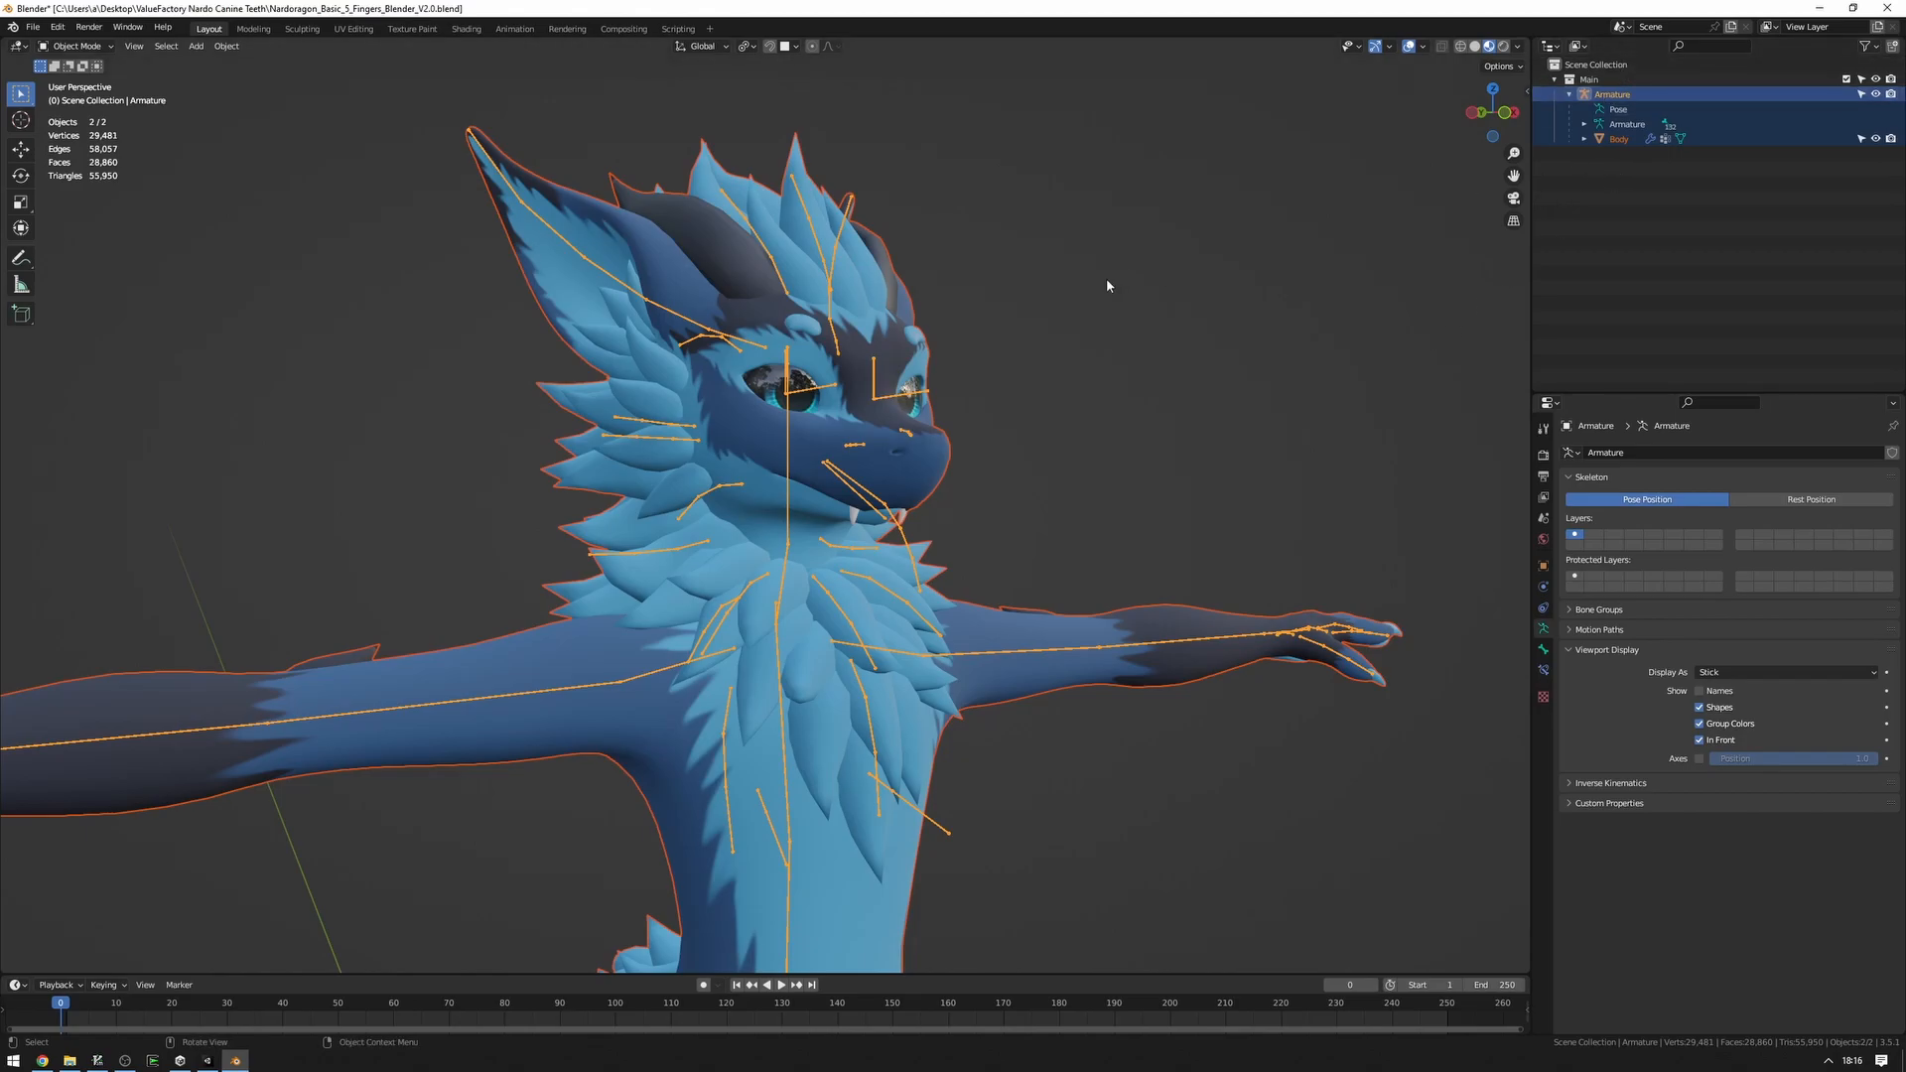
{"action": "left_click", "coordinate": [33, 26]}
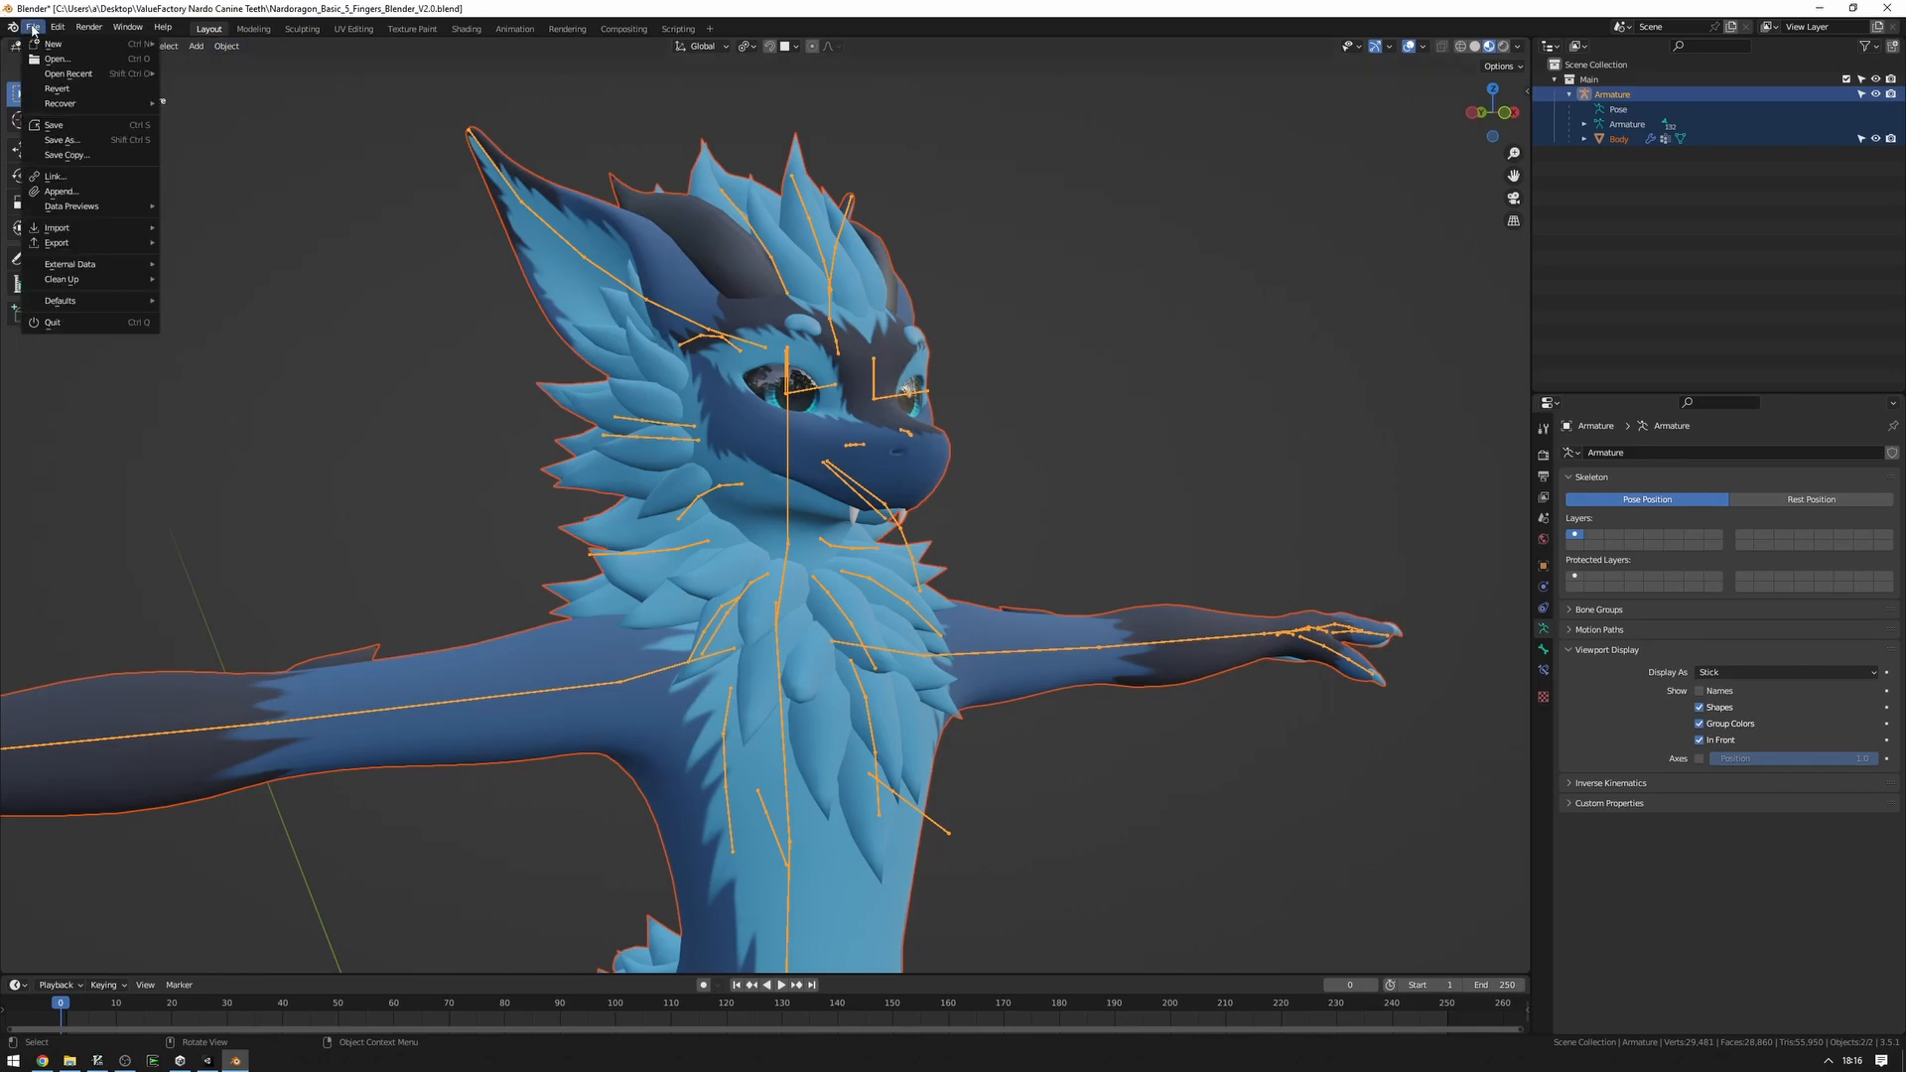
Export the selection as Nardoragon_Basic_5_Fingers_Blender_V2.0.fbx with Limit to Selected Objects on.
{"action": "left_click", "coordinate": [55, 242]}
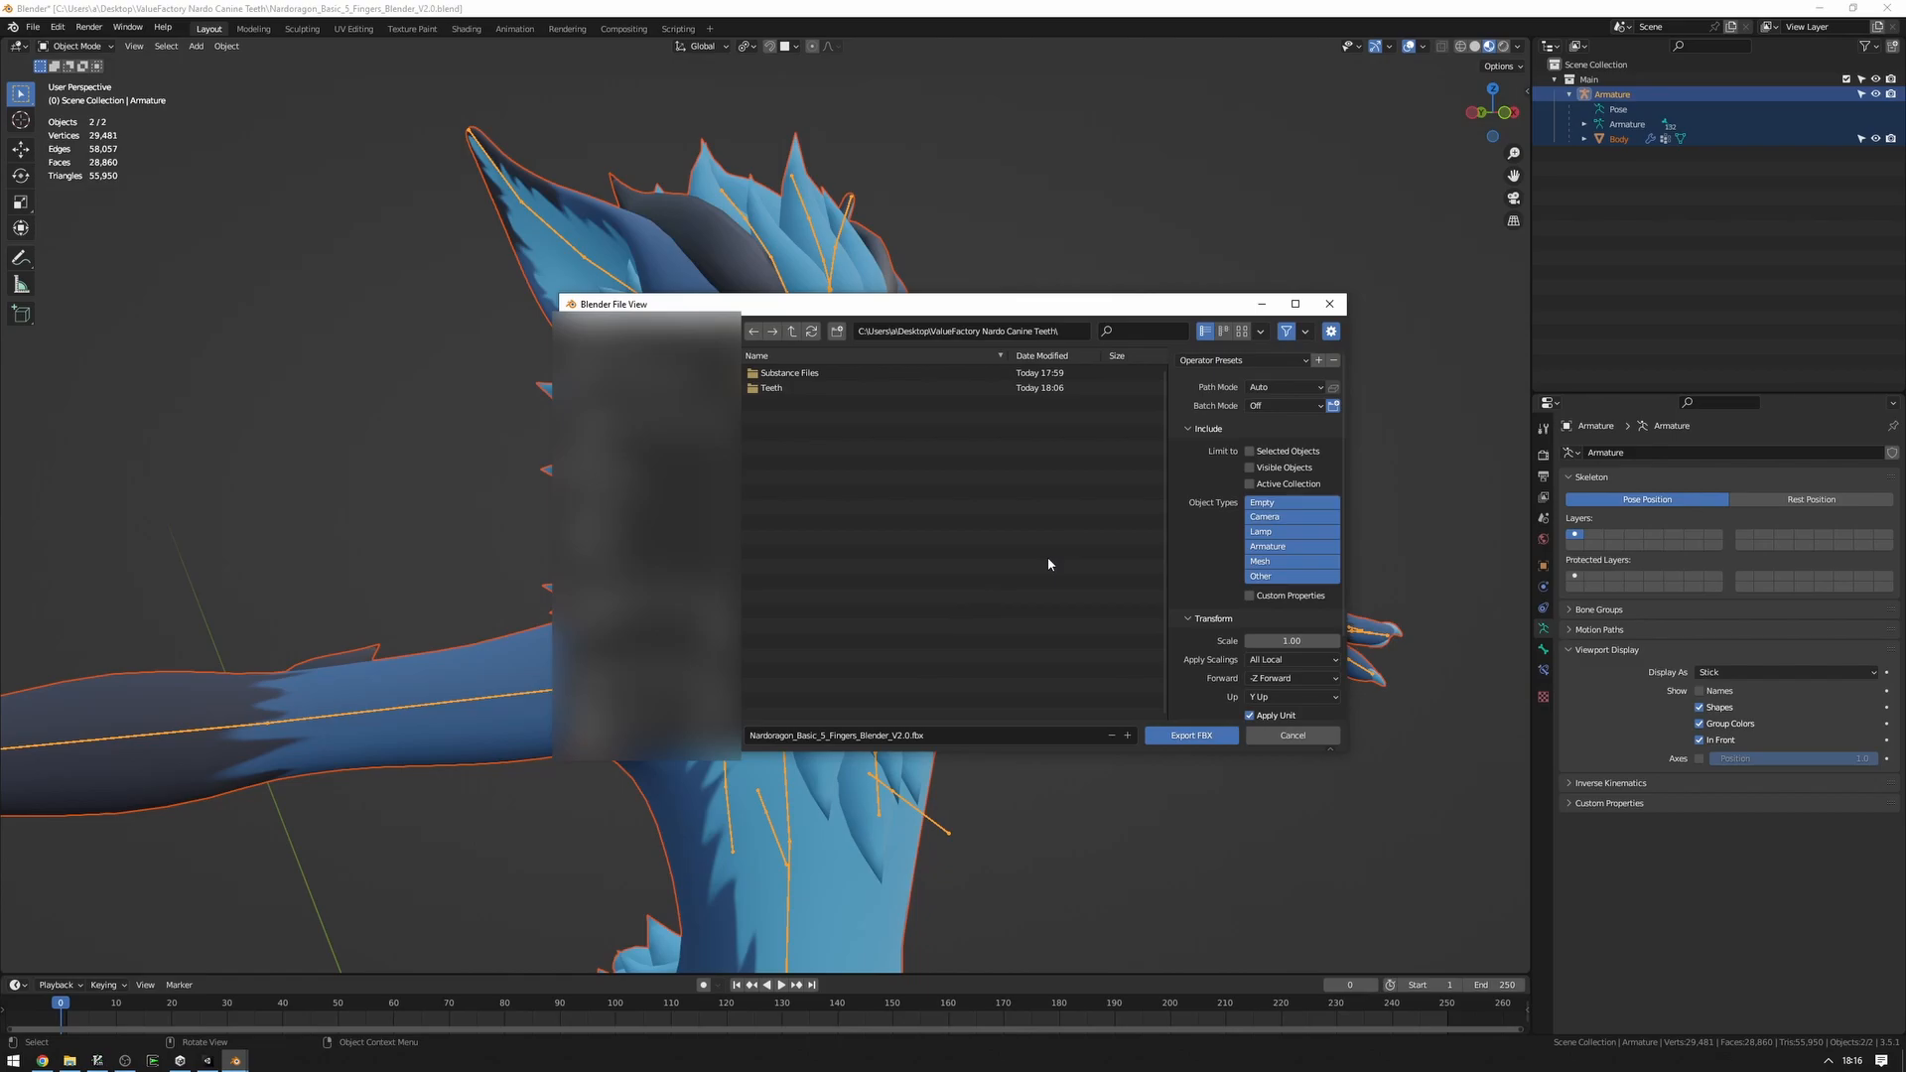
{"action": "mouse_move", "coordinate": [906, 579]}
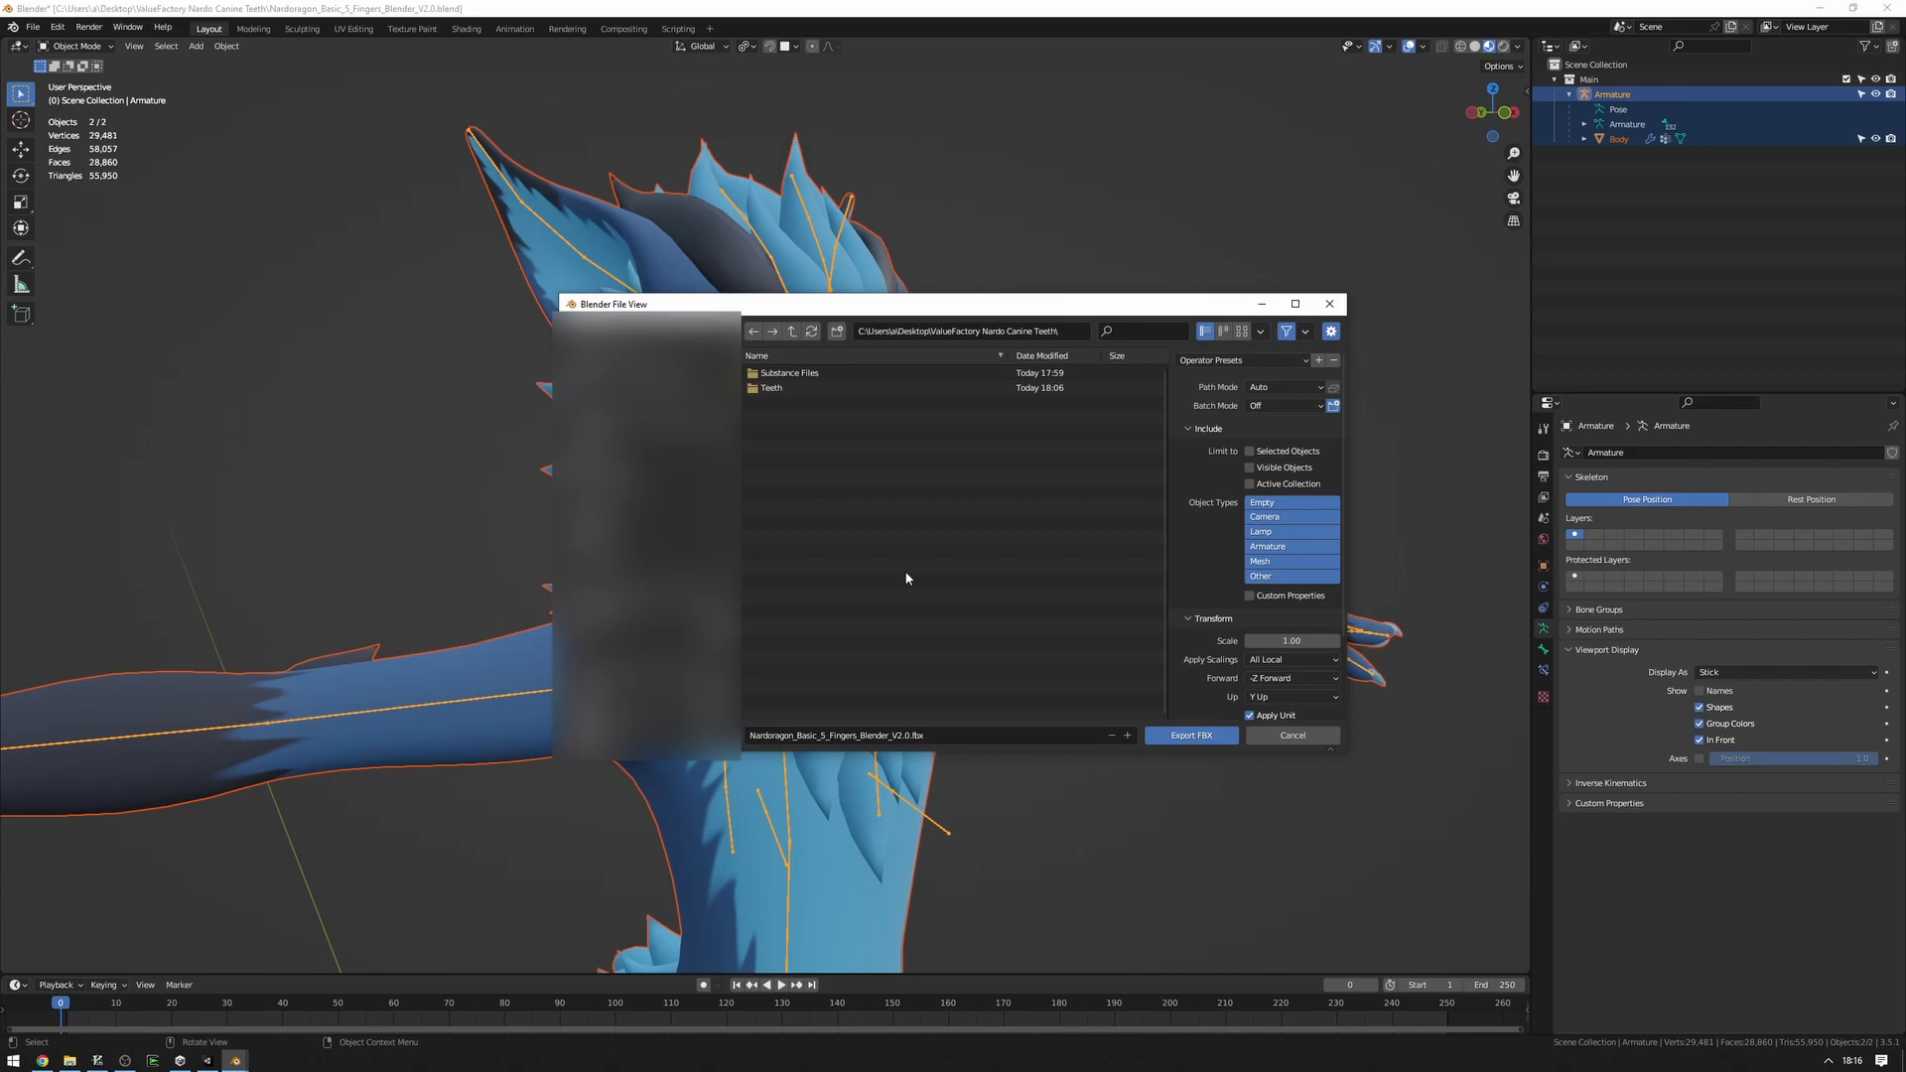
{"action": "mouse_move", "coordinate": [976, 486]}
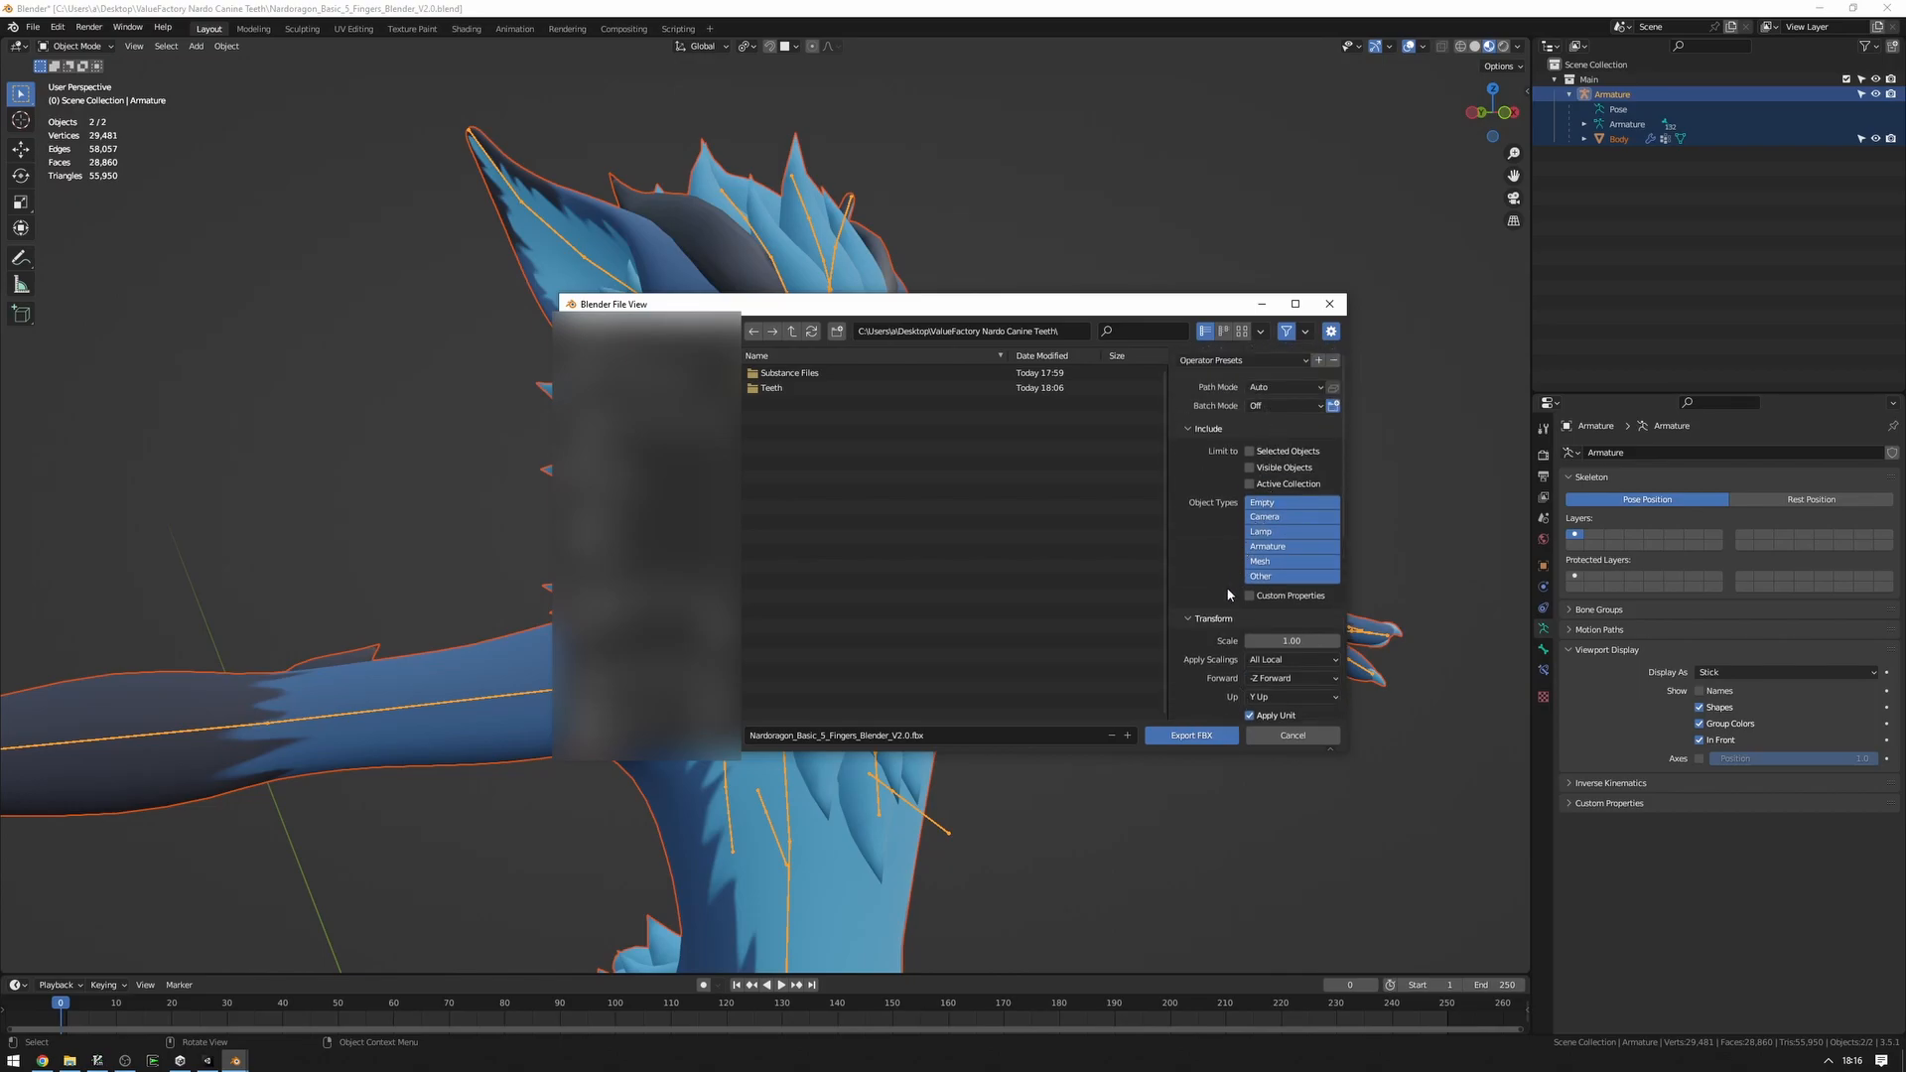
{"action": "left_click", "coordinate": [1249, 451]}
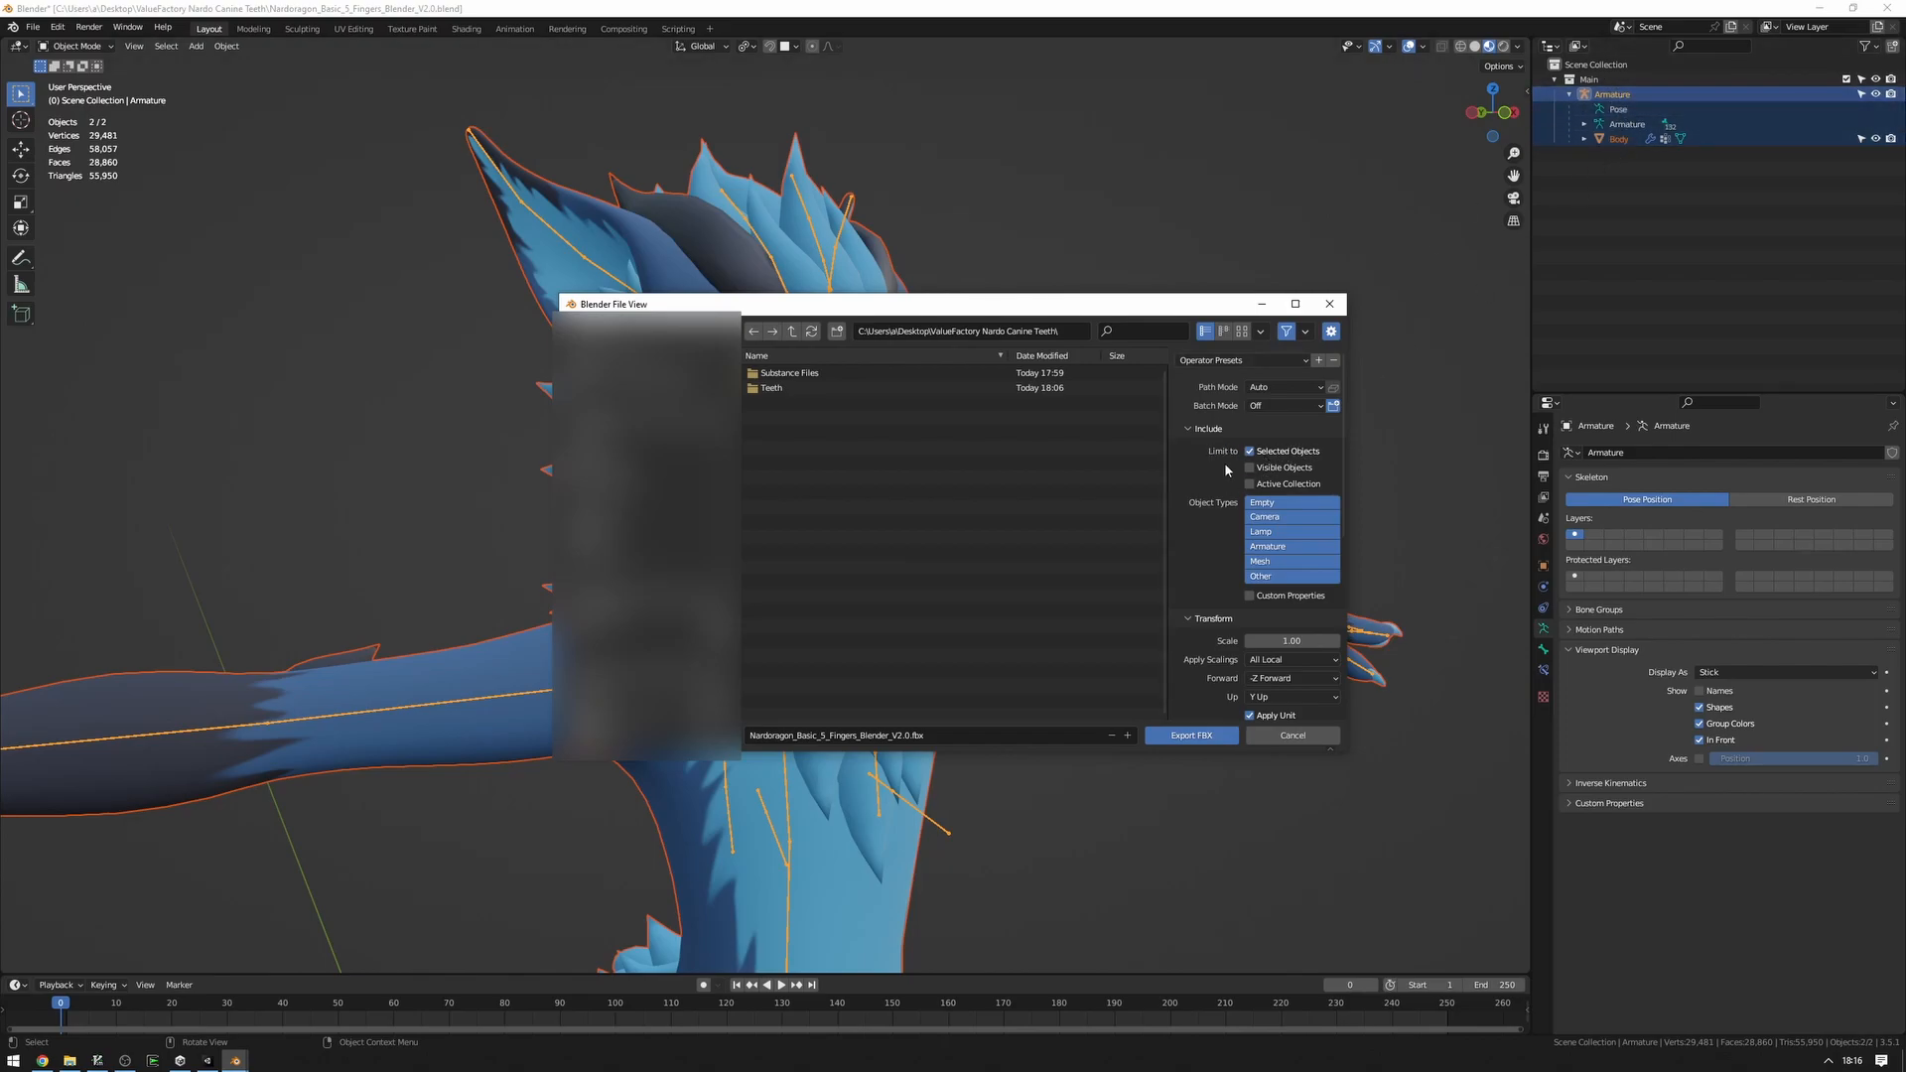
{"action": "scroll", "scroll_direction": "down", "scroll_amount": 3}
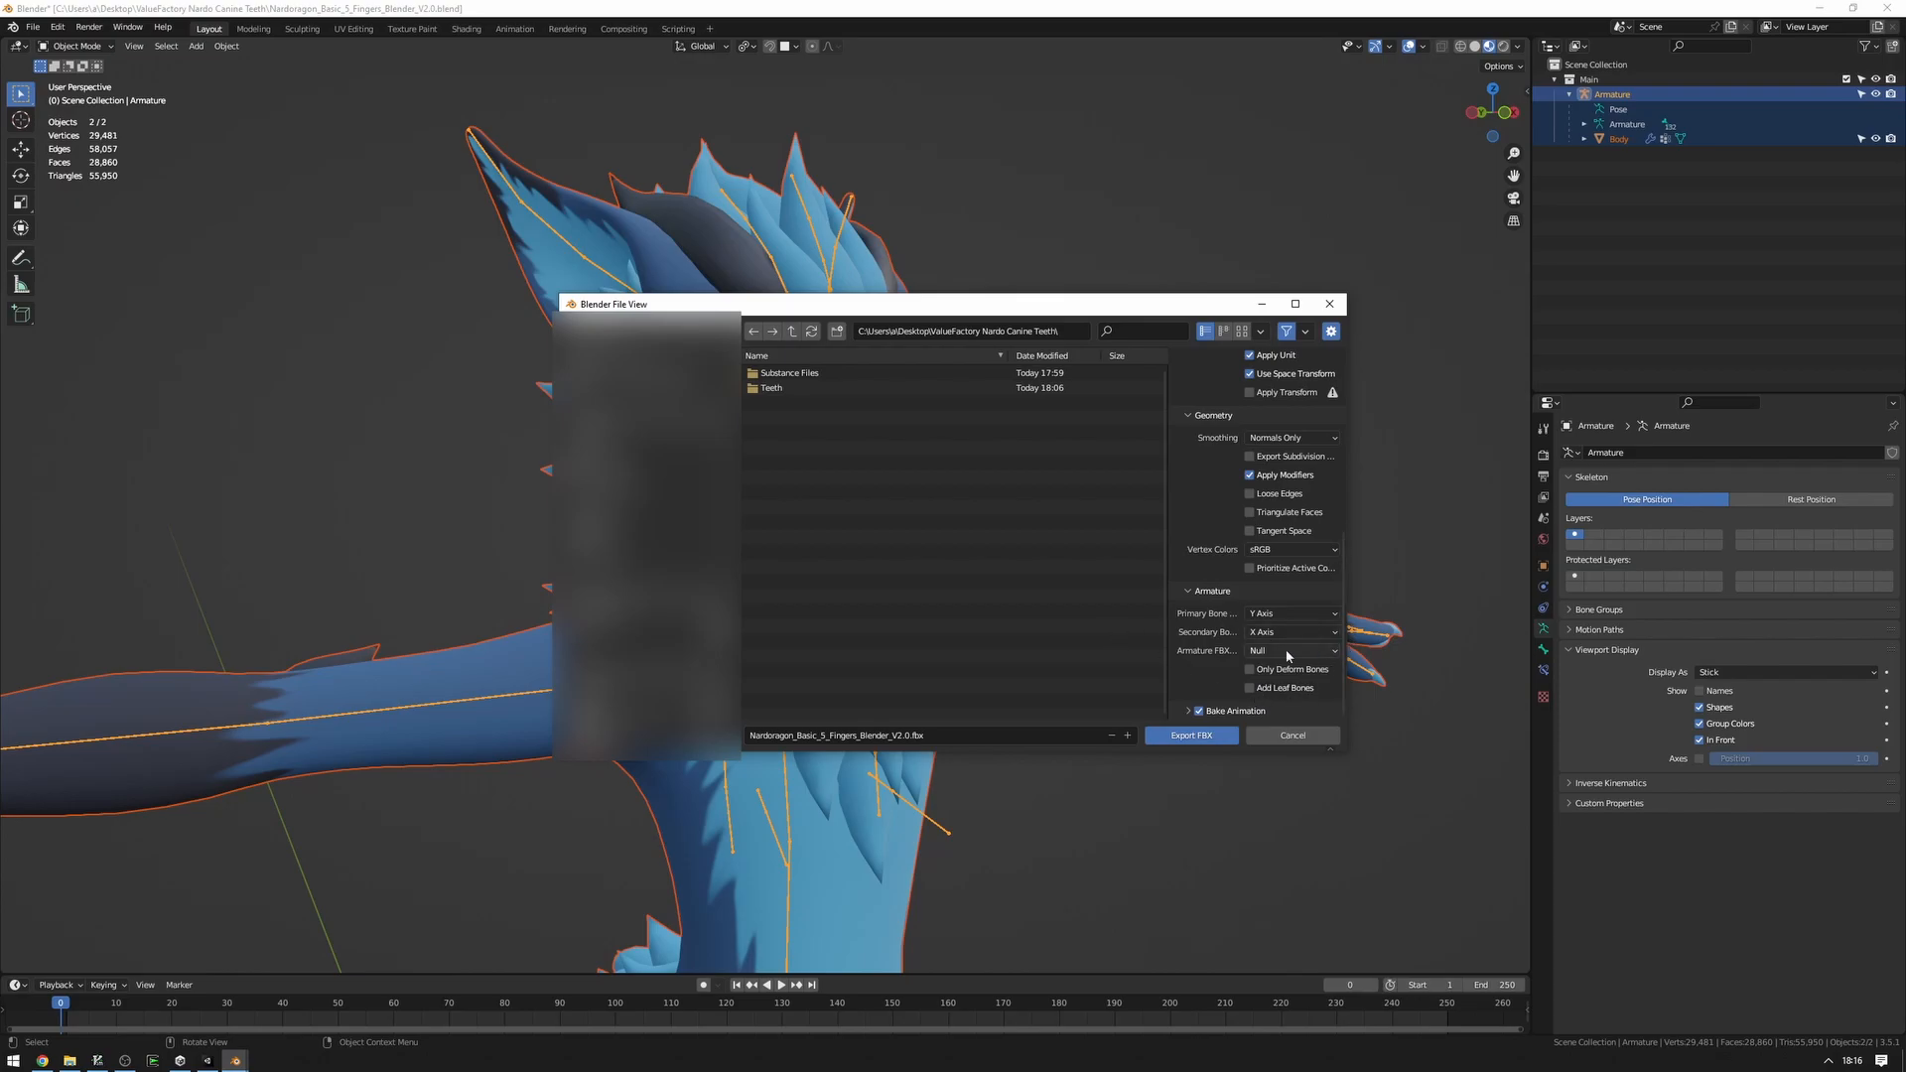
{"action": "mouse_move", "coordinate": [1195, 646]}
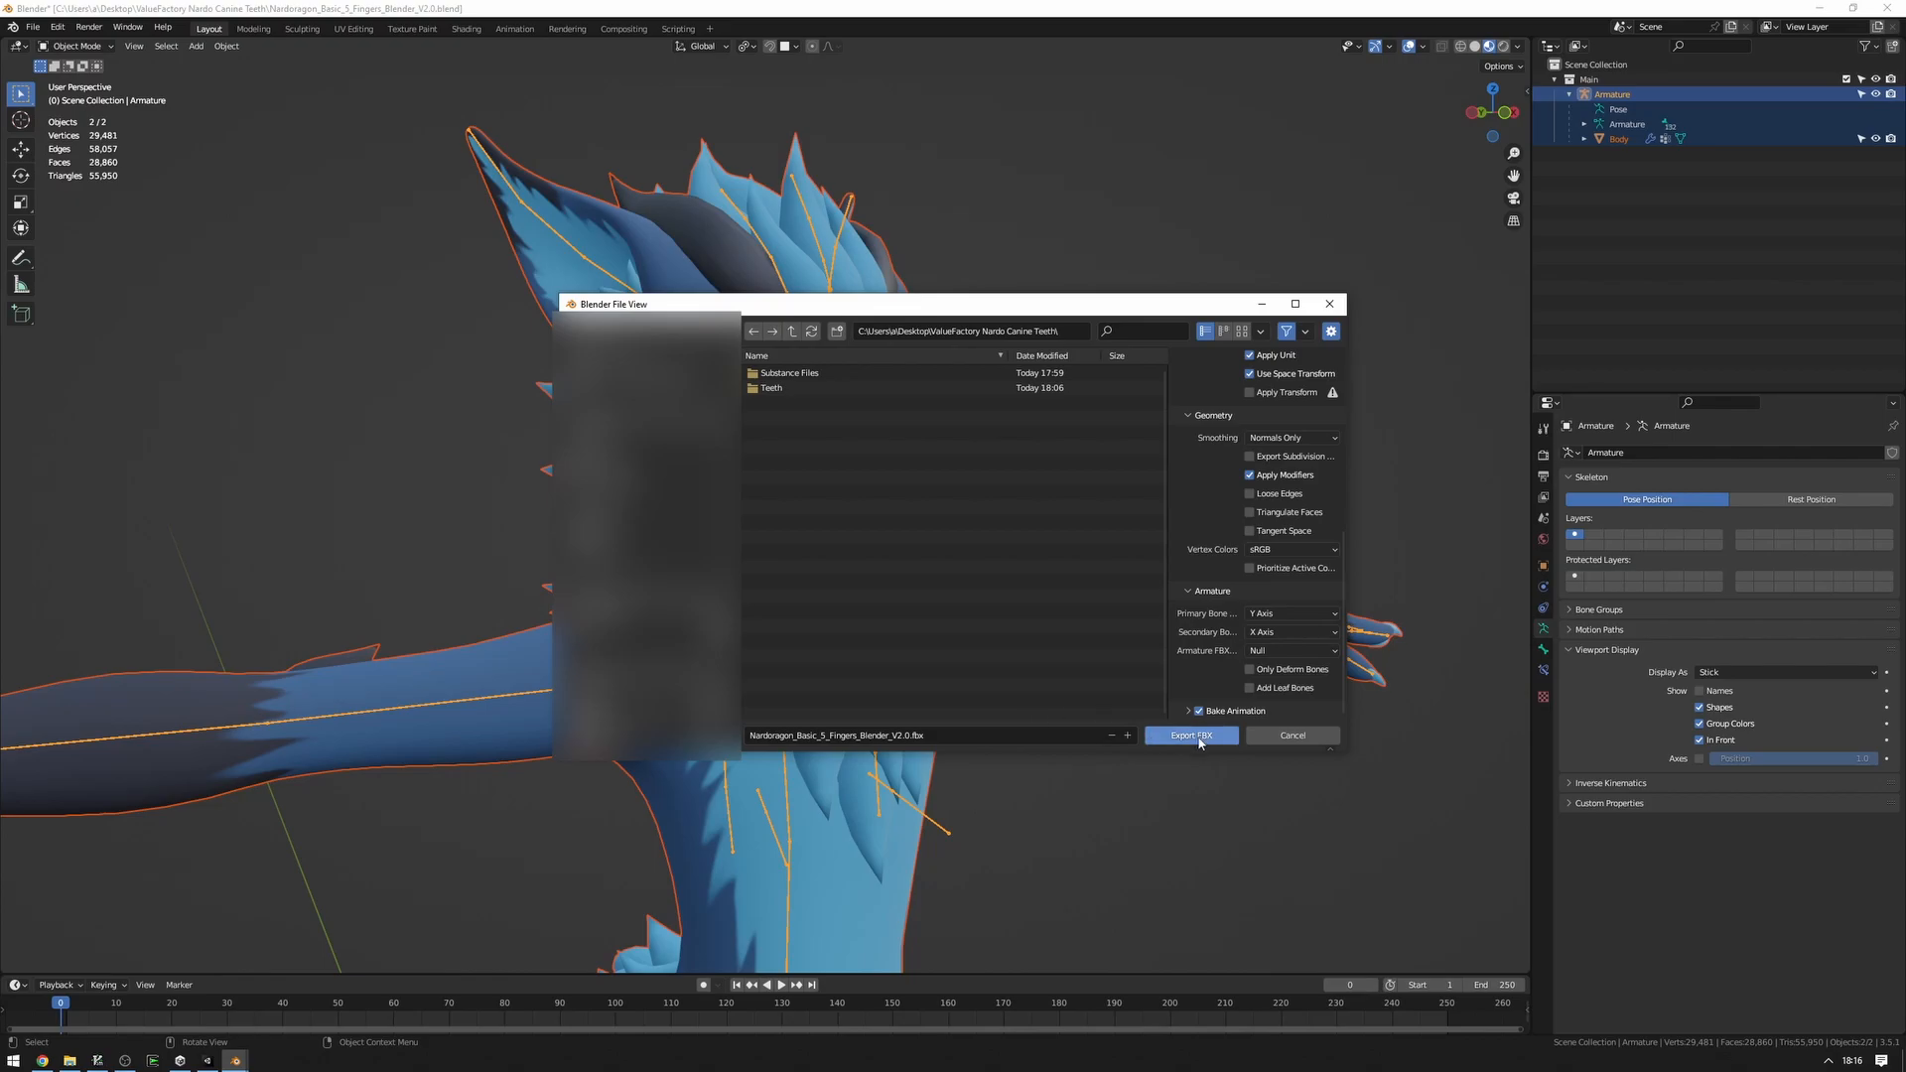
{"action": "left_click", "coordinate": [1190, 735]}
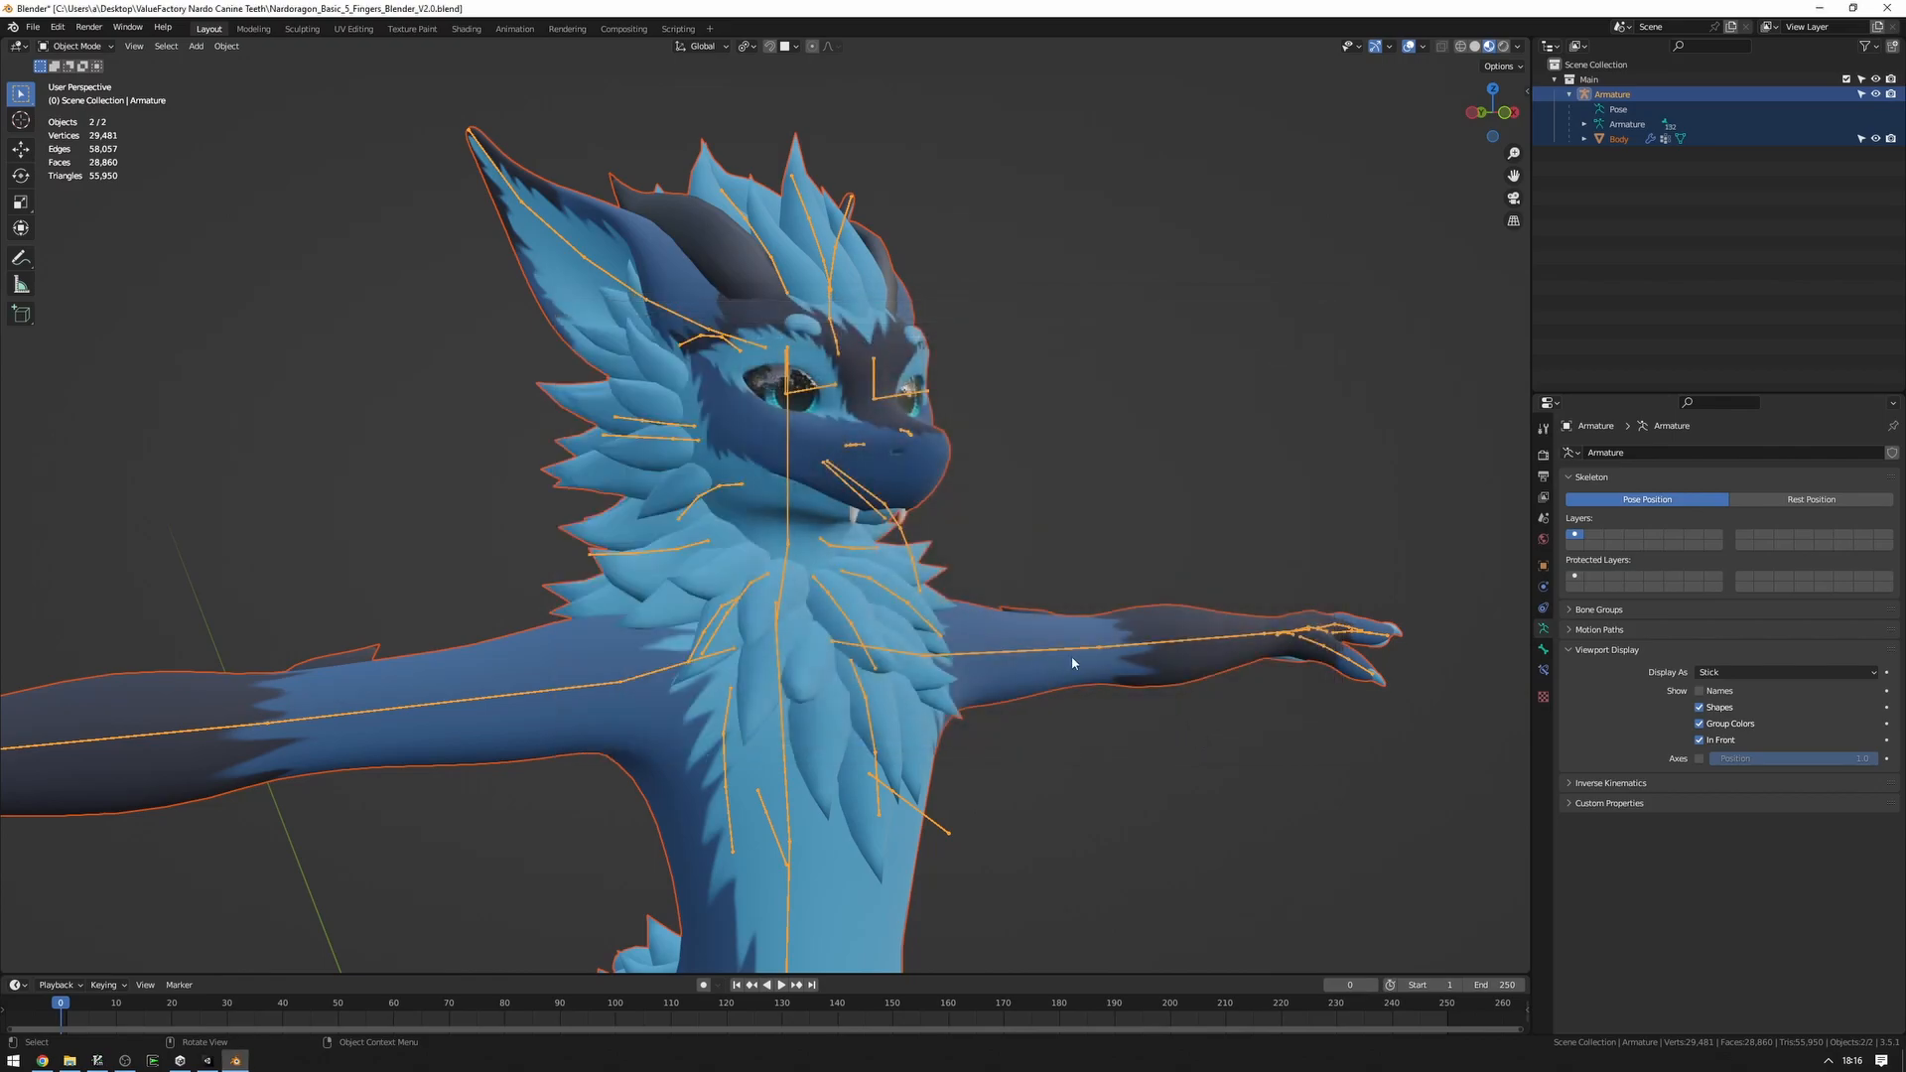
{"action": "mouse_move", "coordinate": [791, 644]}
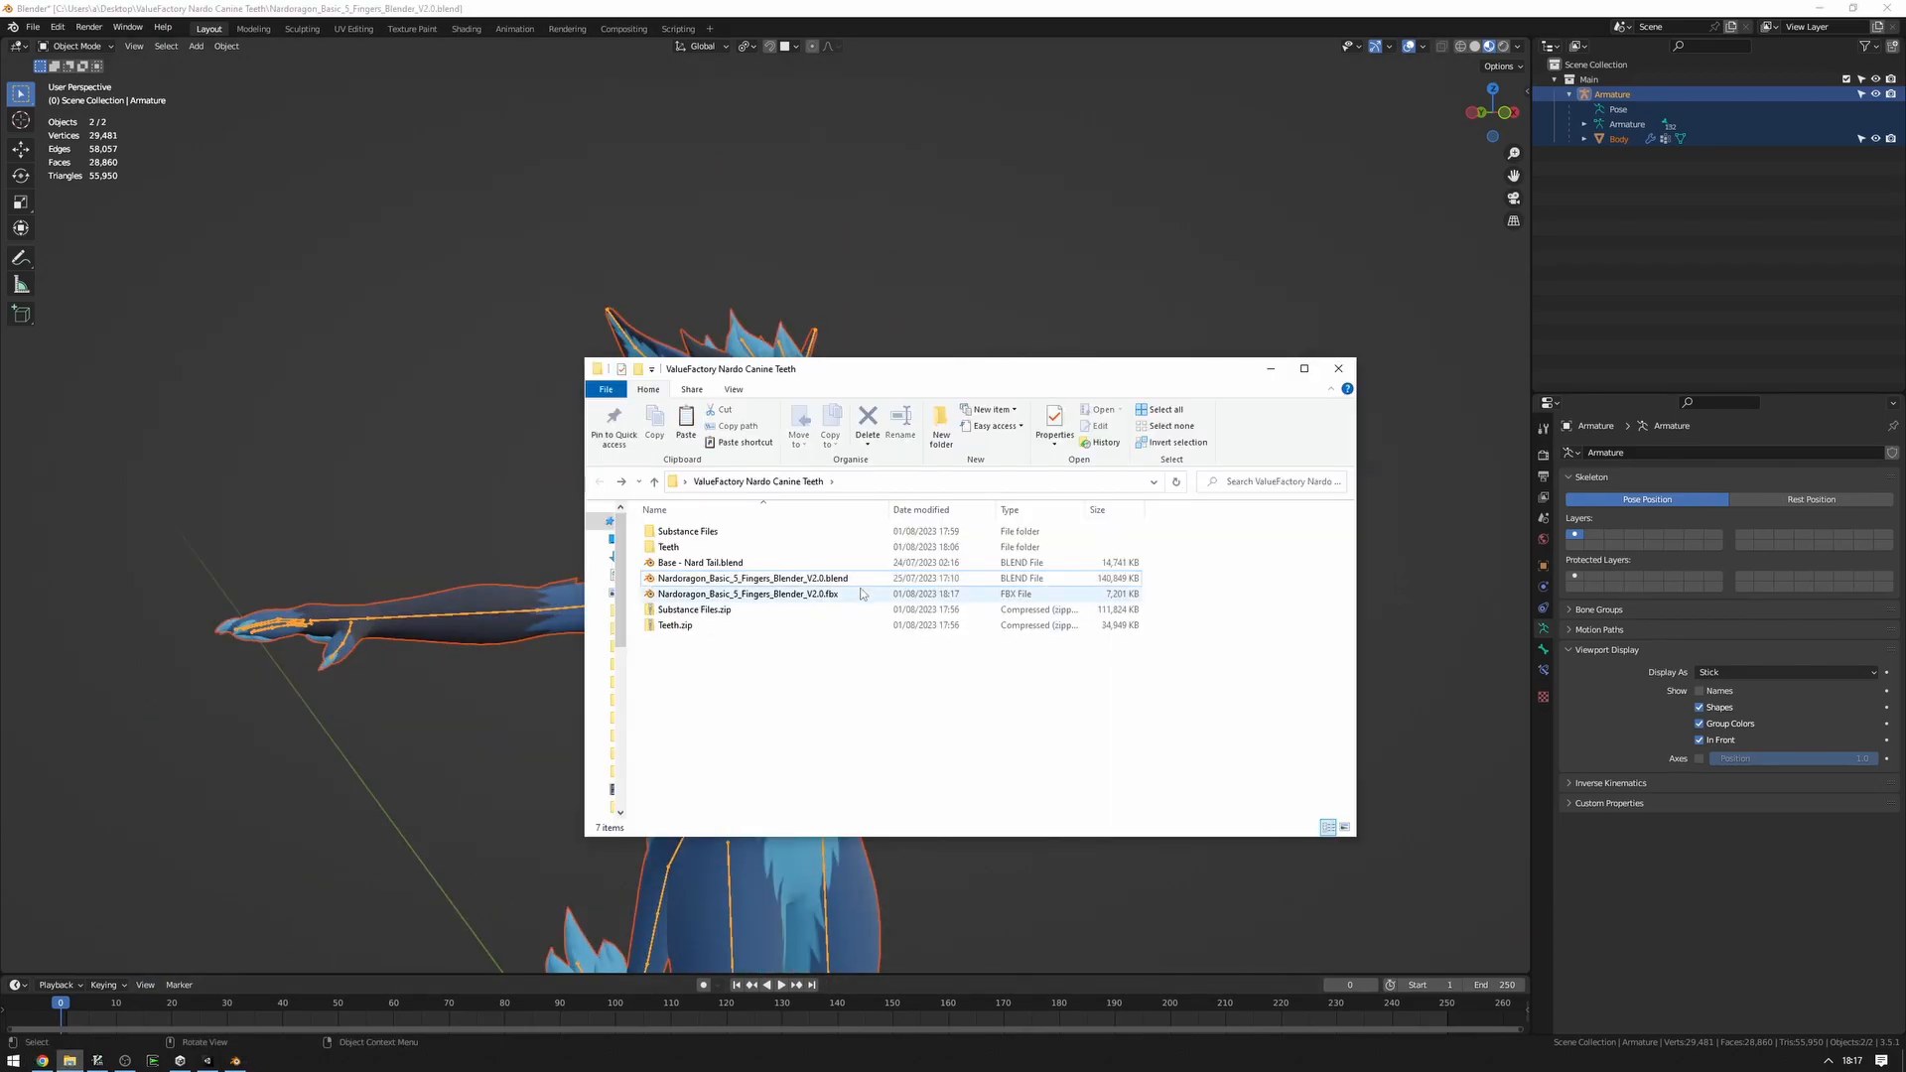
Select Nardoragon_Basic_5_Fingers_Blender_V2.0.fbx in the ValueFactory Nardo Canine Teeth folder to copy it.
{"action": "left_click", "coordinate": [749, 594]}
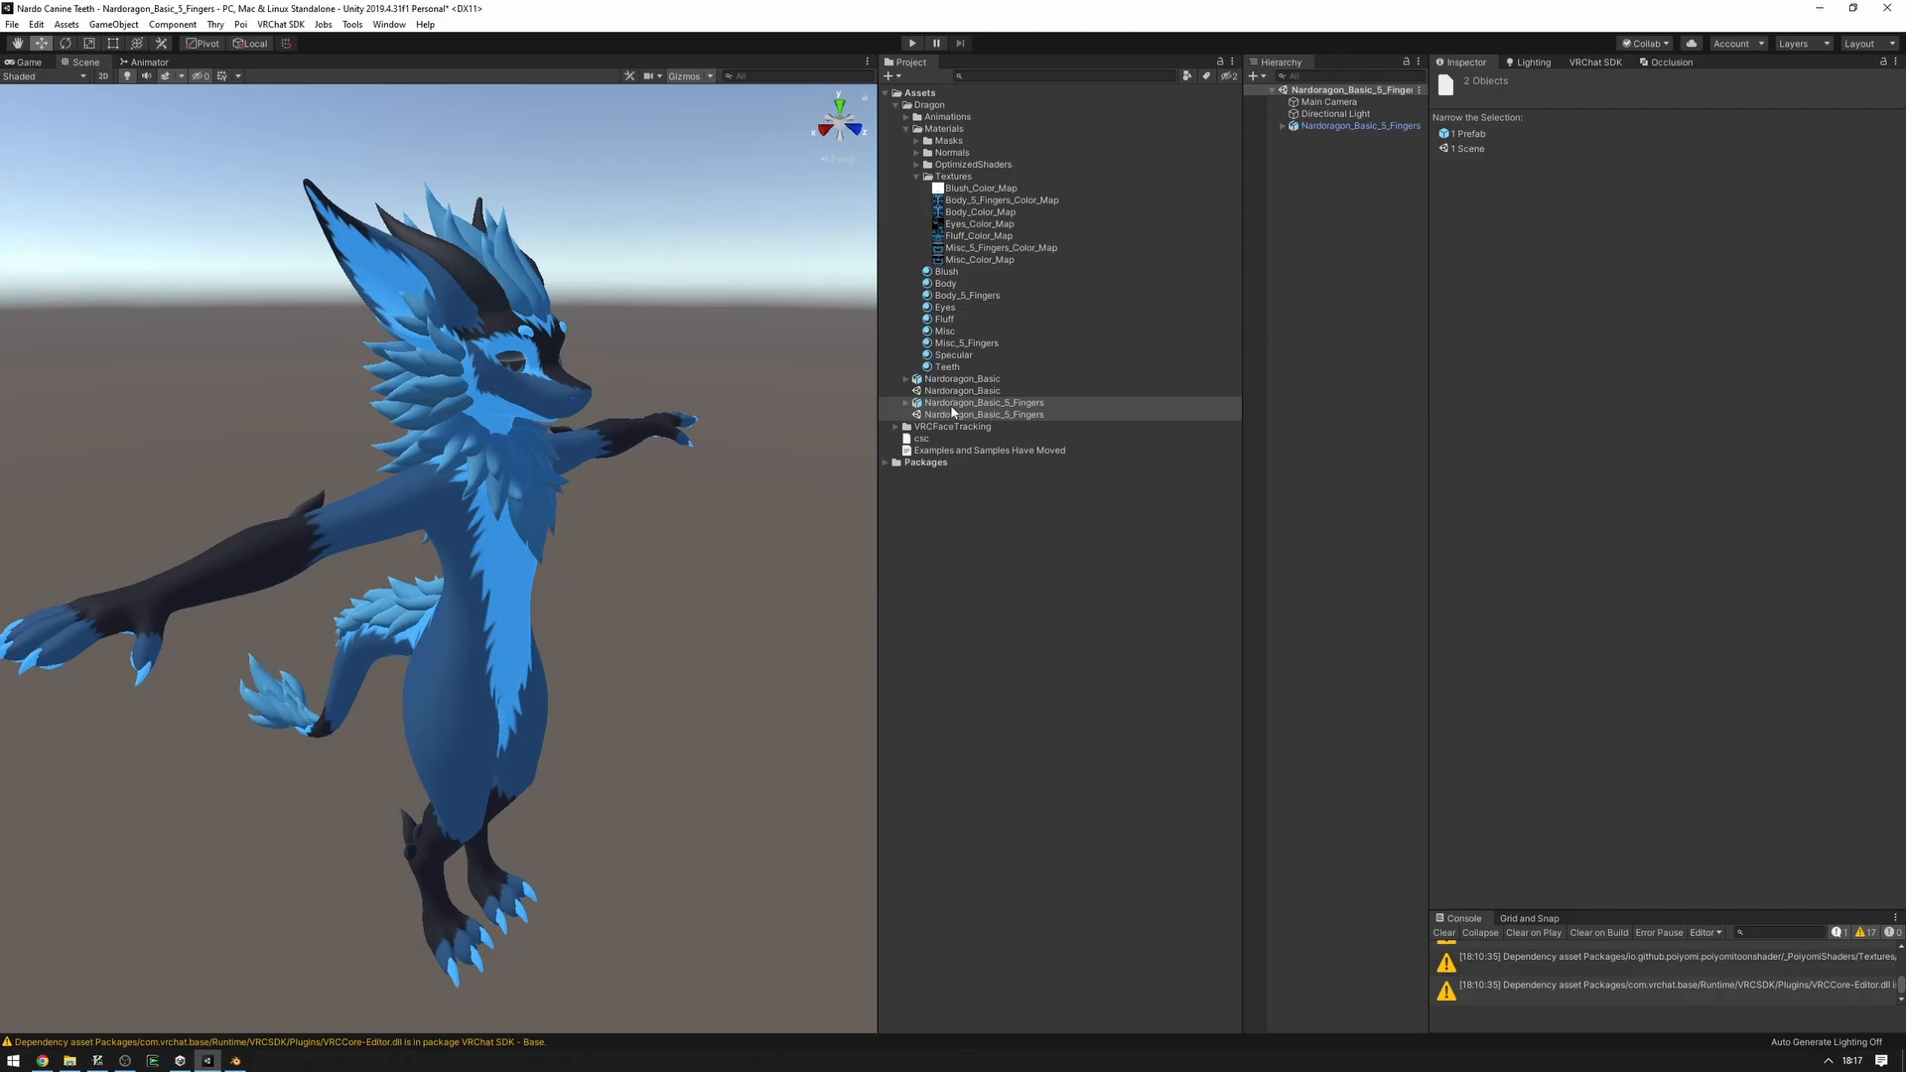
Overwrite Nardoragon_Basic_5_Fingers.fbx in the Dragon folder with the new canine-teeth FBX via Show in Explorer.
{"action": "right_click", "coordinate": [985, 402]}
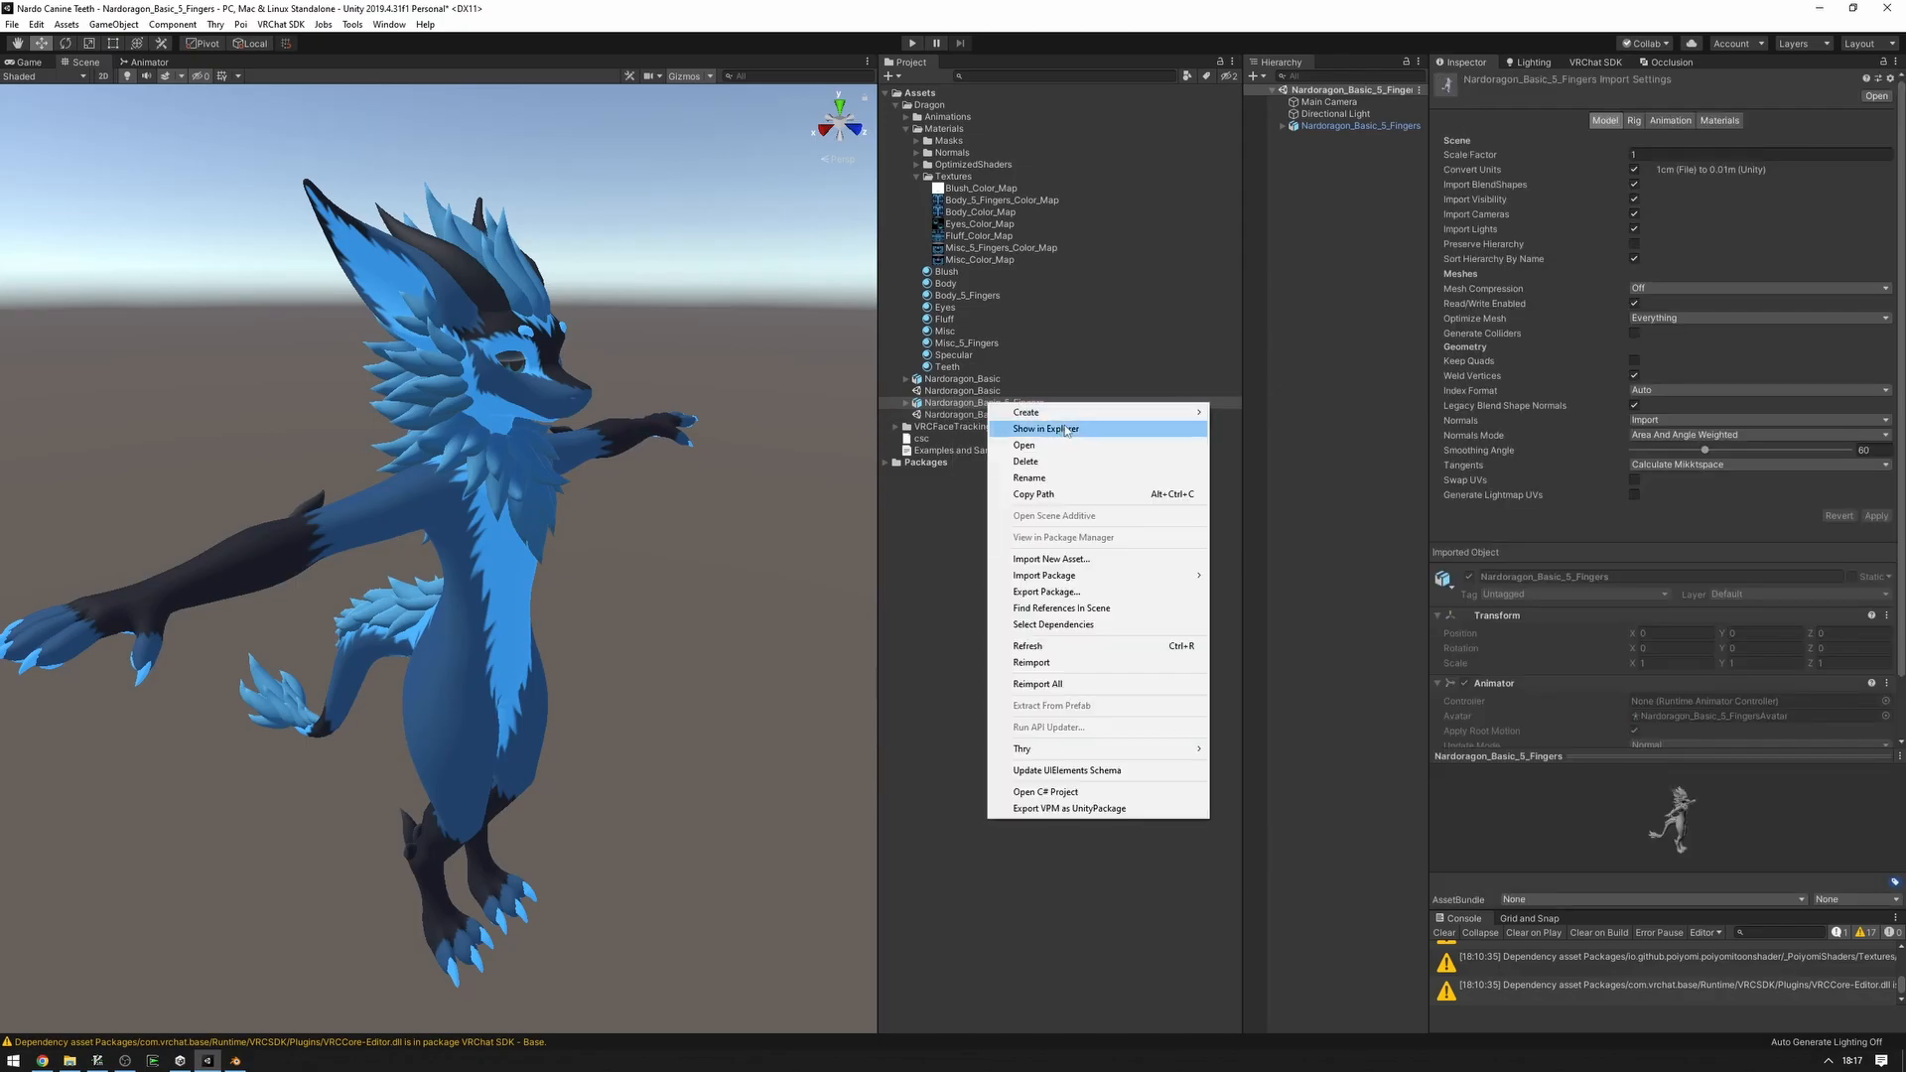
{"action": "left_click", "coordinate": [1044, 428]}
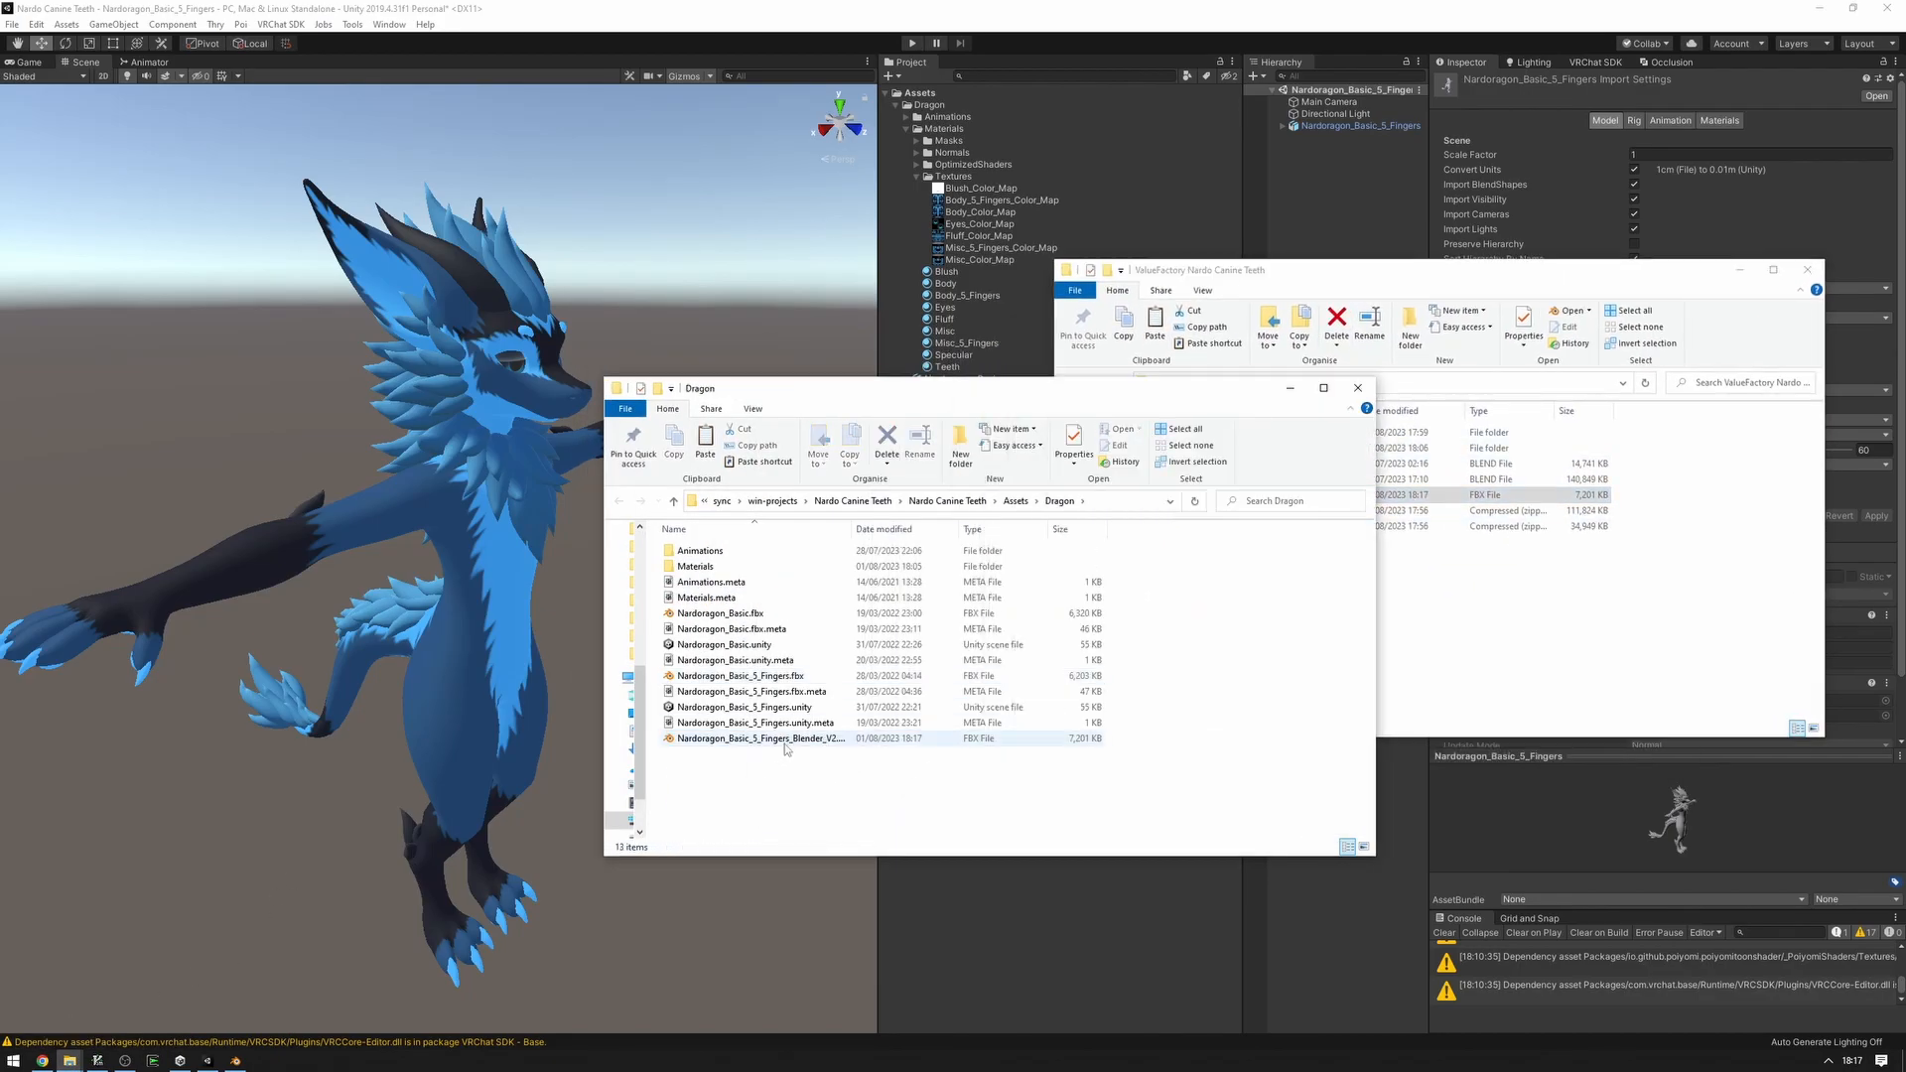
{"action": "left_click", "coordinate": [742, 675]}
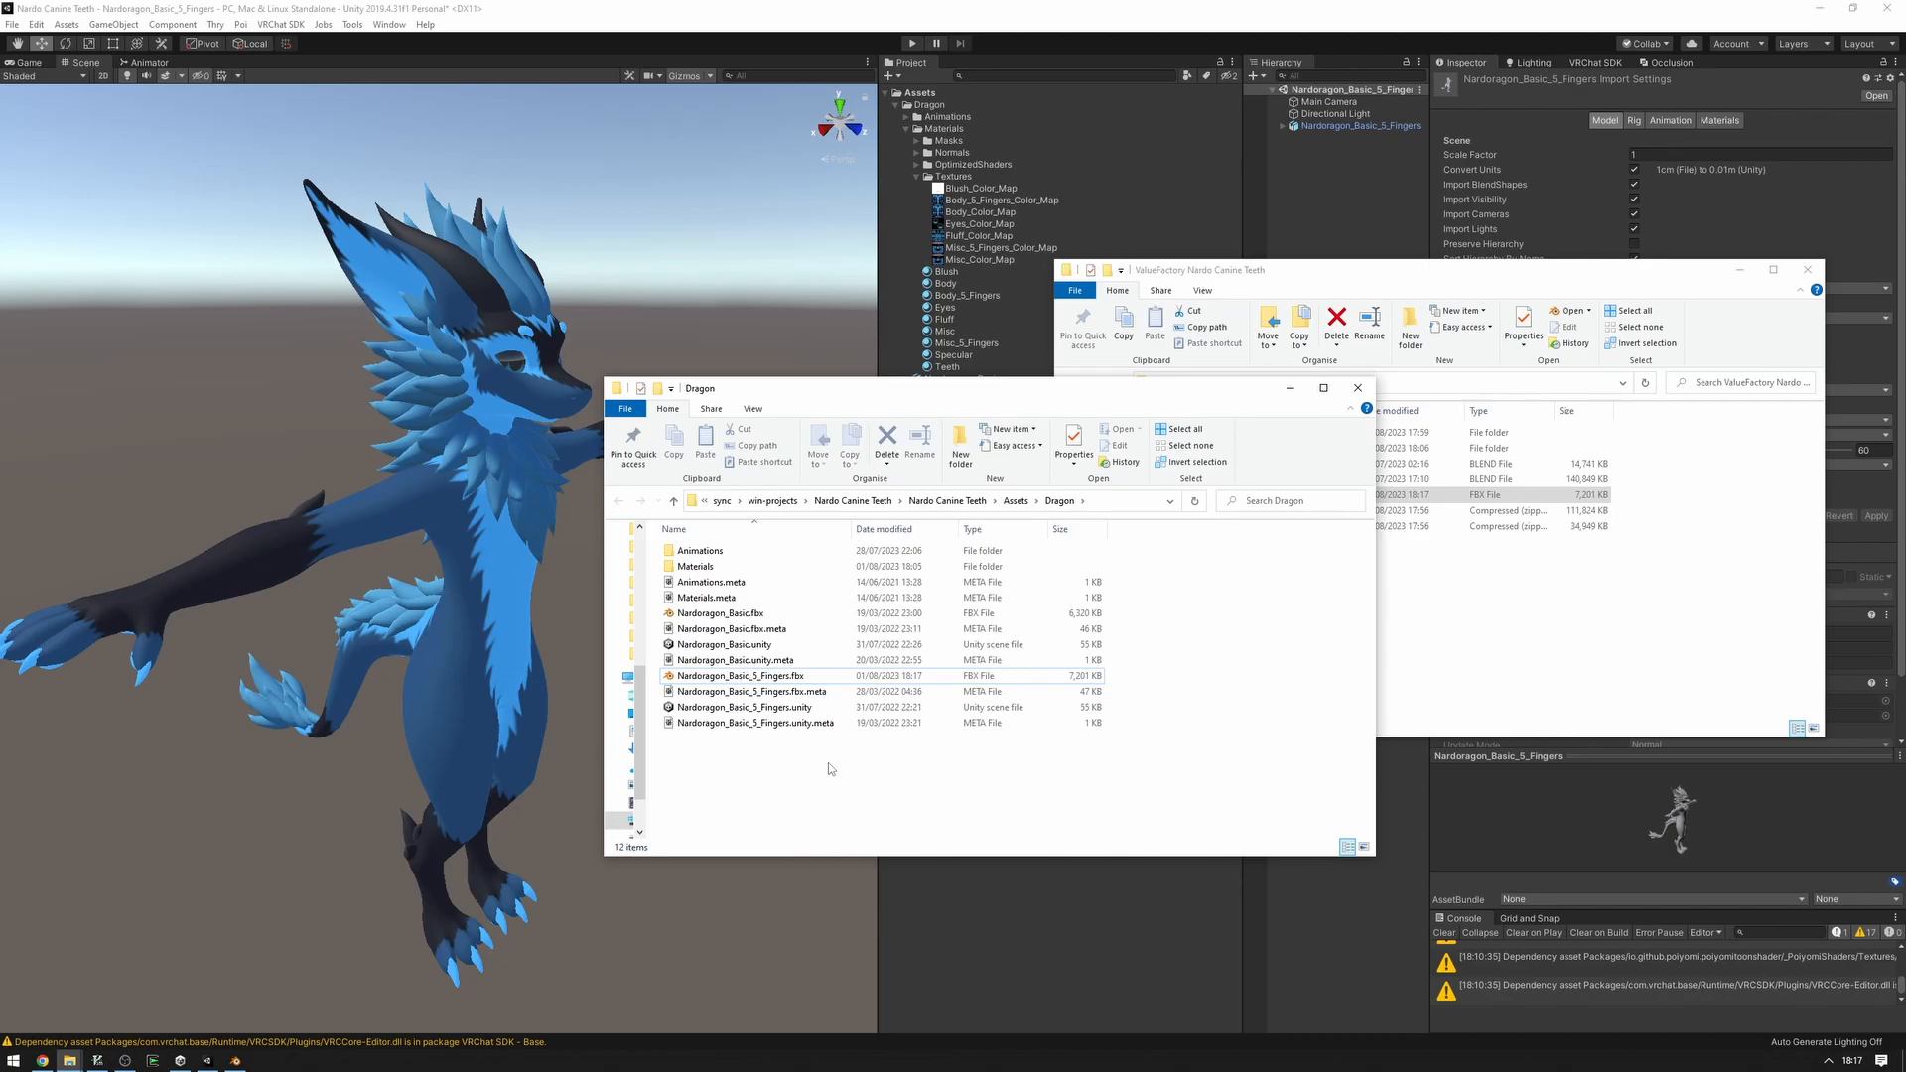
{"action": "left_click", "coordinate": [754, 659]}
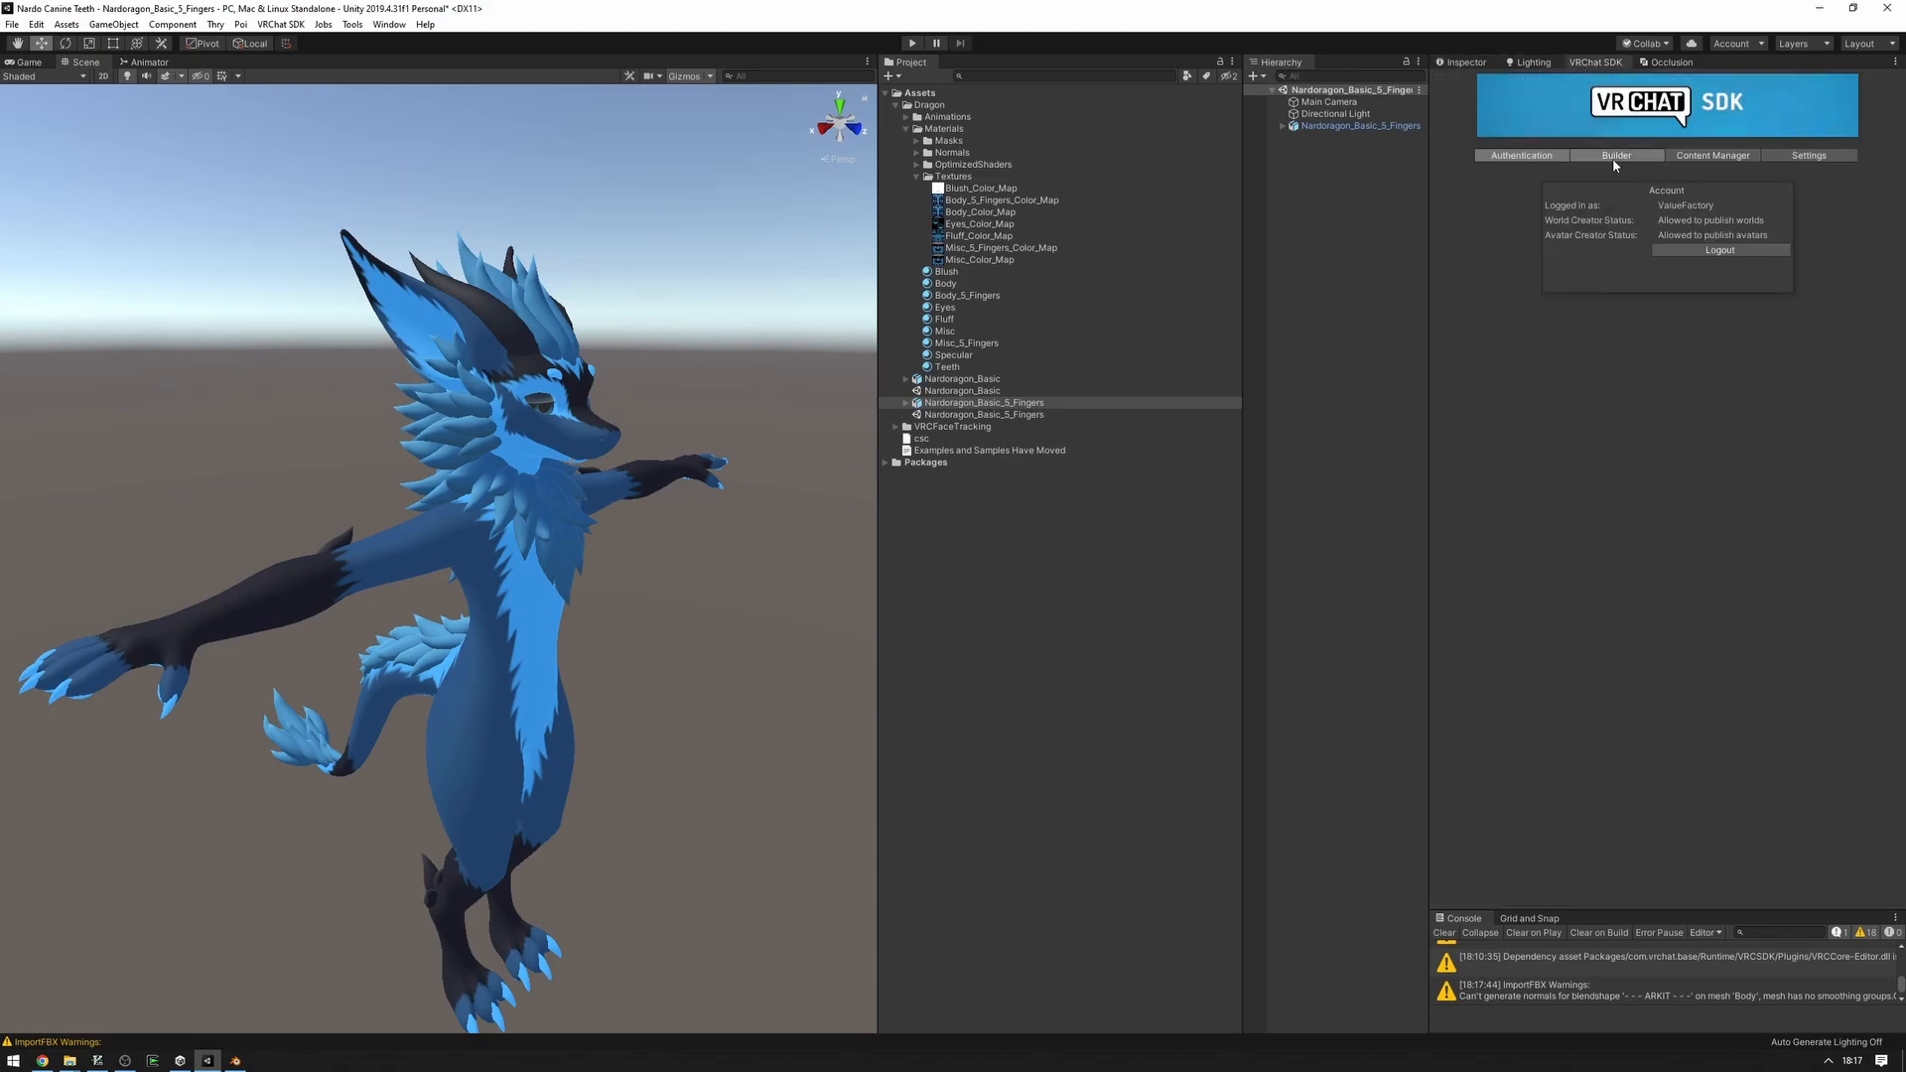
Open the VRChat SDK Builder tab and select the avatar's Body mesh.
{"action": "left_click", "coordinate": [1615, 155]}
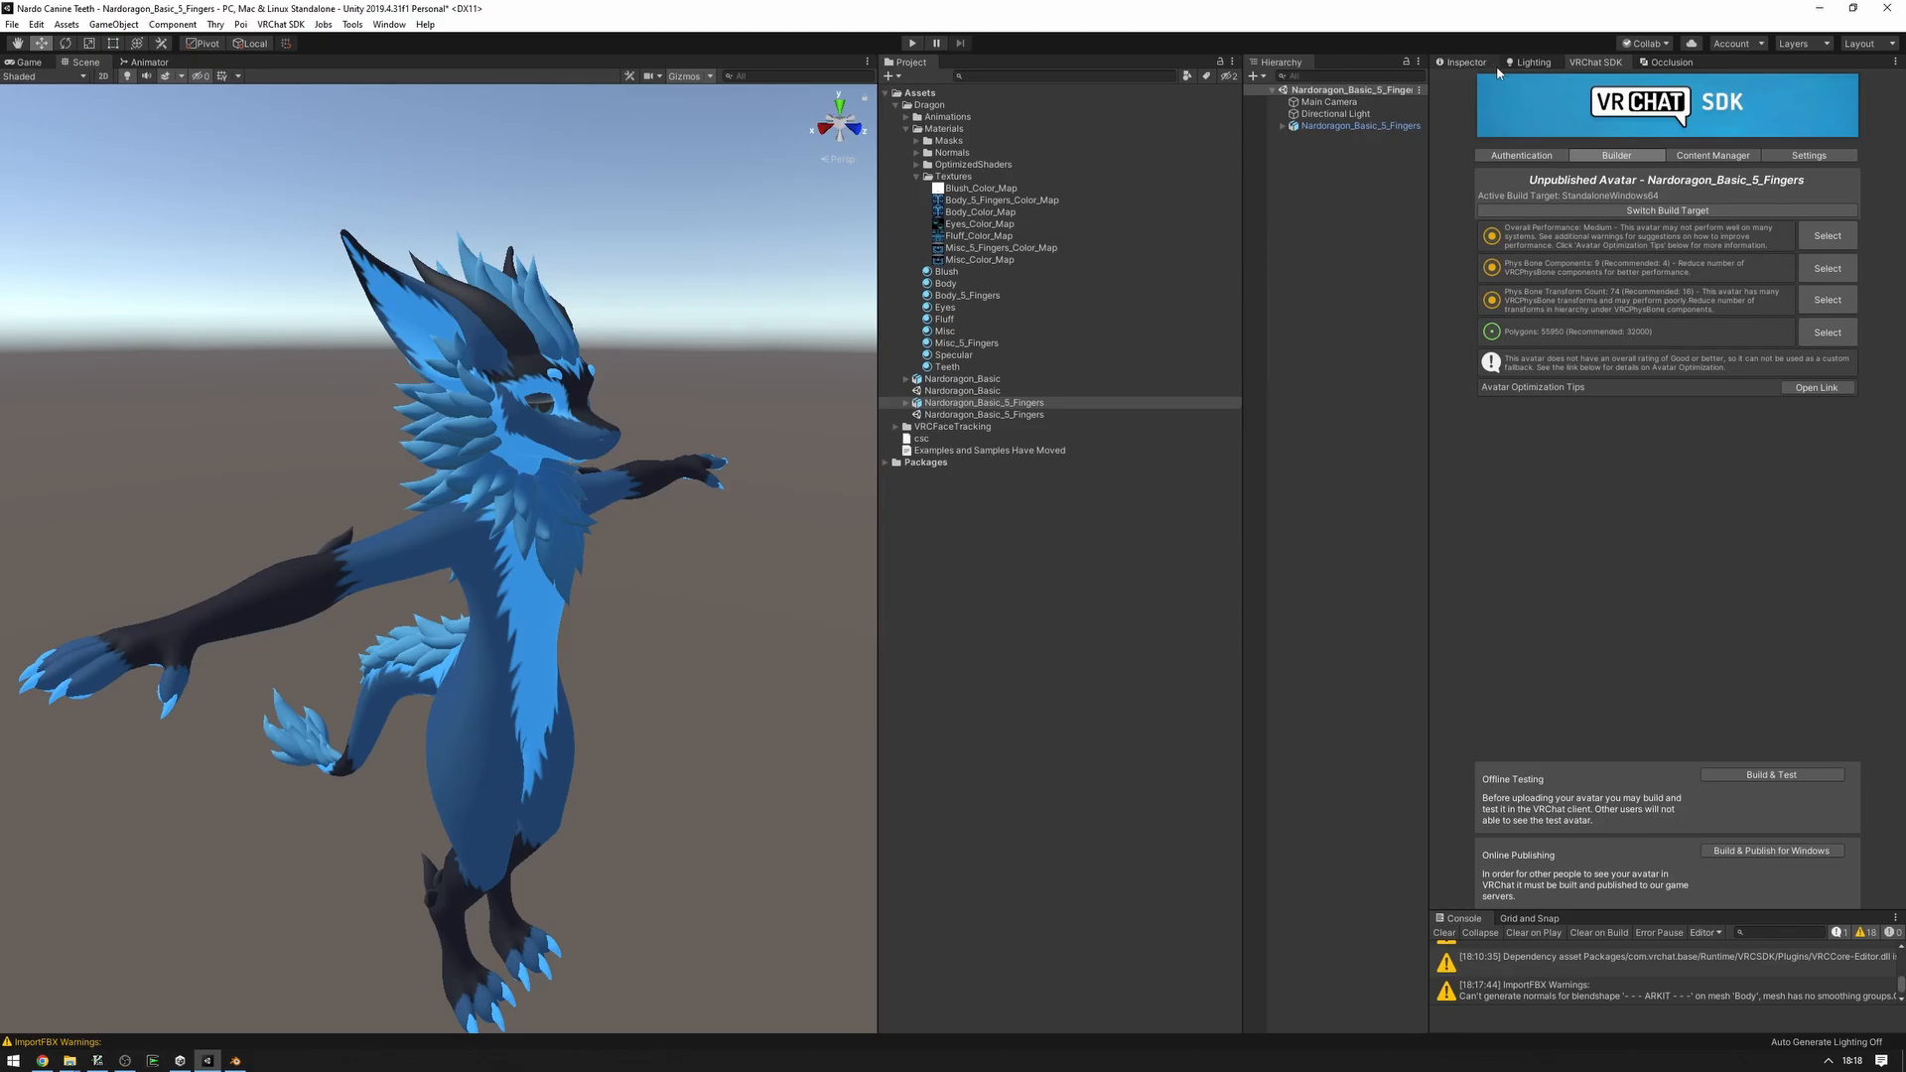
{"action": "mouse_move", "coordinate": [1455, 57]}
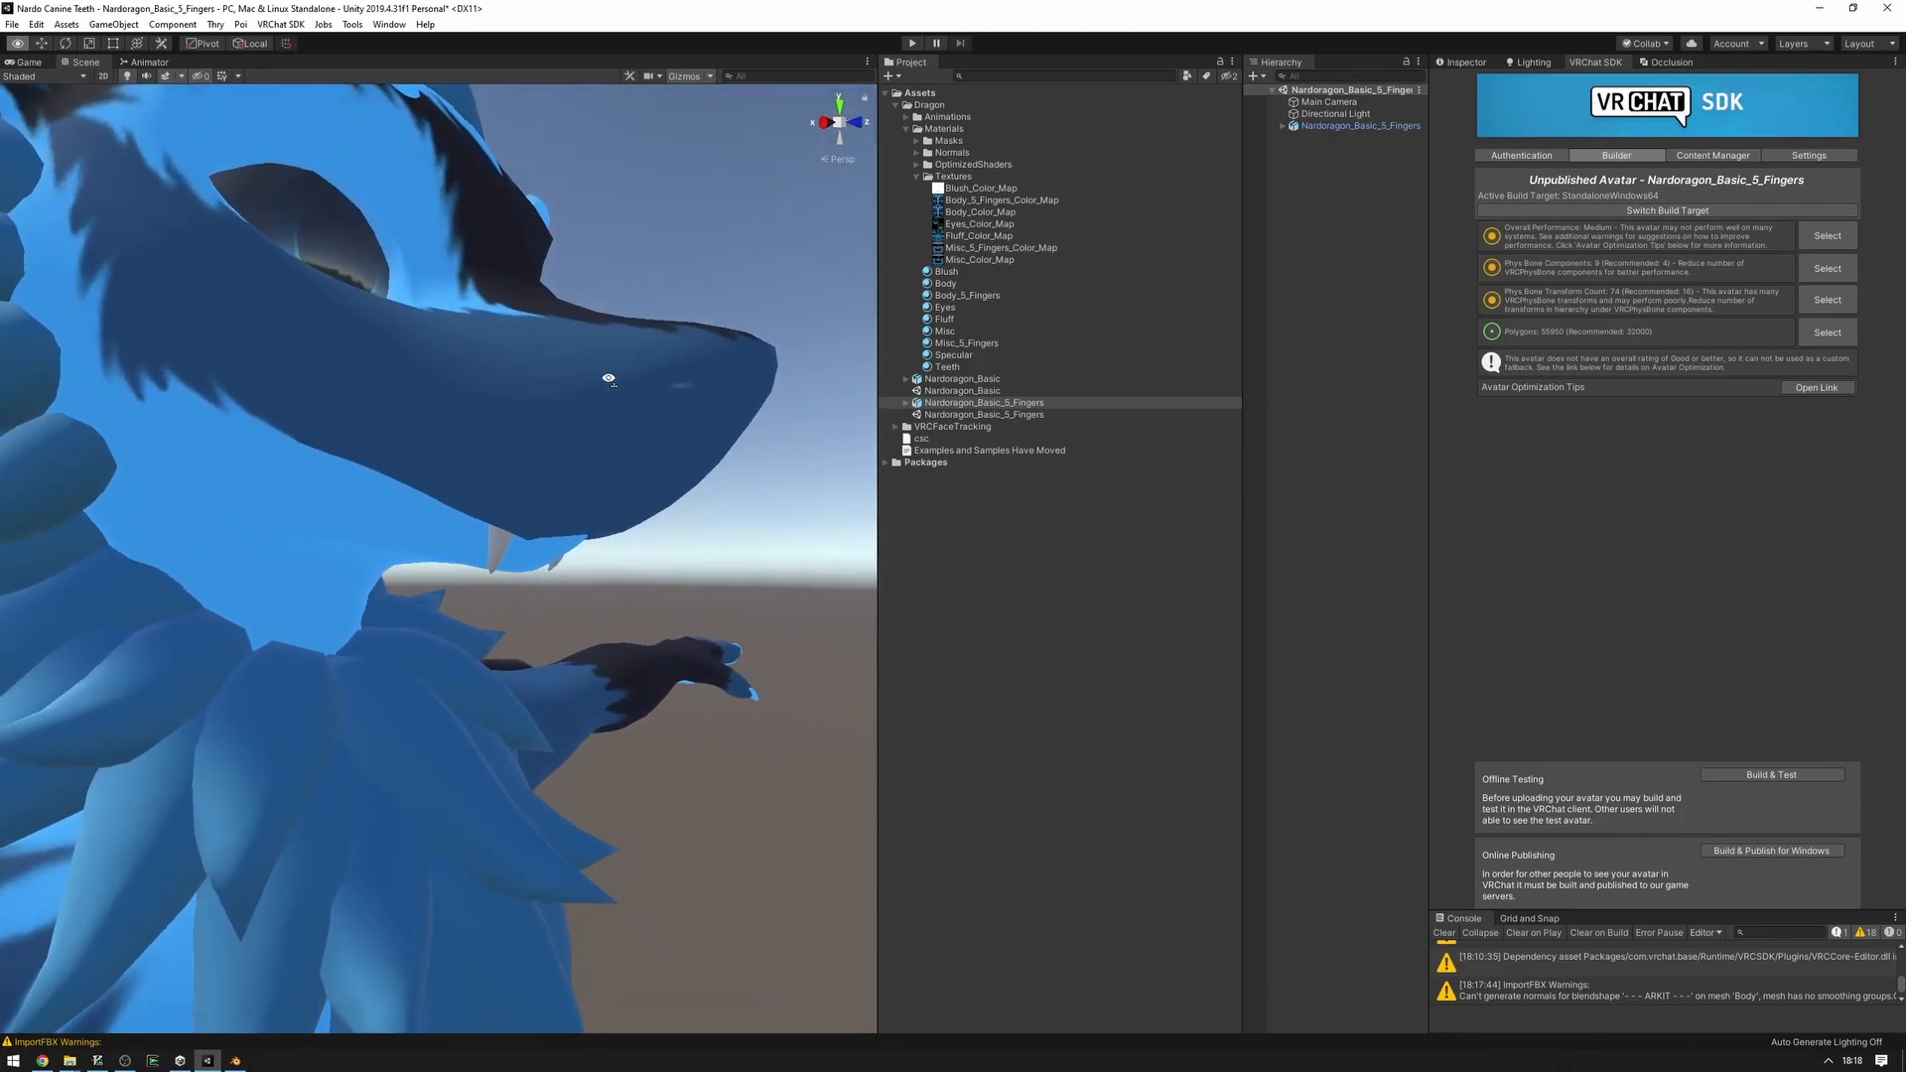
{"action": "left_click", "coordinate": [985, 402]}
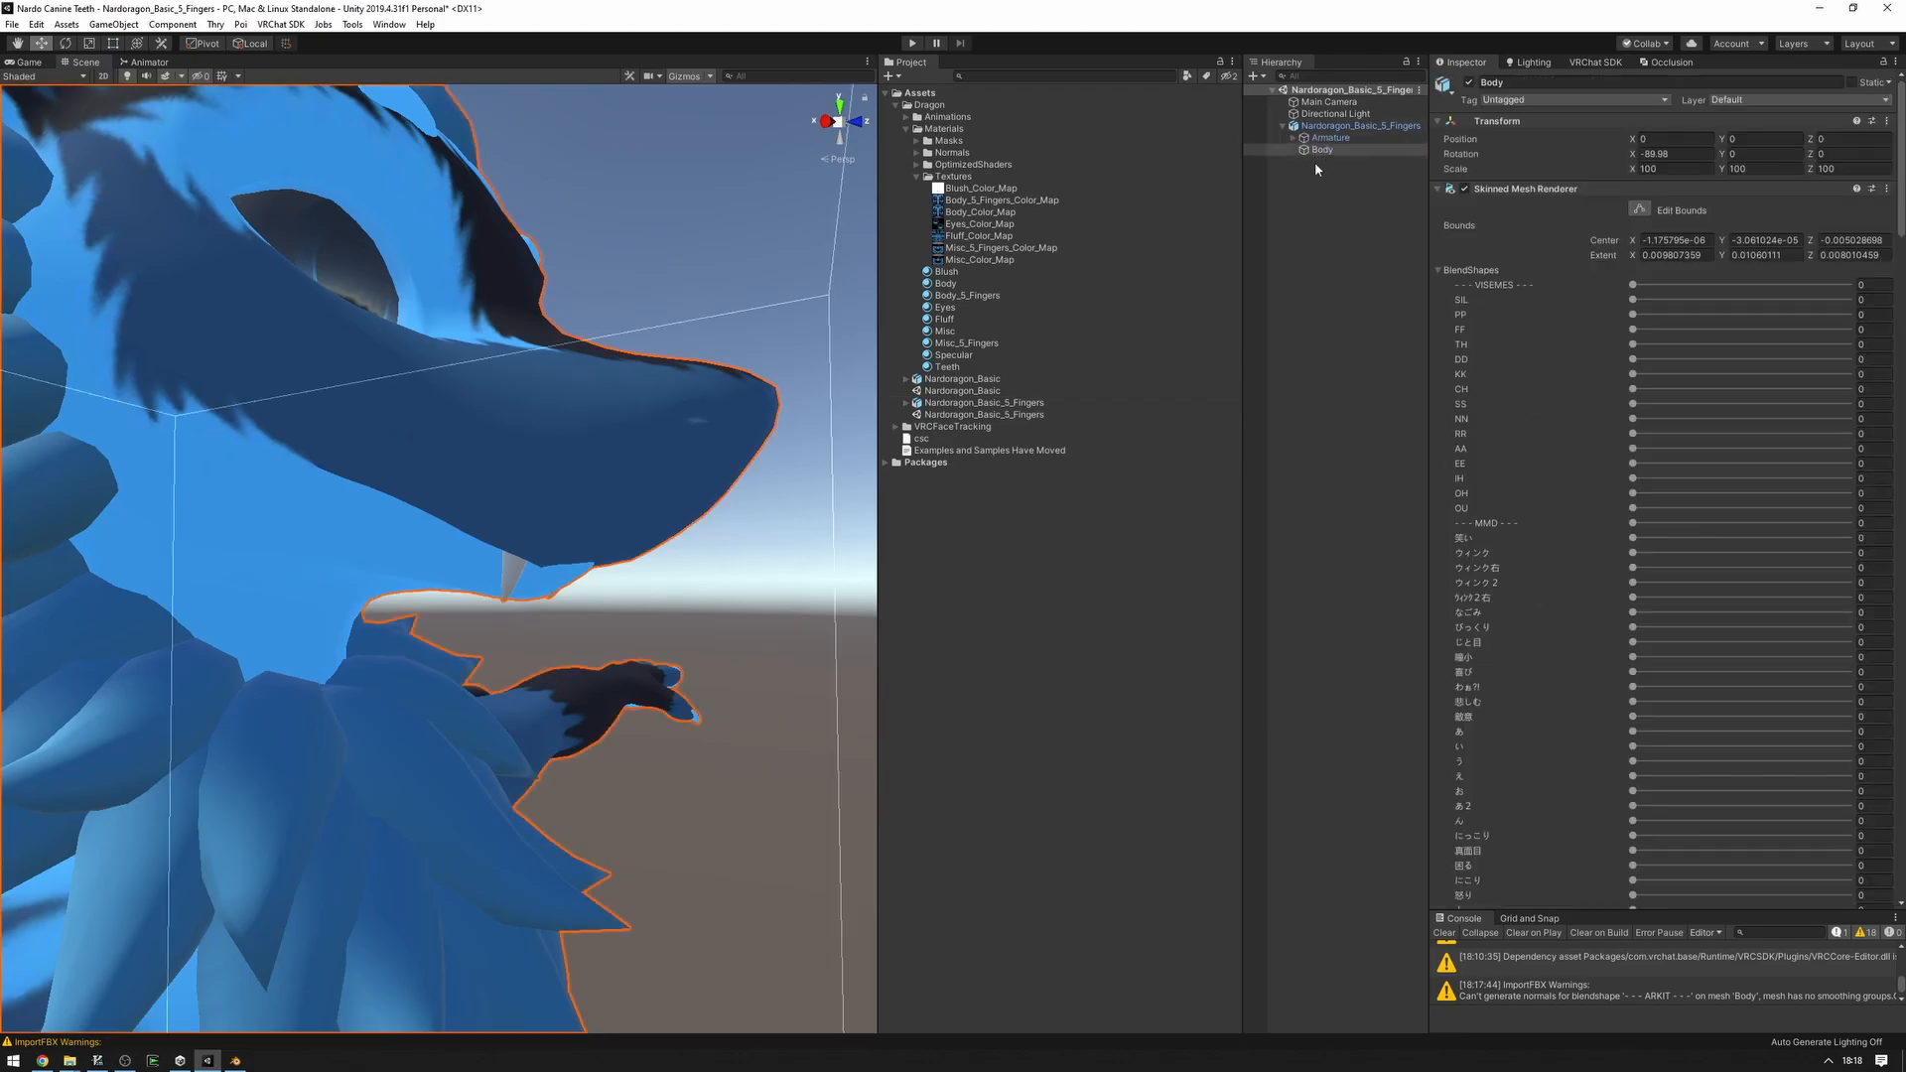
Scroll Body's Inspector to the Canine Teeth blend shapes and seventh Default-Material slot.
{"action": "scroll", "scroll_direction": "down", "scroll_amount": 3}
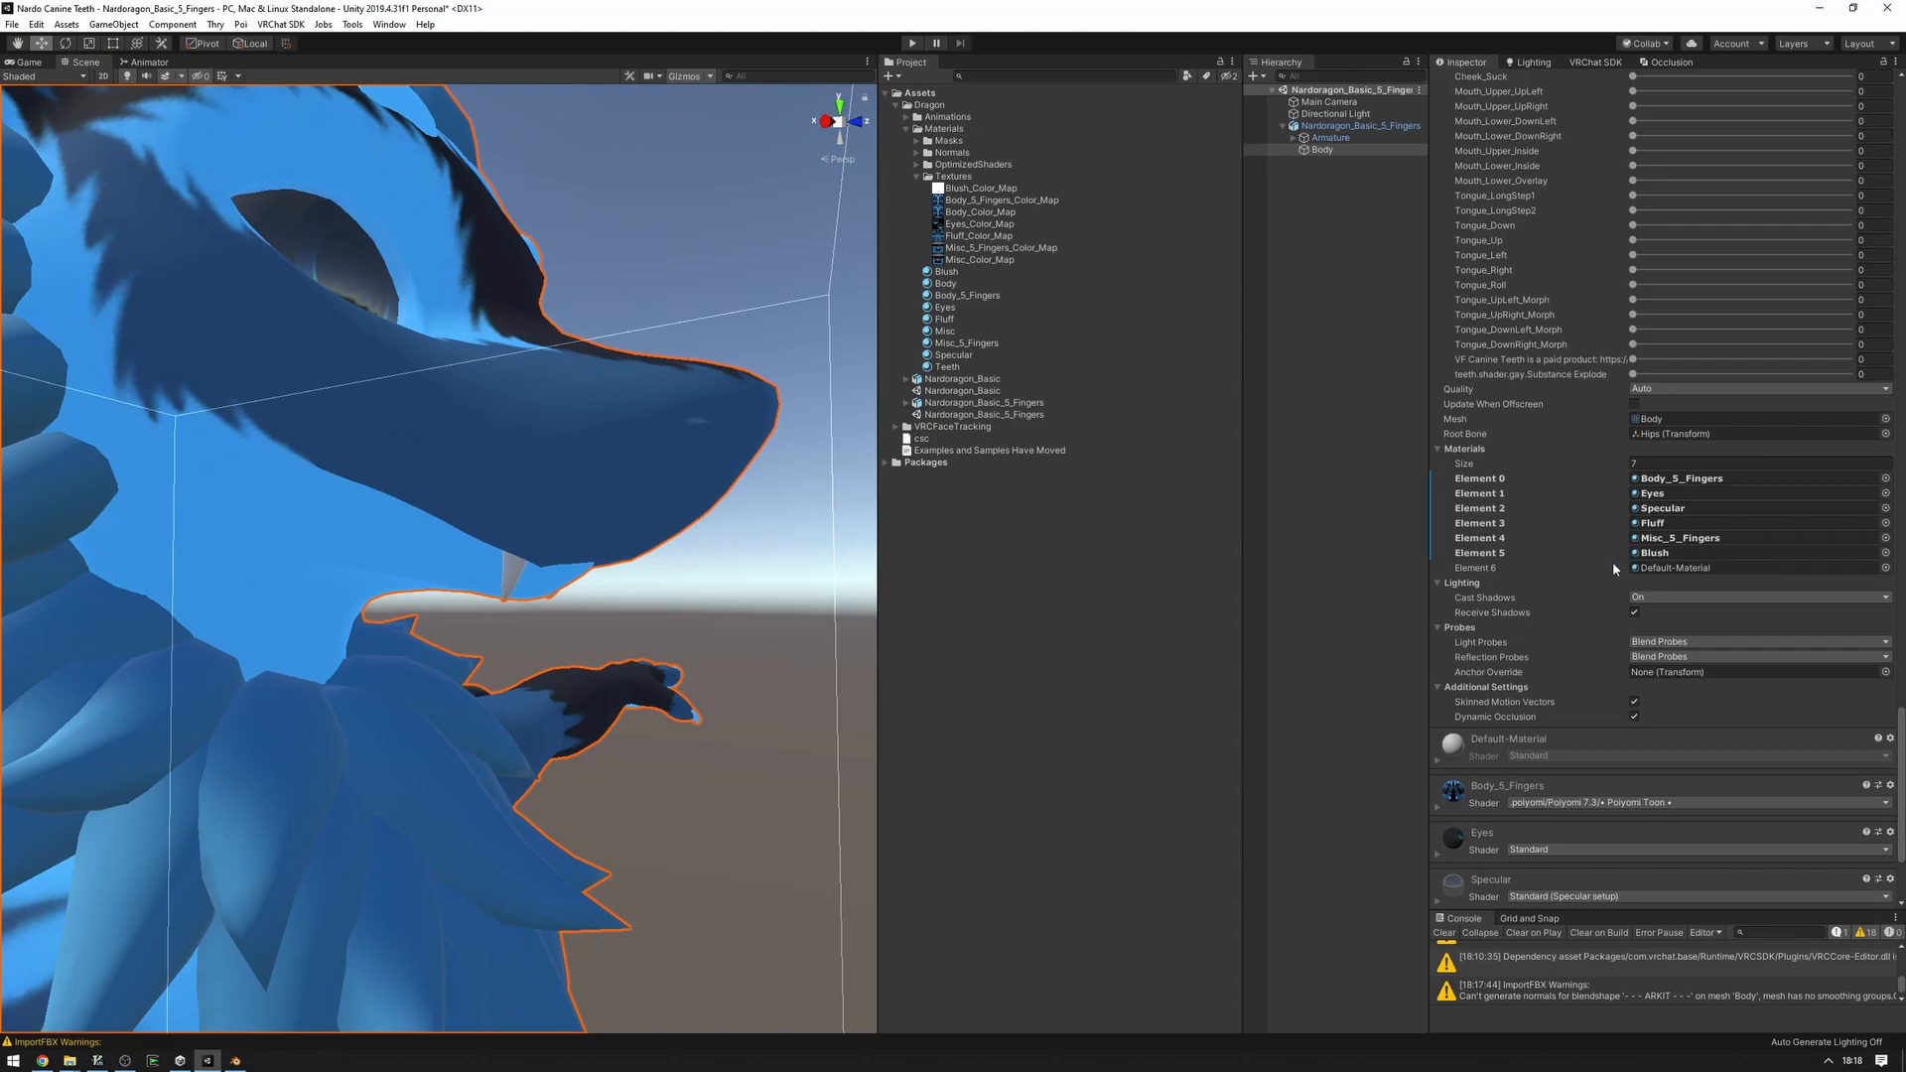
{"action": "mouse_move", "coordinate": [1614, 569]}
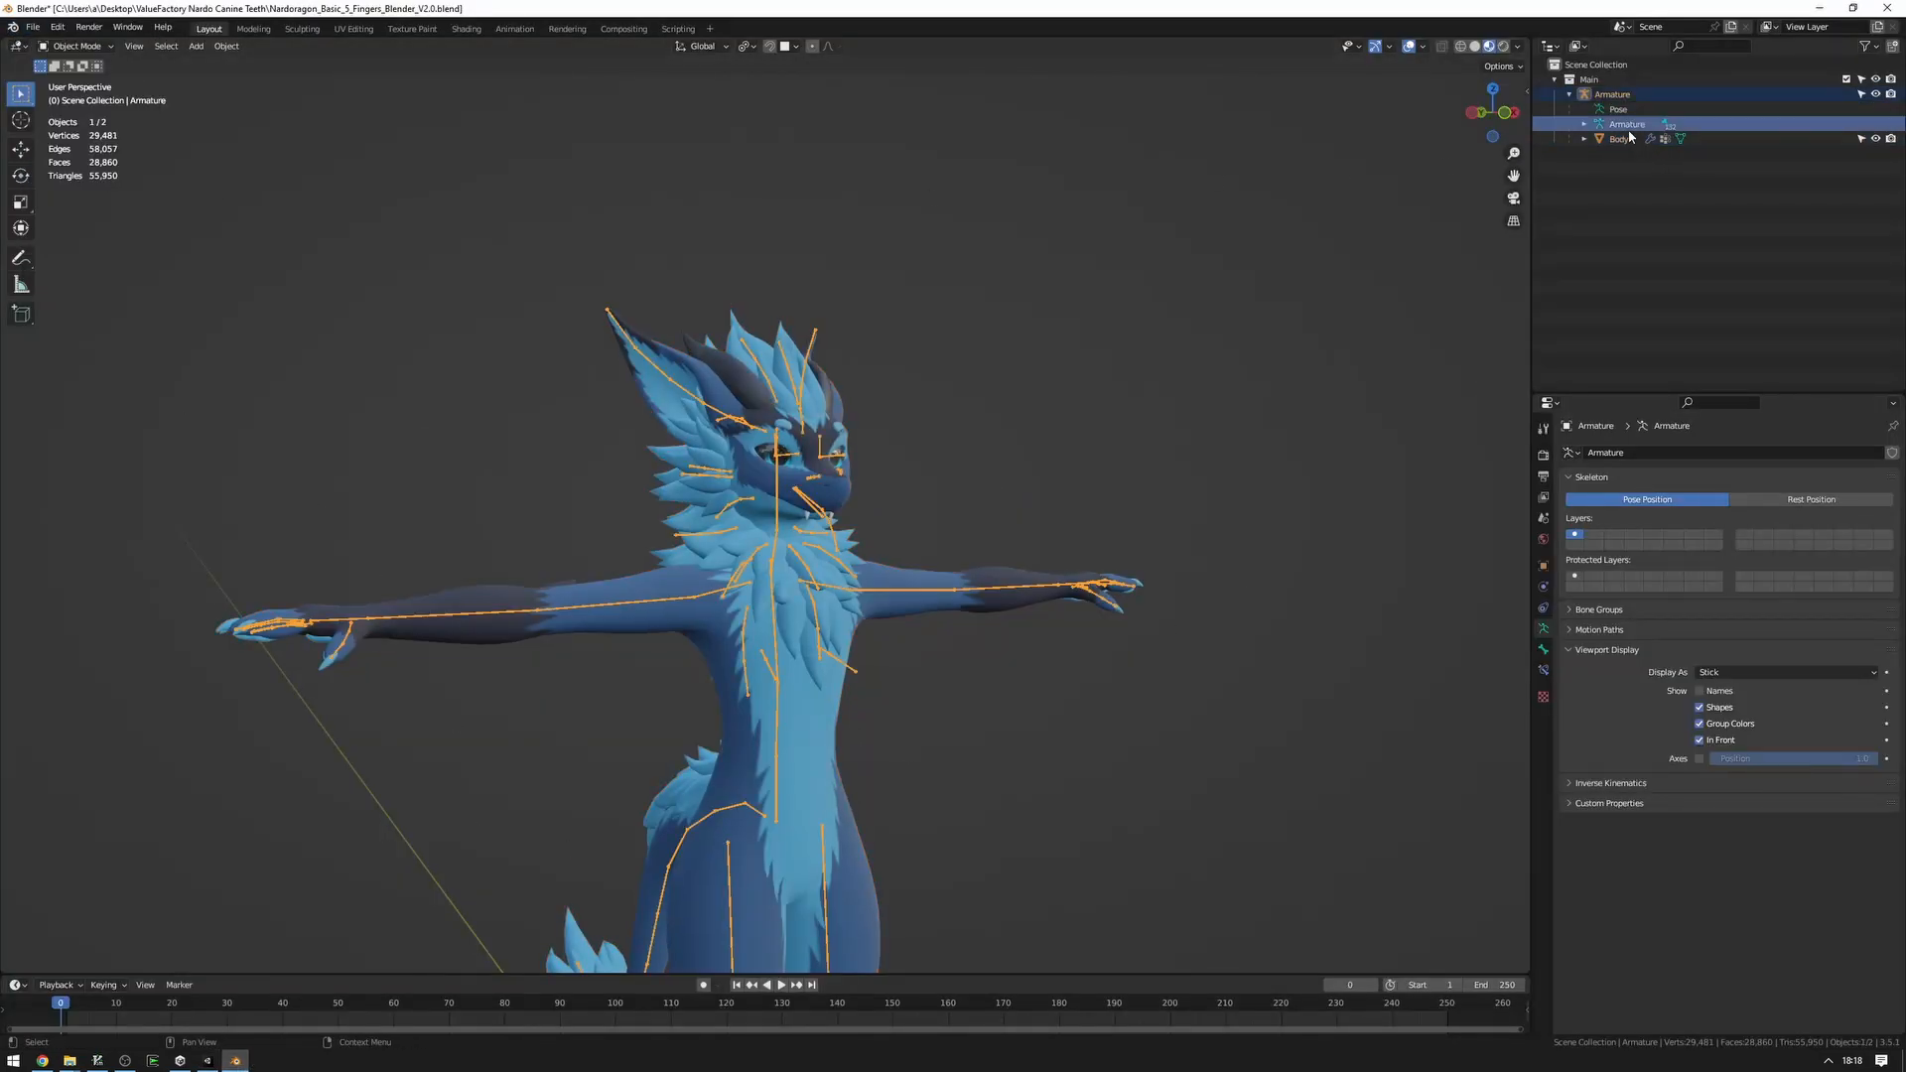
Select the Armature, then its Body mesh, in the Outliner.
{"action": "left_click", "coordinate": [1617, 137]}
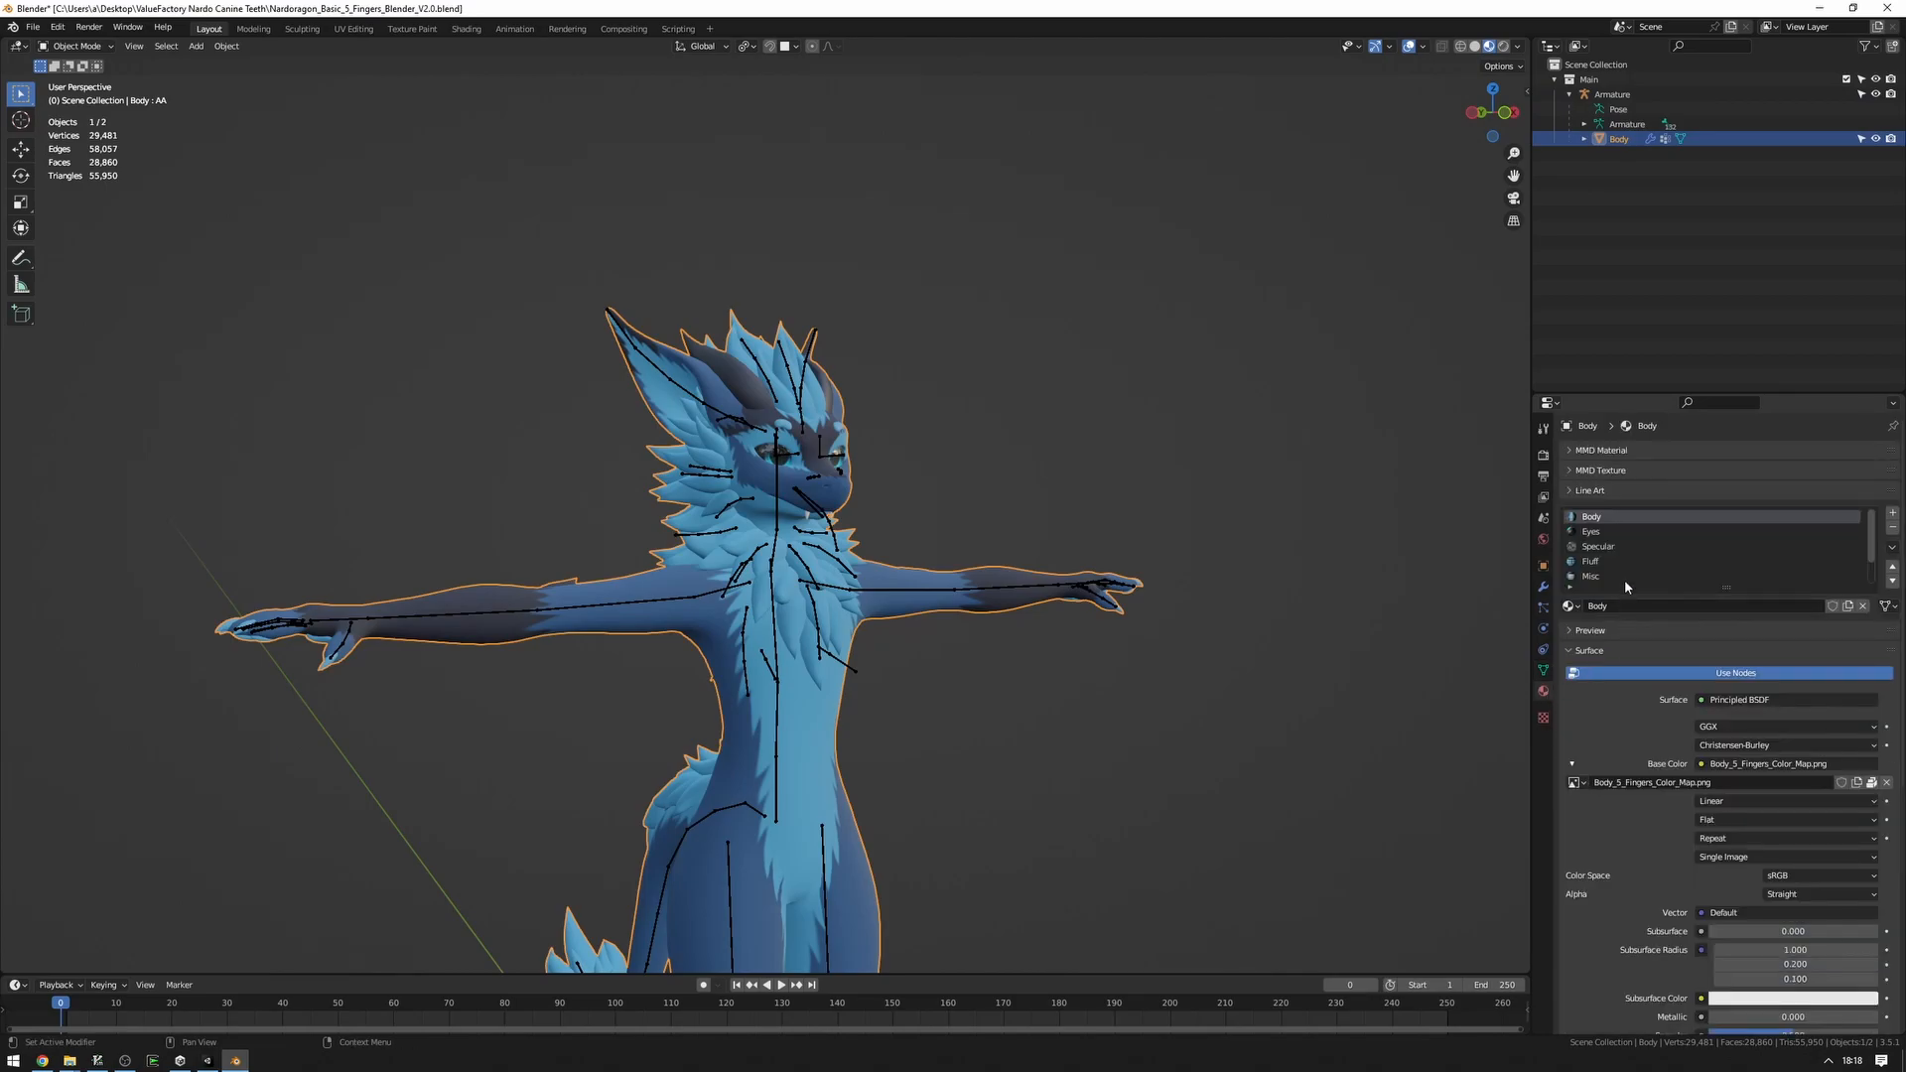
{"action": "left_click", "coordinate": [1592, 575]}
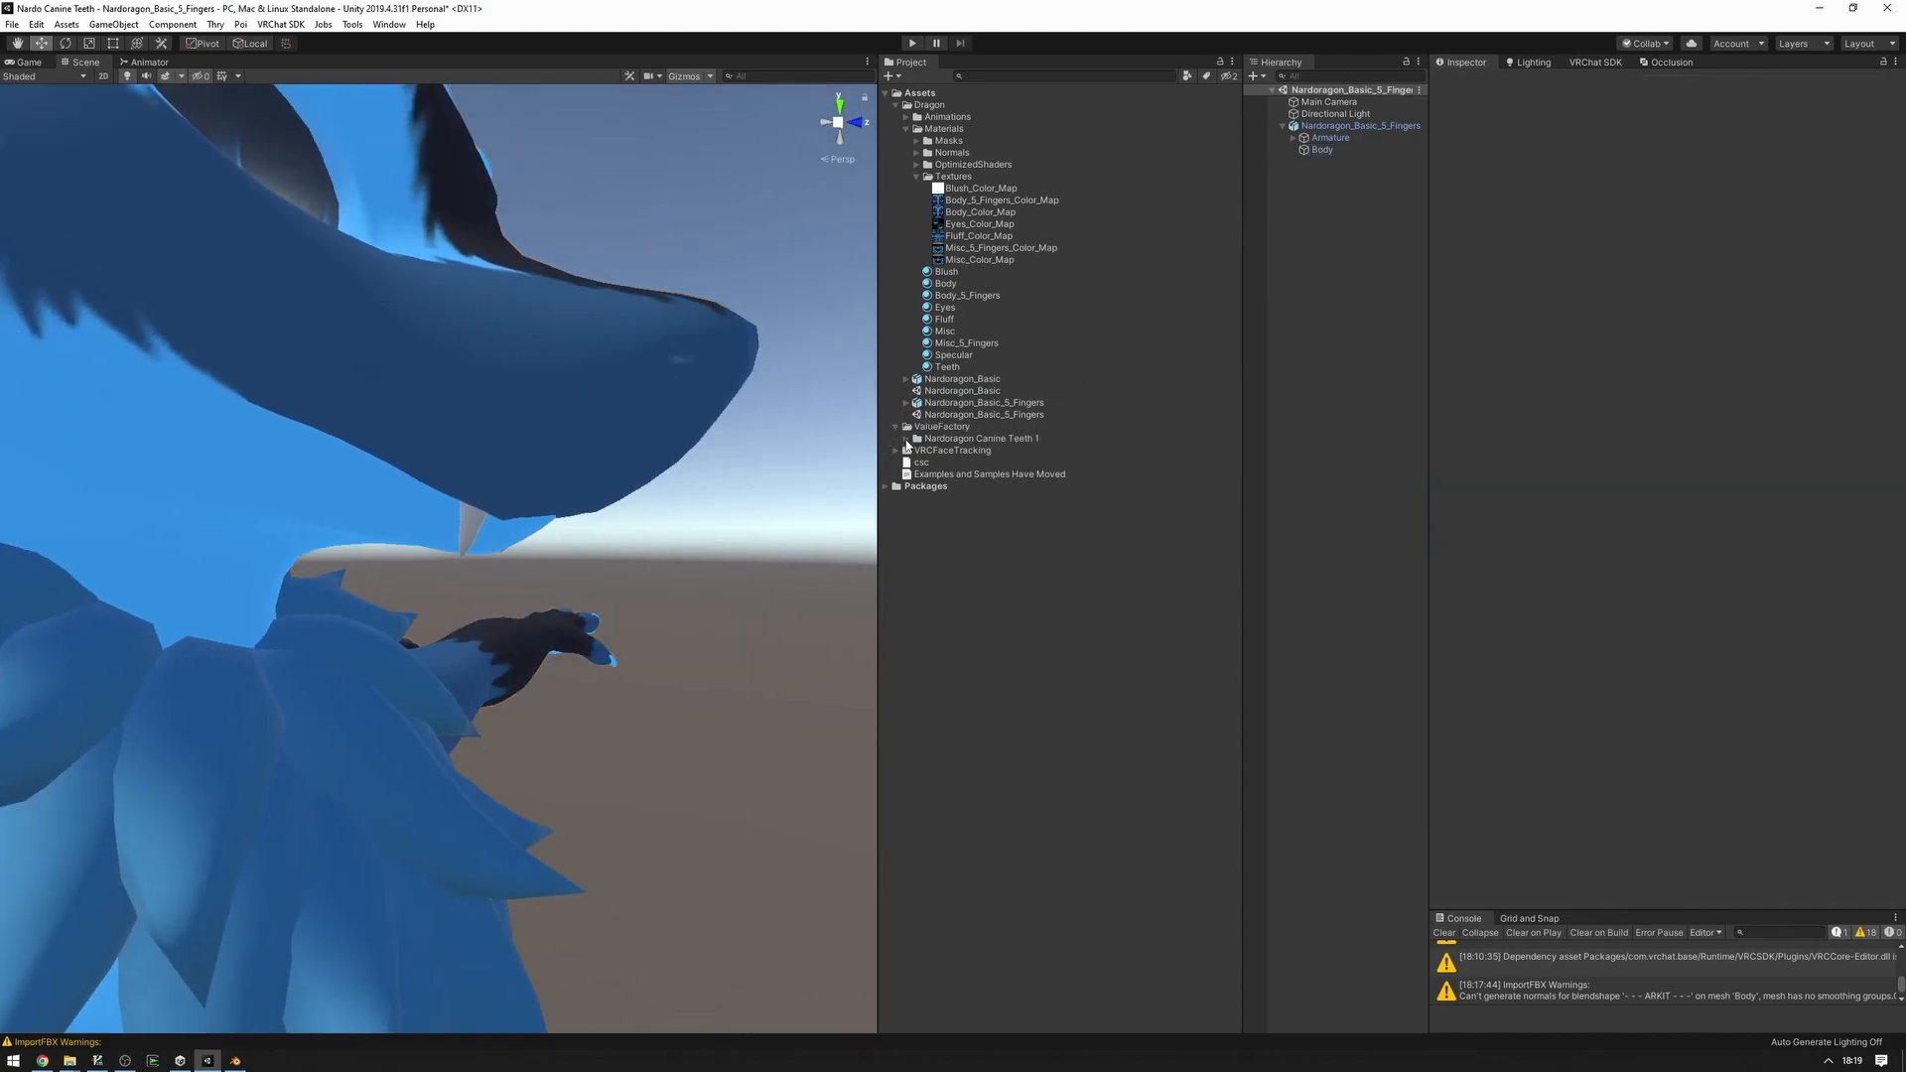
Expand Nardo Canine Teeth 1 and its Materials and Textures folders.
{"action": "left_click", "coordinate": [905, 438]}
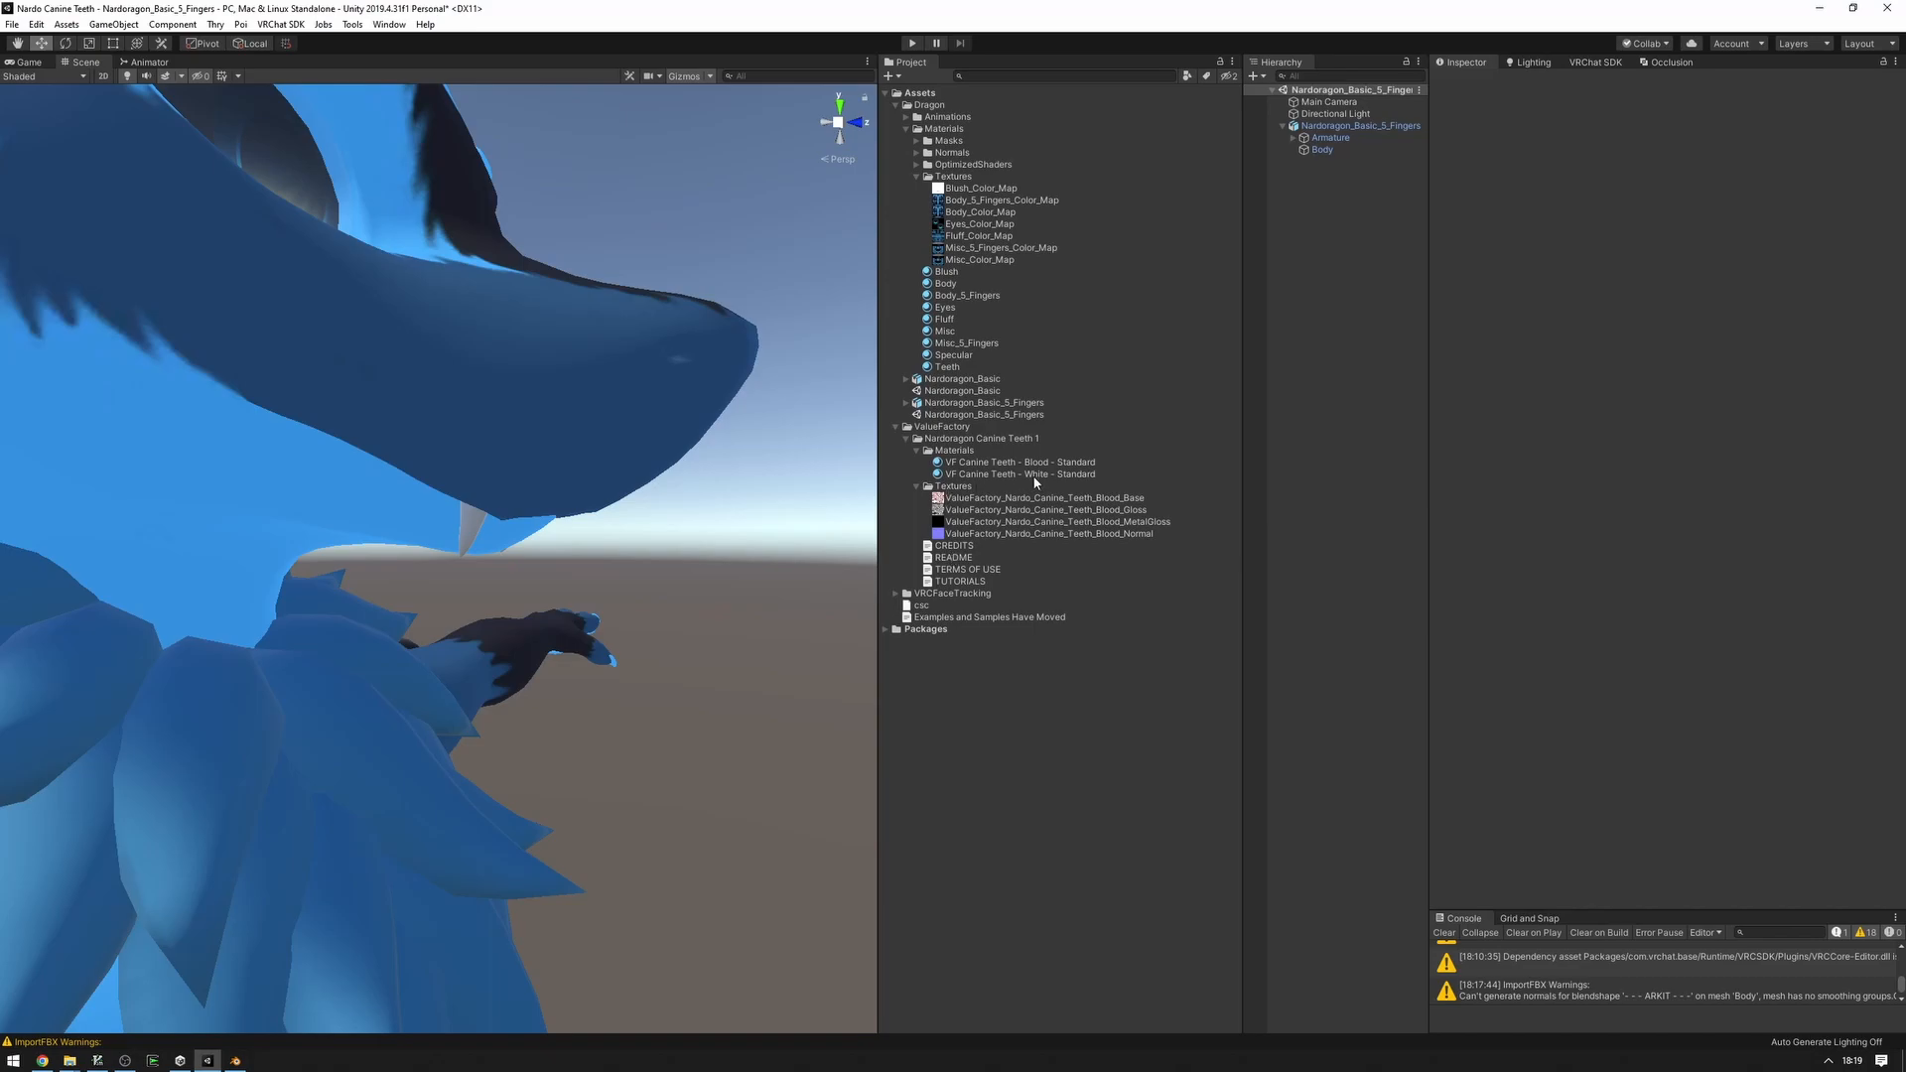
{"action": "left_click", "coordinate": [1018, 472]}
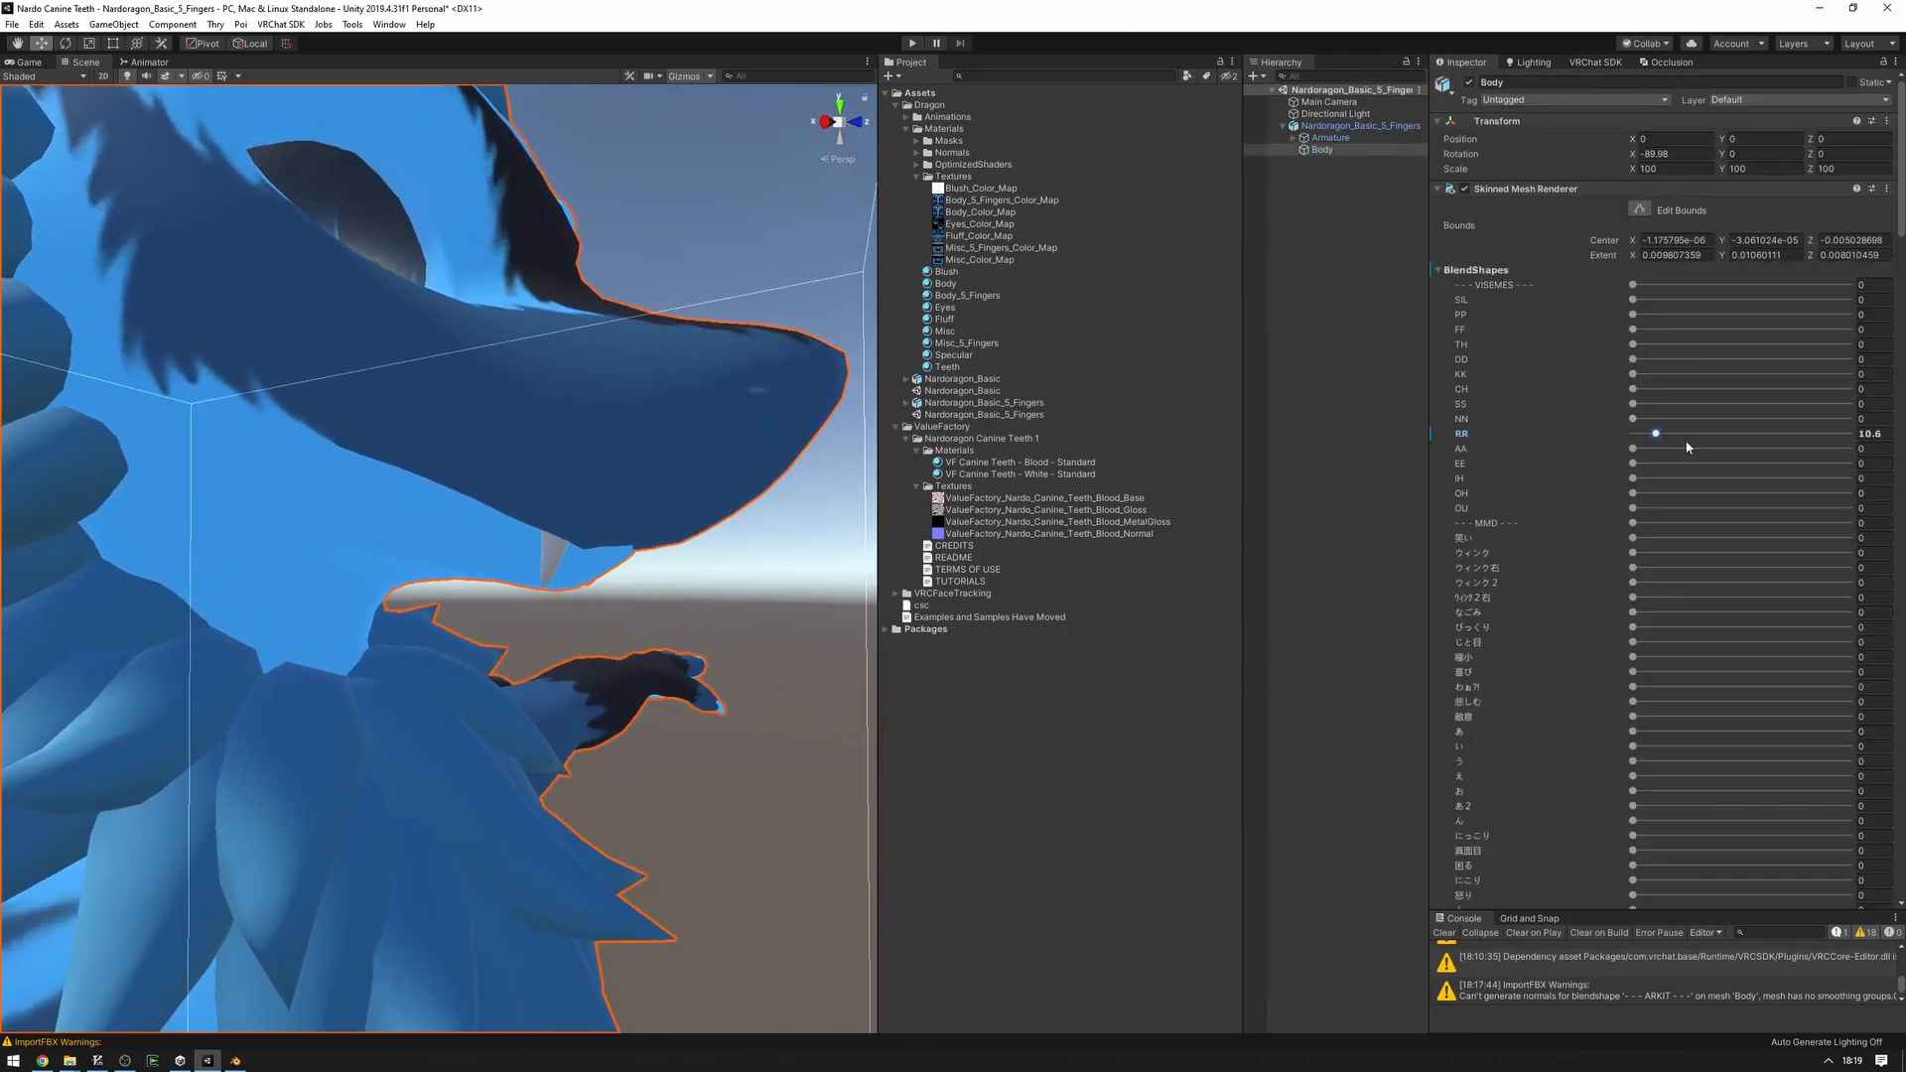
Test the RR viseme and Teeth Size shapes, then add the VRCFury Face Tracking prefab.
{"action": "left_click_drag", "start_coordinate": [1653, 433], "coordinate": [1635, 433]}
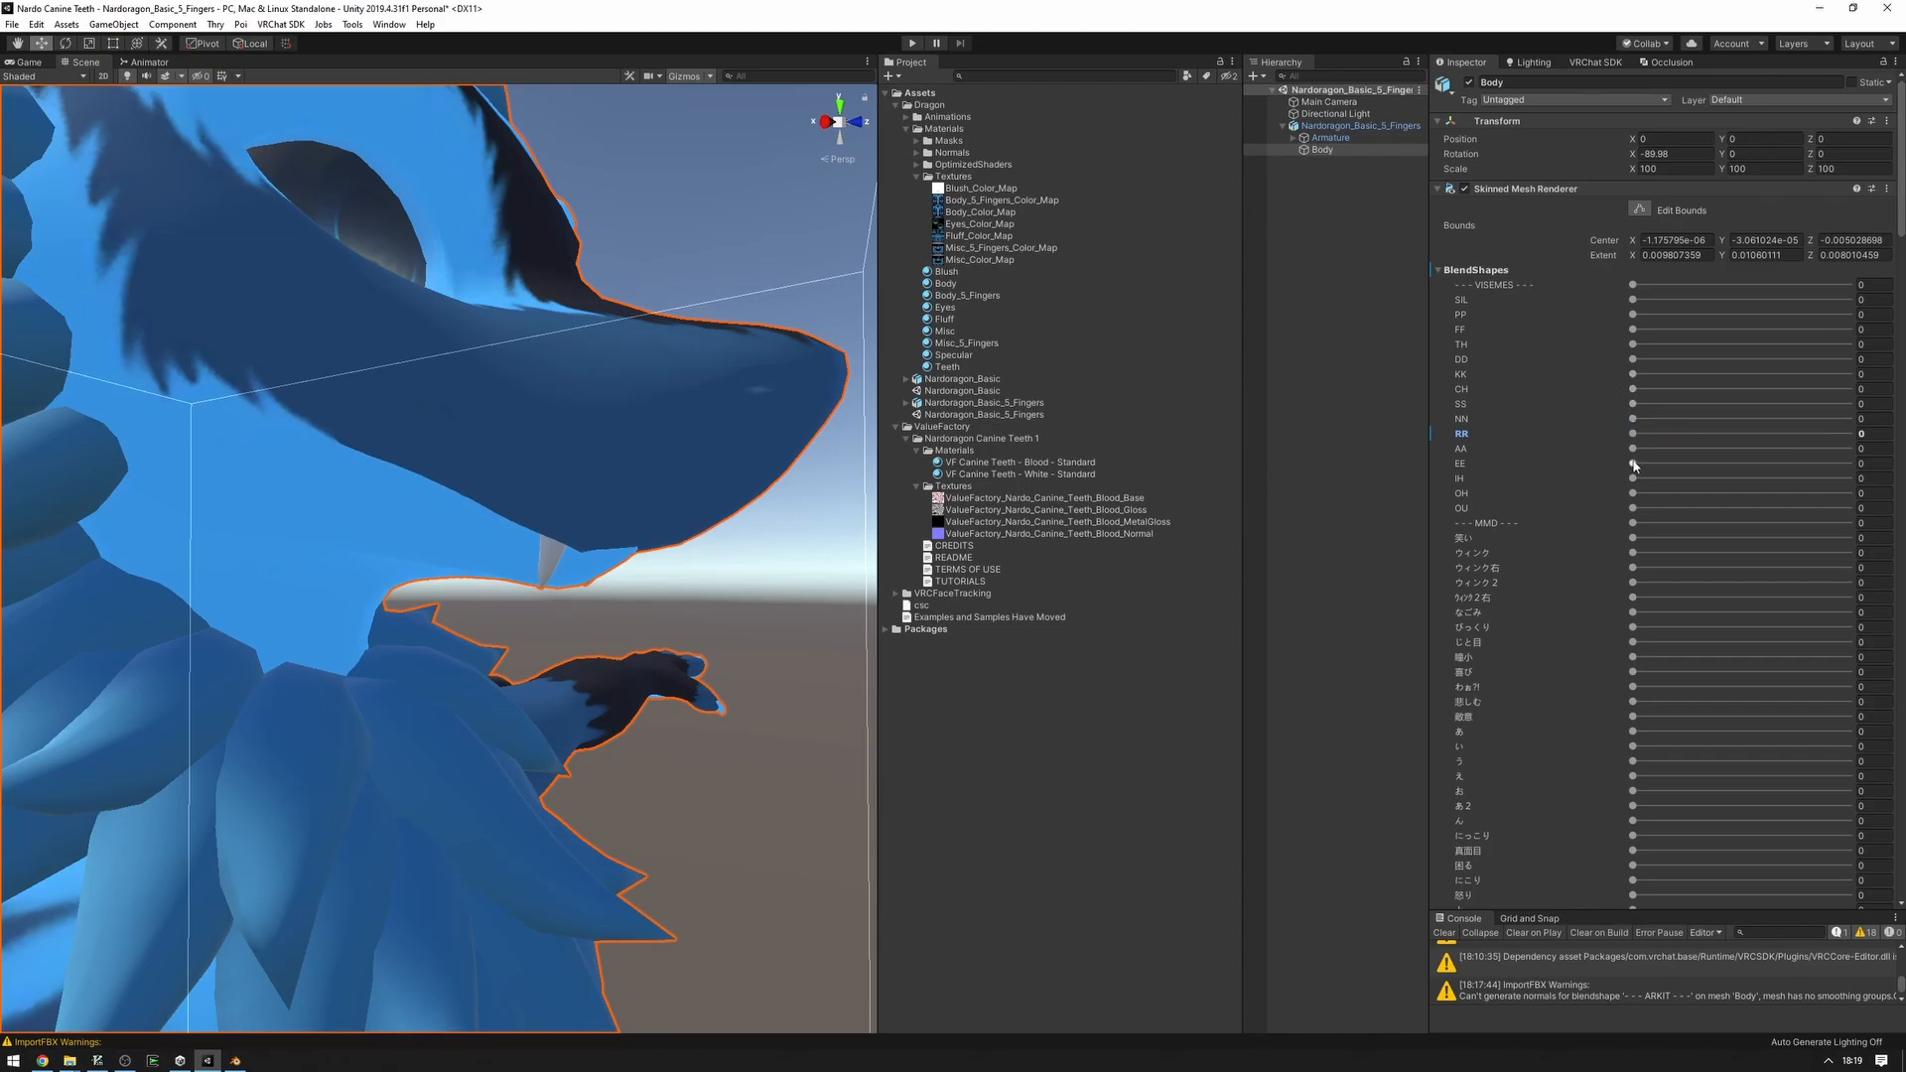
{"action": "left_click_drag", "start_coordinate": [1635, 448], "coordinate": [1785, 449]}
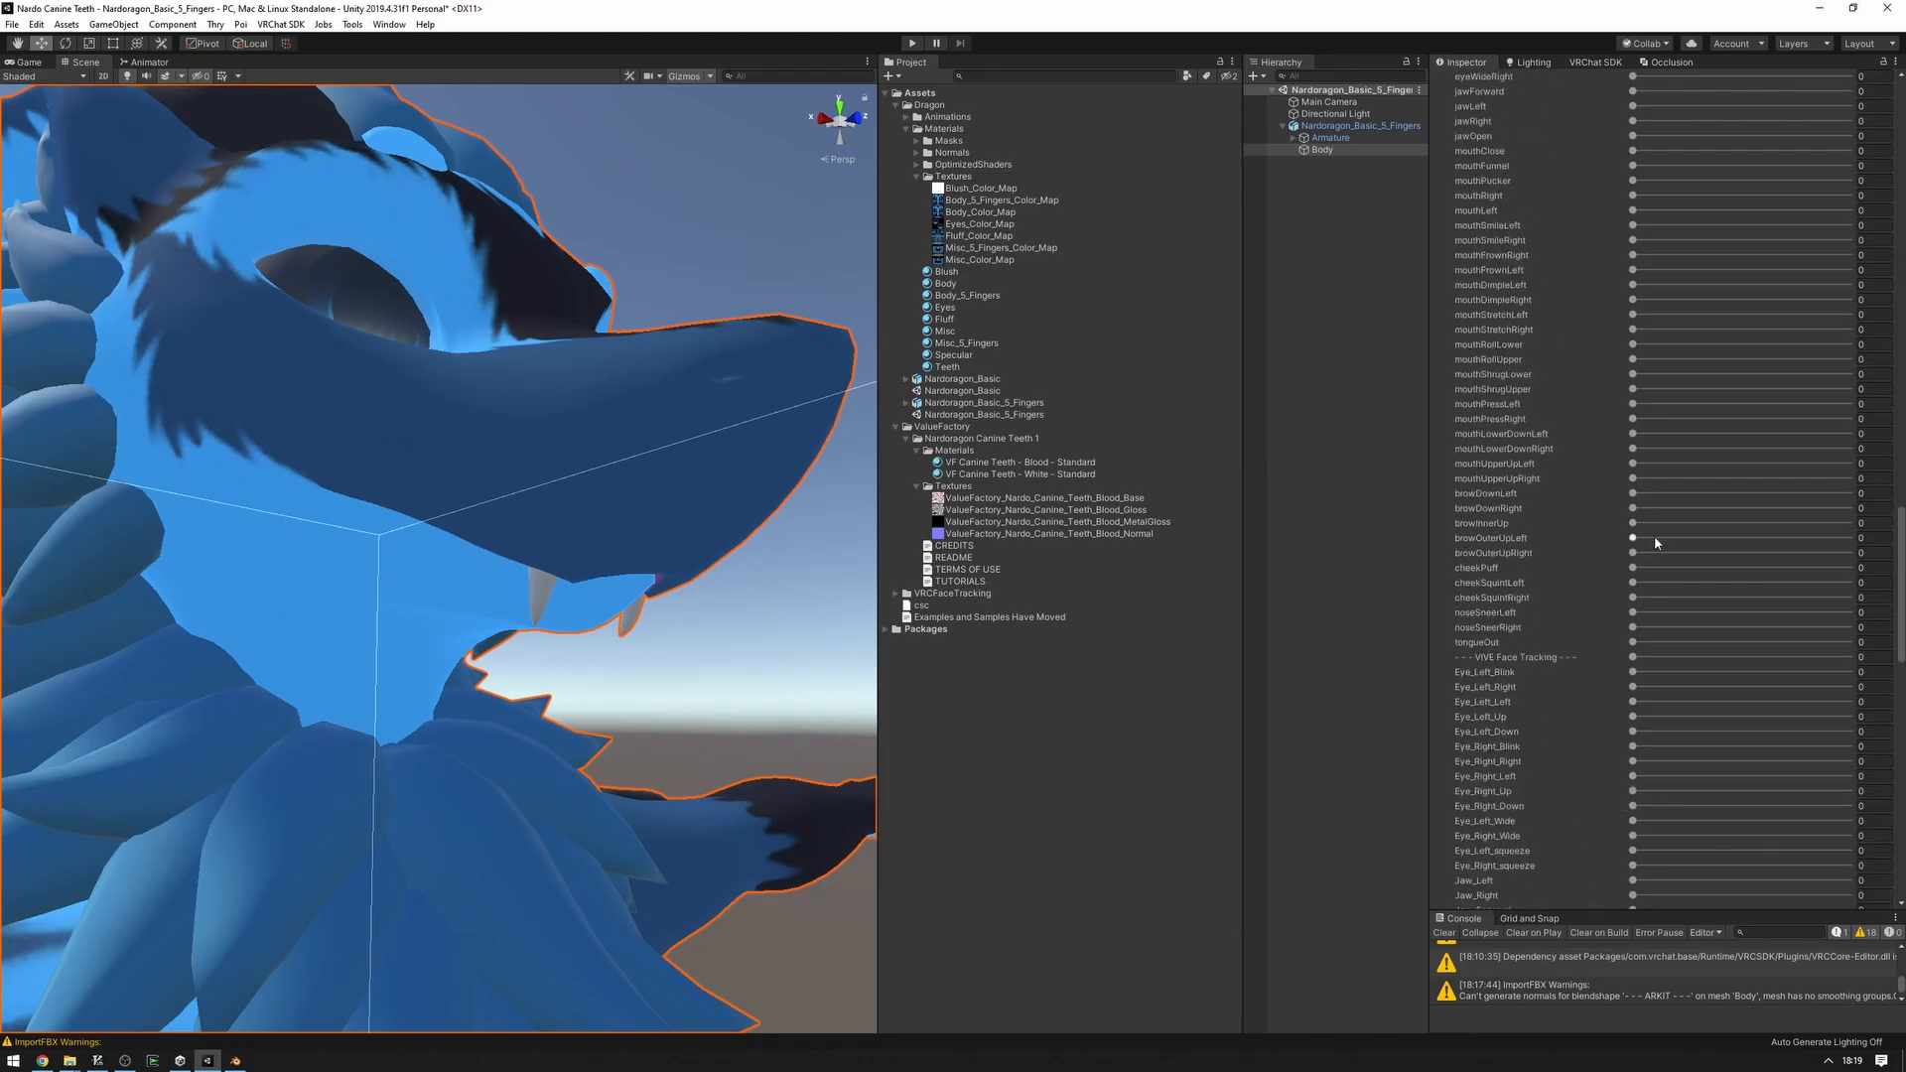
{"action": "scroll", "scroll_direction": "down", "scroll_amount": 3}
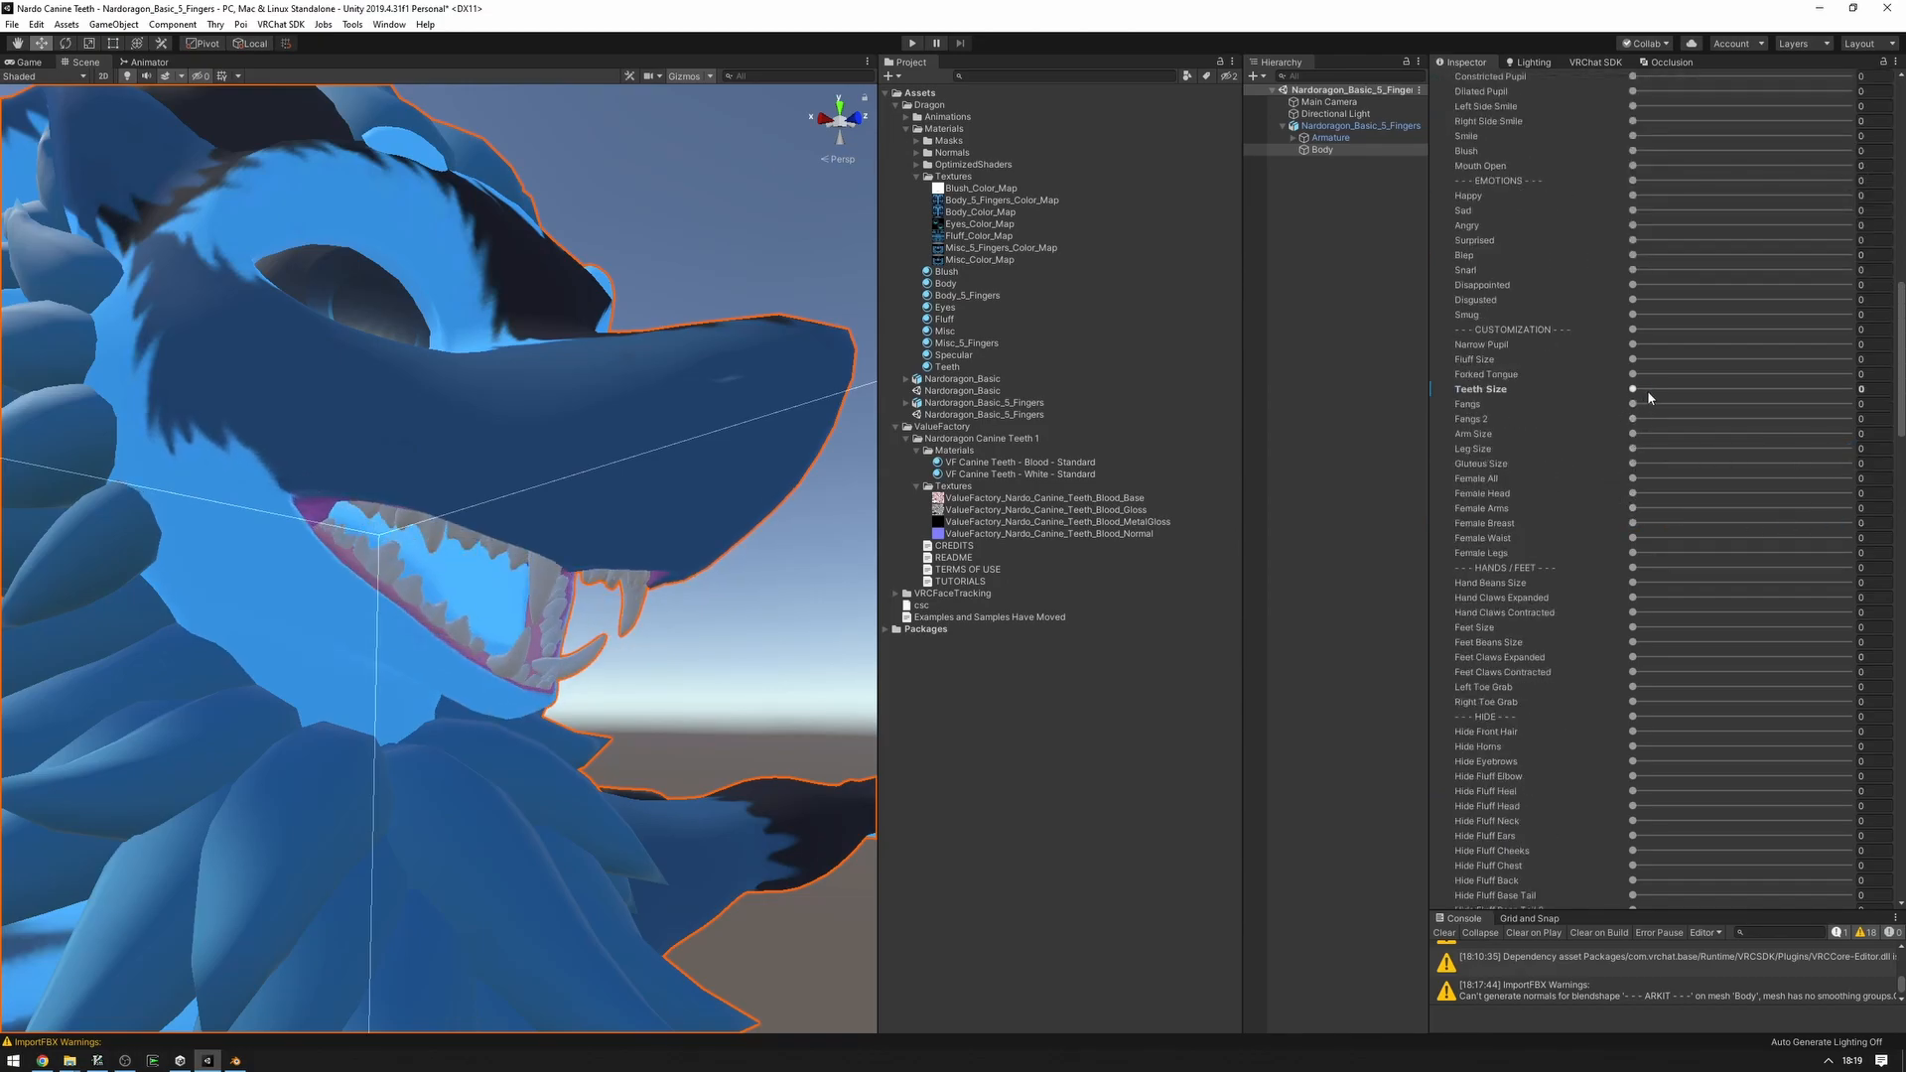
{"action": "left_click_drag", "start_coordinate": [1634, 389], "coordinate": [1635, 389]}
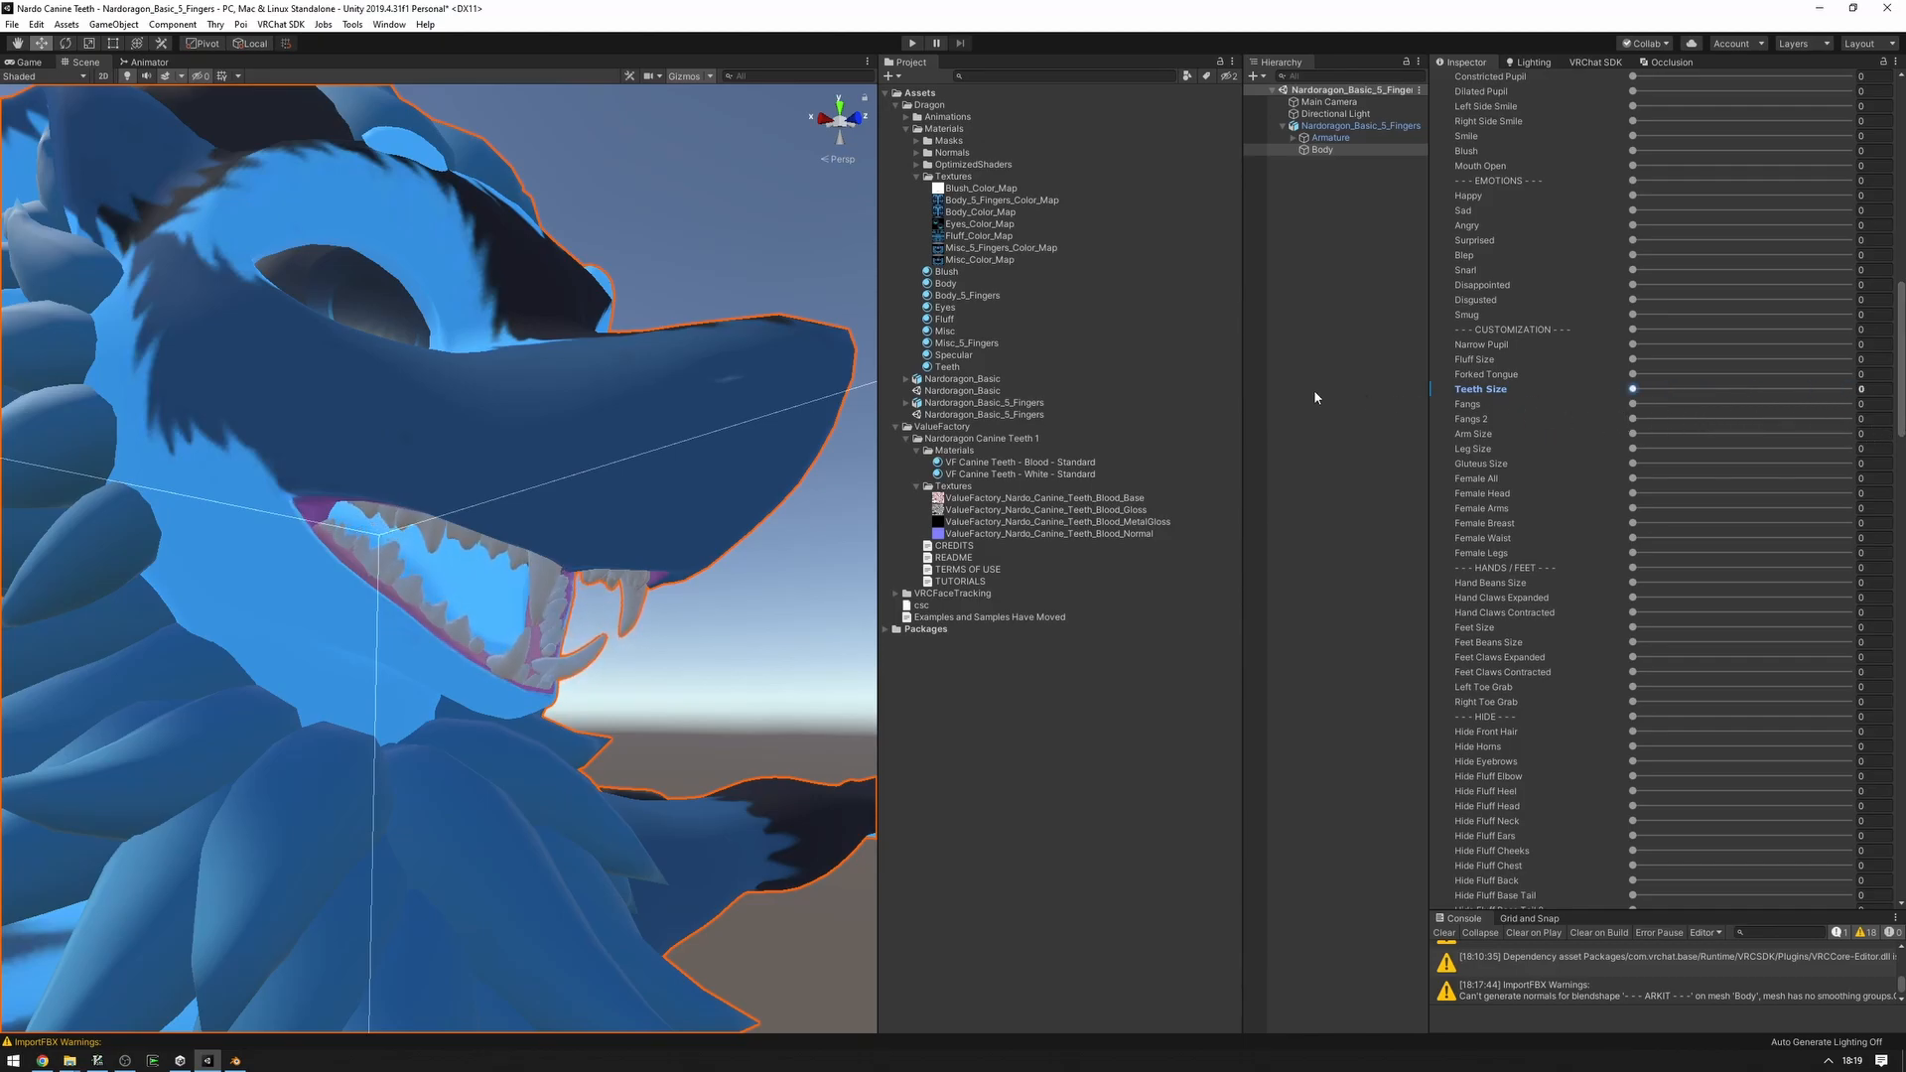
{"action": "scroll", "scroll_direction": "down", "scroll_amount": 3}
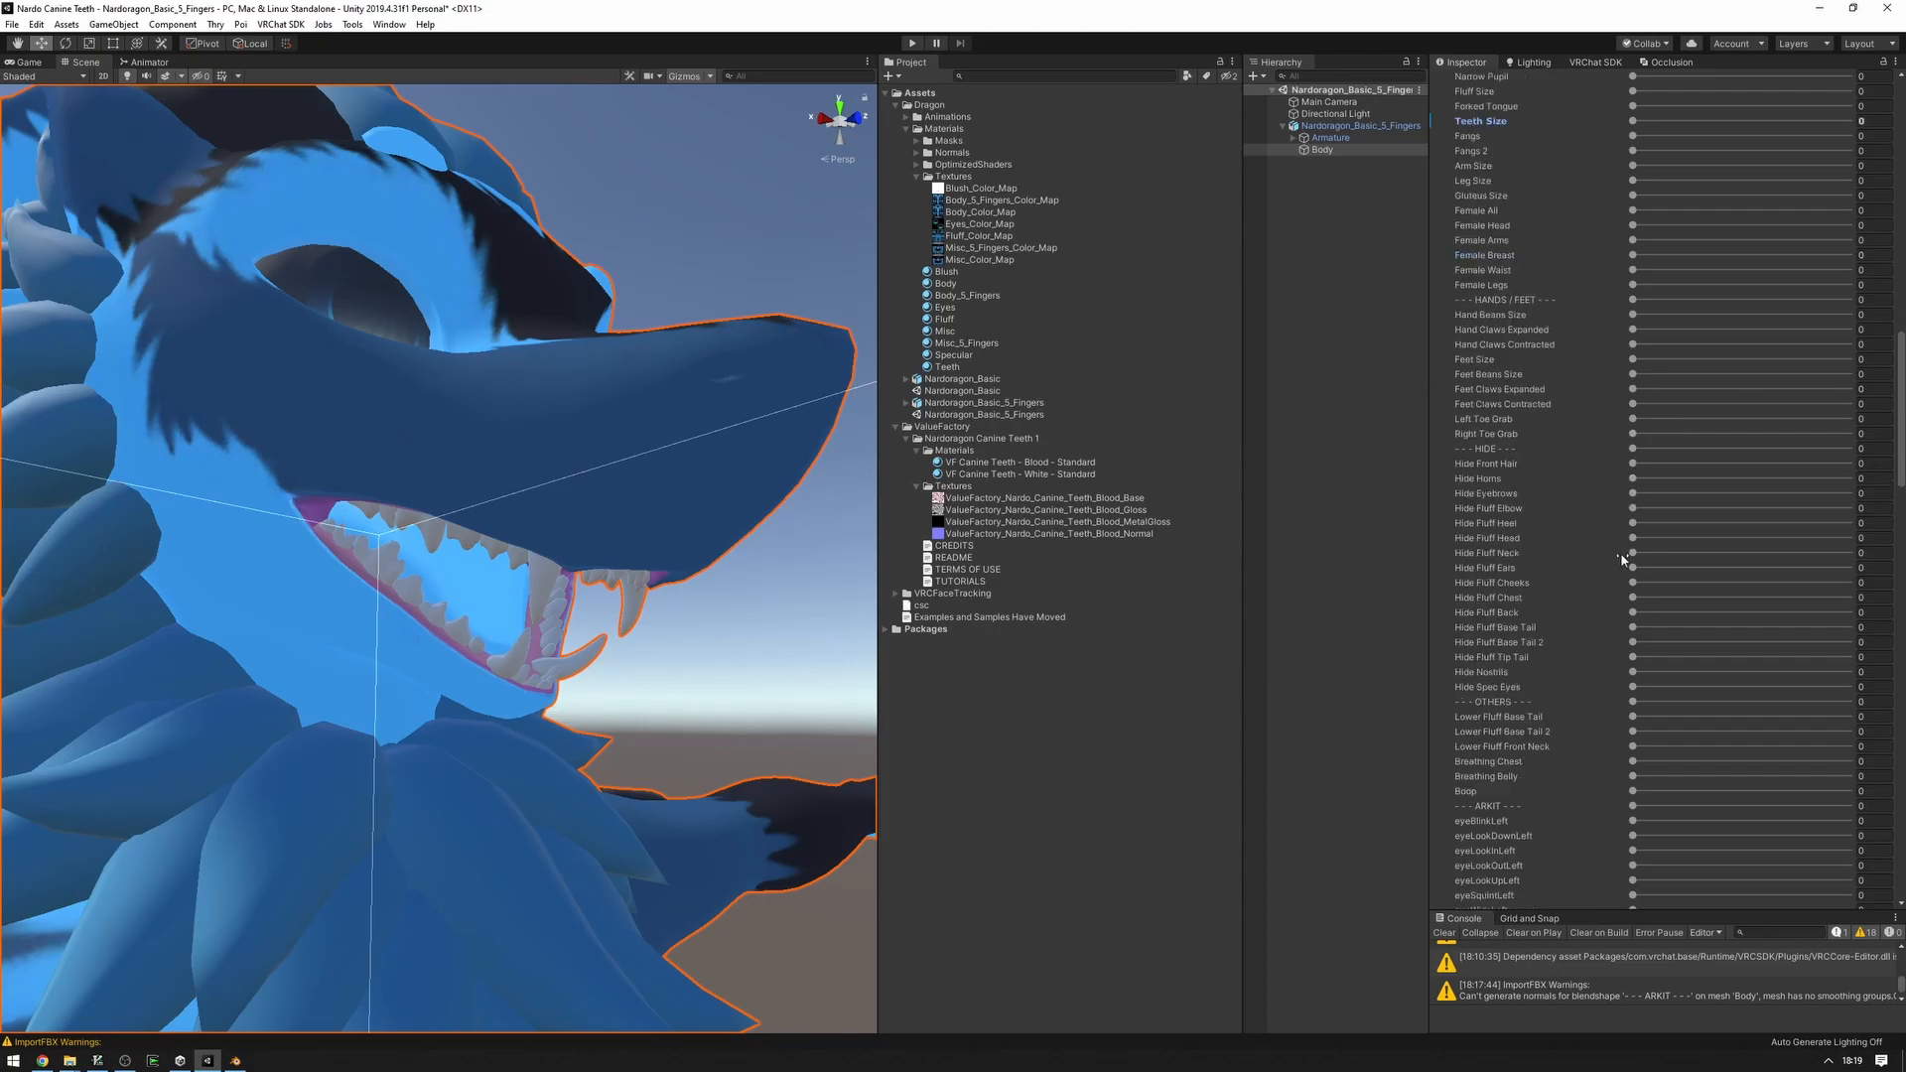
{"action": "scroll", "scroll_direction": "down", "scroll_amount": 3}
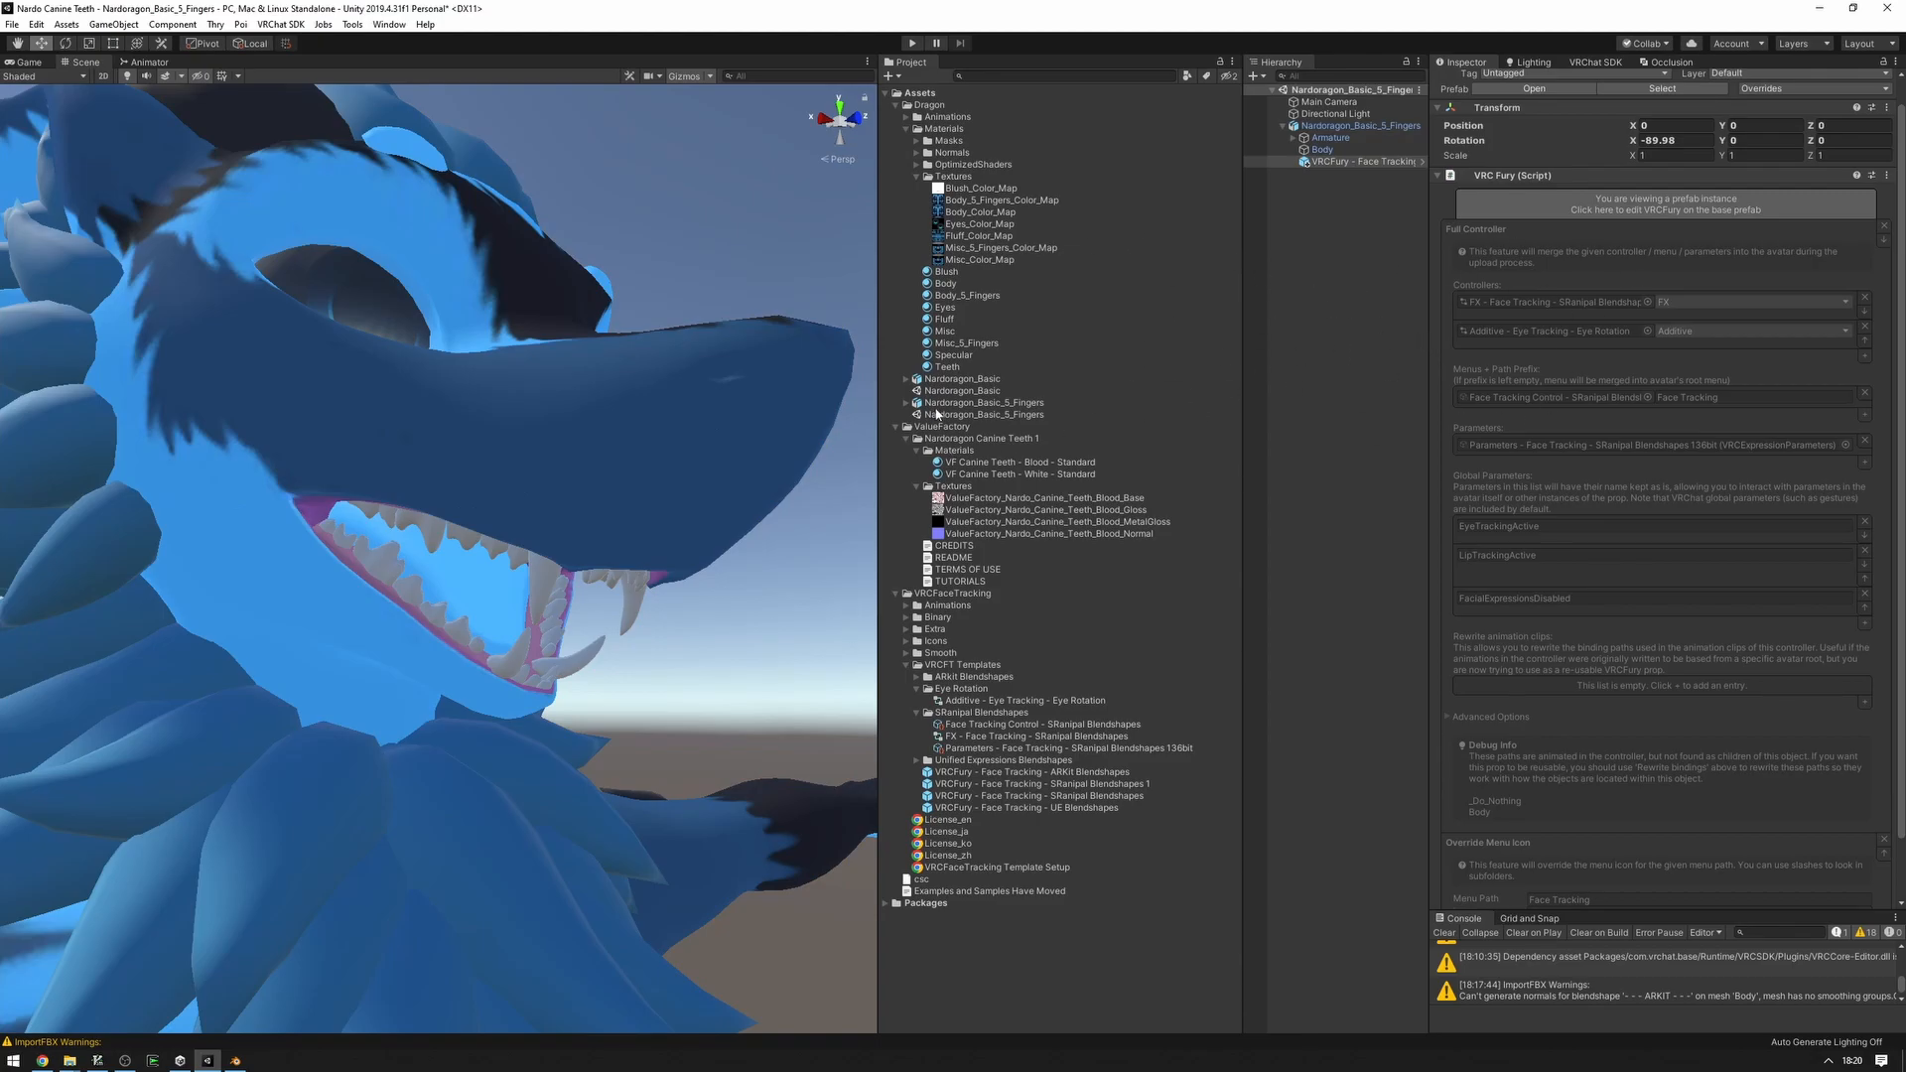
{"action": "left_click", "coordinate": [1321, 150]}
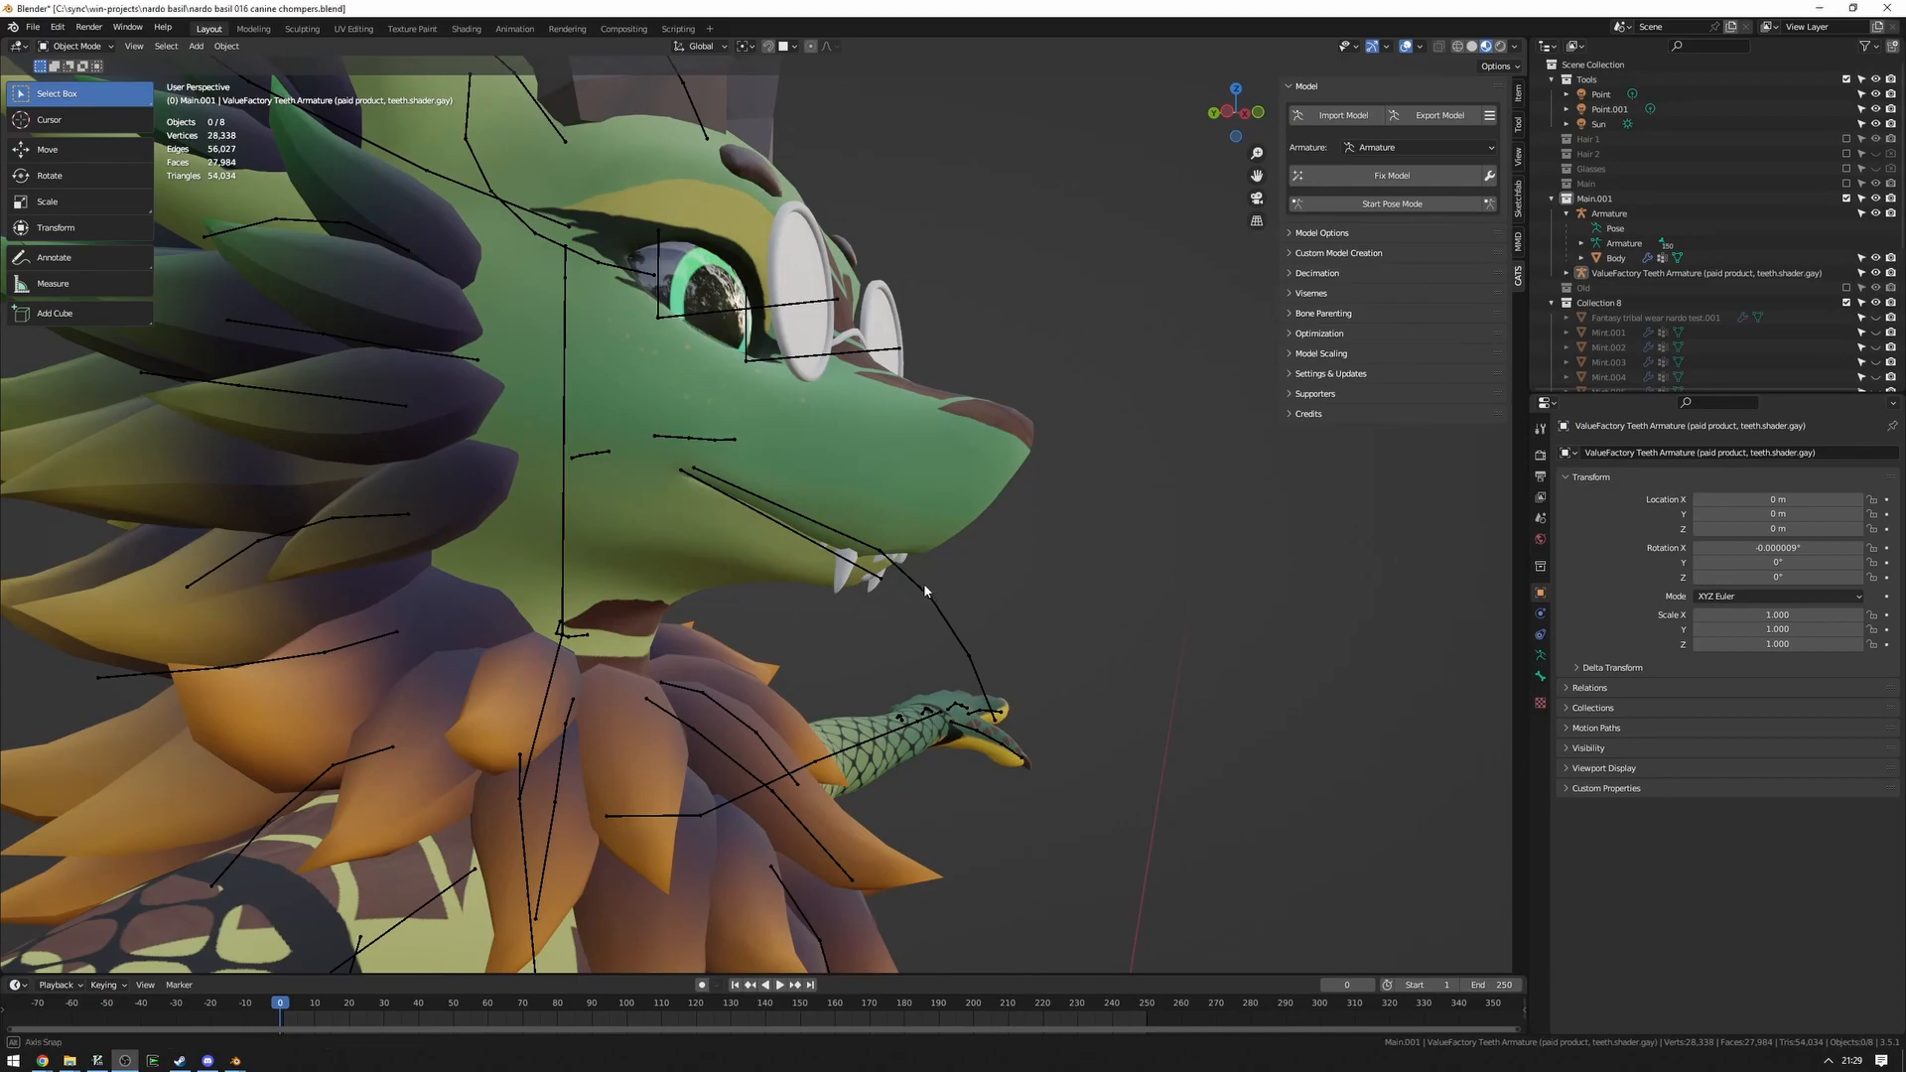
Orbit to view the fangs, then apply Female All to Basis from the shape key specials.
{"action": "left_click_drag", "start_coordinate": [924, 590], "coordinate": [860, 571]}
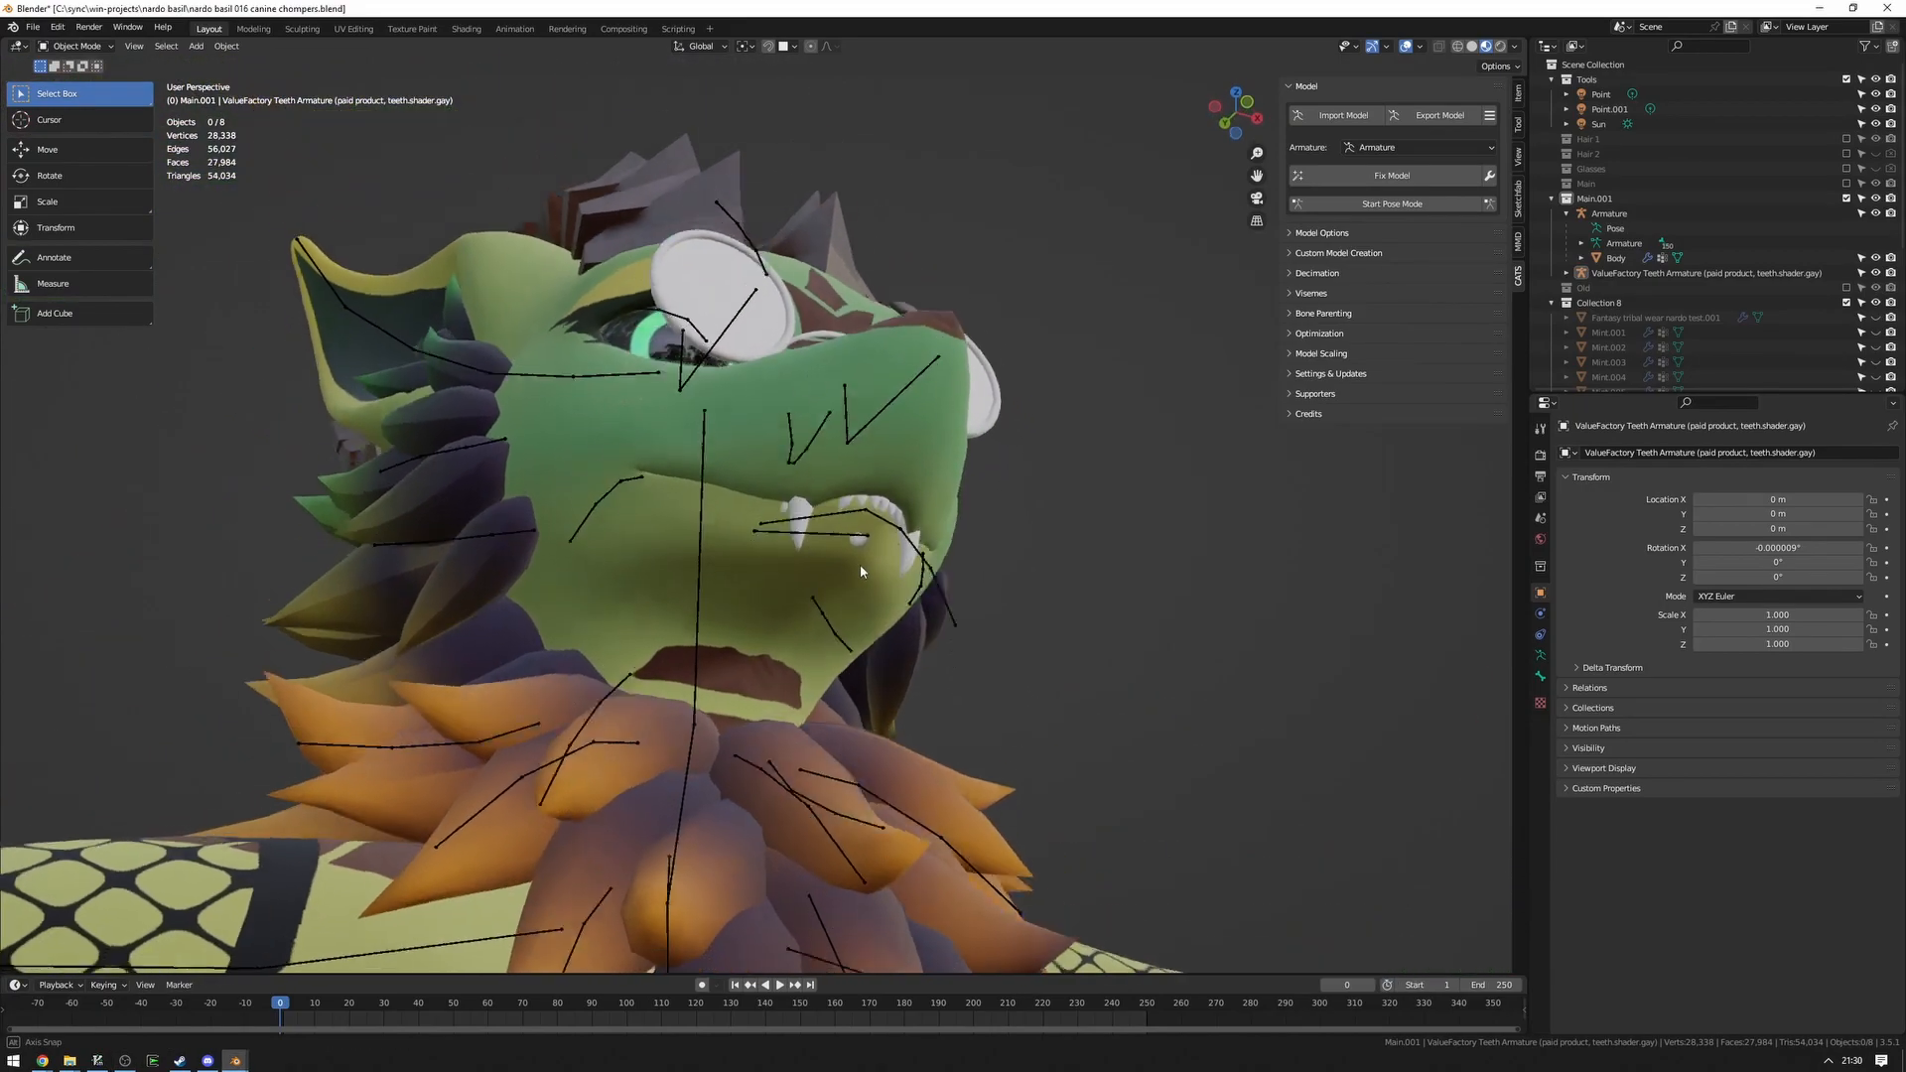
{"action": "left_click_drag", "start_coordinate": [860, 572], "coordinate": [802, 531]}
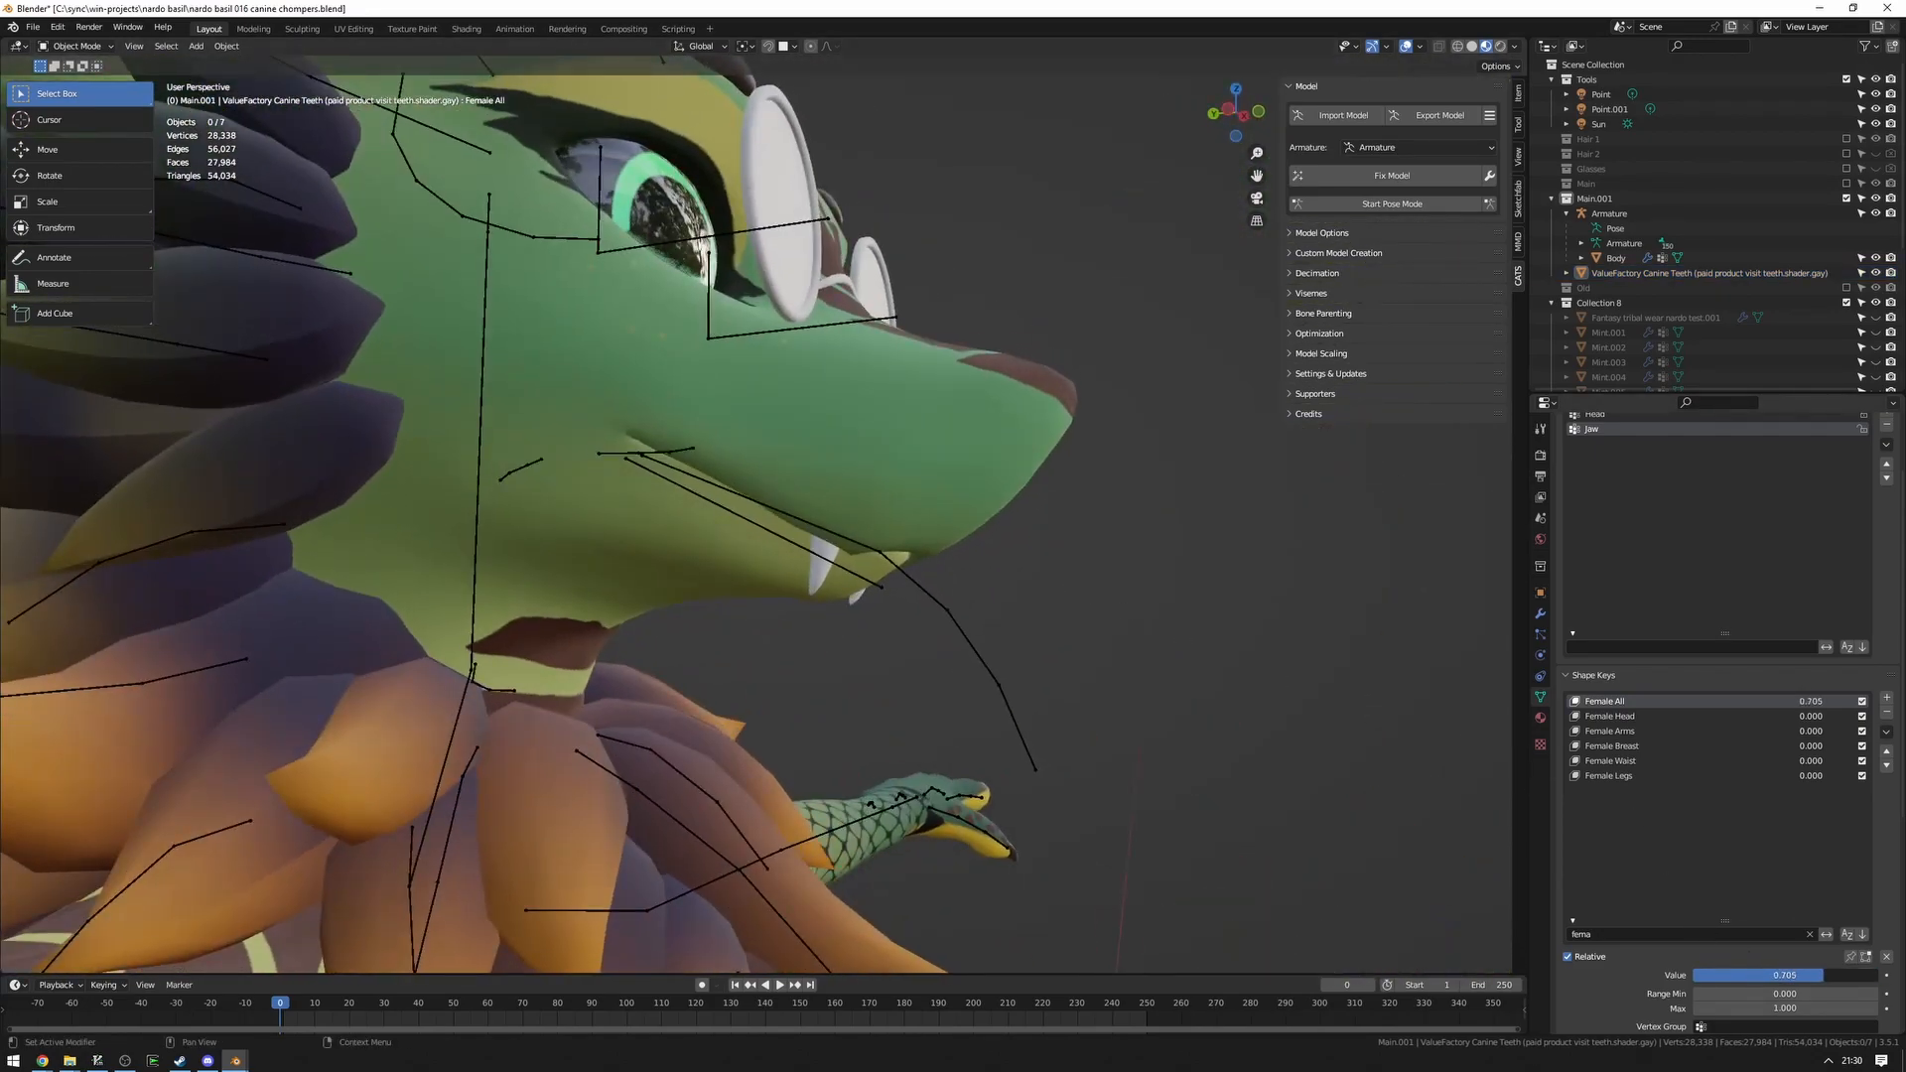
{"action": "left_click", "coordinate": [1888, 731]}
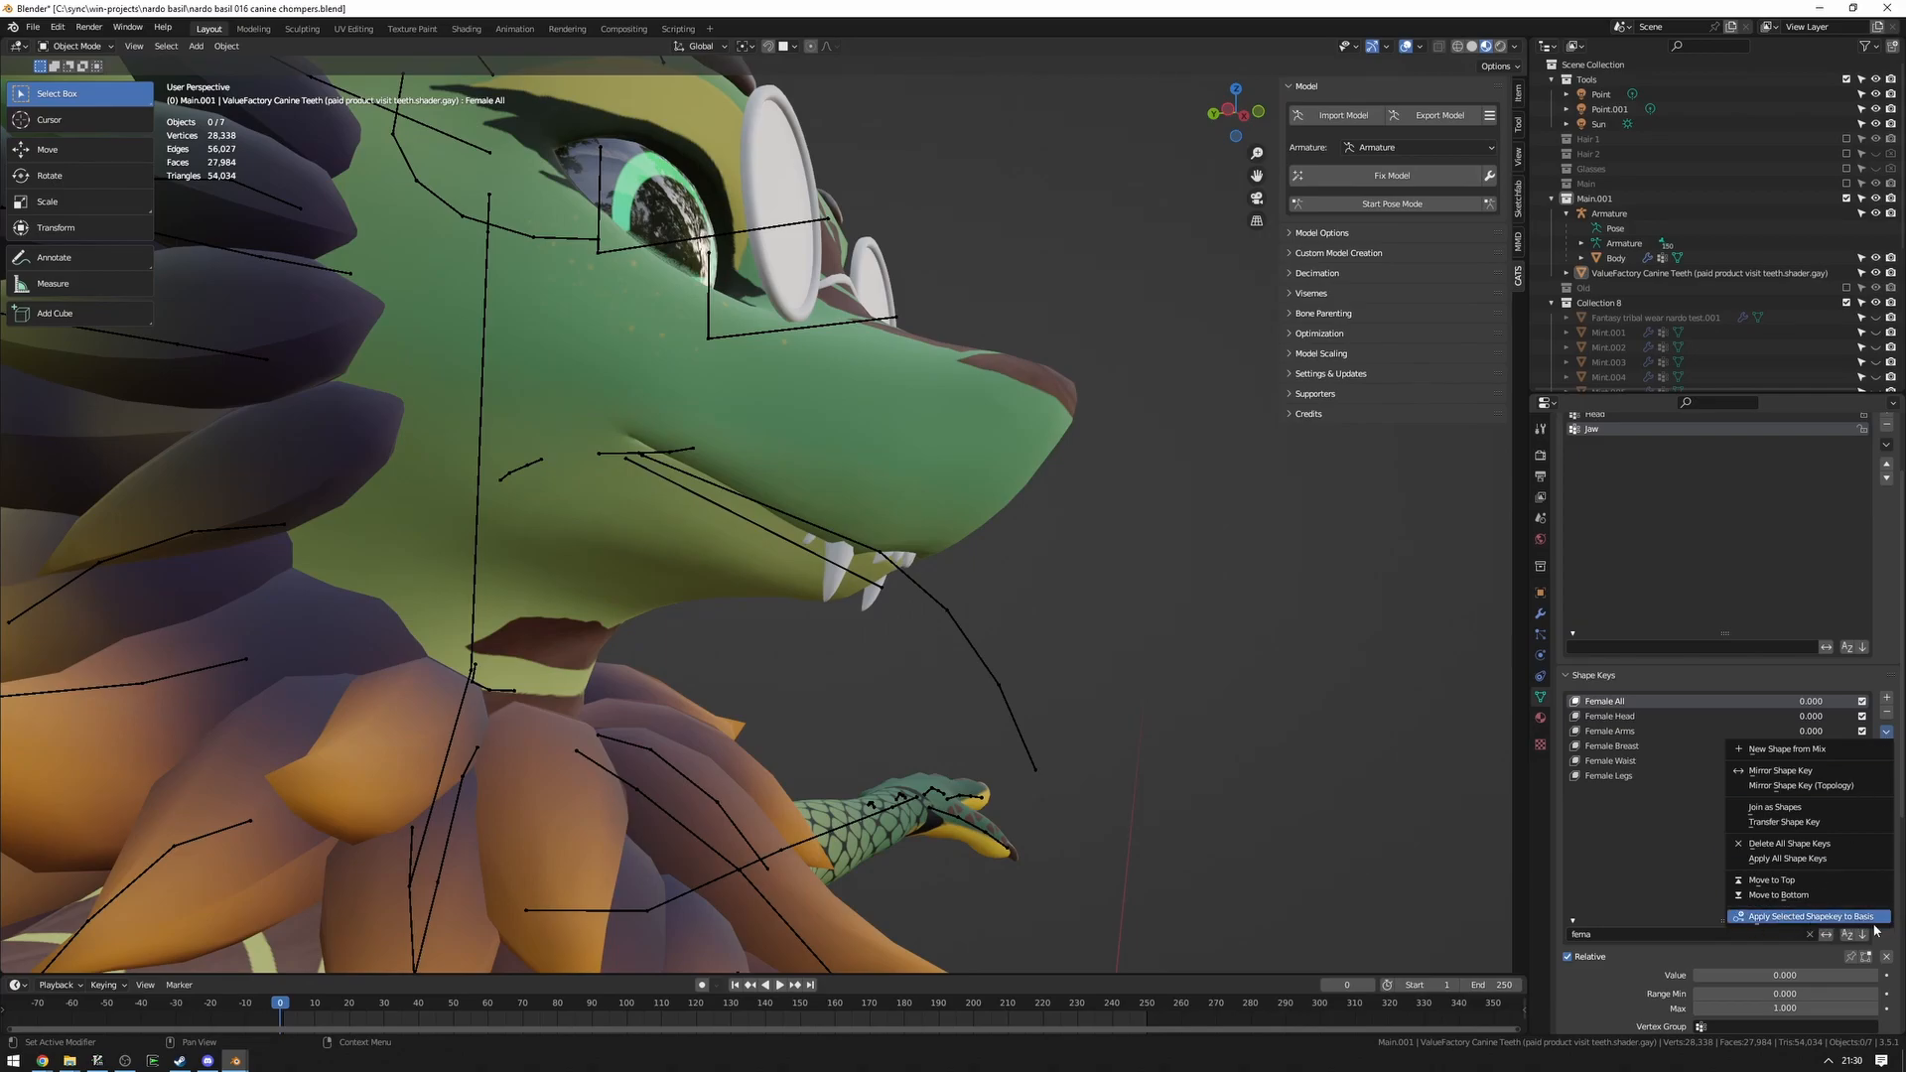
{"action": "mouse_move", "coordinate": [1740, 926]}
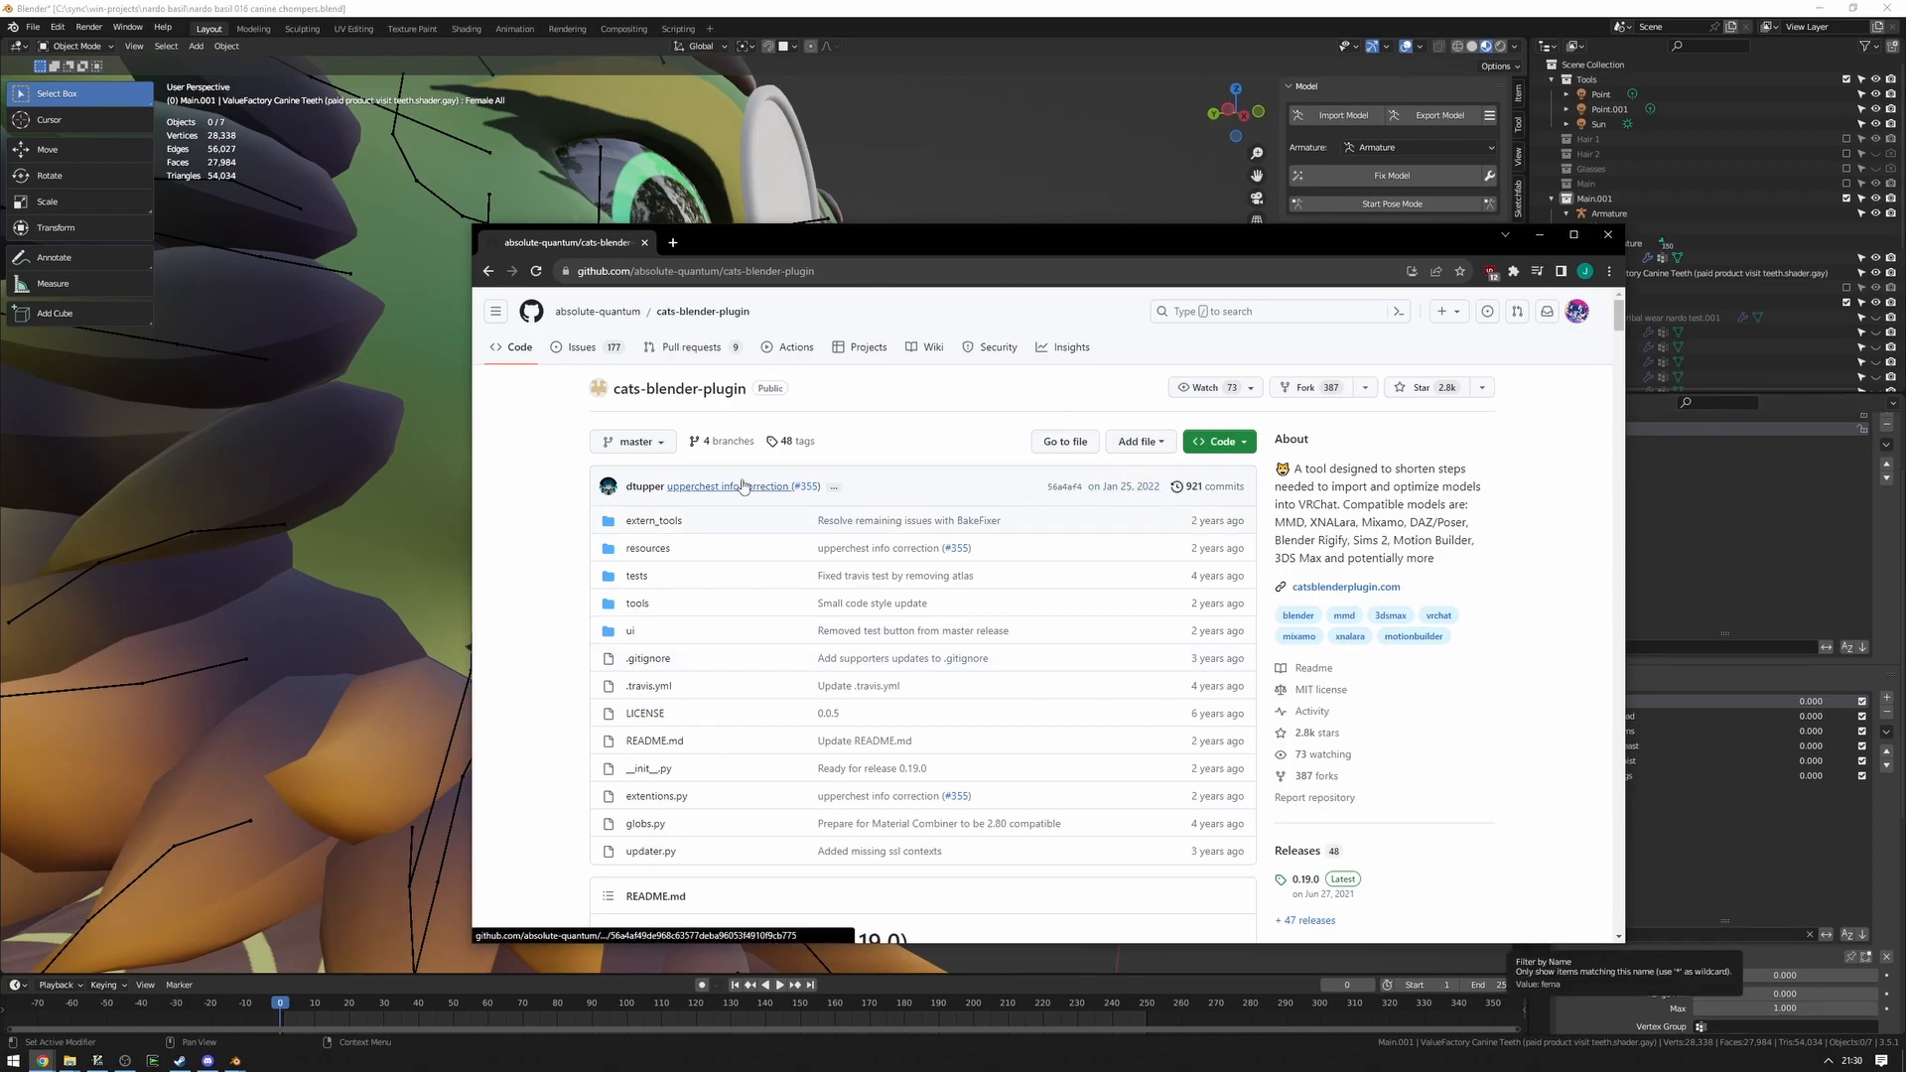
Download the cats-blender-plugin development branch as a ZIP, then return to Blender.
{"action": "left_click", "coordinate": [727, 440]}
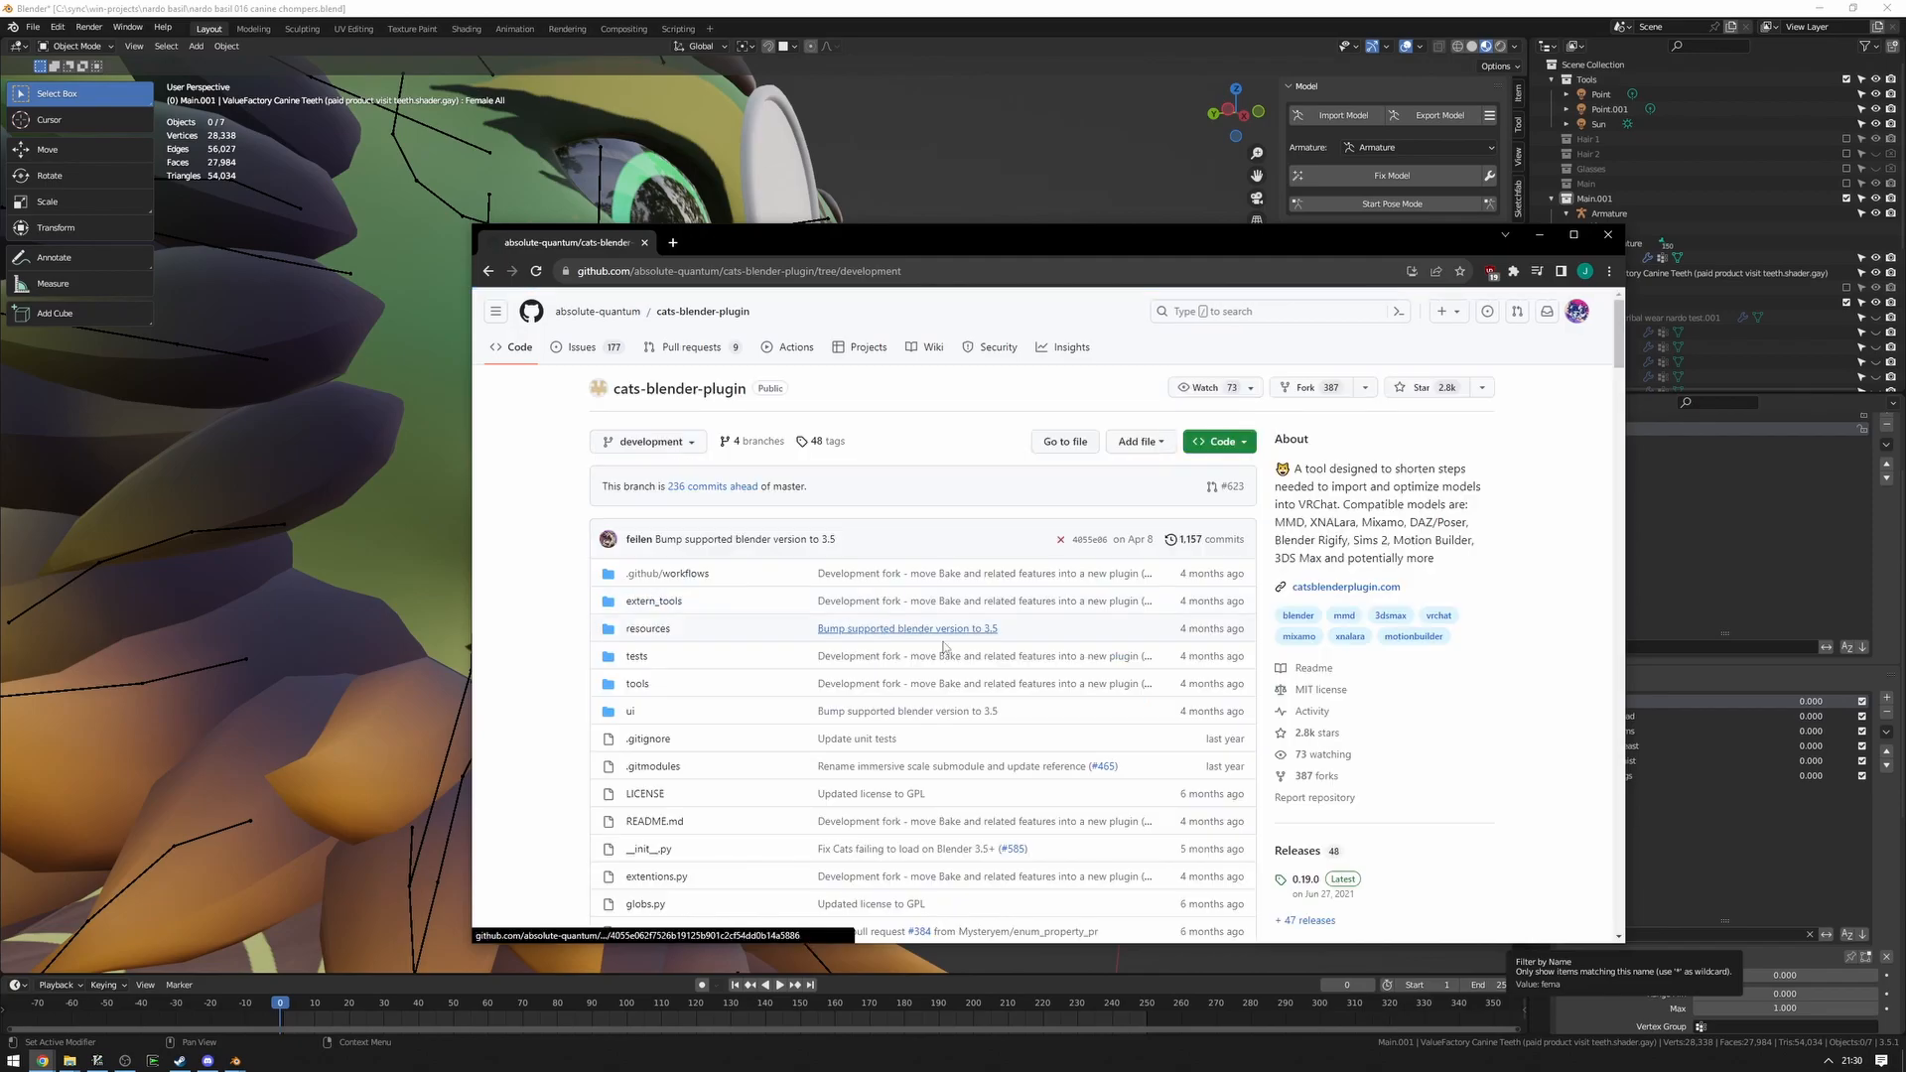
{"action": "left_click", "coordinate": [1218, 441]}
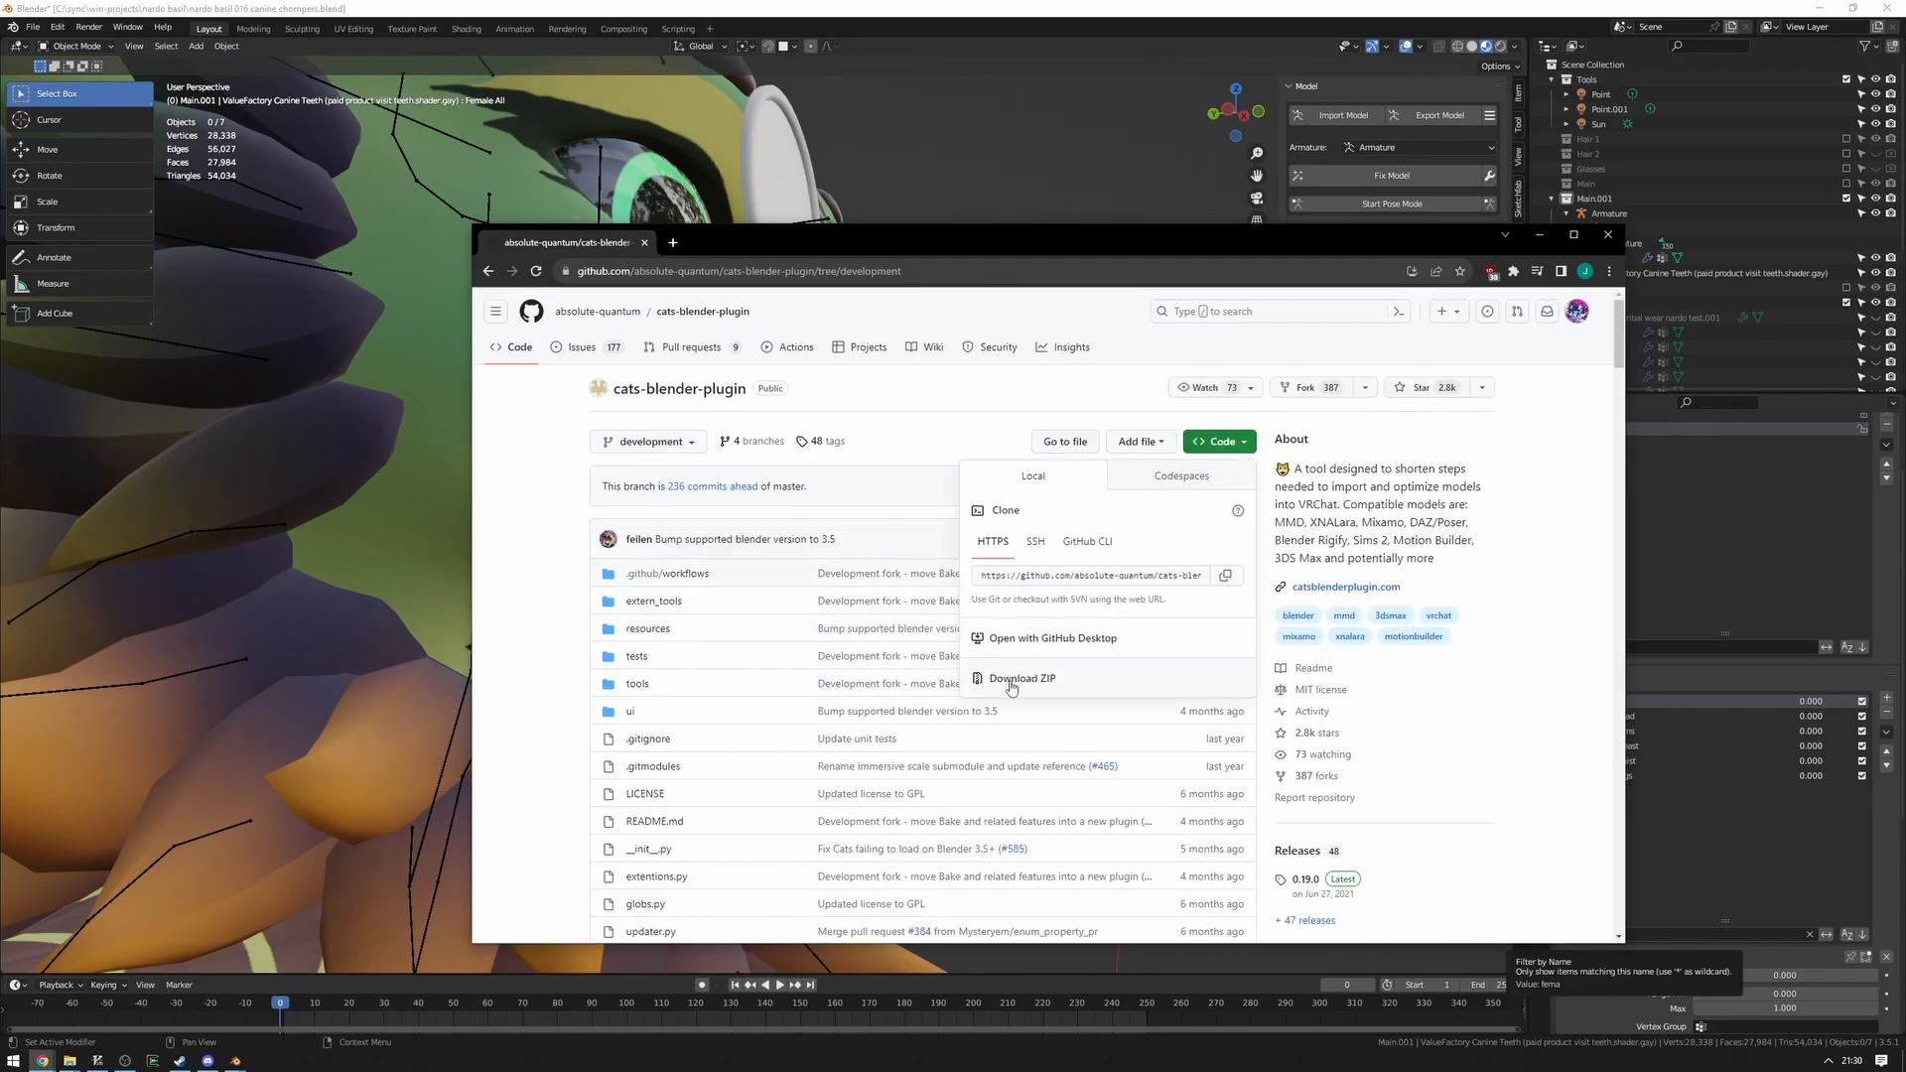
{"action": "left_click", "coordinate": [1022, 677]}
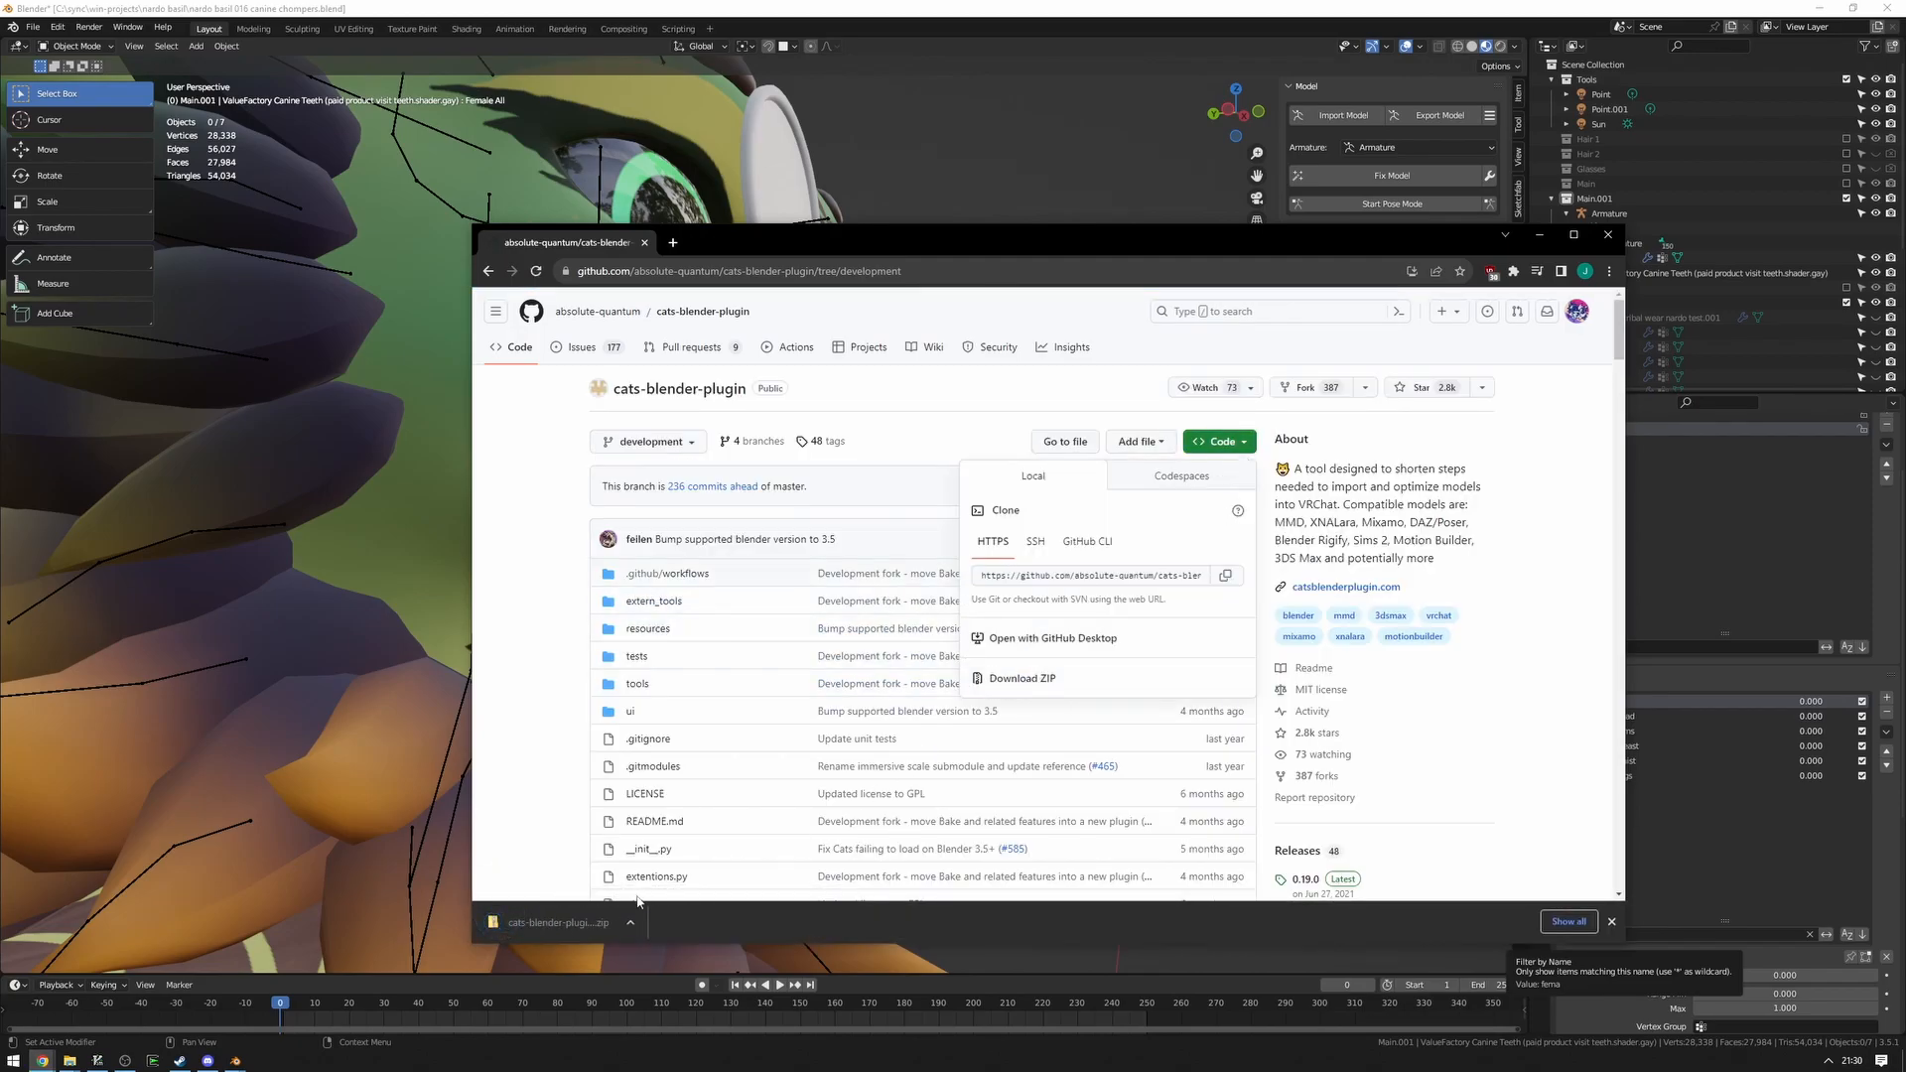
{"action": "left_click", "coordinate": [33, 26]}
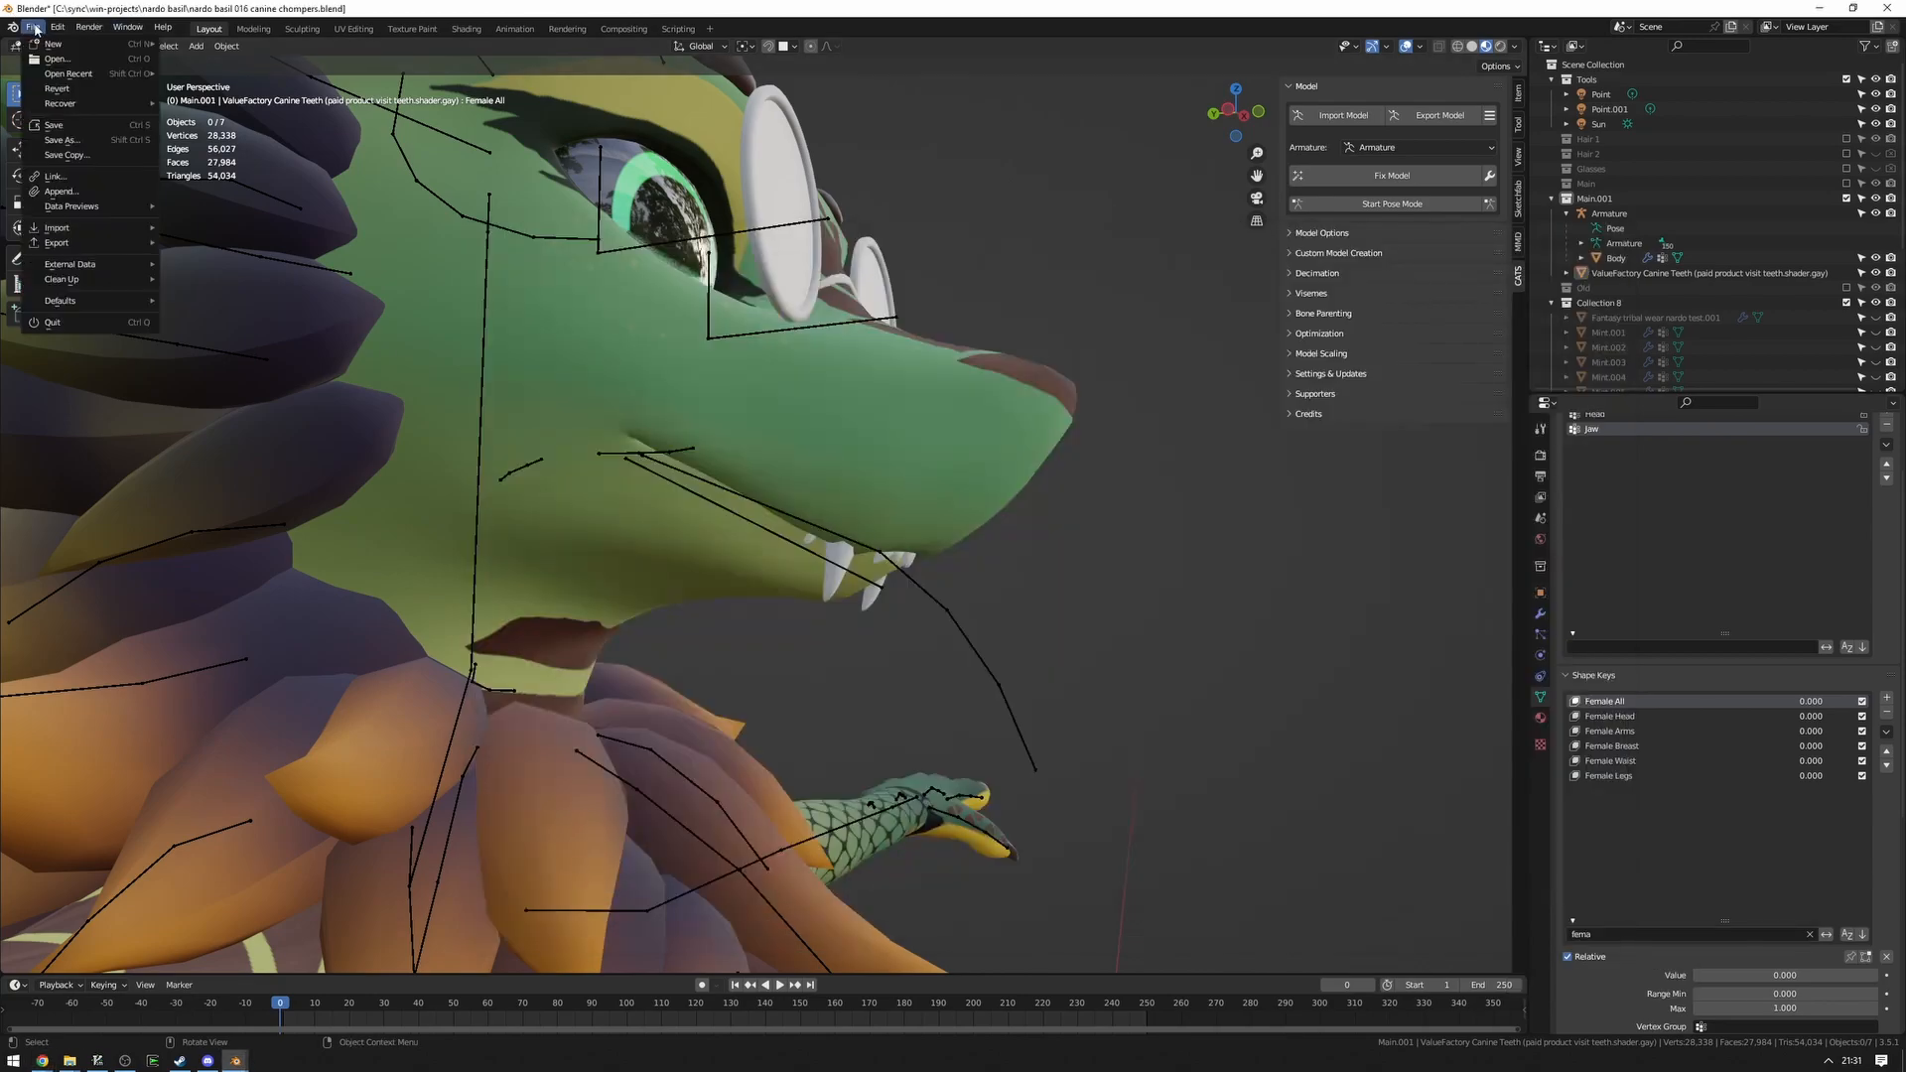
Install and enable the Cats Blender Plugin development ZIP in Preferences > Add-ons.
{"action": "left_click", "coordinate": [56, 27]}
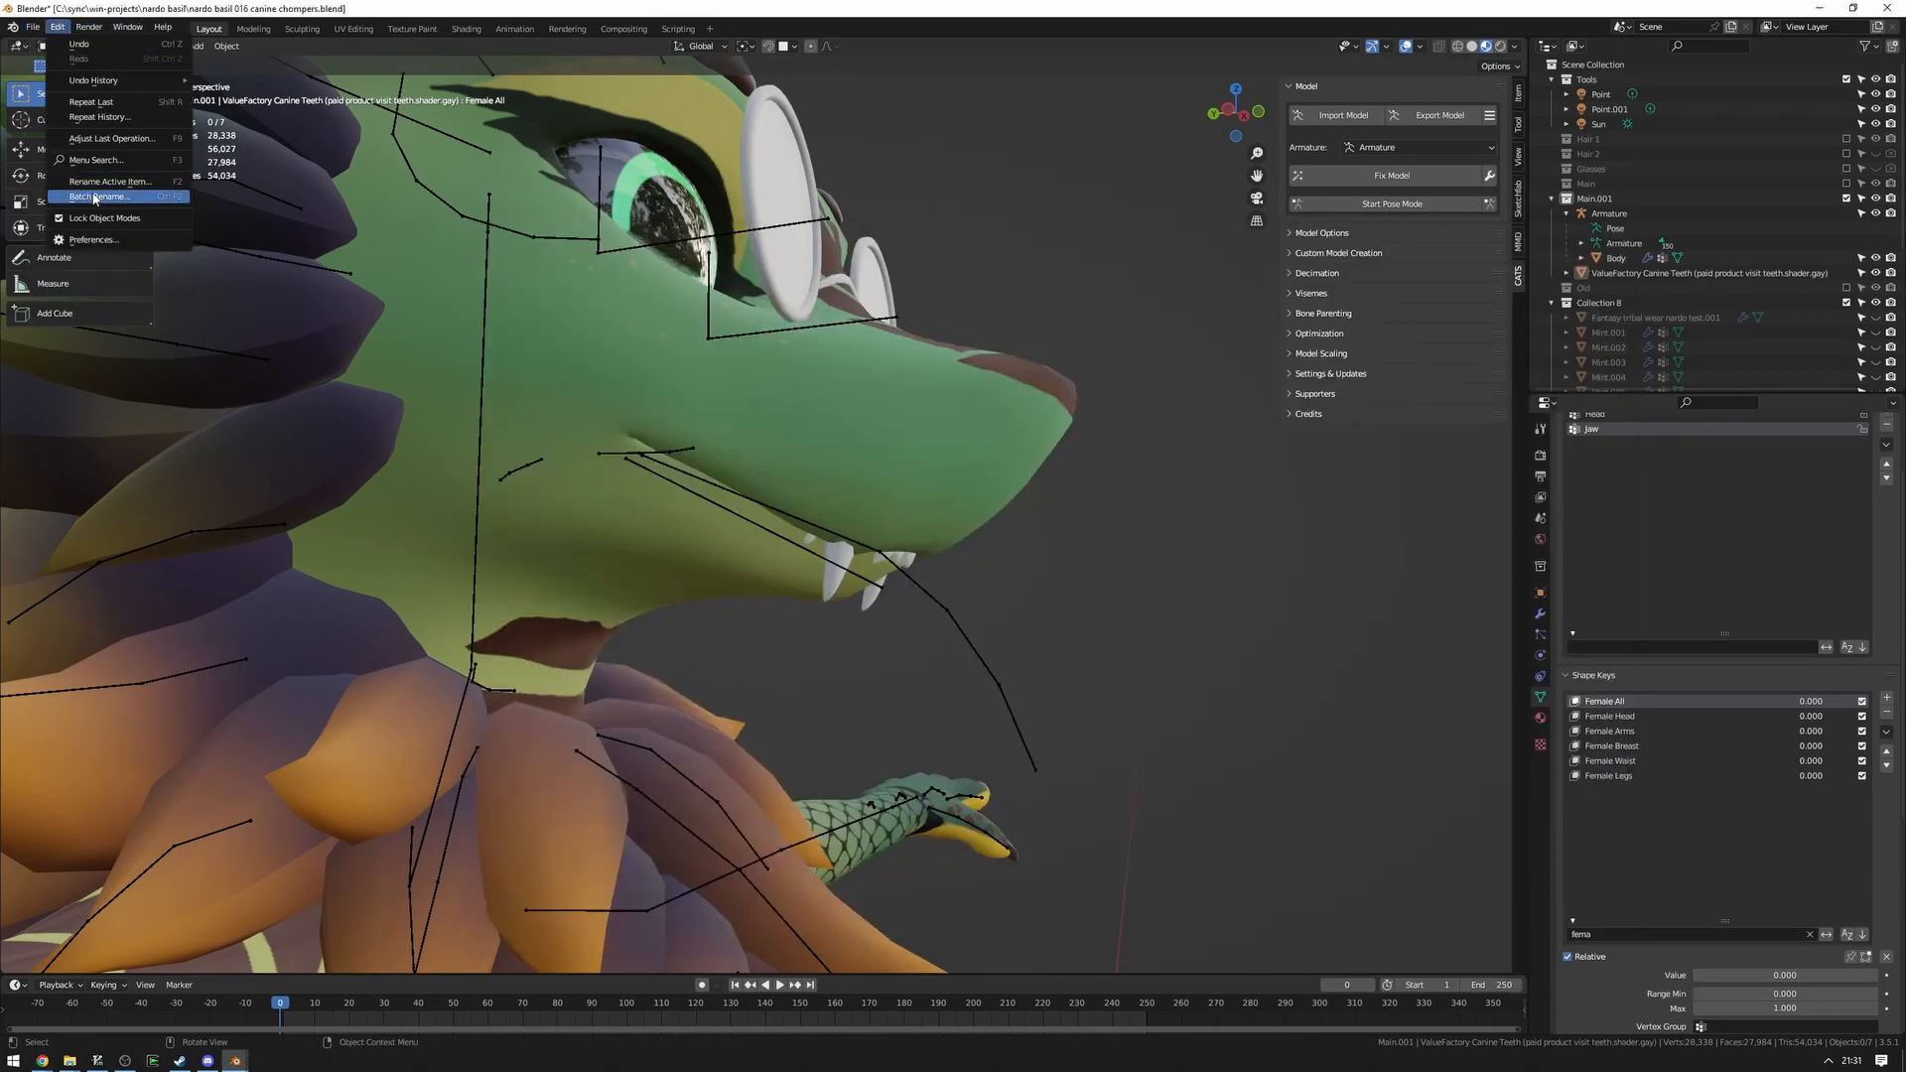
{"action": "left_click", "coordinate": [93, 239]}
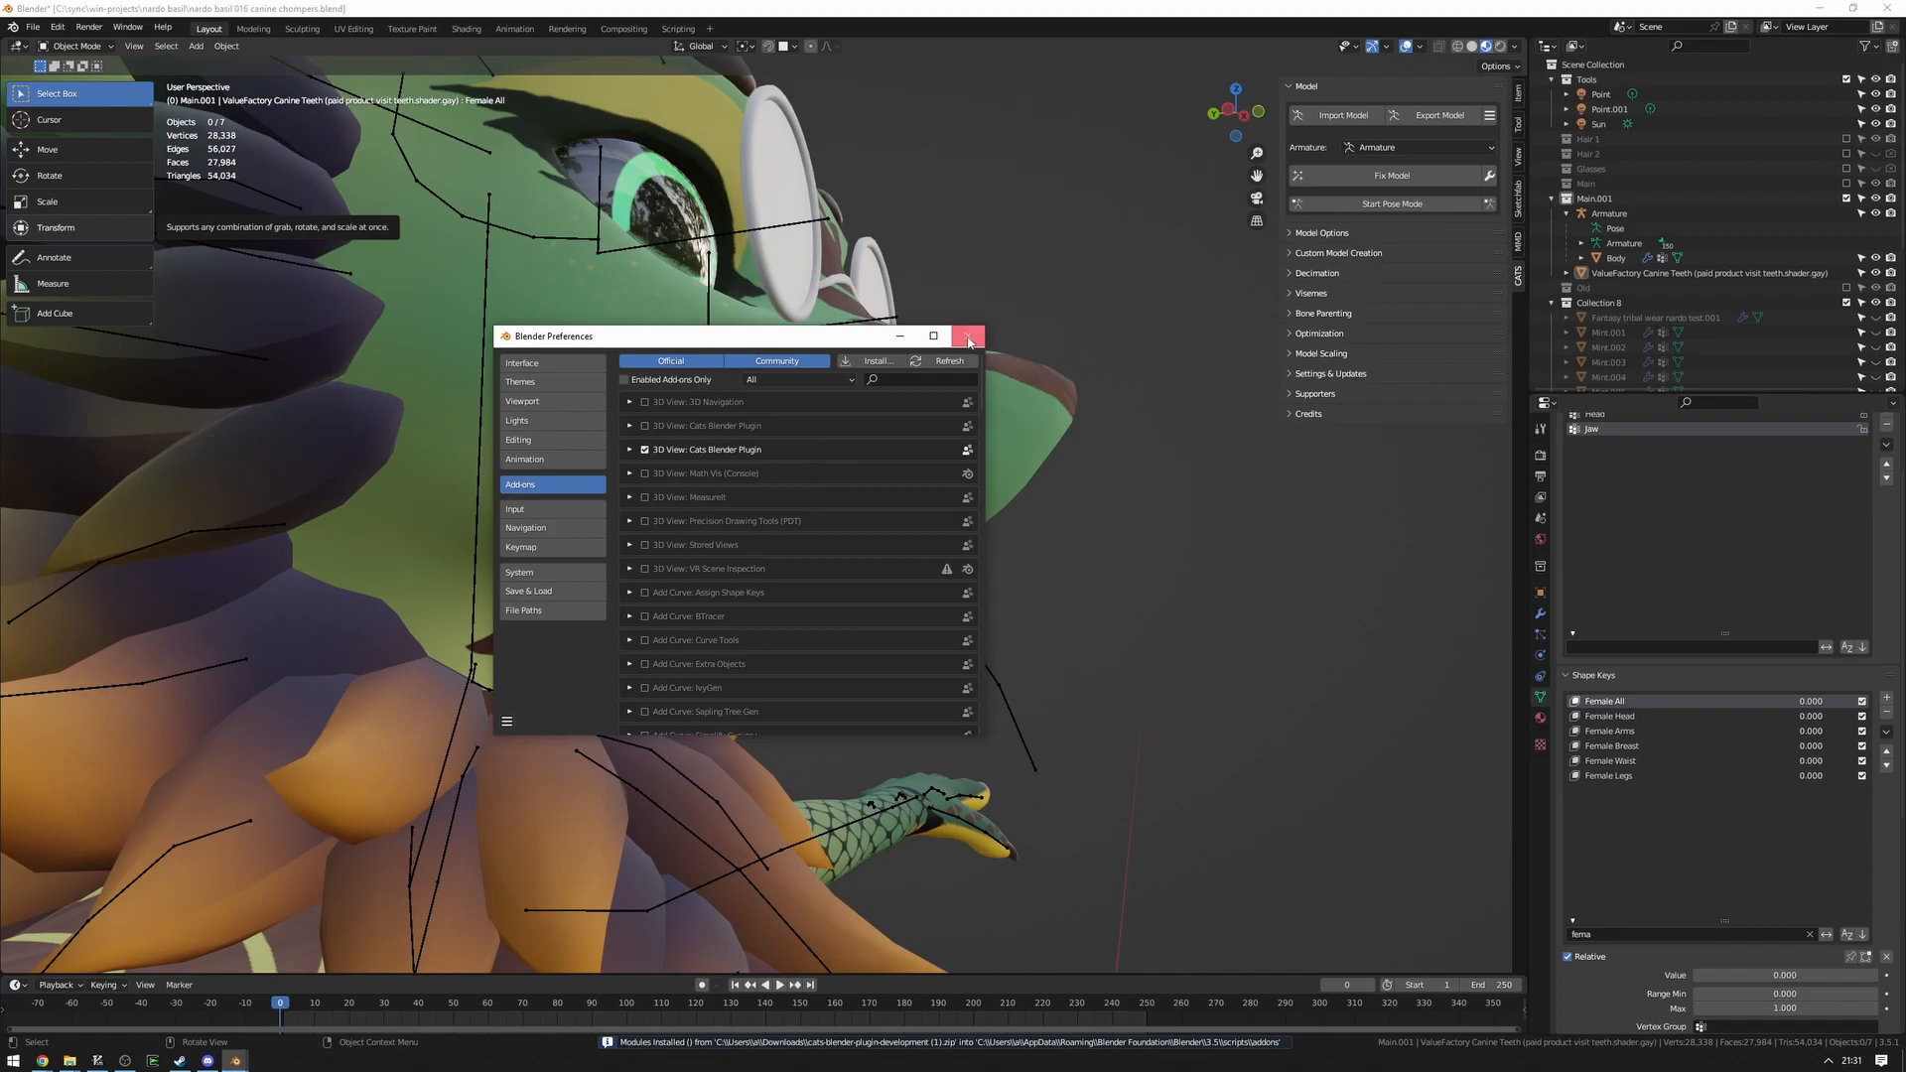
{"action": "left_click", "coordinate": [969, 337]}
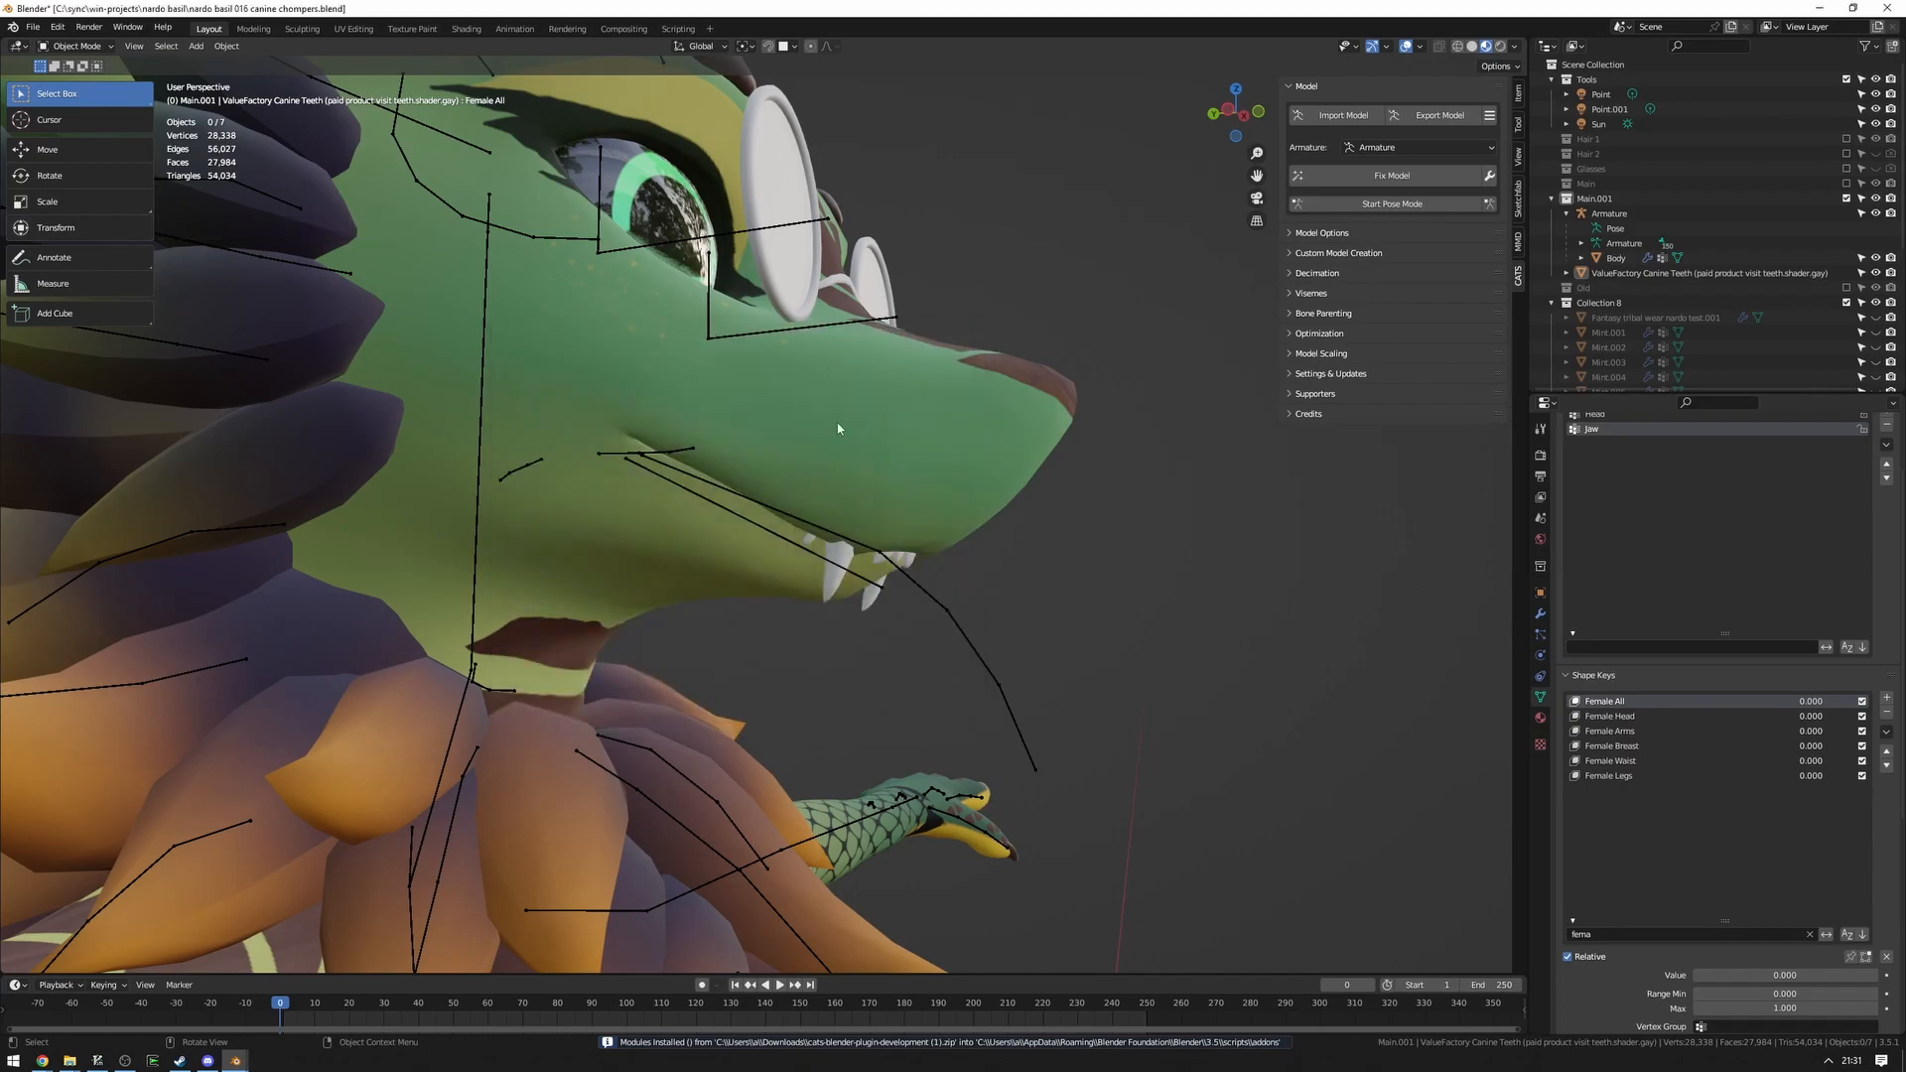
{"action": "left_click", "coordinate": [56, 27]}
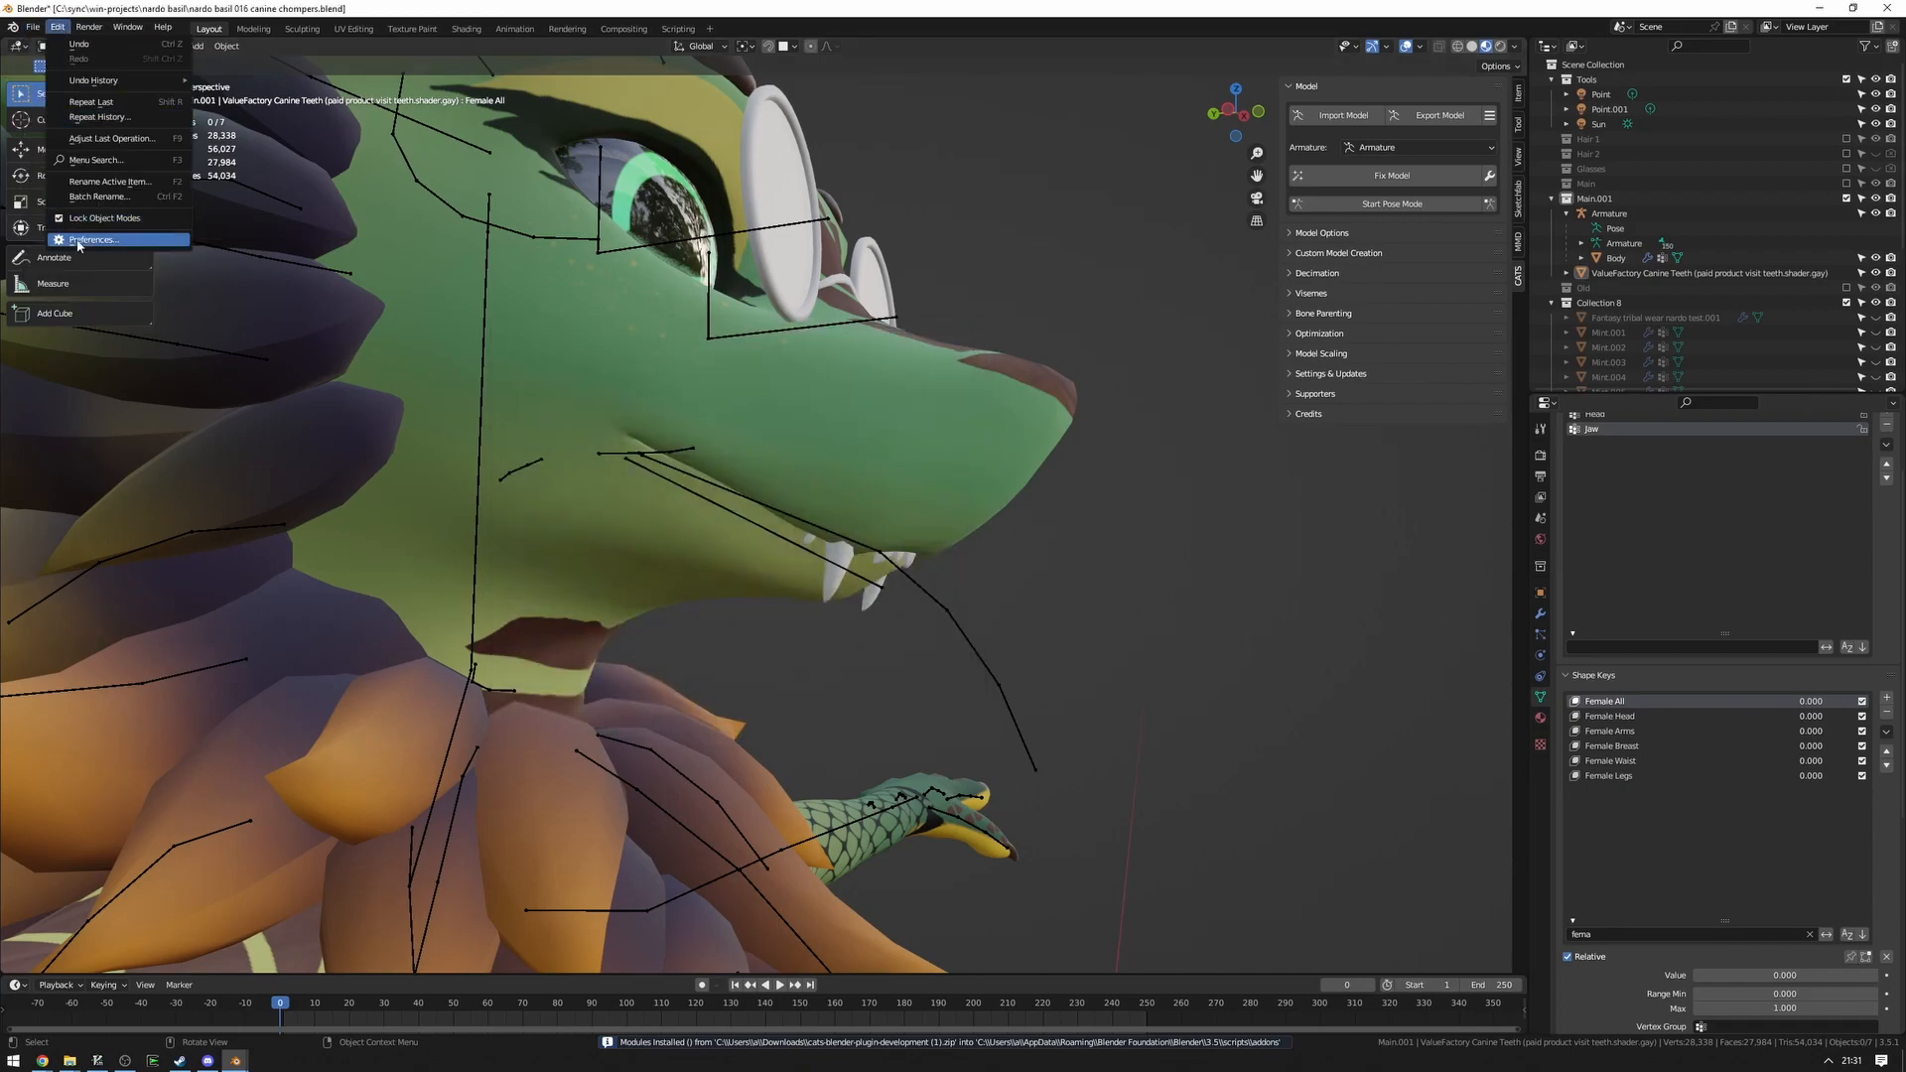
{"action": "left_click", "coordinate": [90, 238]}
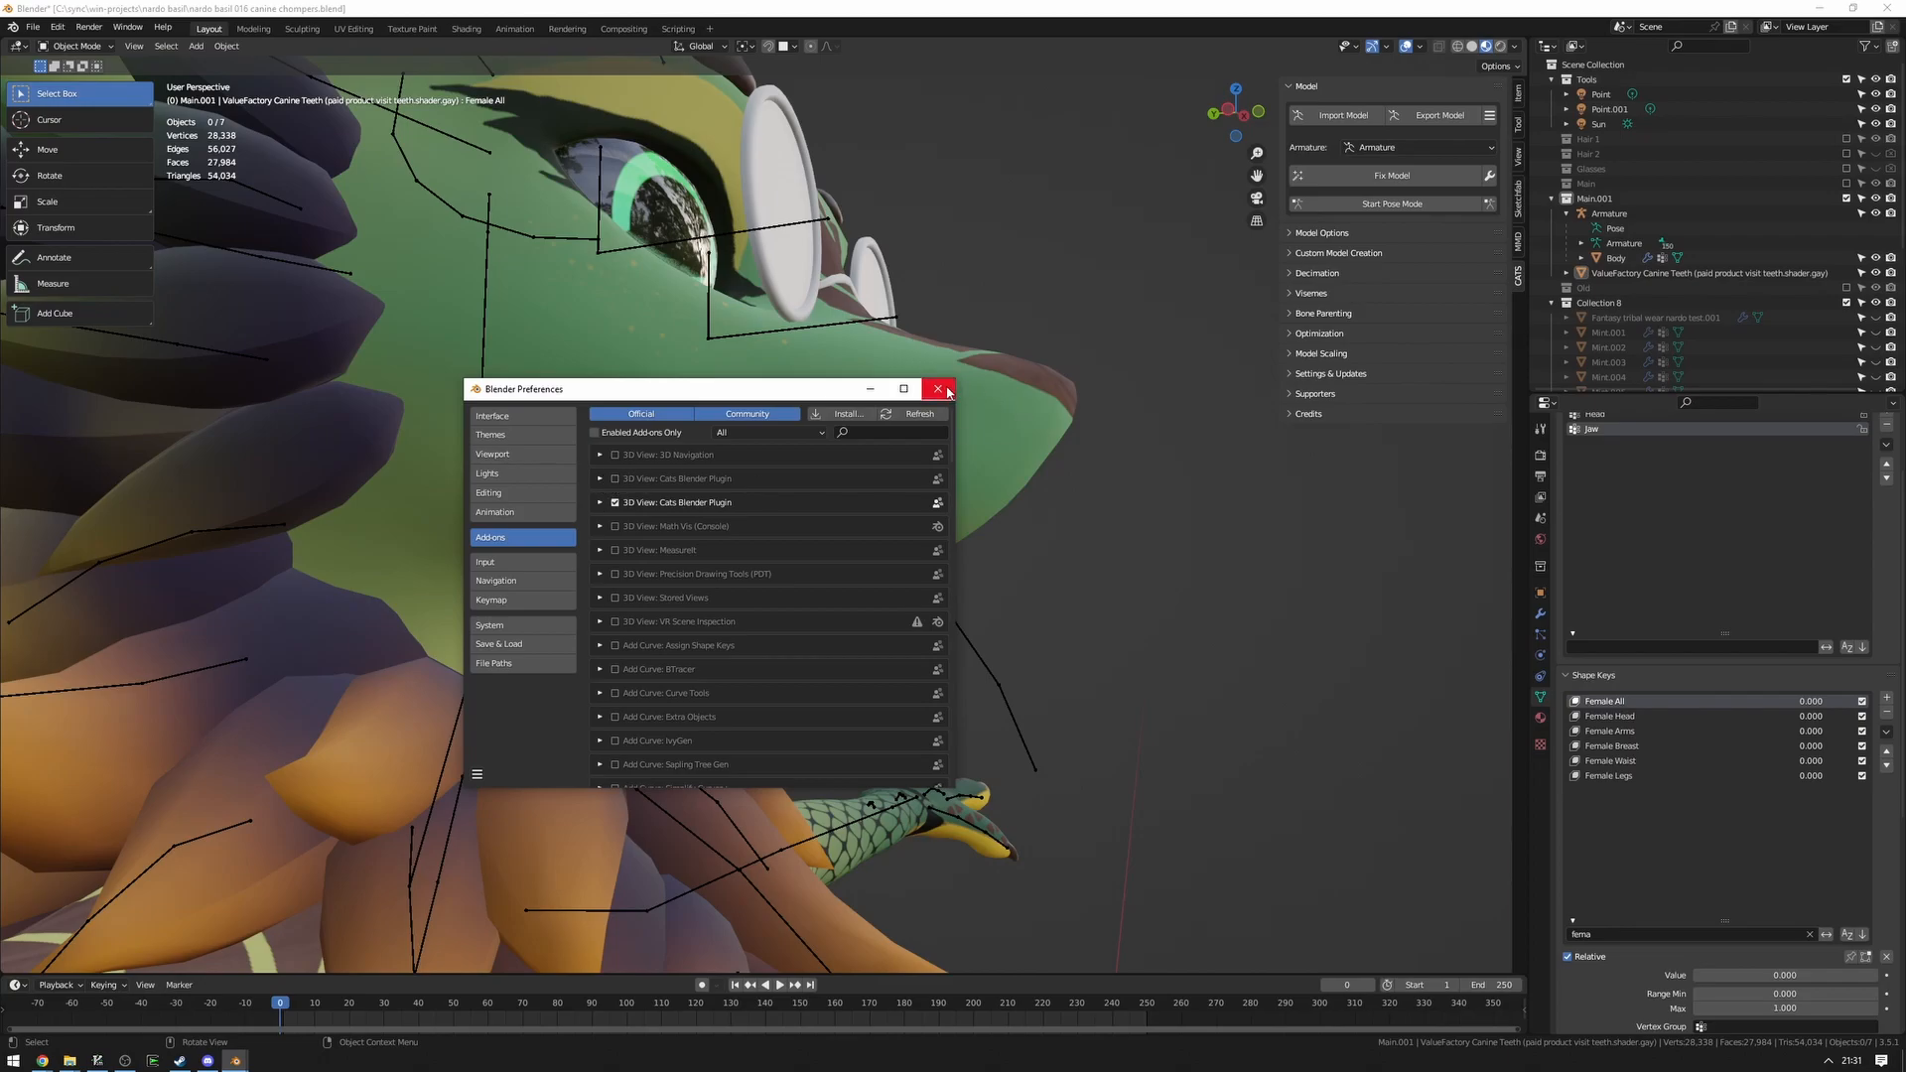
{"action": "left_click", "coordinate": [937, 390]}
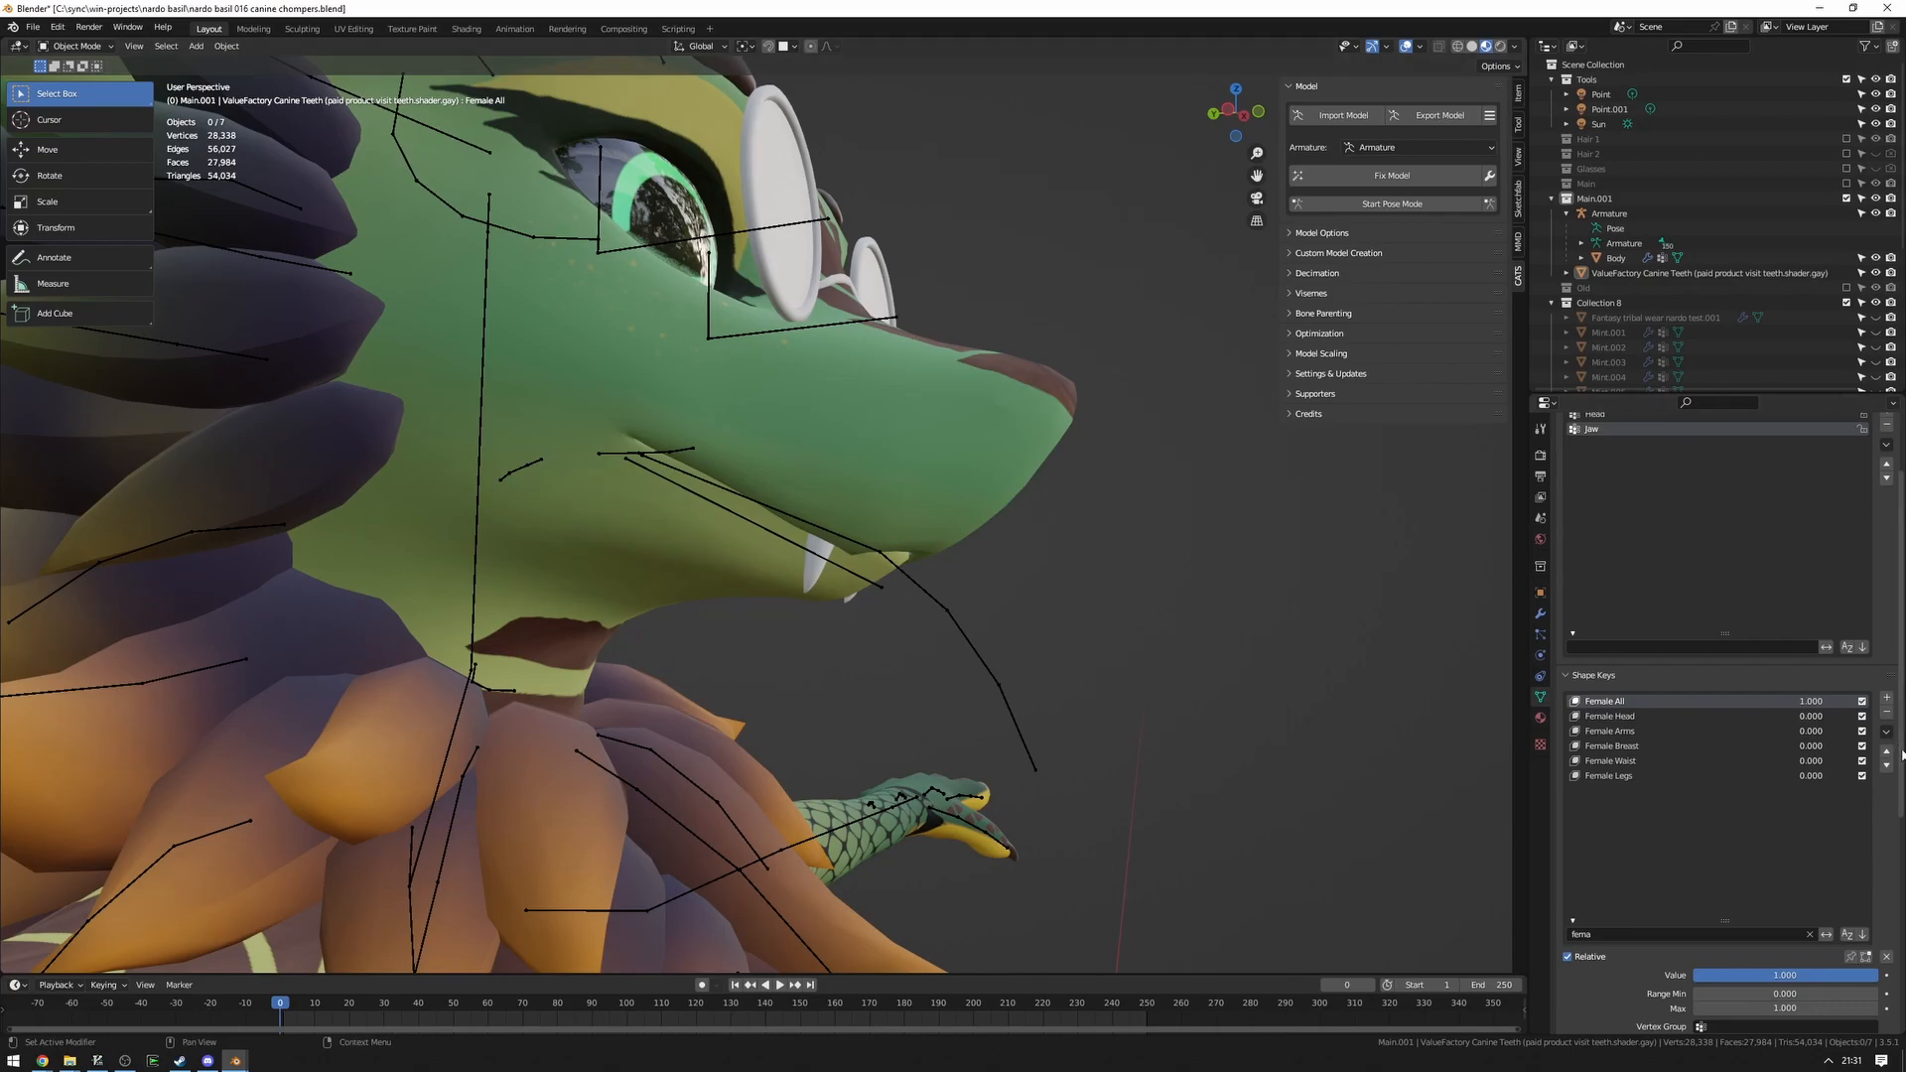
Apply the Female All shape key into Basis, then select the body with the teeth.
{"action": "scroll", "scroll_direction": "down", "scroll_amount": 3}
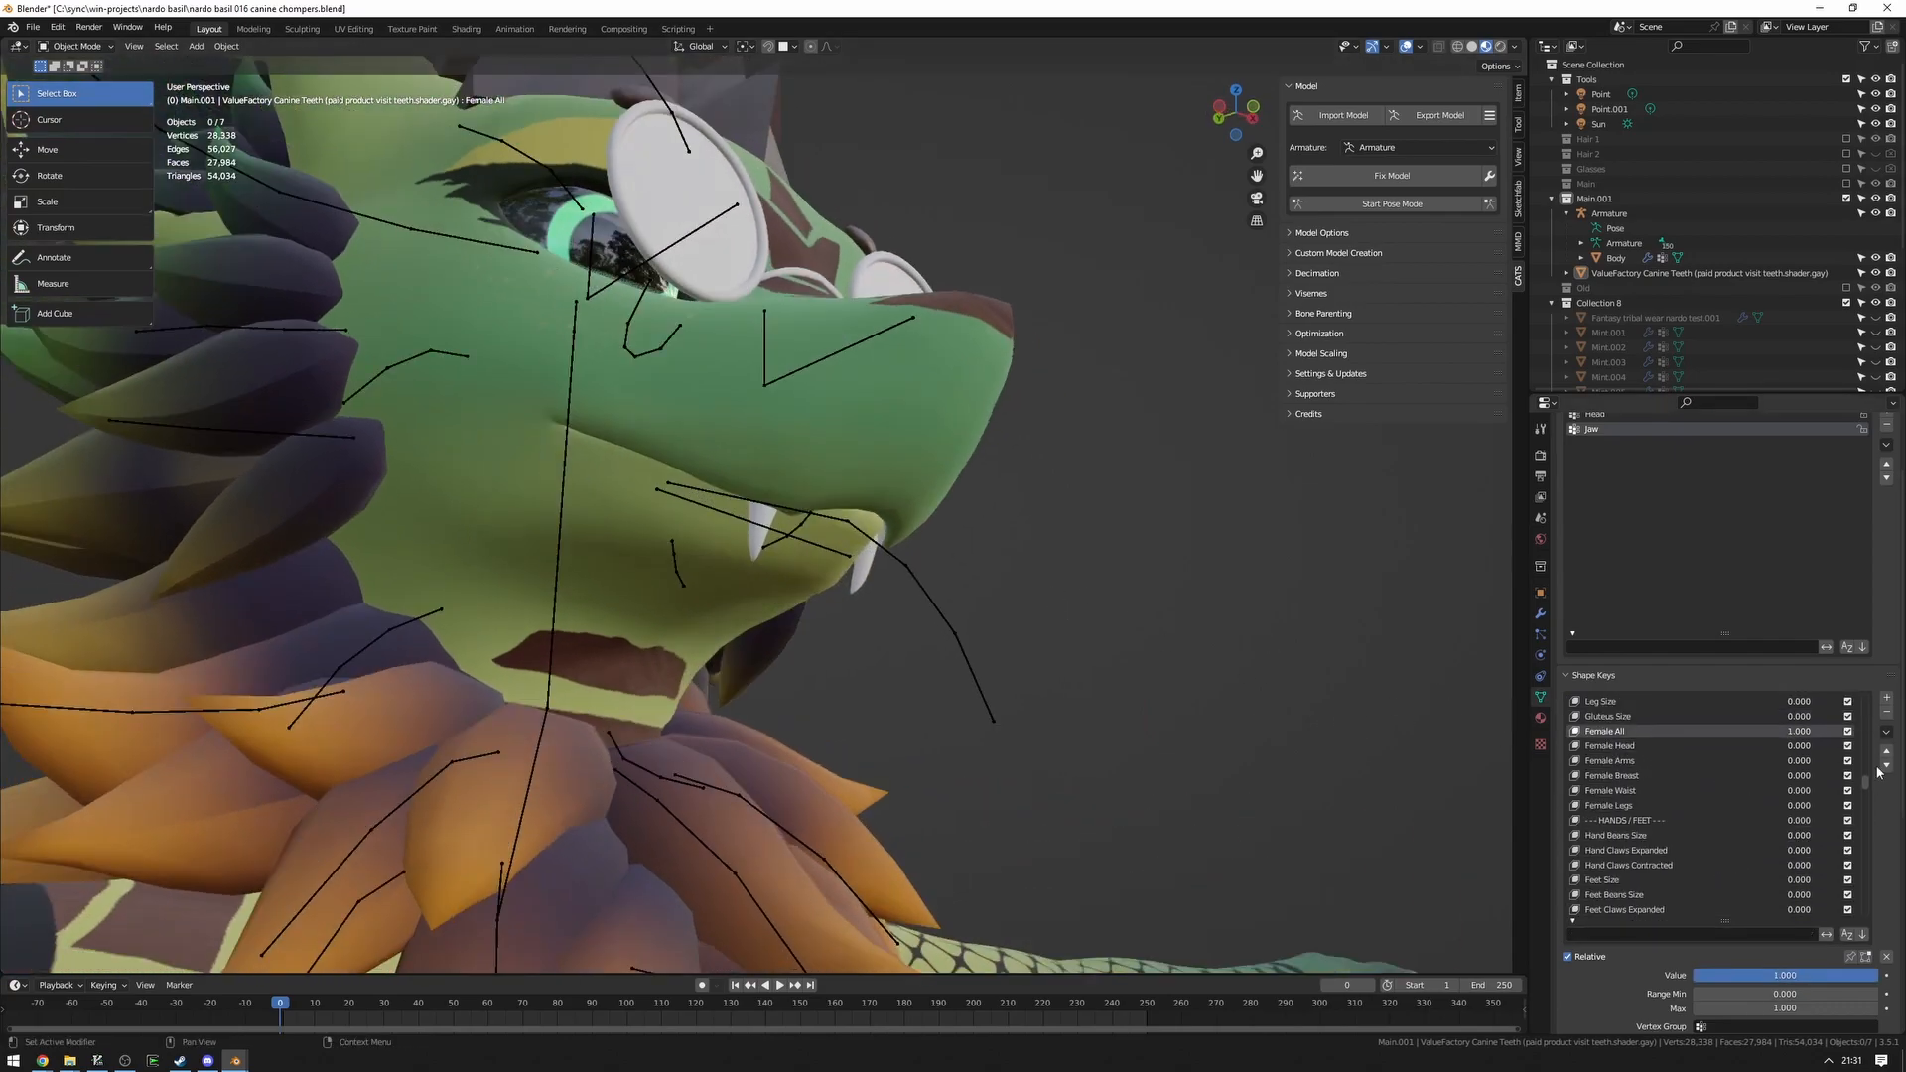
{"action": "left_click", "coordinate": [1884, 732]}
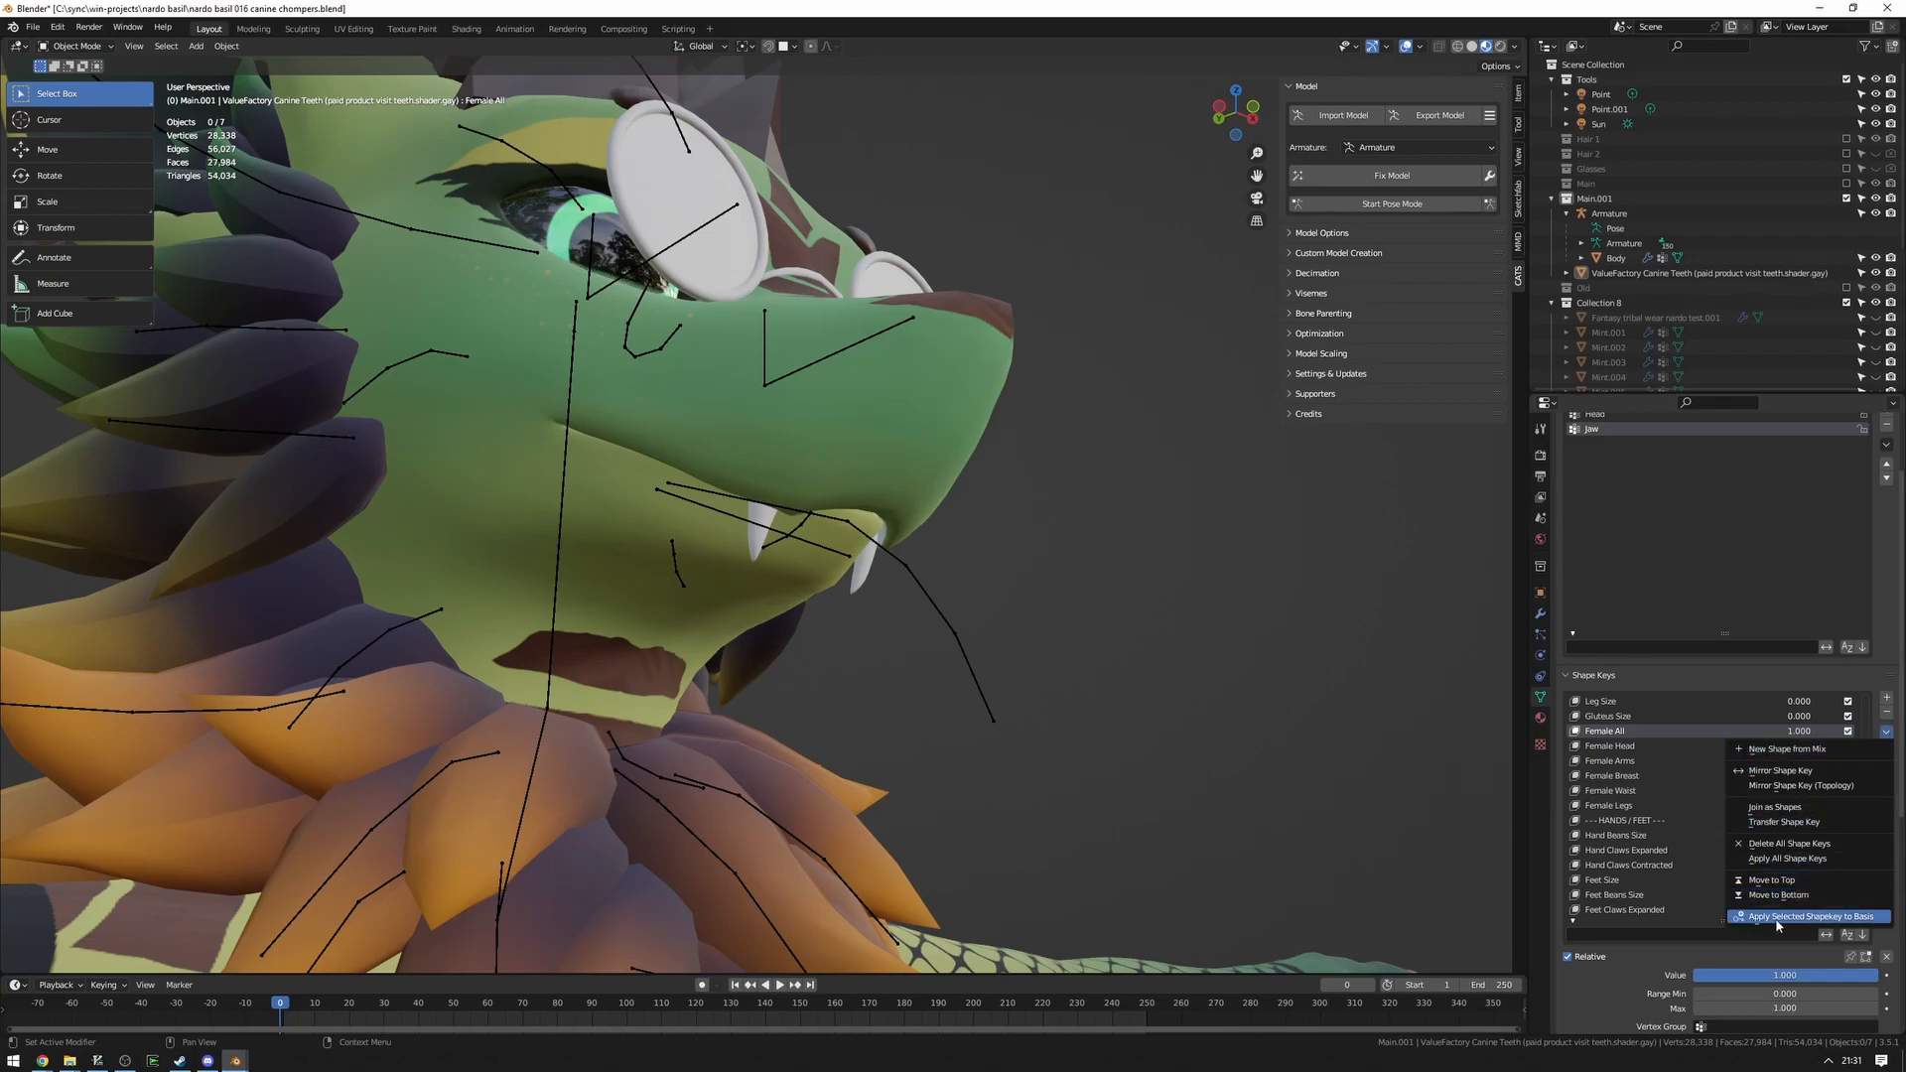
{"action": "left_click", "coordinate": [1775, 916]}
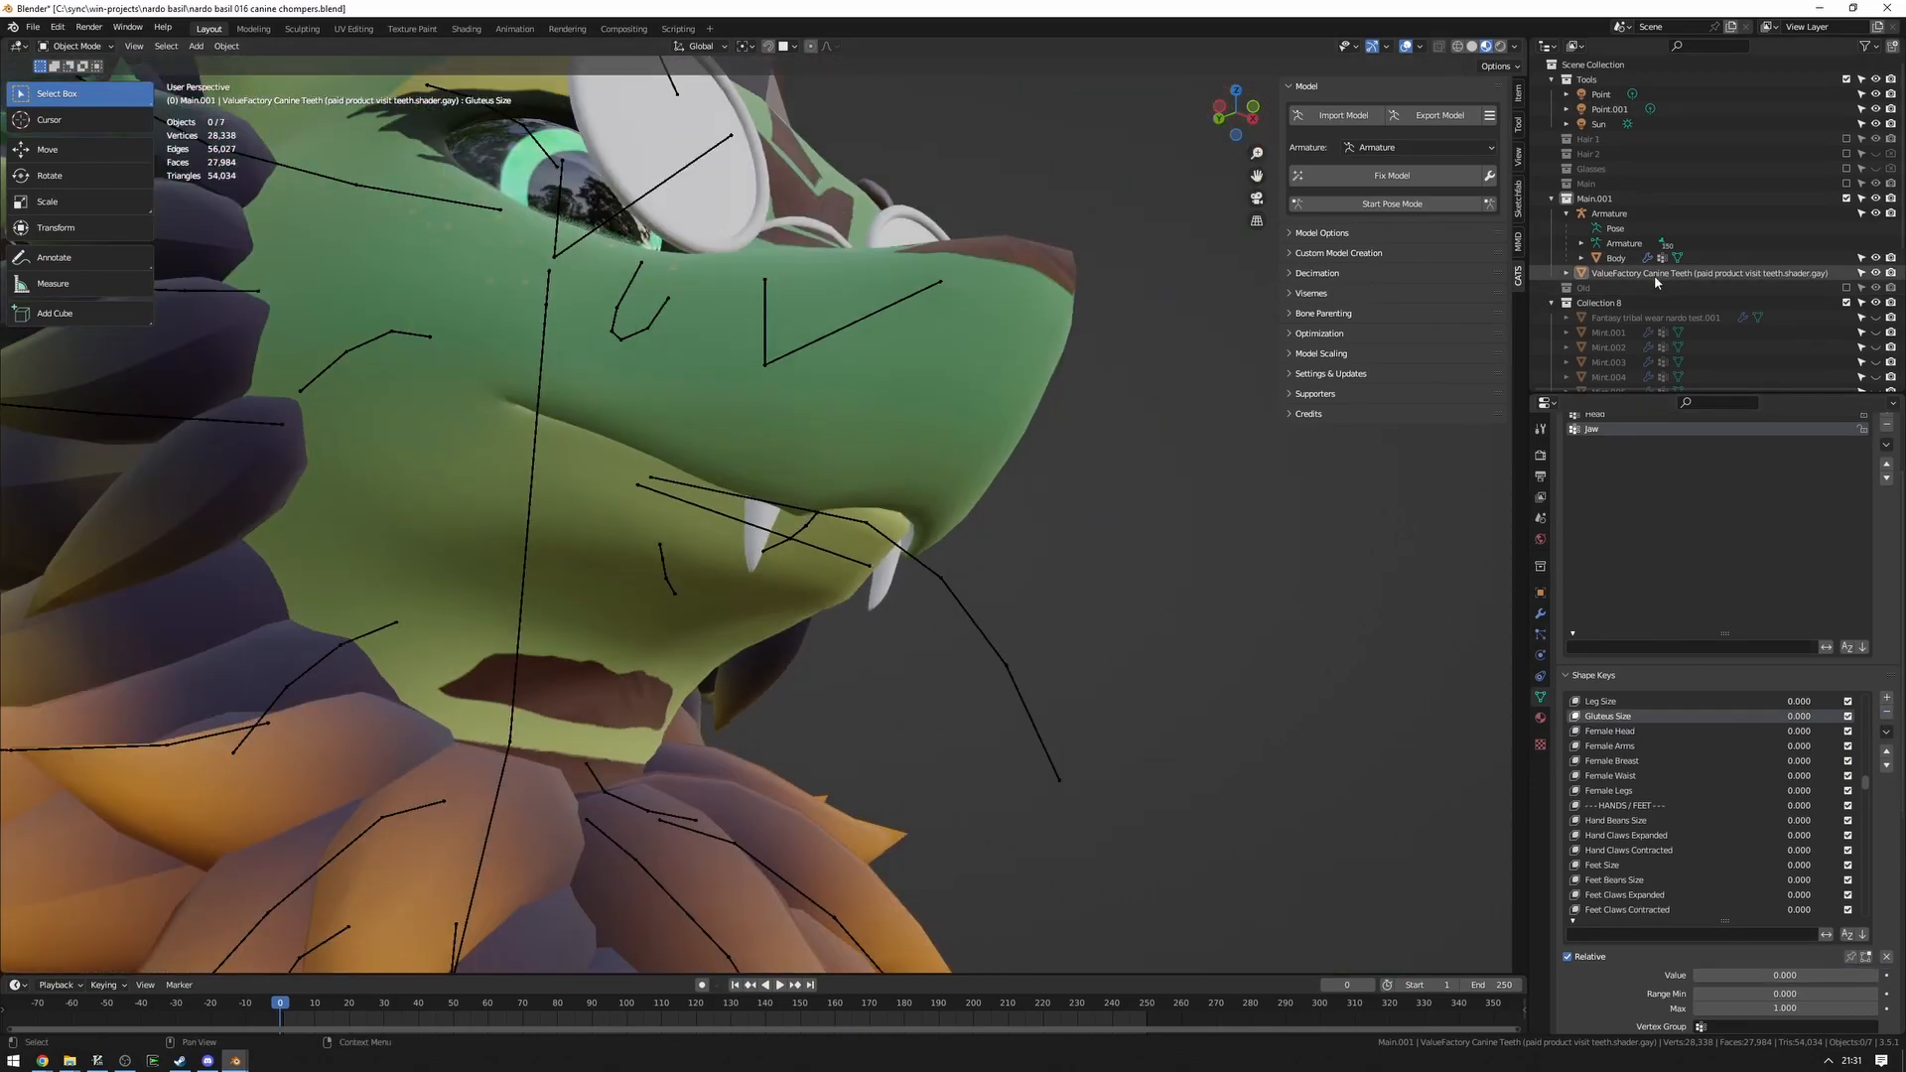
{"action": "left_click", "coordinate": [1615, 259]}
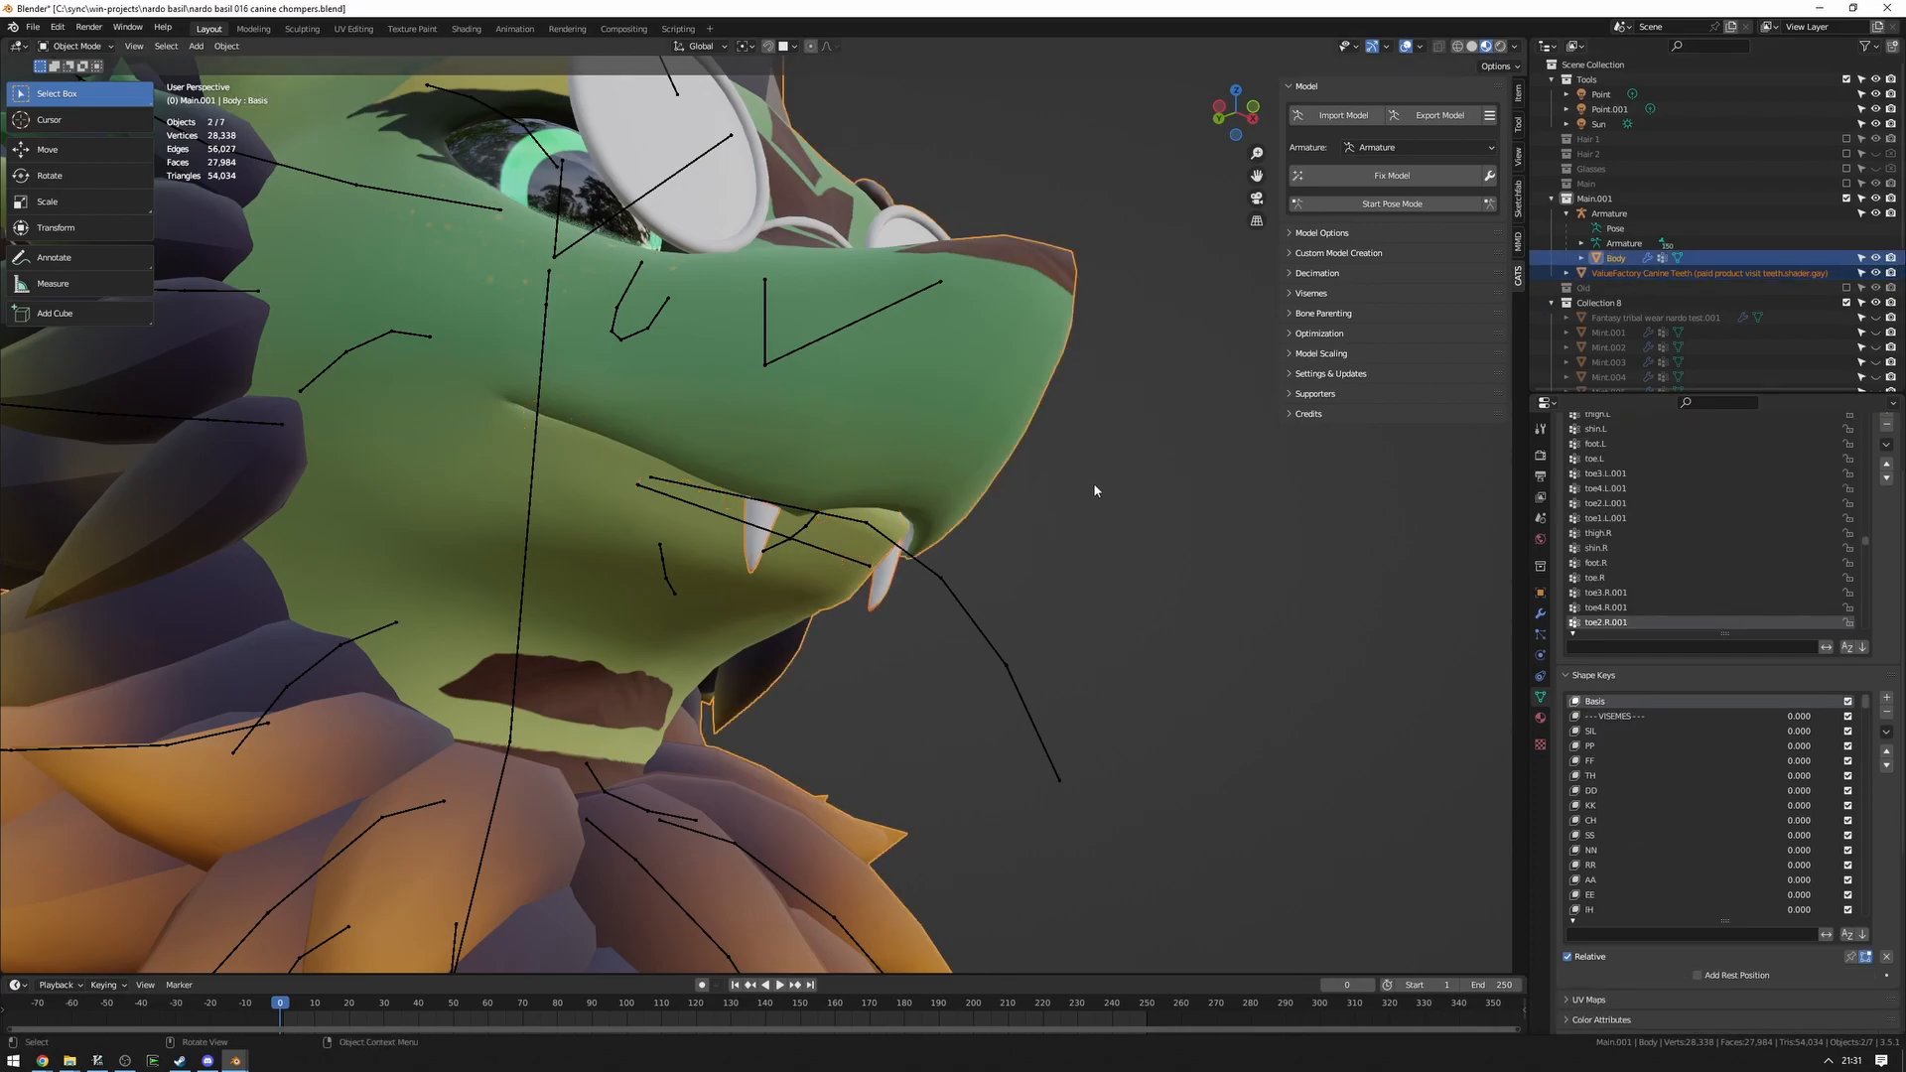
{"action": "mouse_move", "coordinate": [1140, 486]}
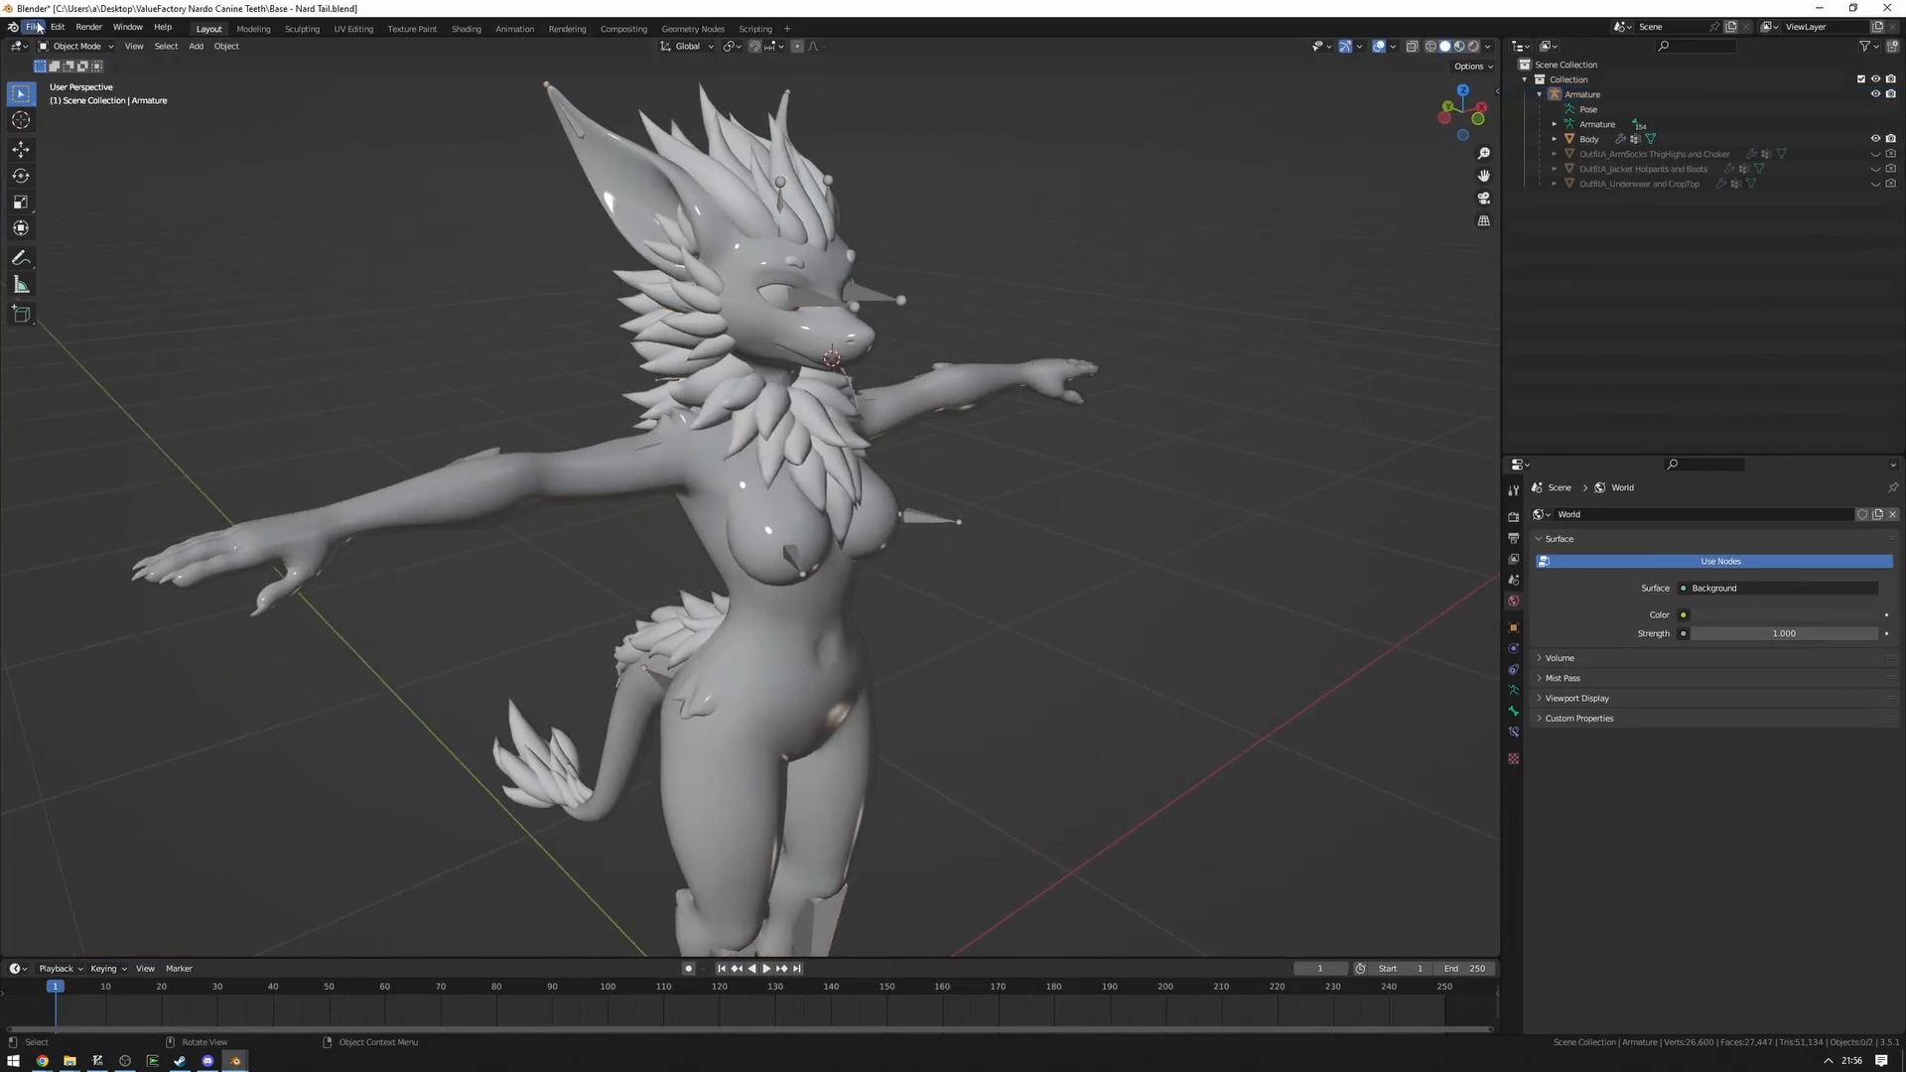
Append the ValueFactory Canine Teeth and scale them to match the Nardodragon reference fangs.
{"action": "left_click", "coordinate": [31, 27]}
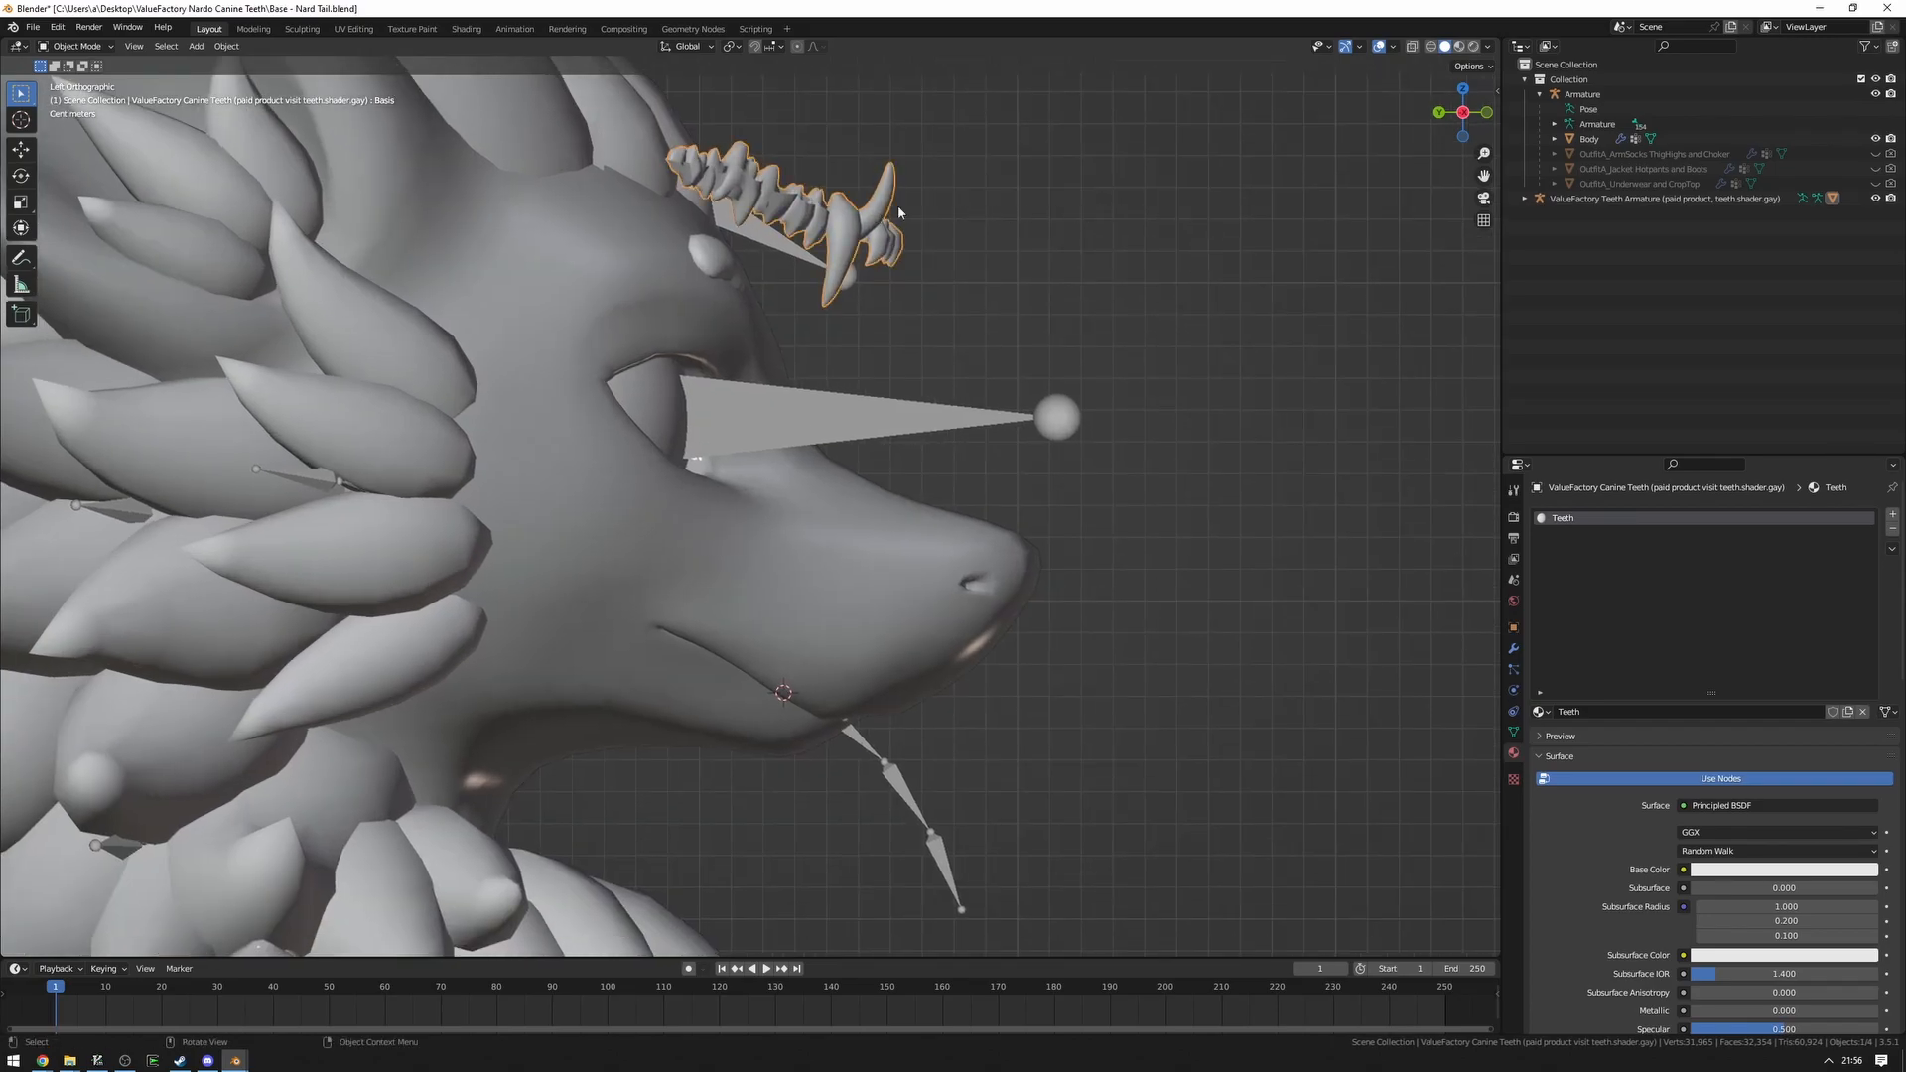
{"action": "key", "text": "s"}
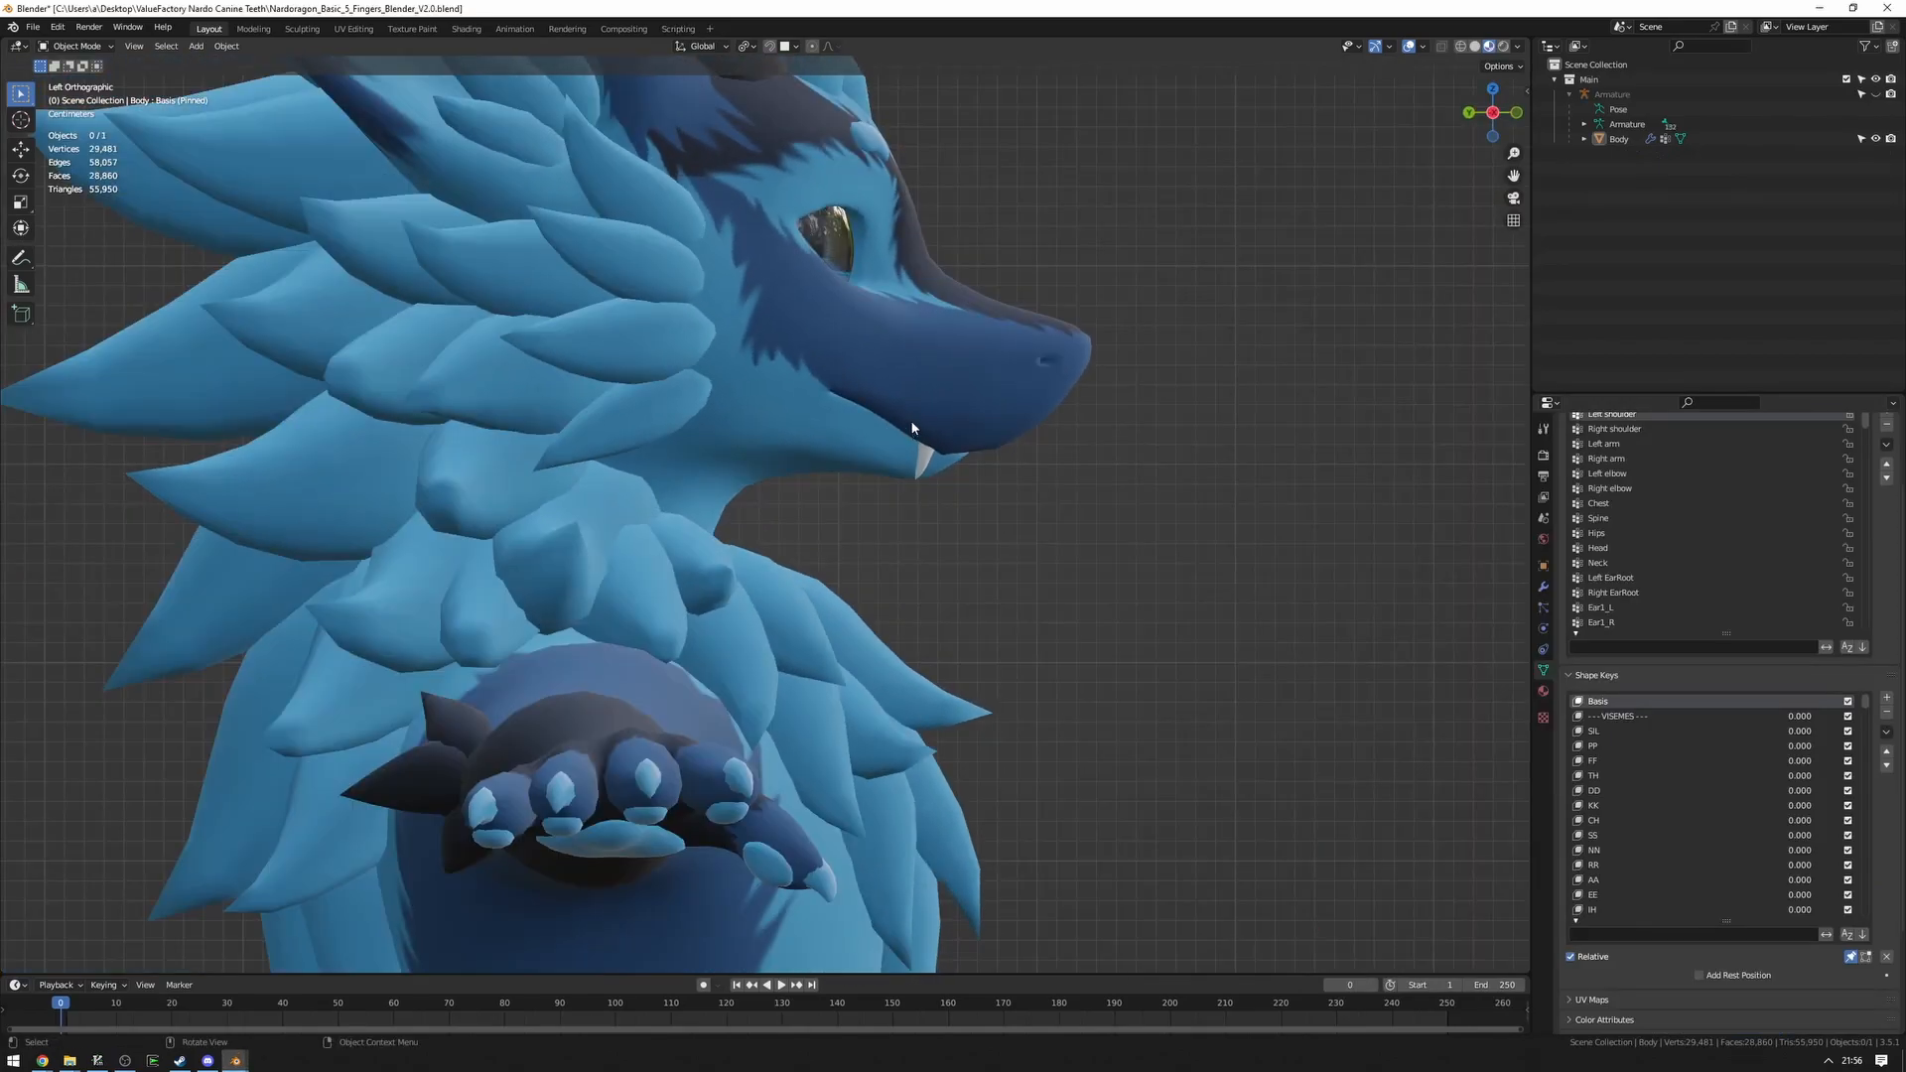
{"action": "scroll", "scroll_direction": "up", "scroll_amount": 3}
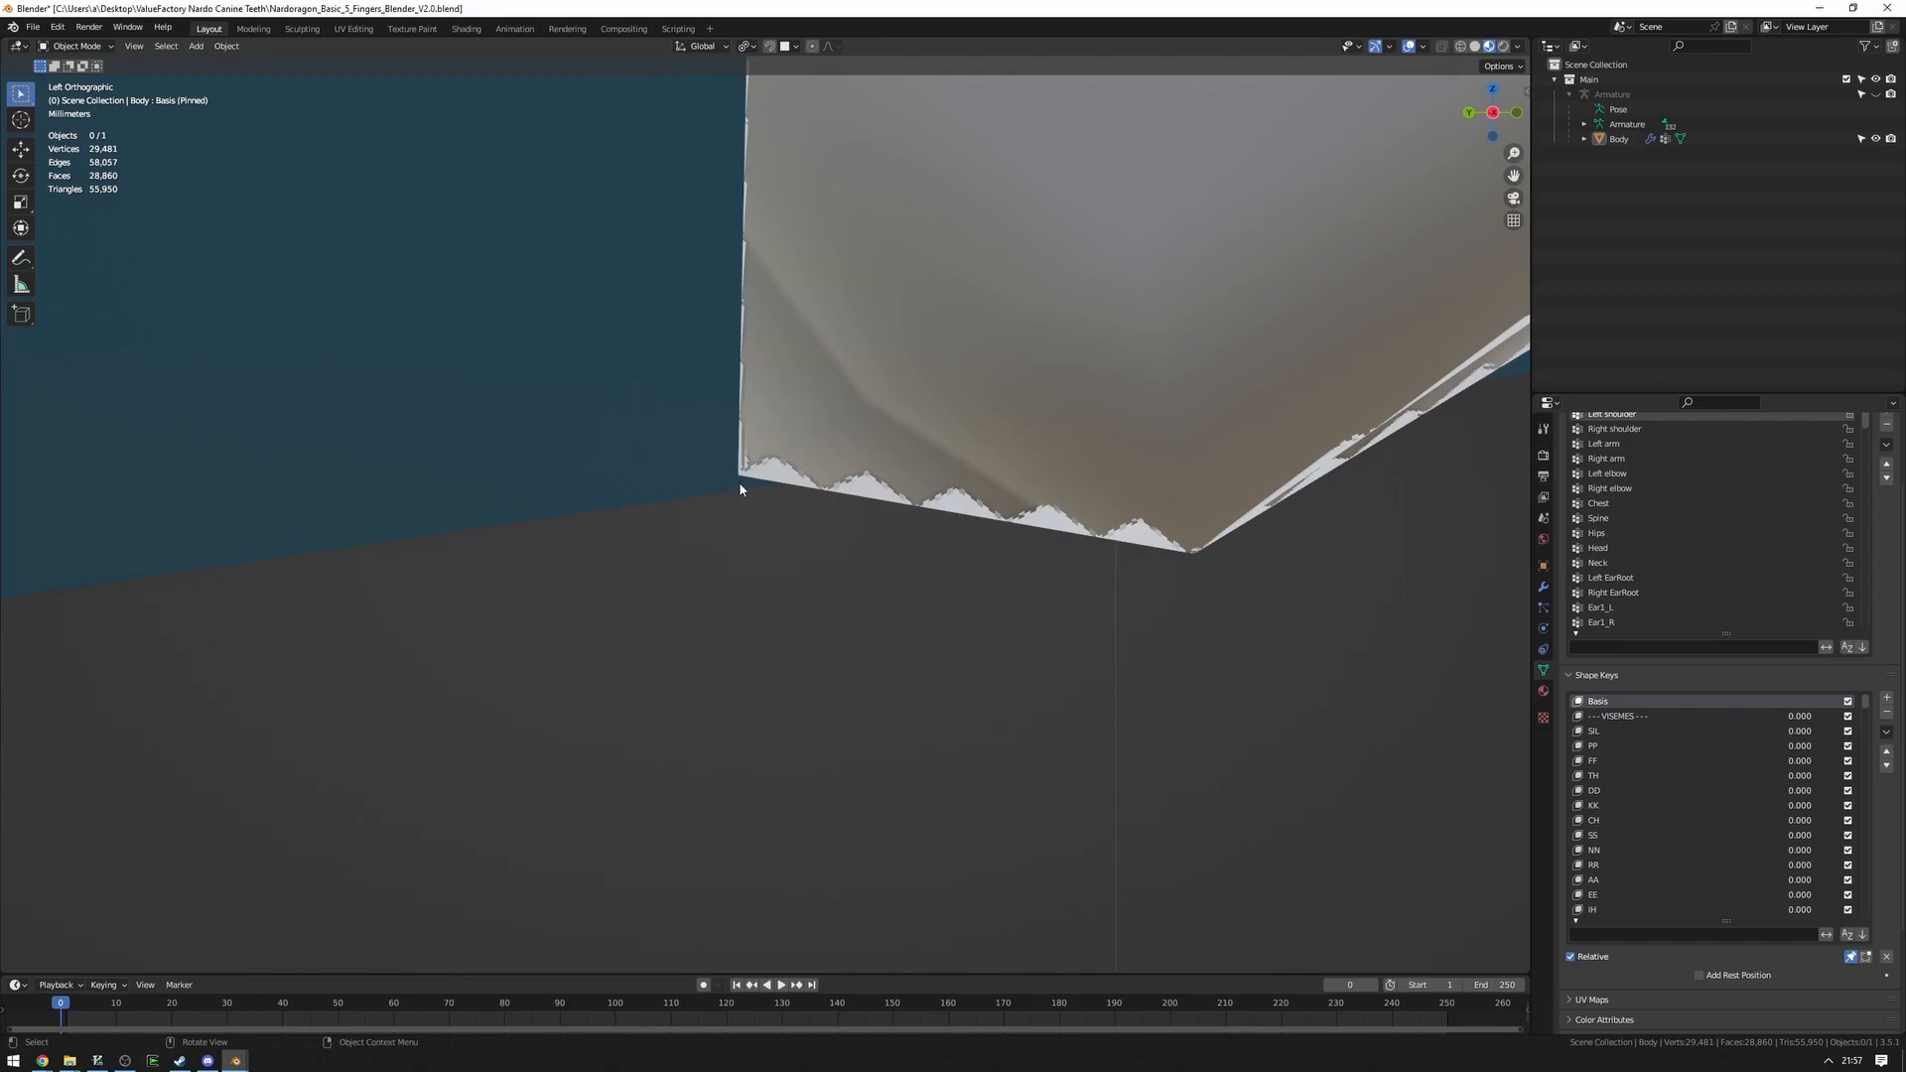
{"action": "mouse_move", "coordinate": [751, 499]}
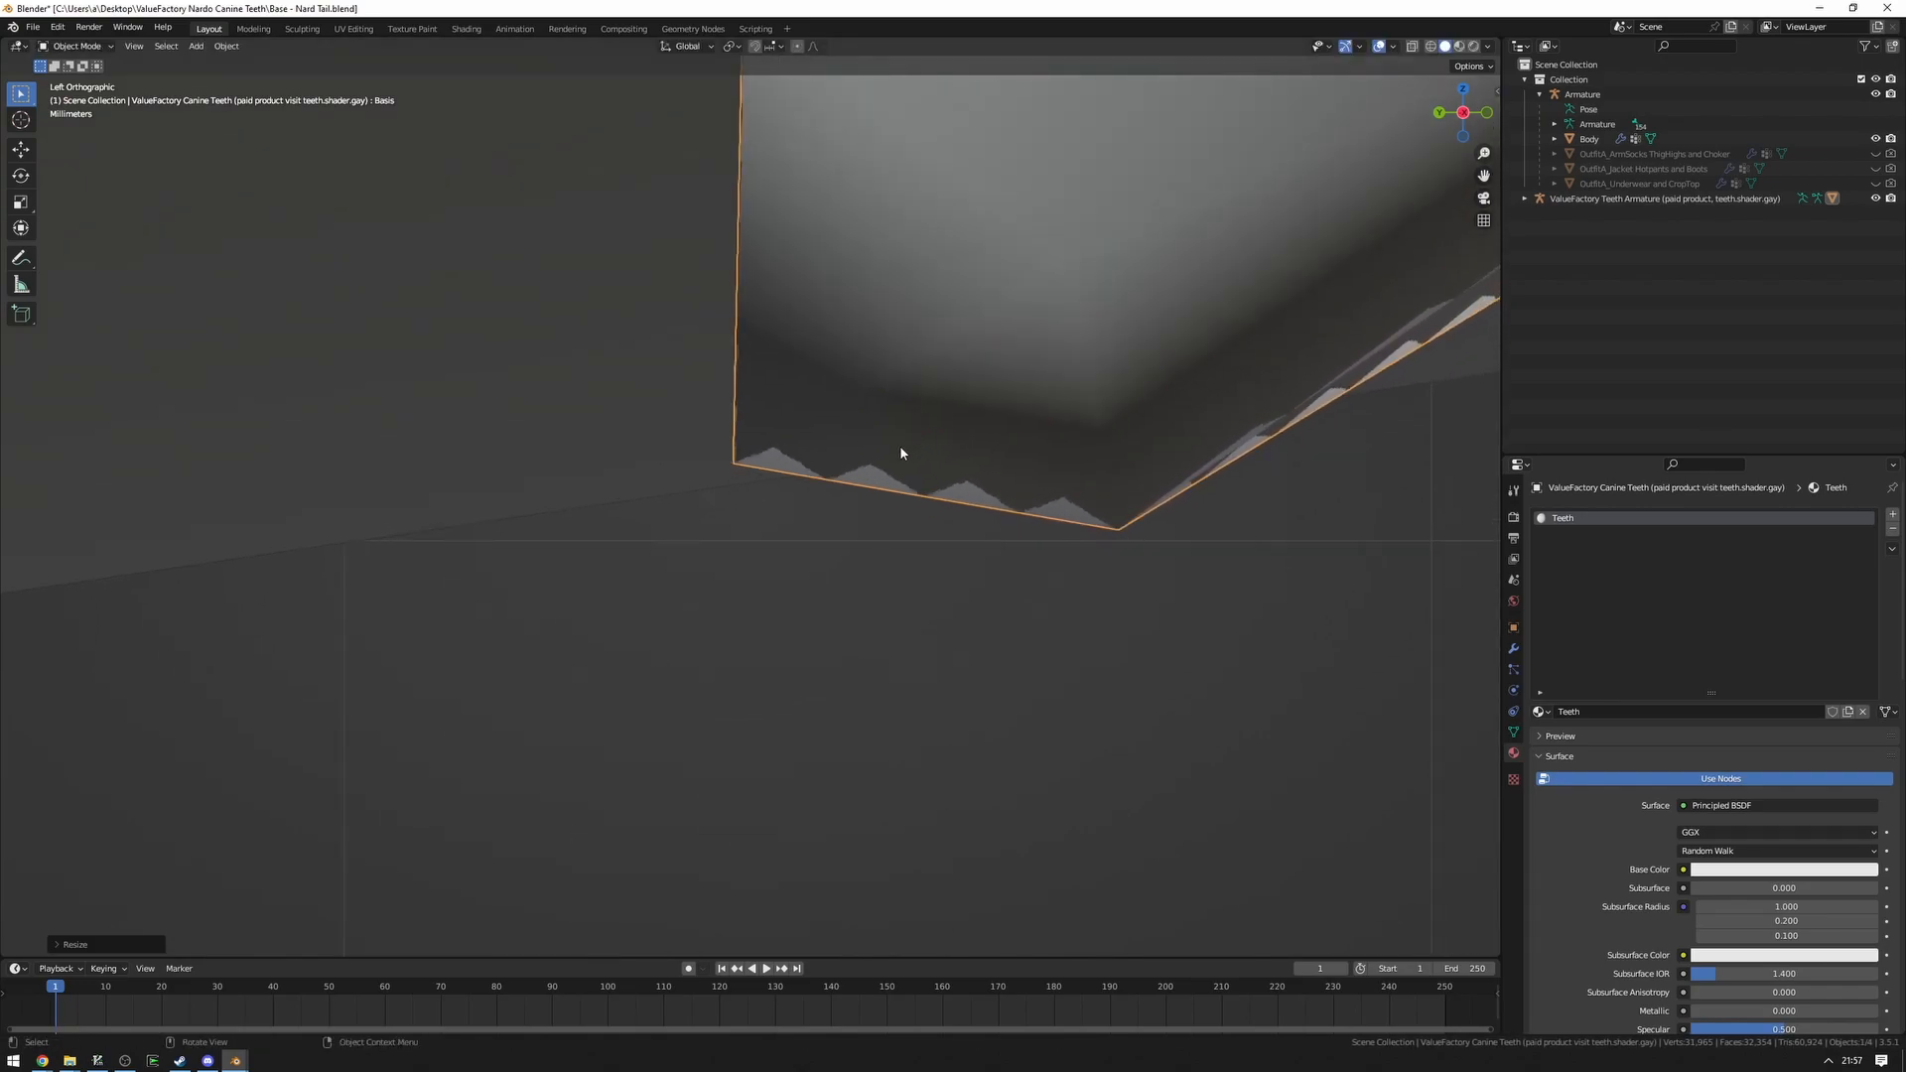
{"action": "key", "text": "alt+tab"}
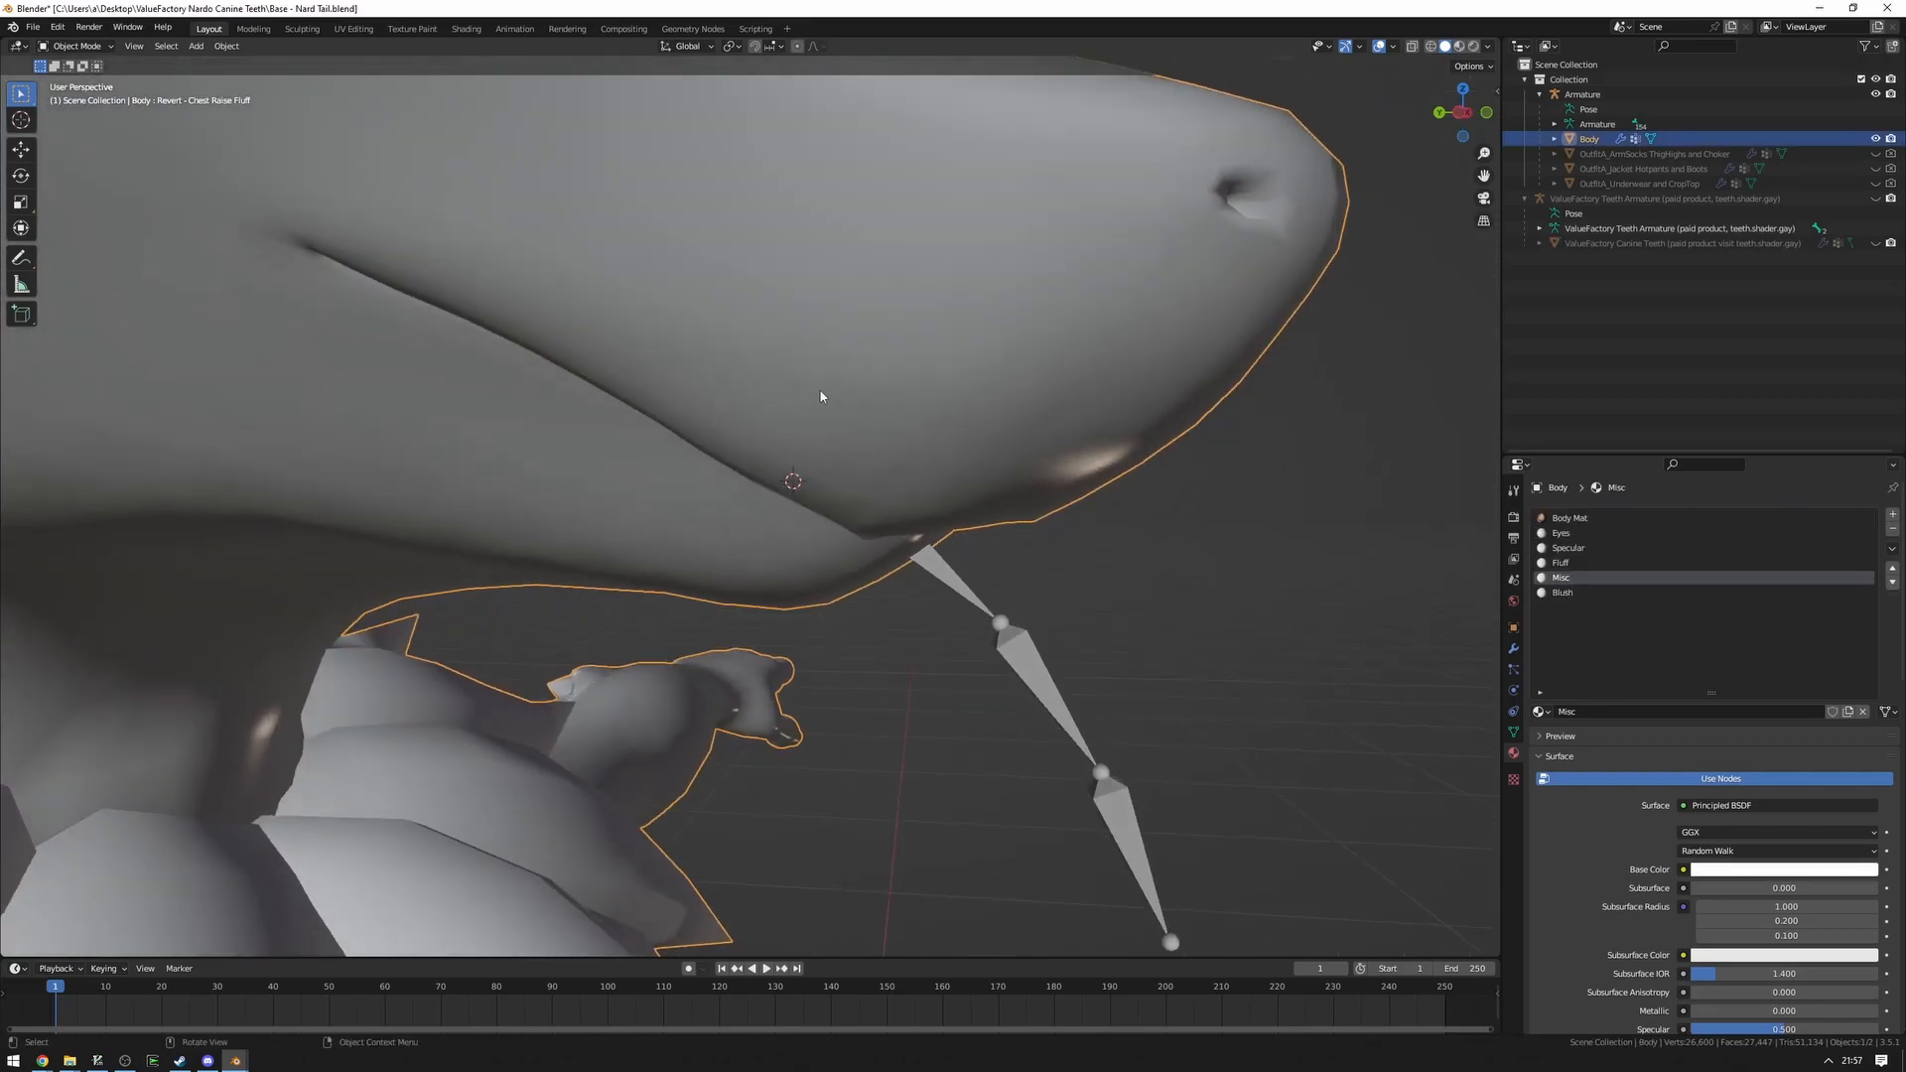
Select the ValueFactory canine teeth plus Body and join them into one mesh.
{"action": "key", "text": "Tab"}
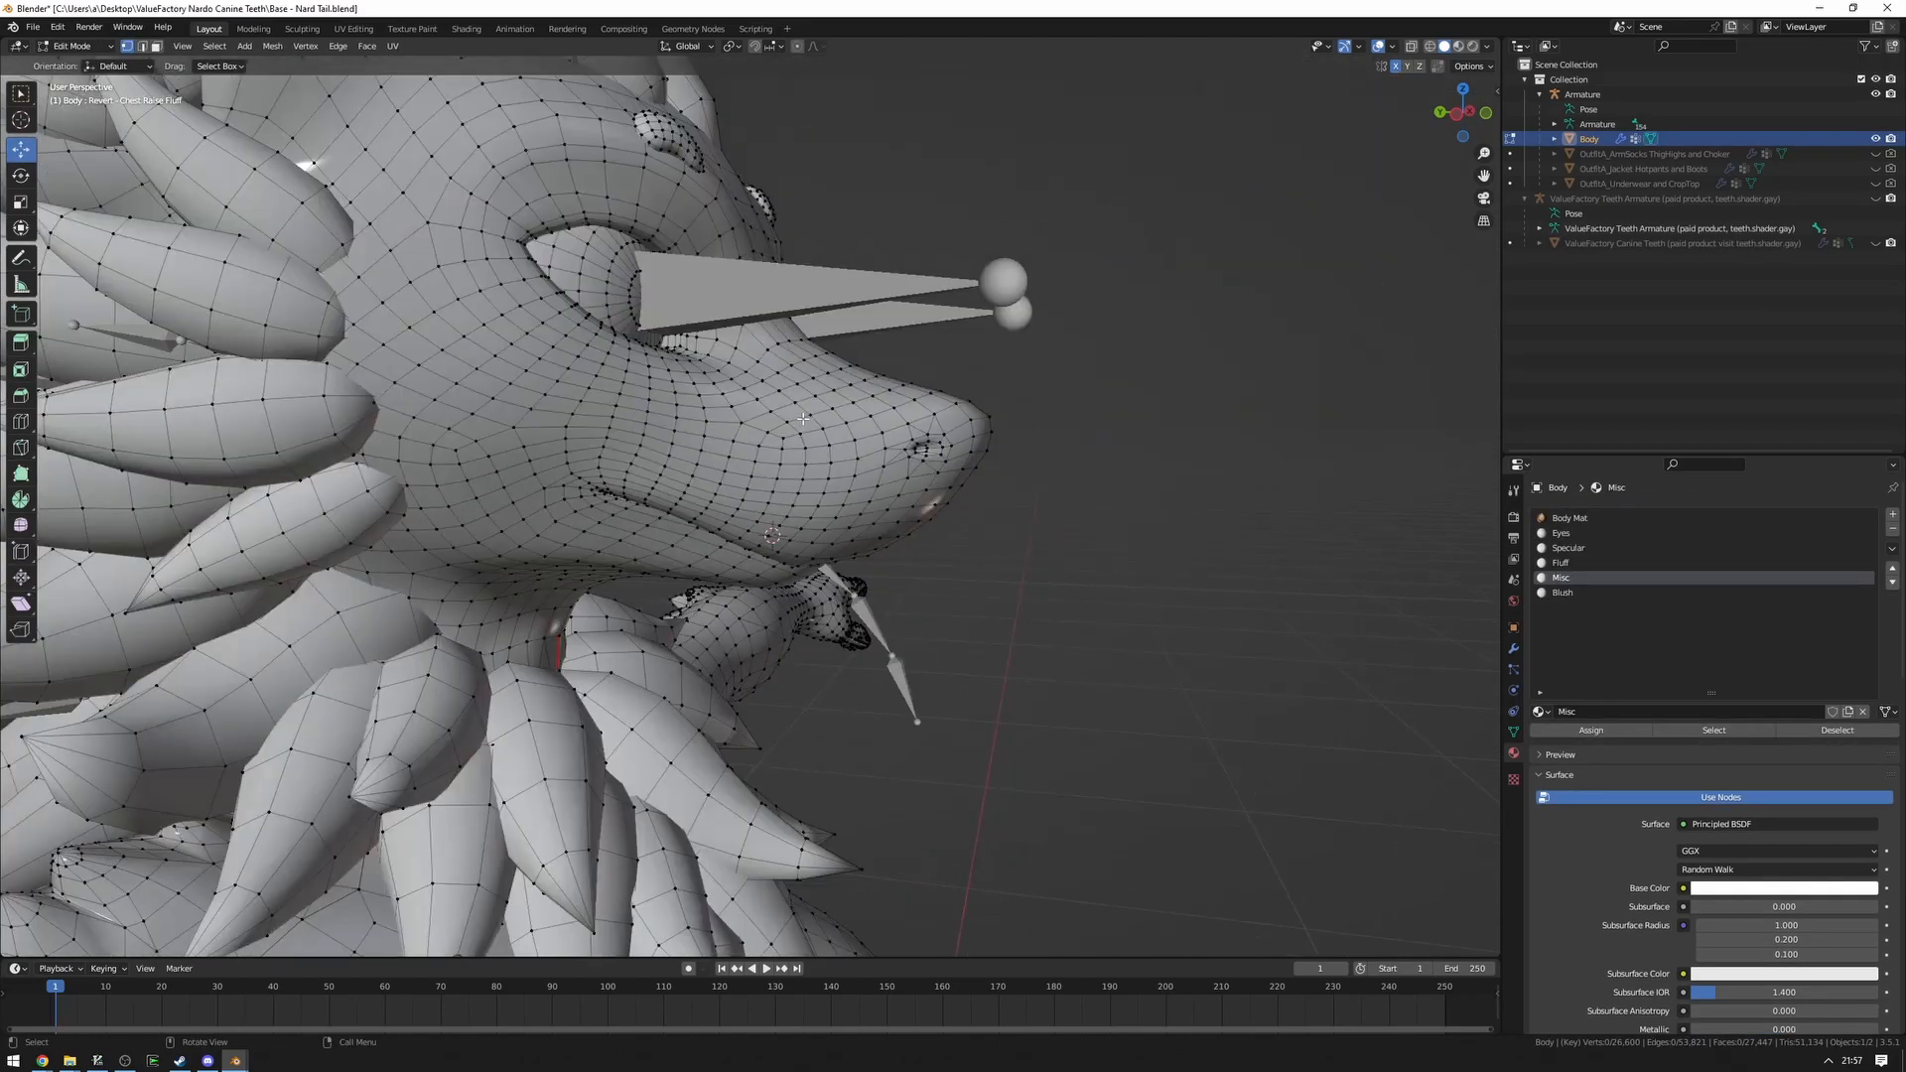
{"action": "key", "text": "h"}
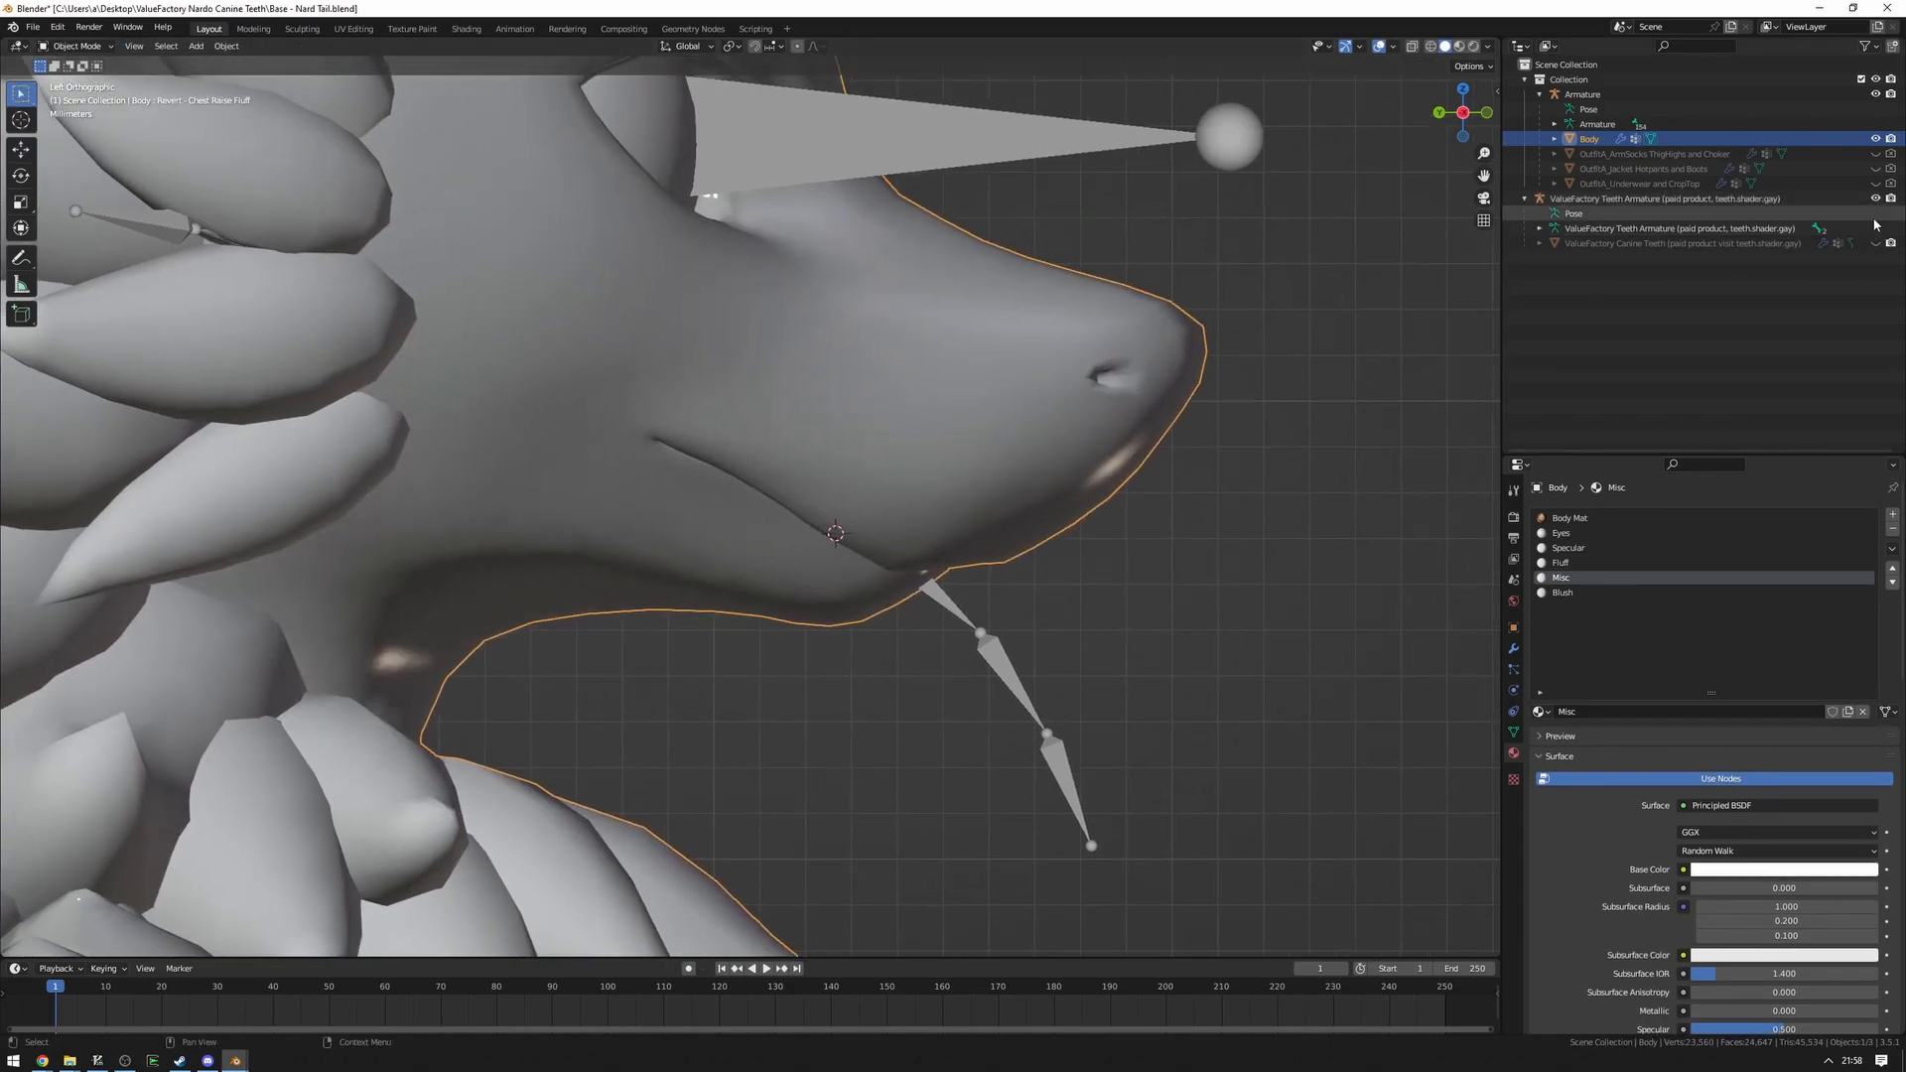
{"action": "left_click", "coordinate": [1678, 199]}
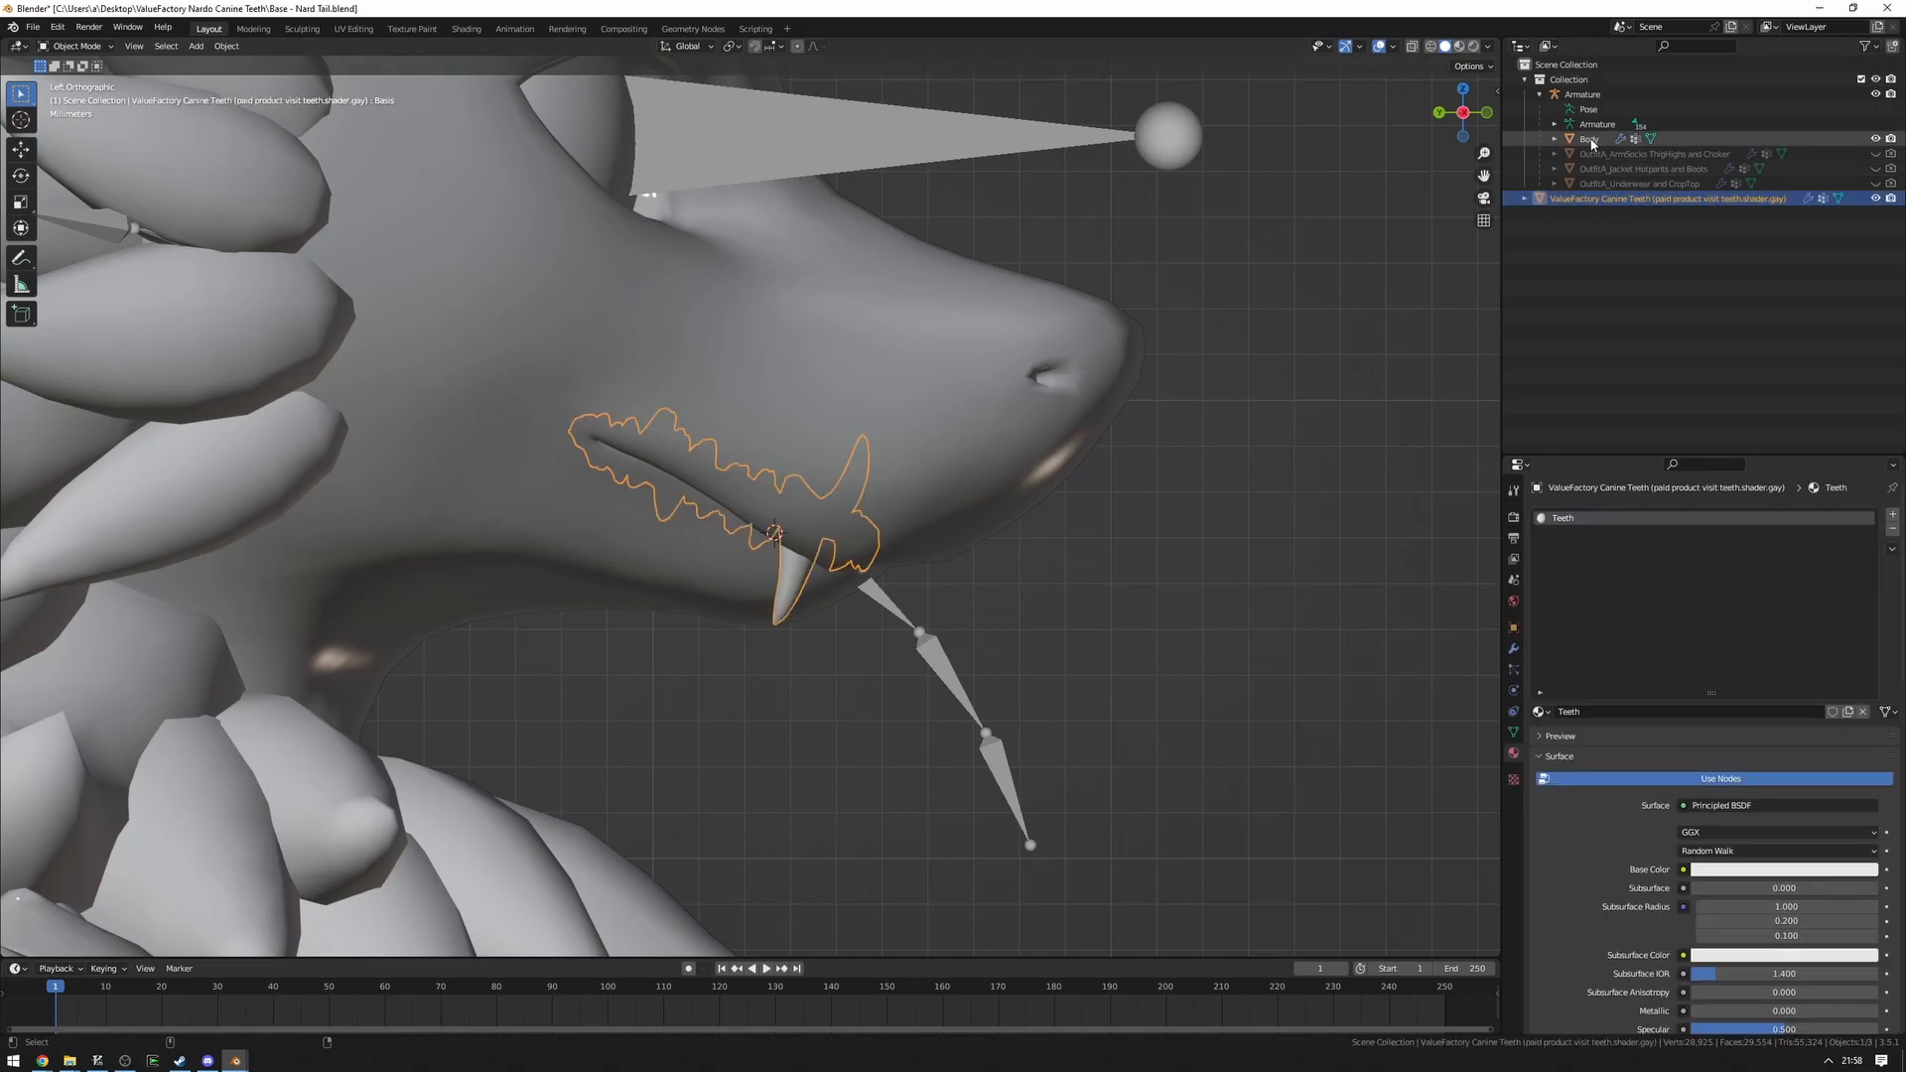
{"action": "left_click", "coordinate": [1590, 139]}
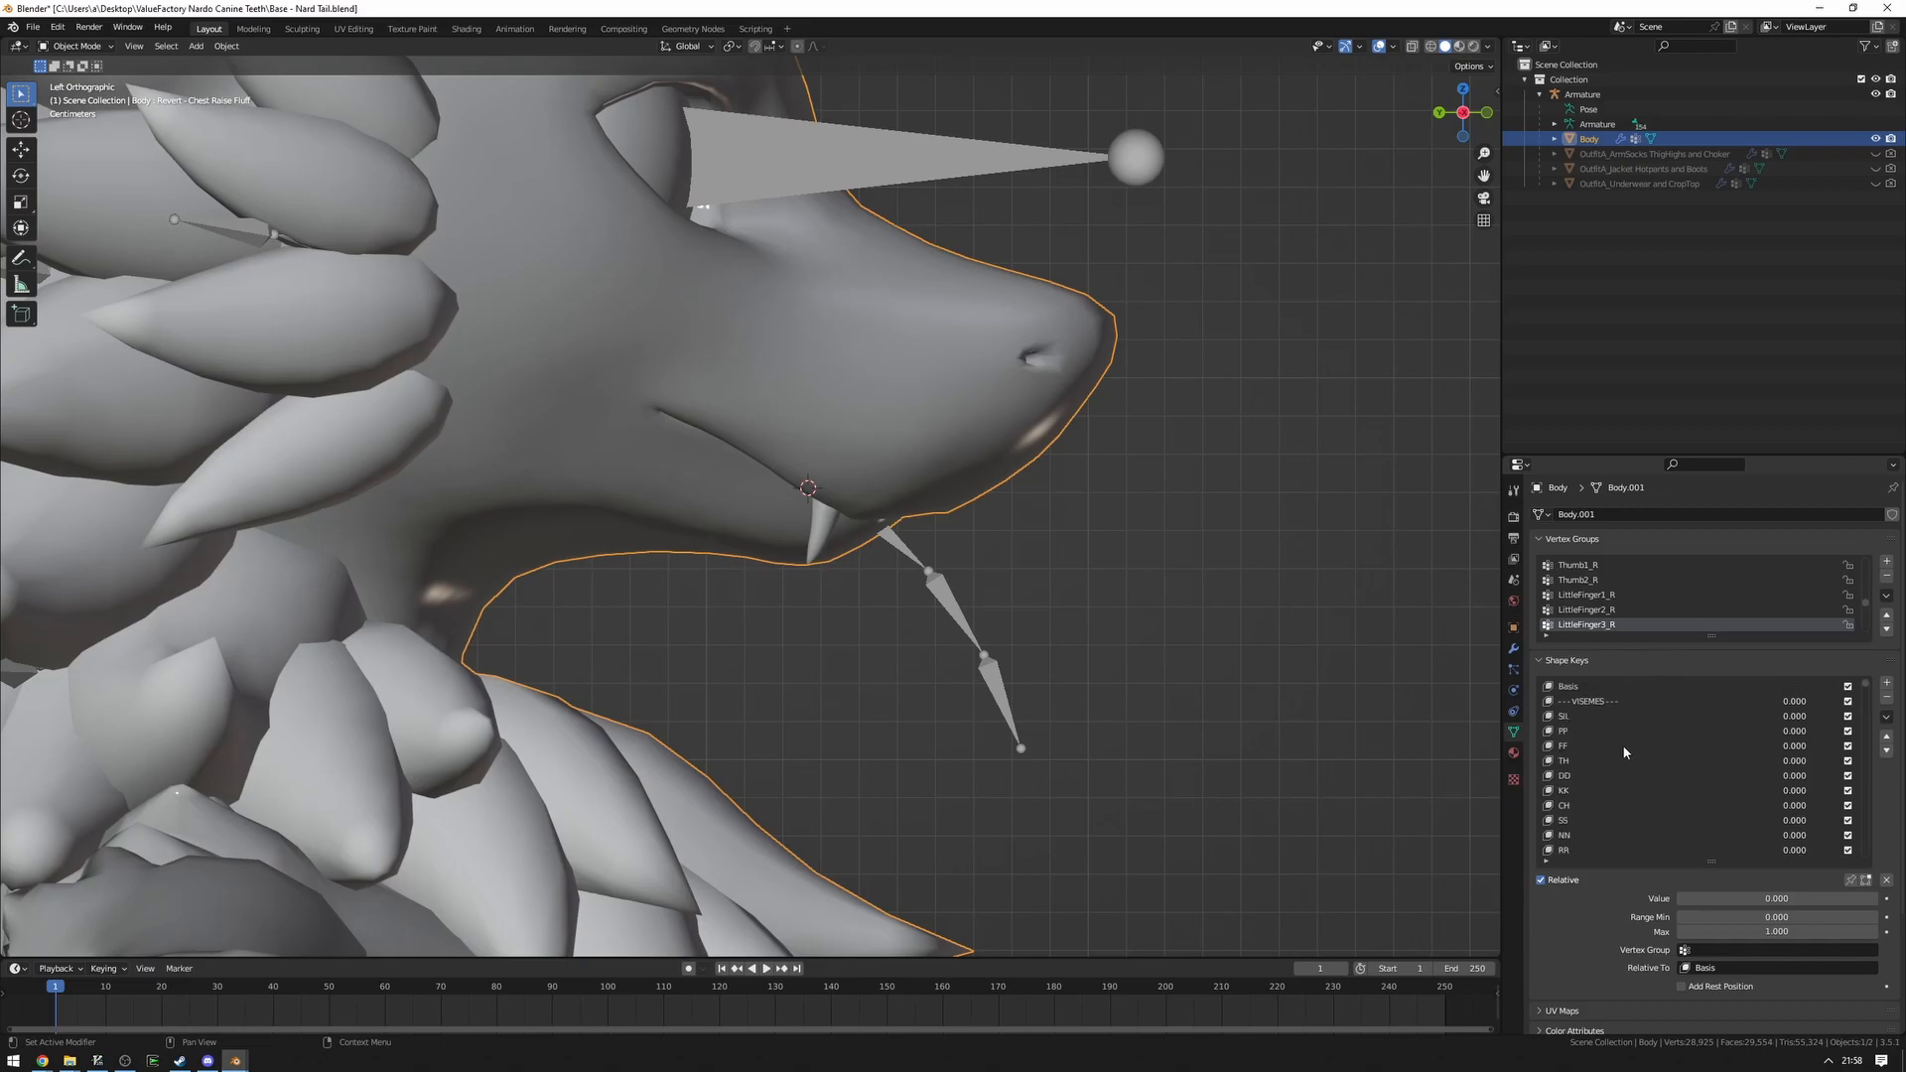
{"action": "mouse_move", "coordinate": [1592, 773]}
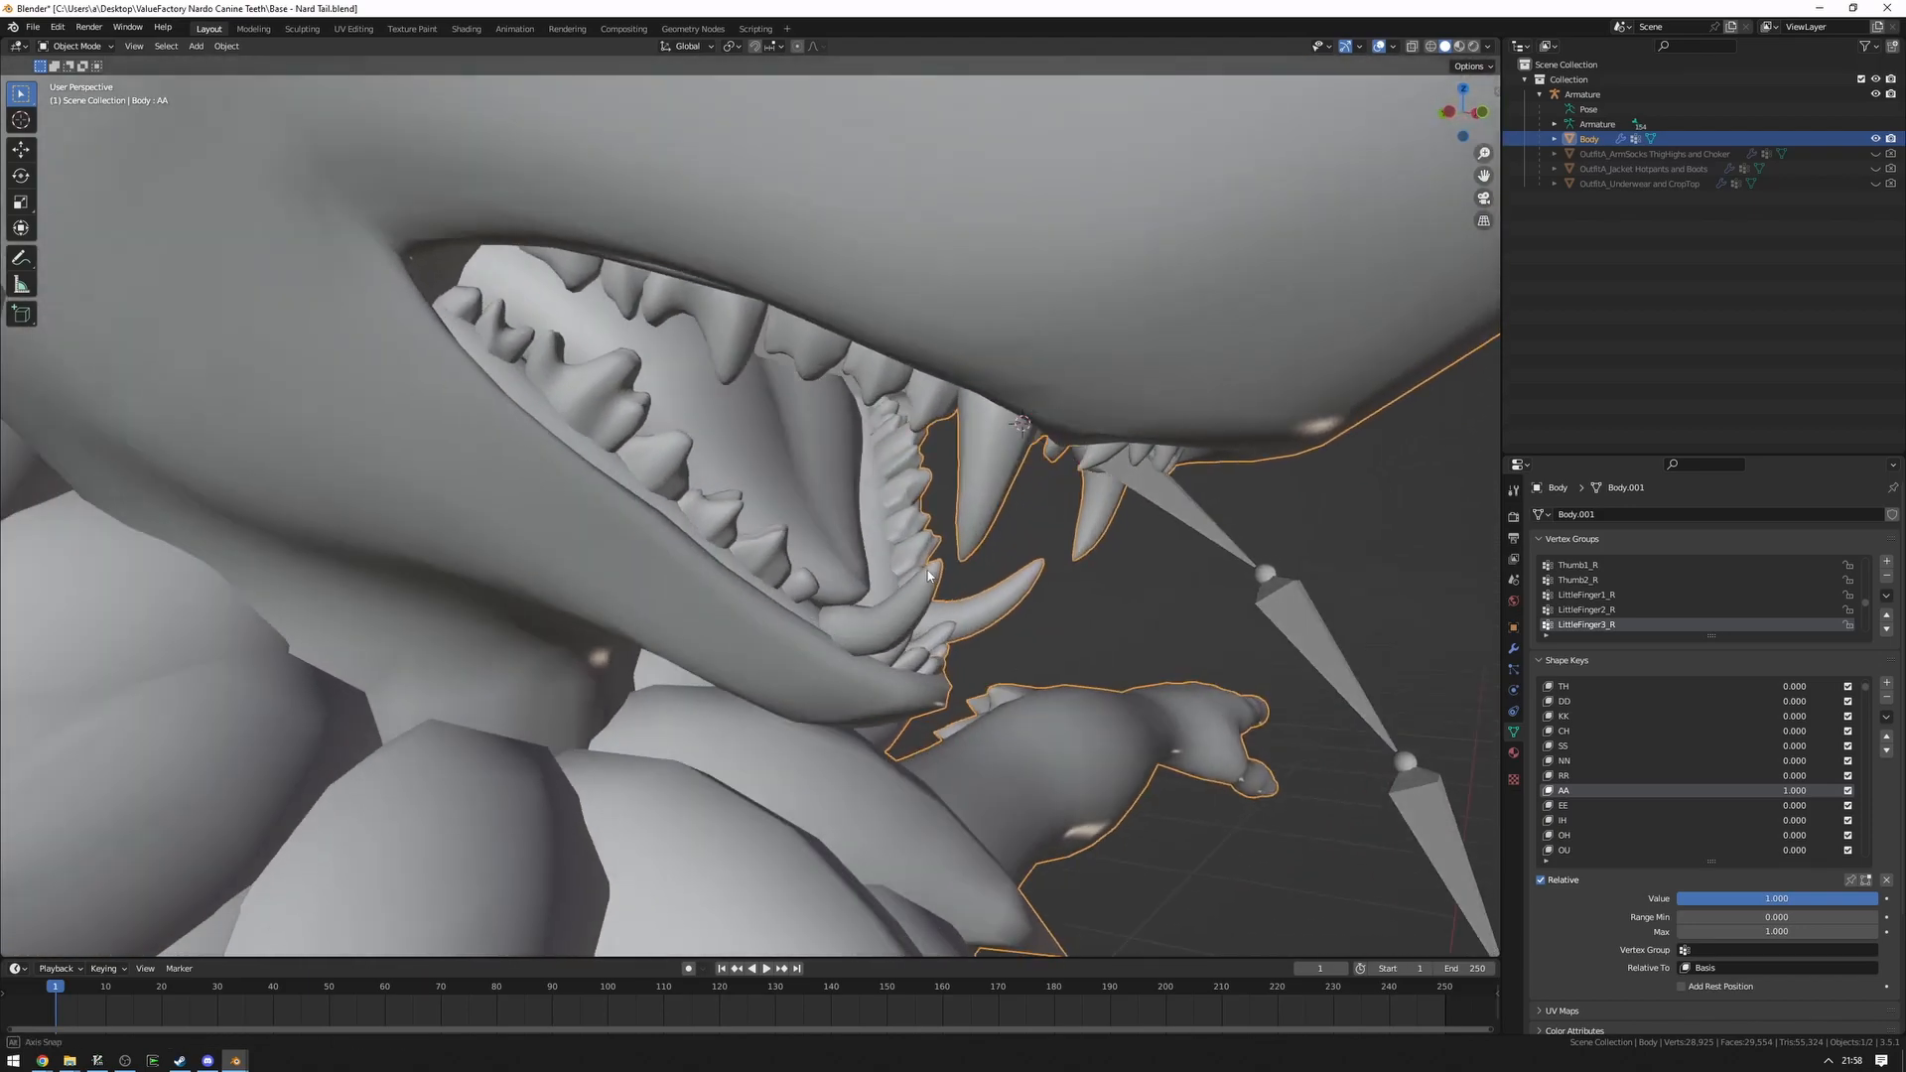
Orbit around the open mouth to inspect the canine fangs with AA at 1.000.
{"action": "left_click_drag", "start_coordinate": [924, 571], "coordinate": [650, 568]}
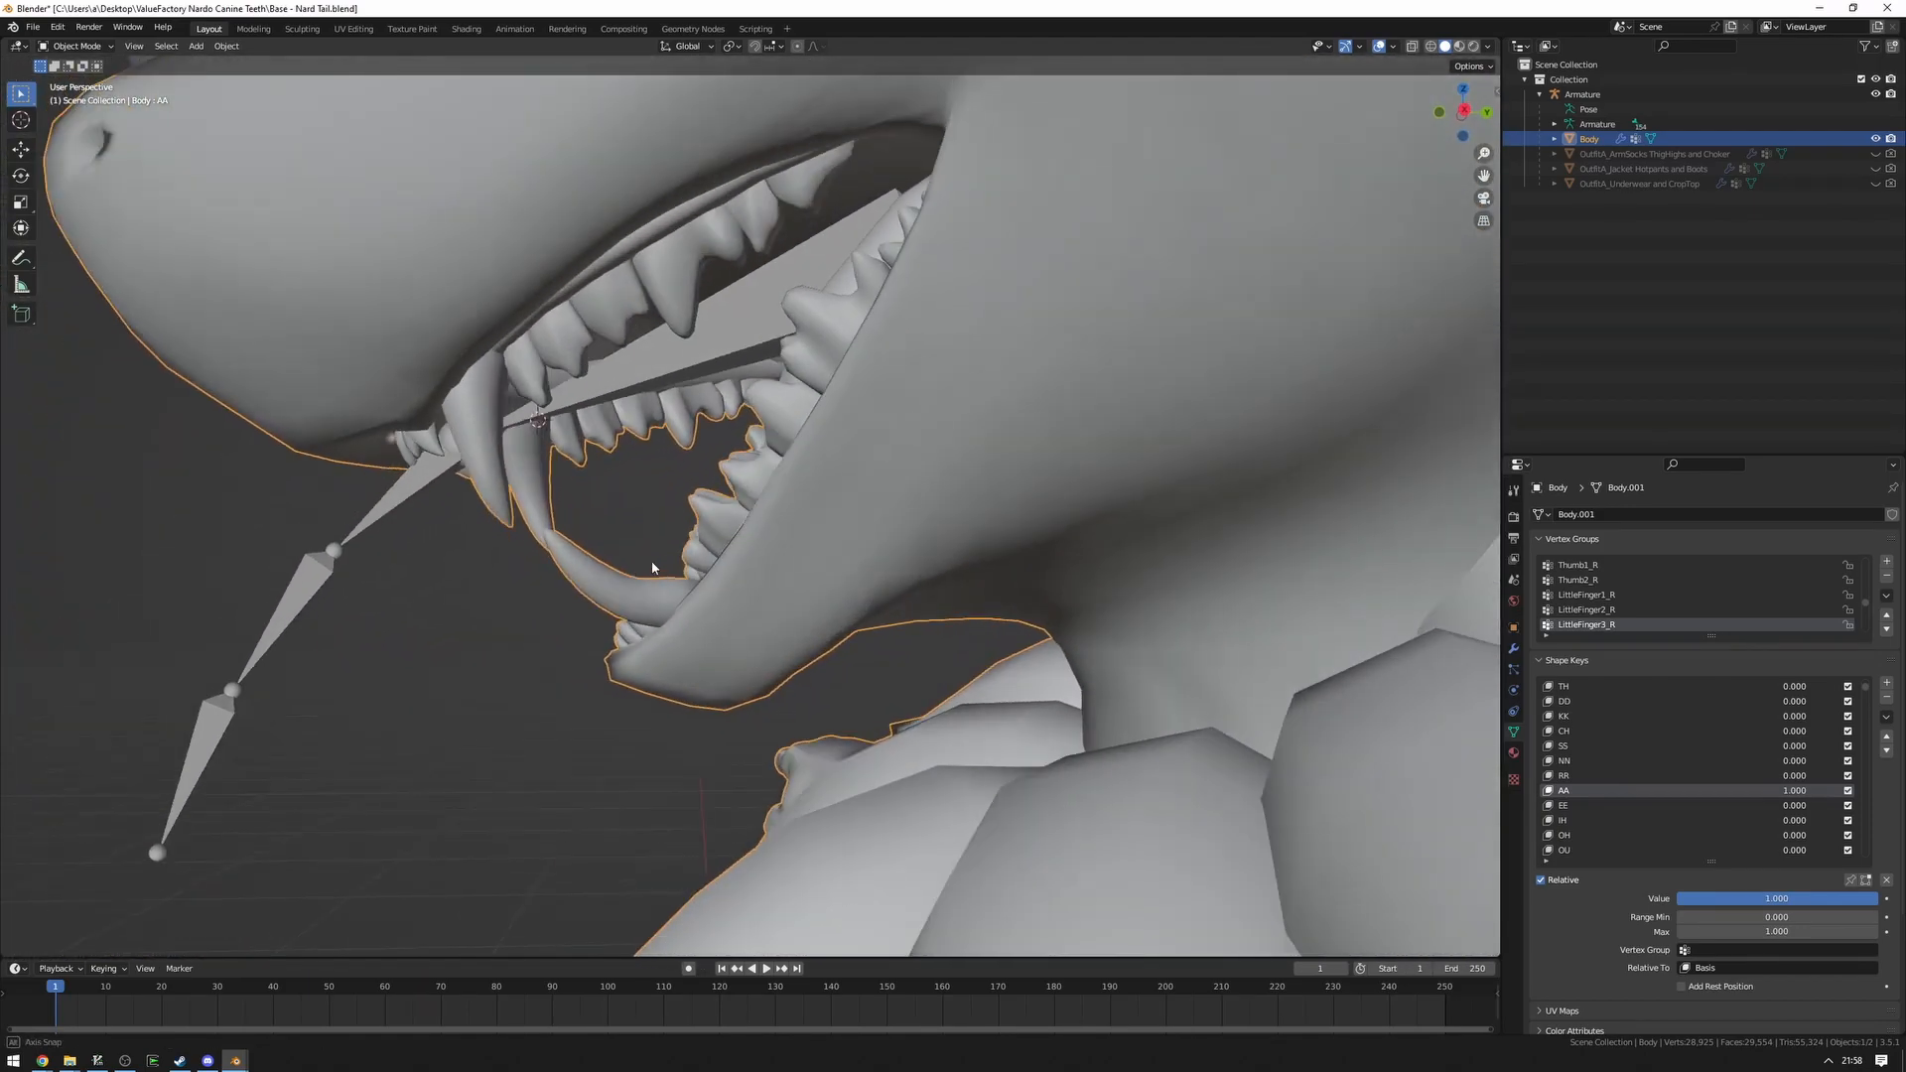